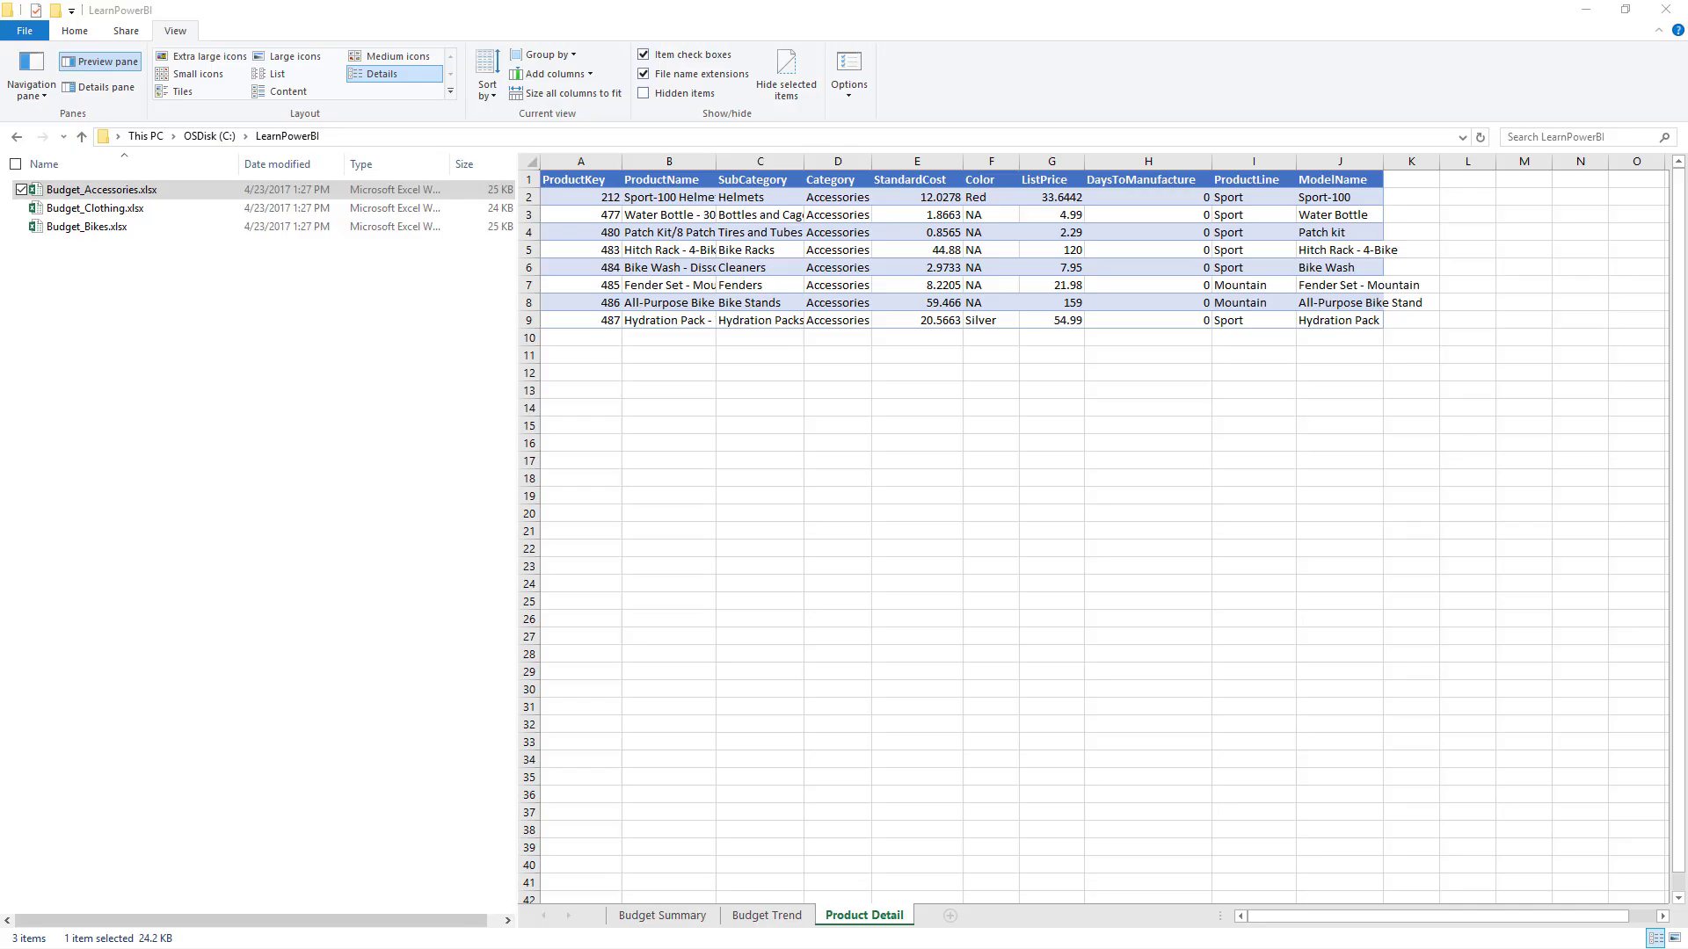
pyautogui.moveTo(689, 468)
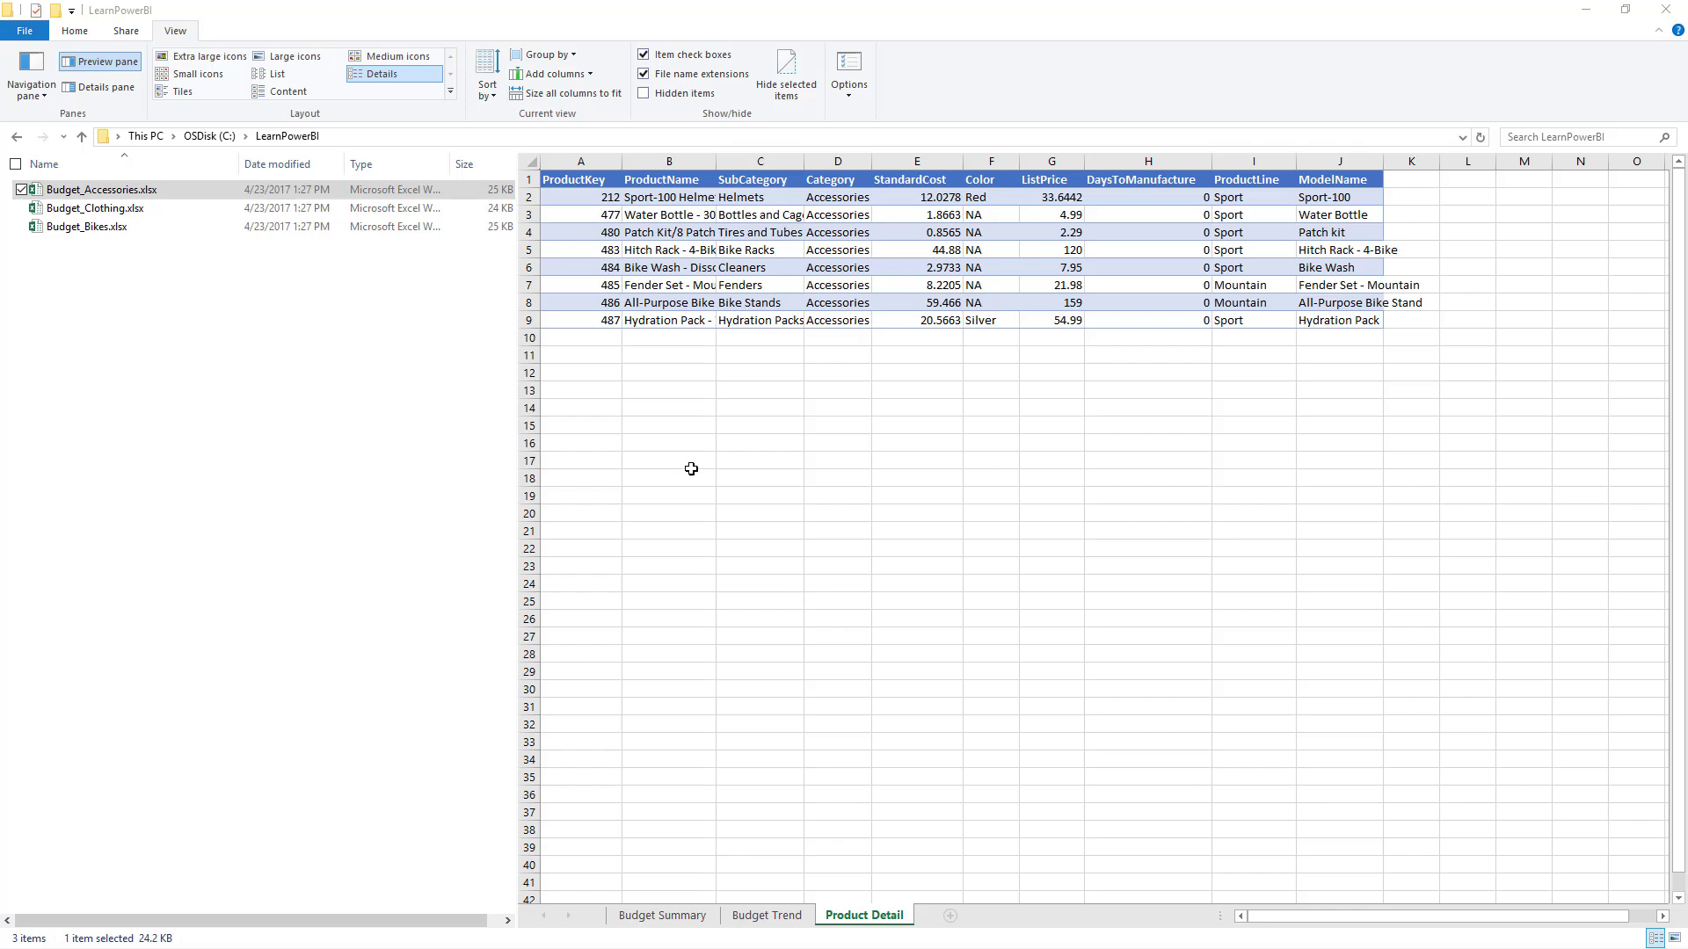
# - Preview the Budget_Clothing and Budget_Accessories workbooks, including the accessories Product Detail sheet
pyautogui.click(95, 208)
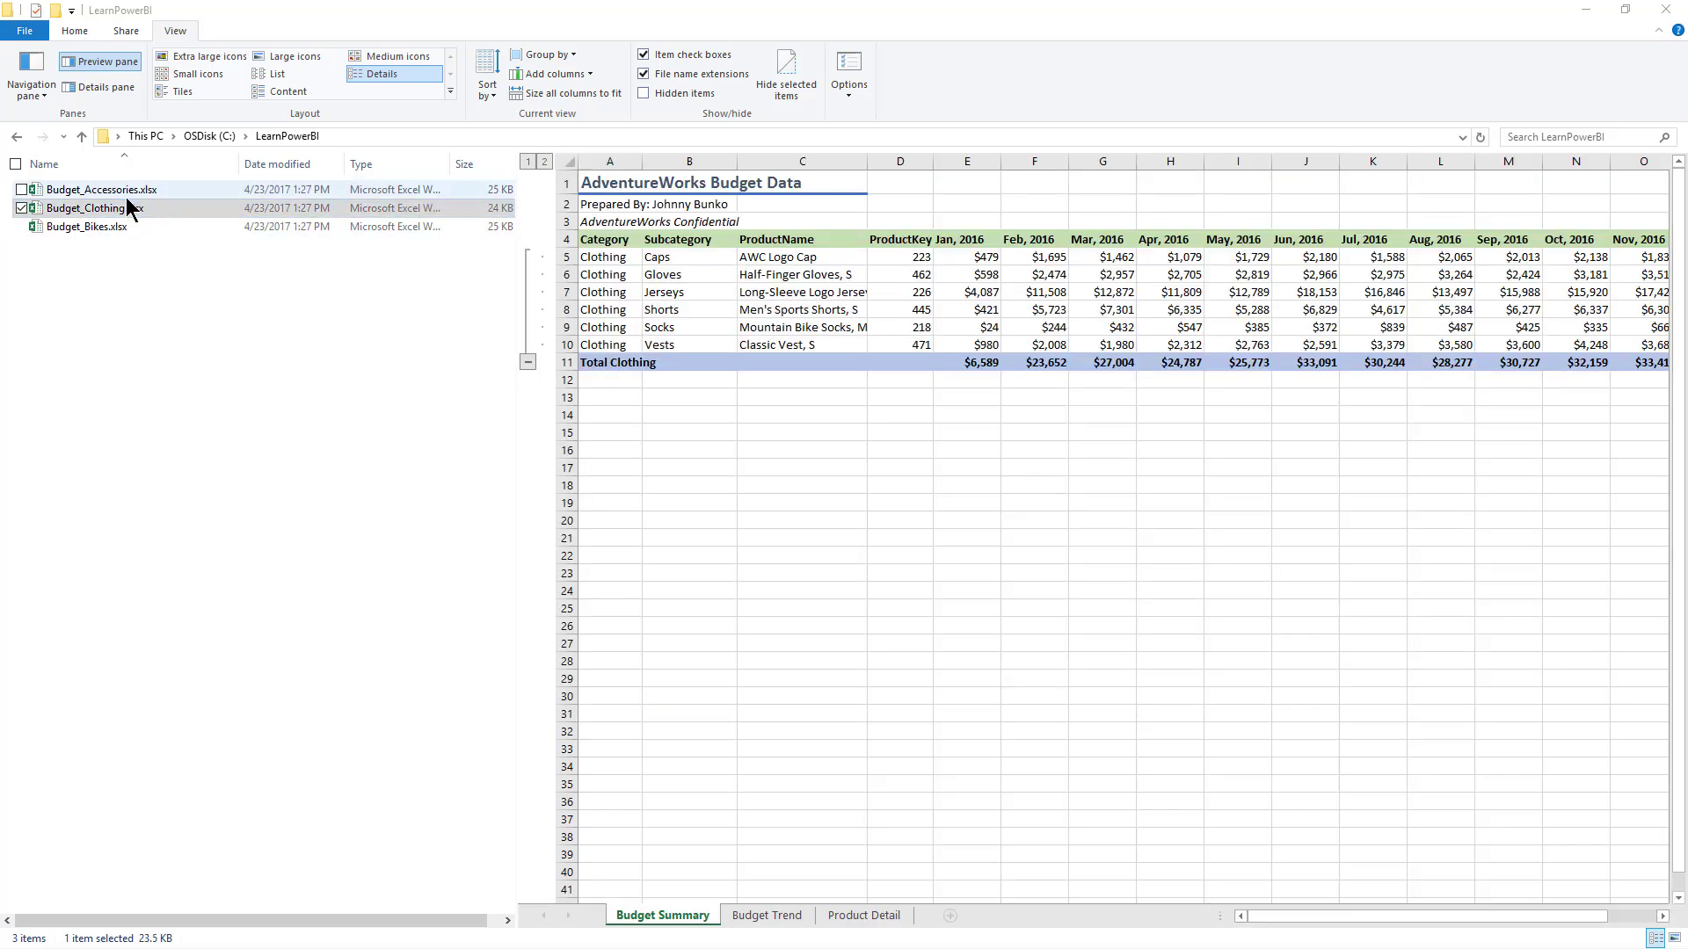
pyautogui.click(102, 190)
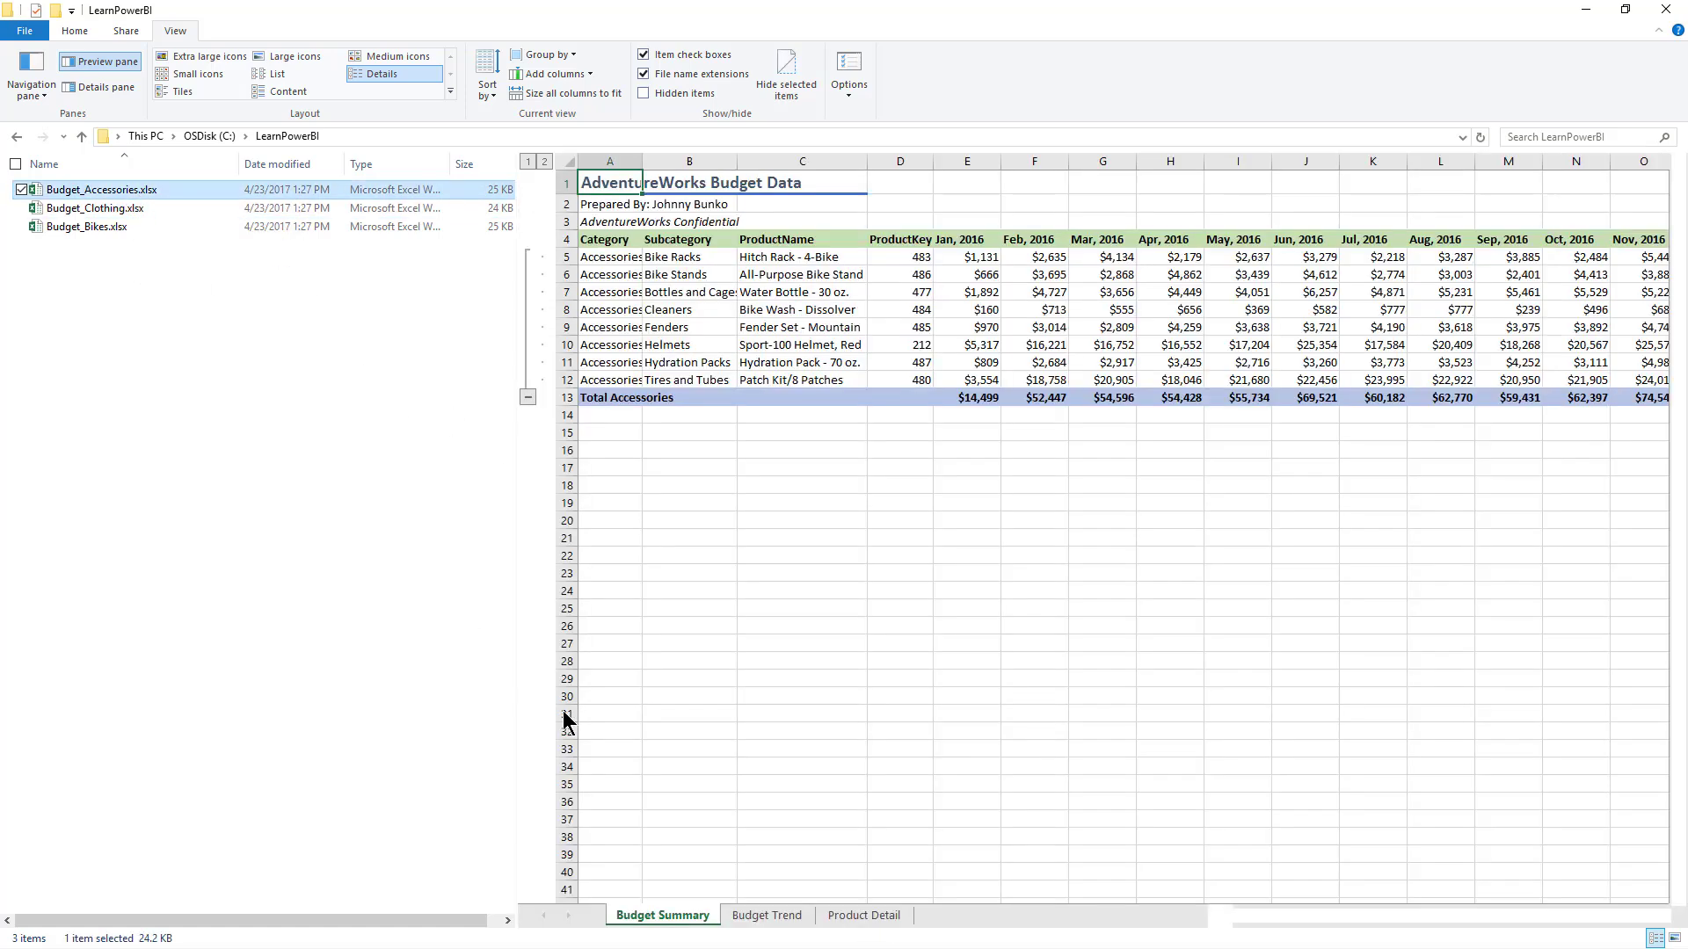
pyautogui.click(863, 914)
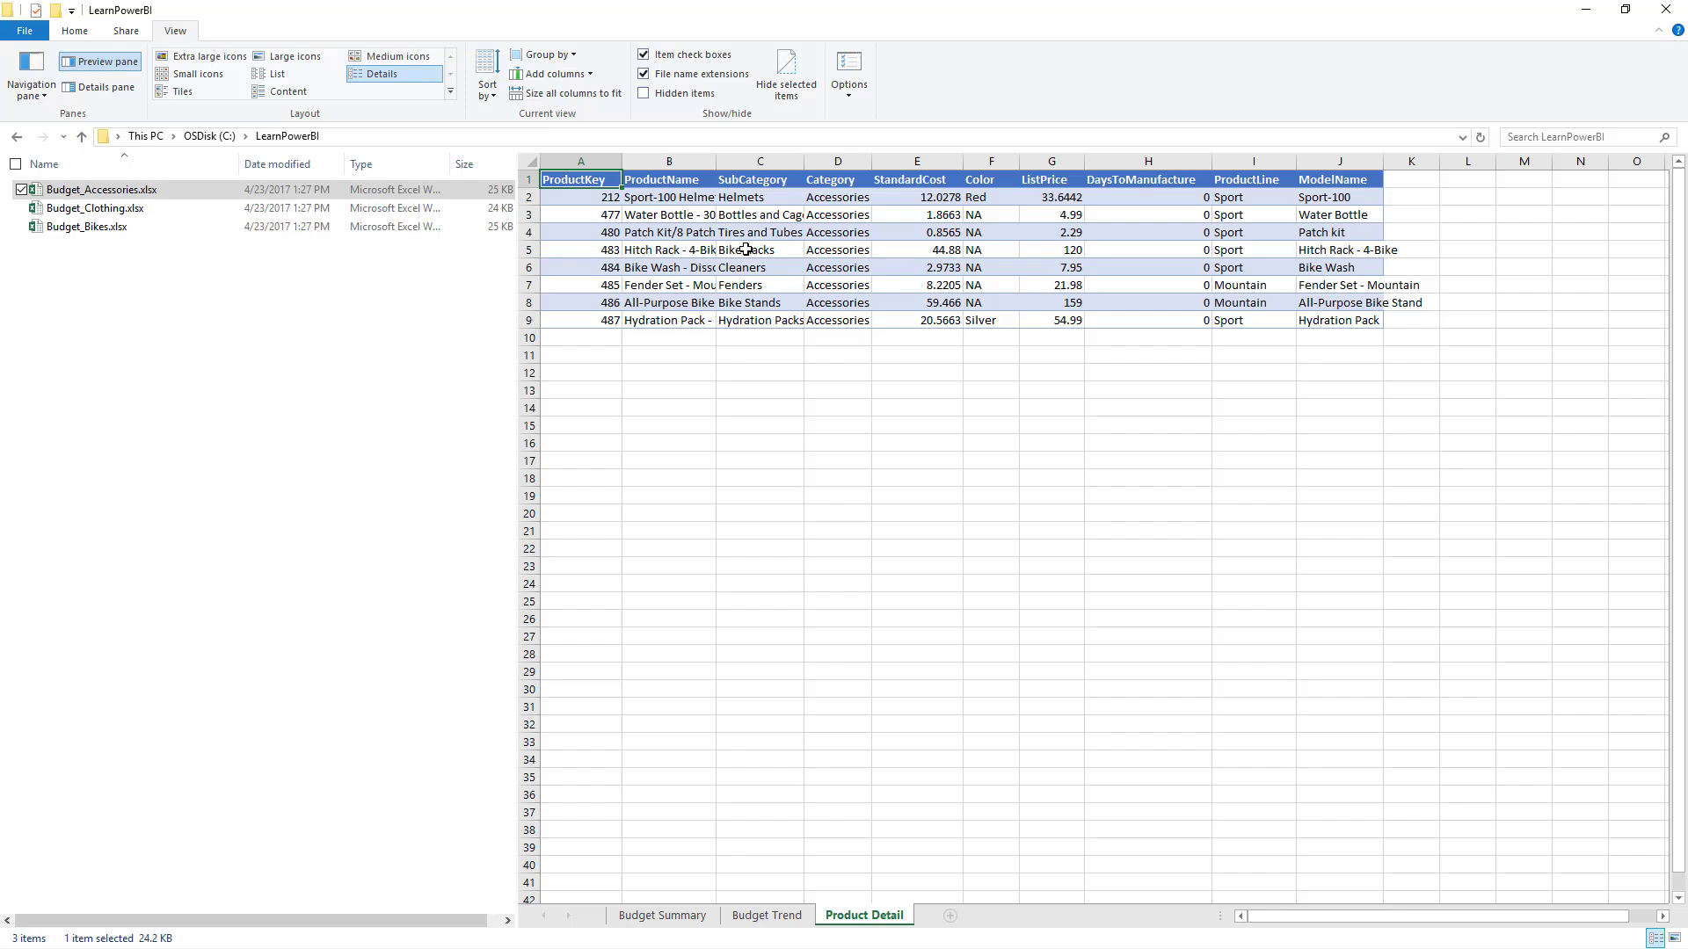
pyautogui.moveTo(731, 313)
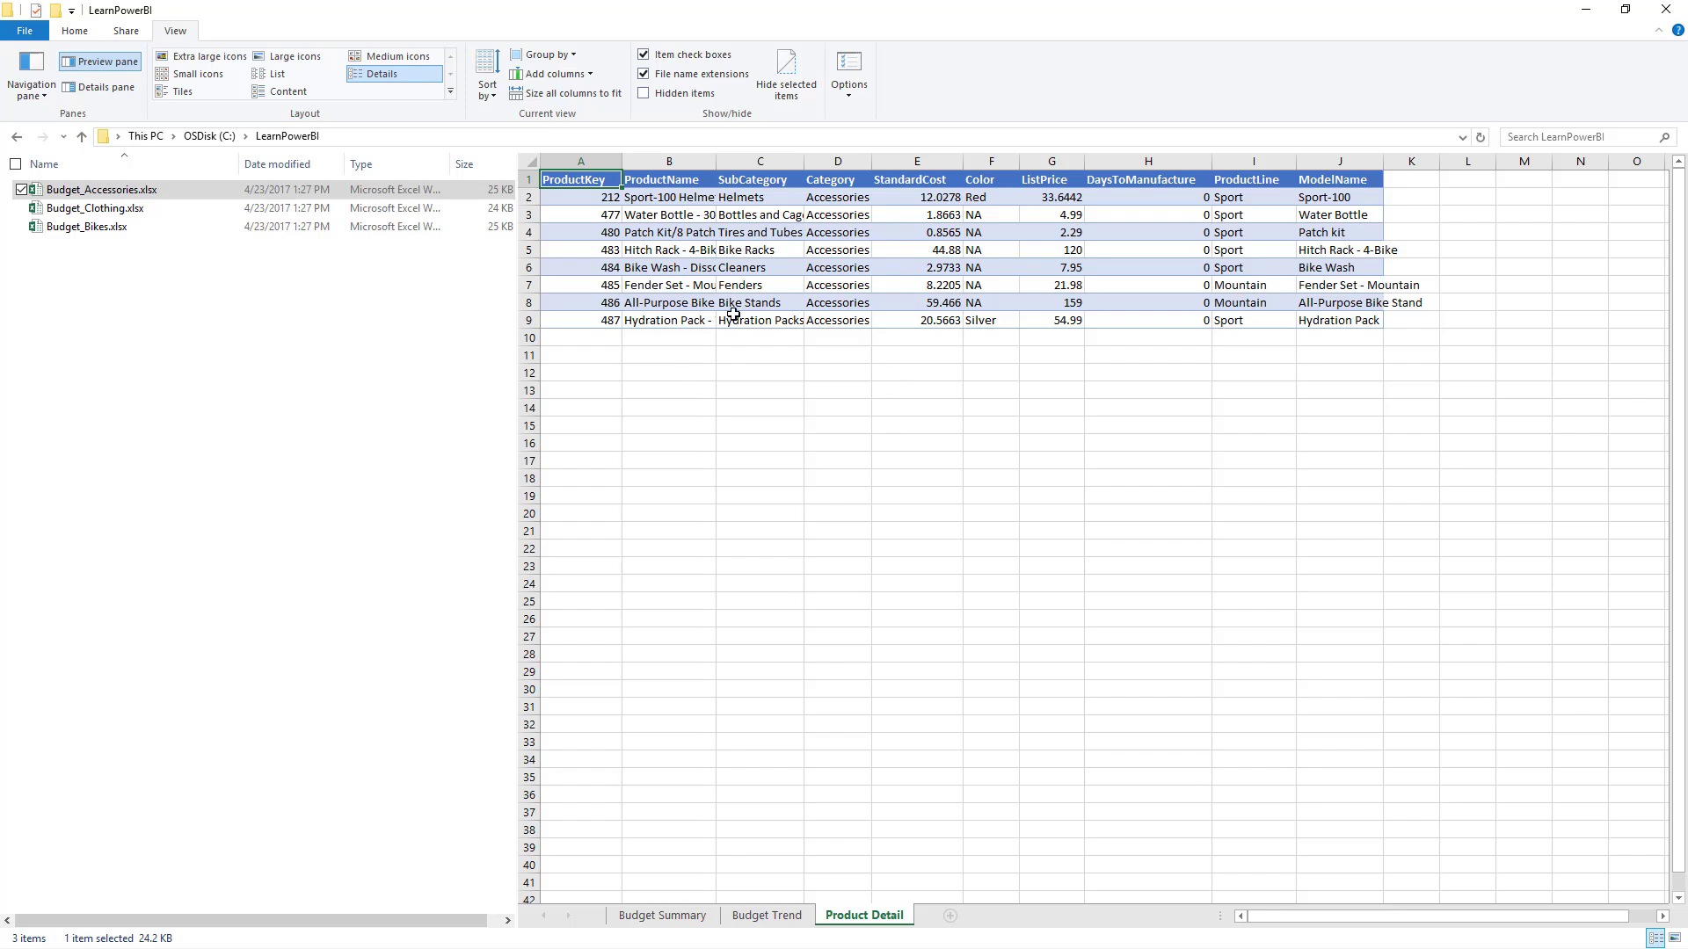
pyautogui.click(95, 207)
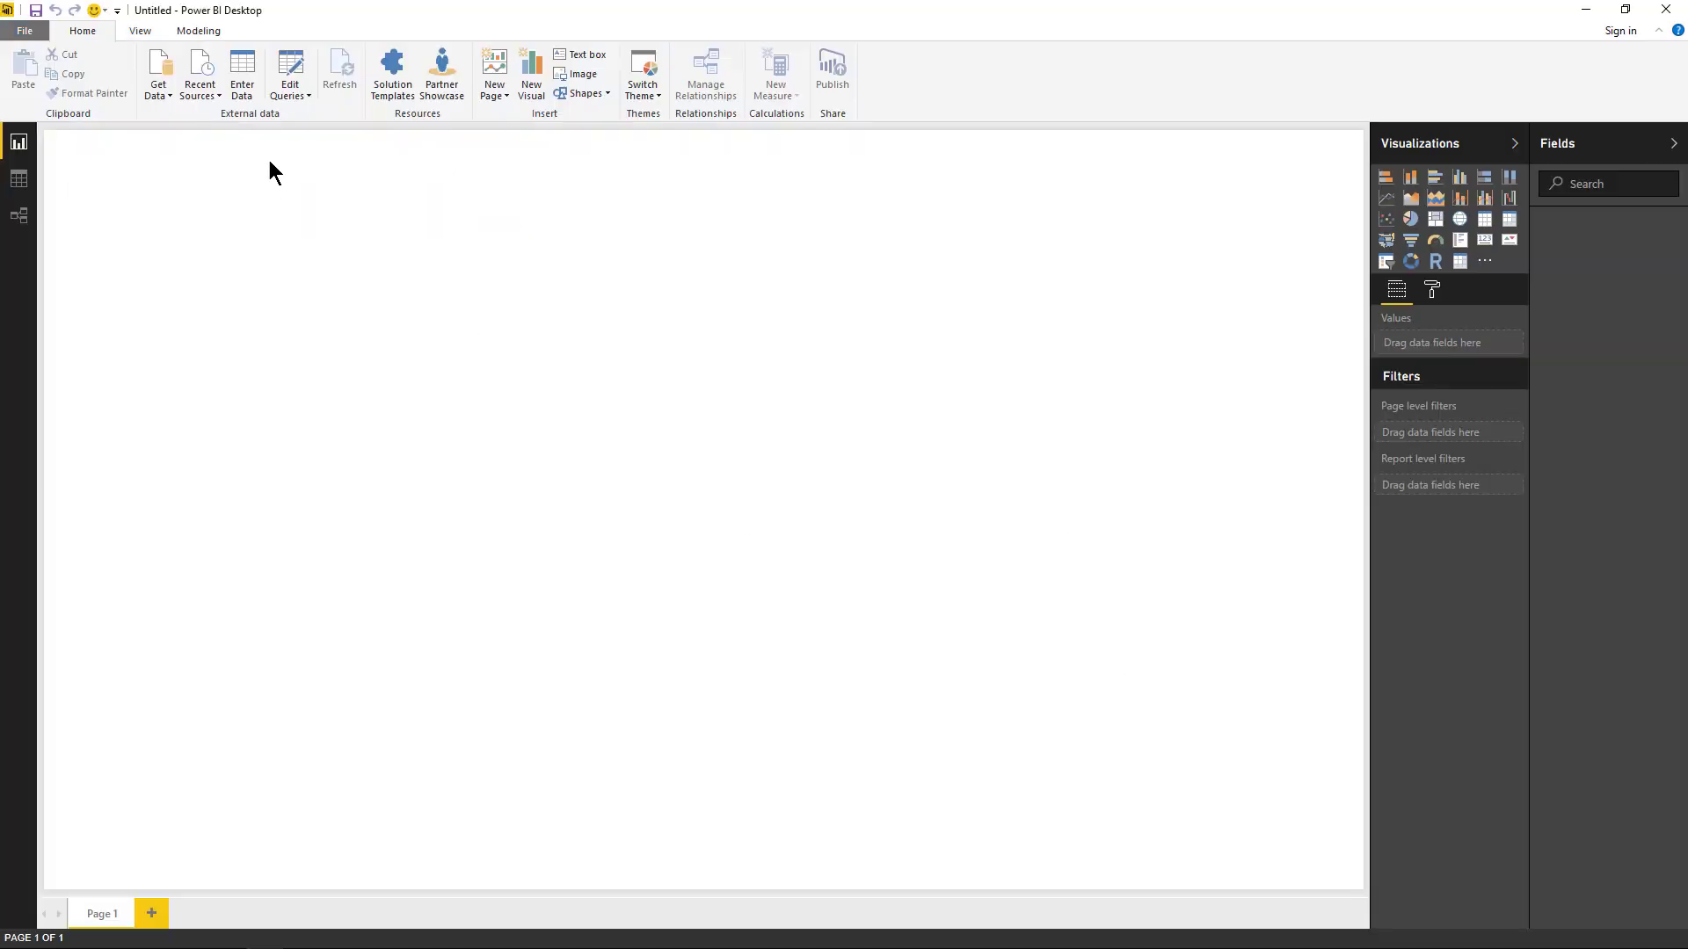
# - Choose the Folder connector from the full Get Data list of file-based sources
pyautogui.click(157, 75)
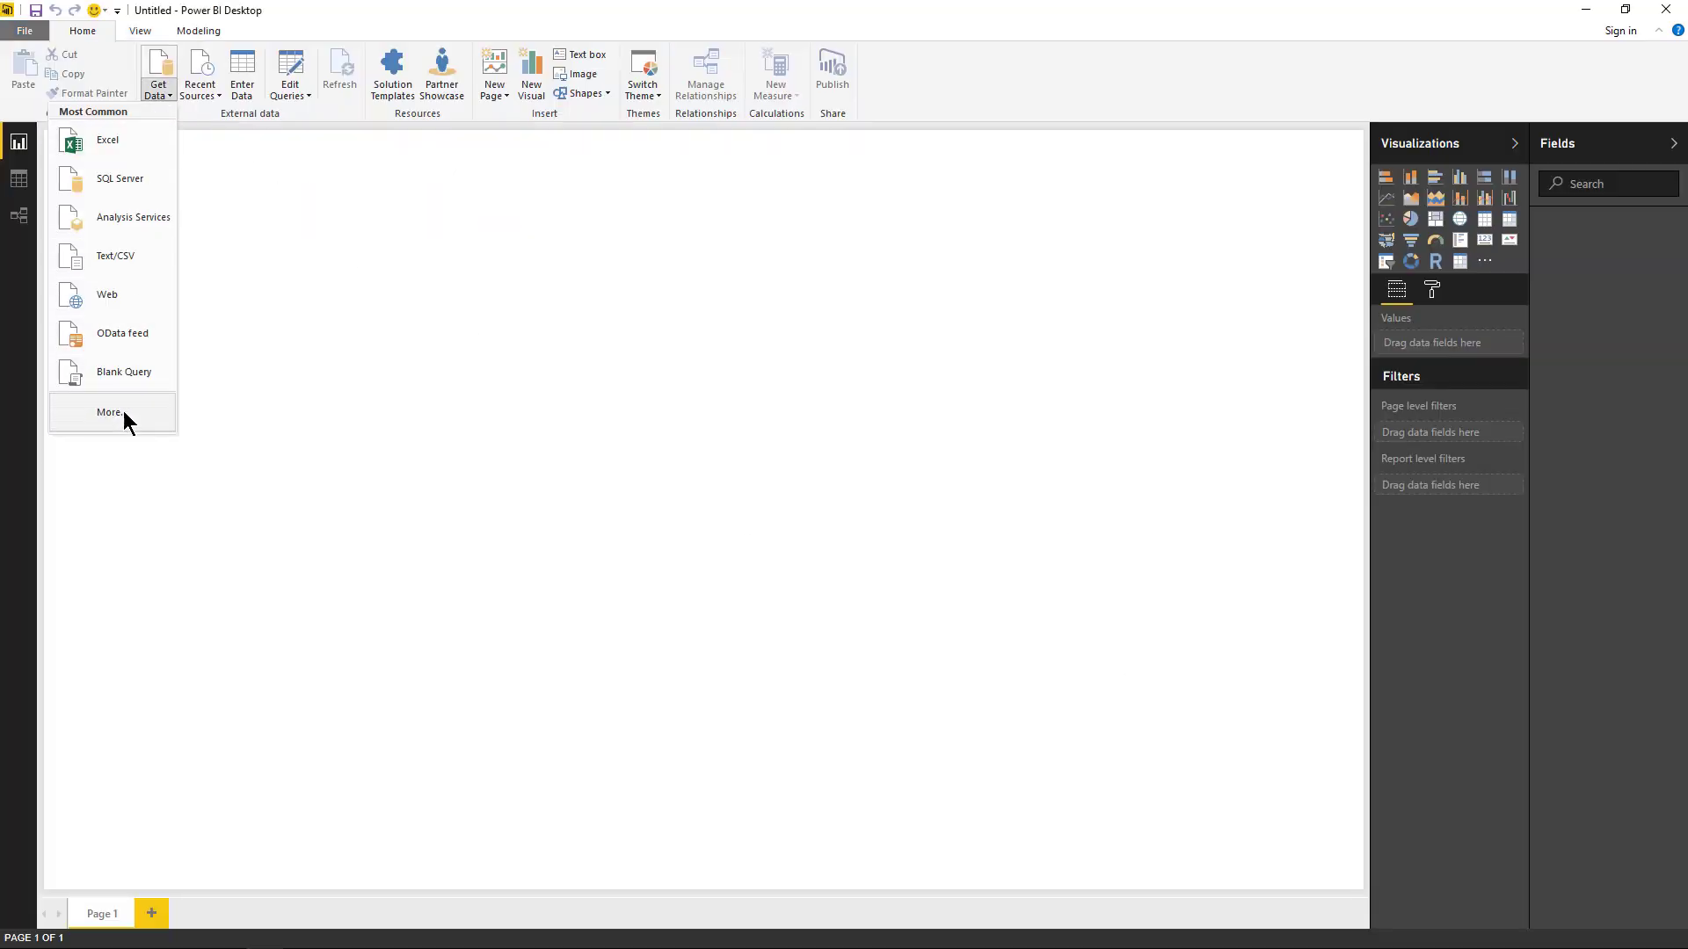
pyautogui.click(109, 414)
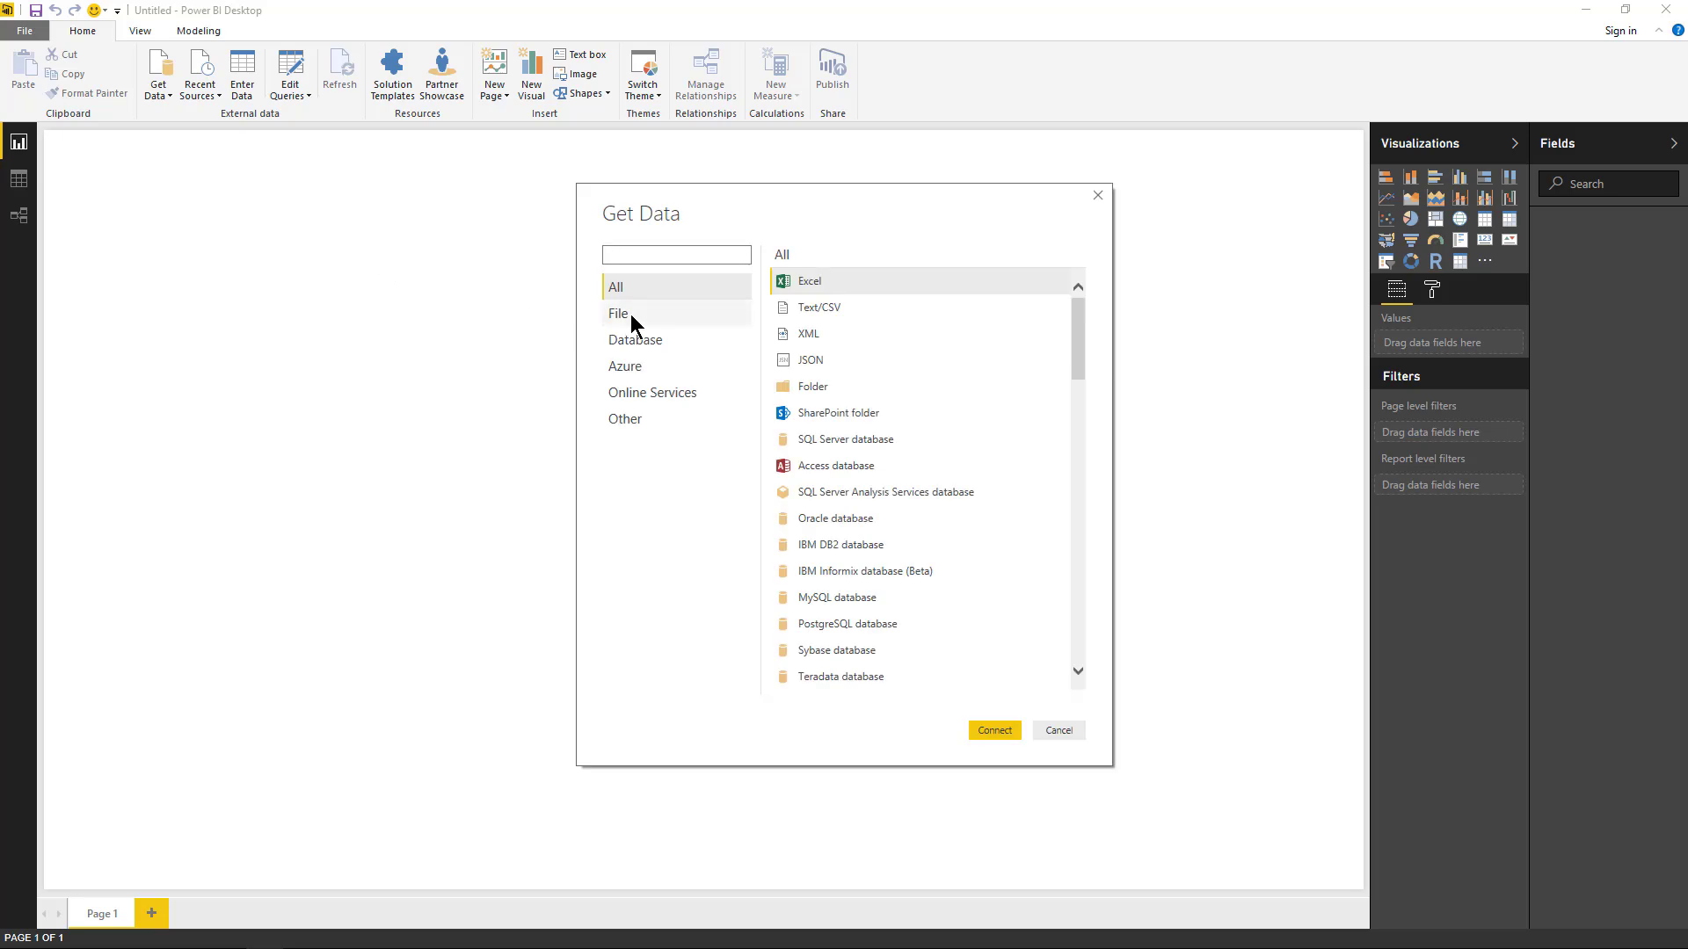
pyautogui.click(617, 313)
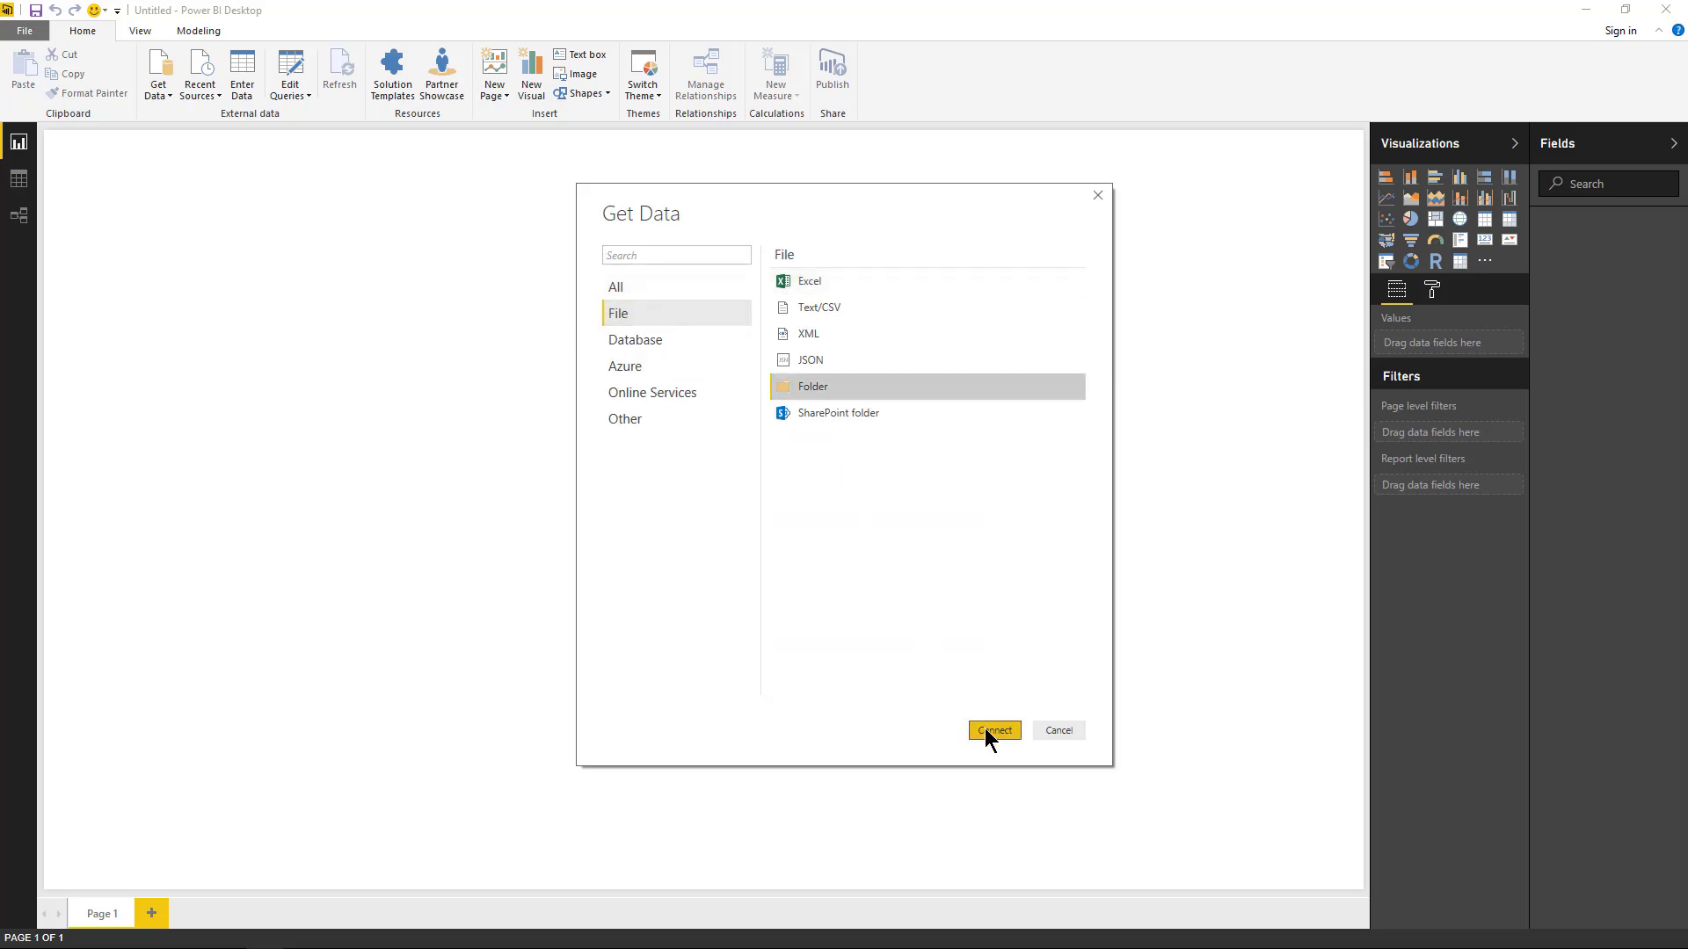
pyautogui.click(992, 730)
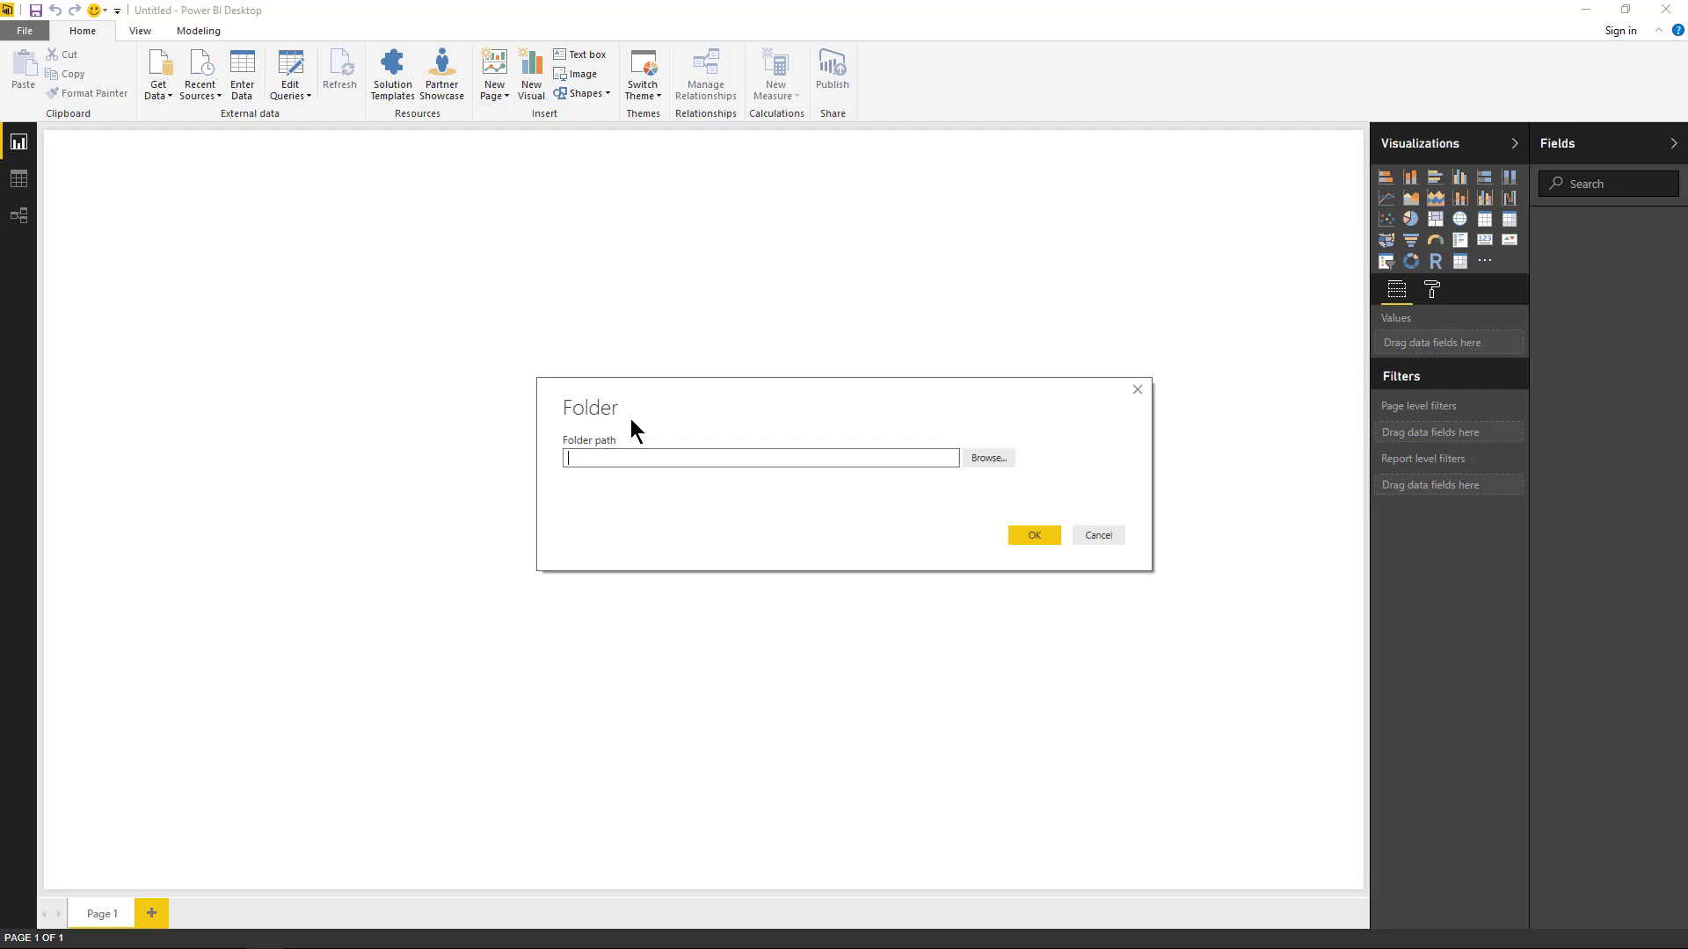
# - Connect to the folder path C:\LearnPowerBI and confirm it
pyautogui.write('C:\\LearnPowerBI')
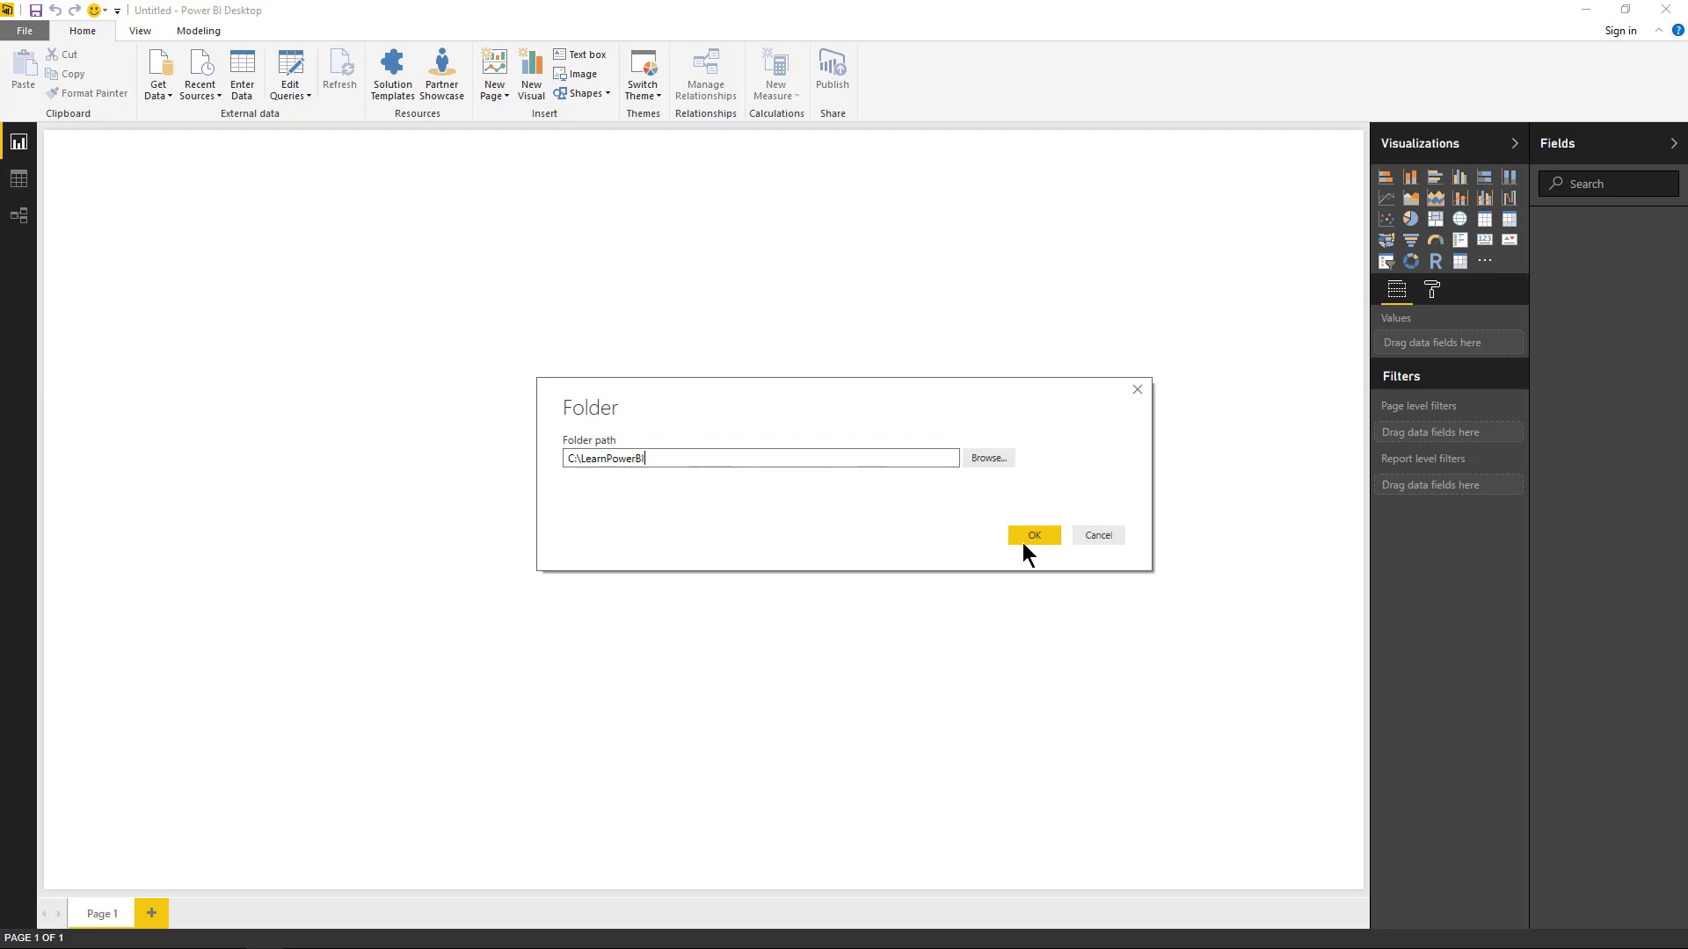
pyautogui.click(1032, 534)
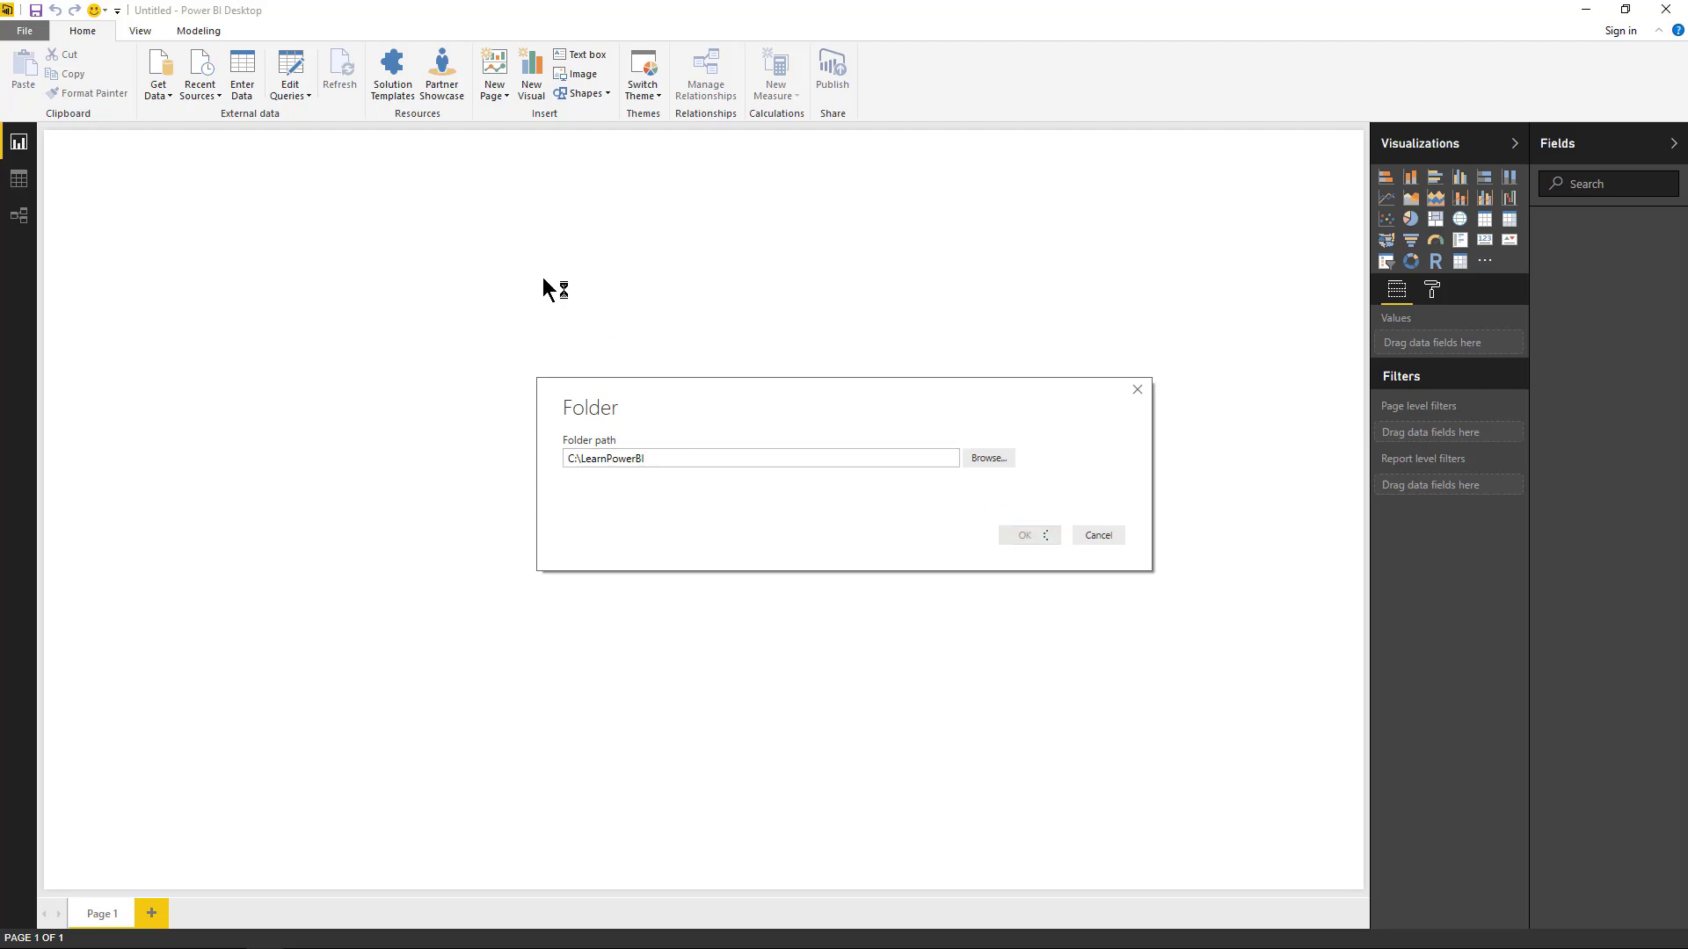
pyautogui.click(1023, 535)
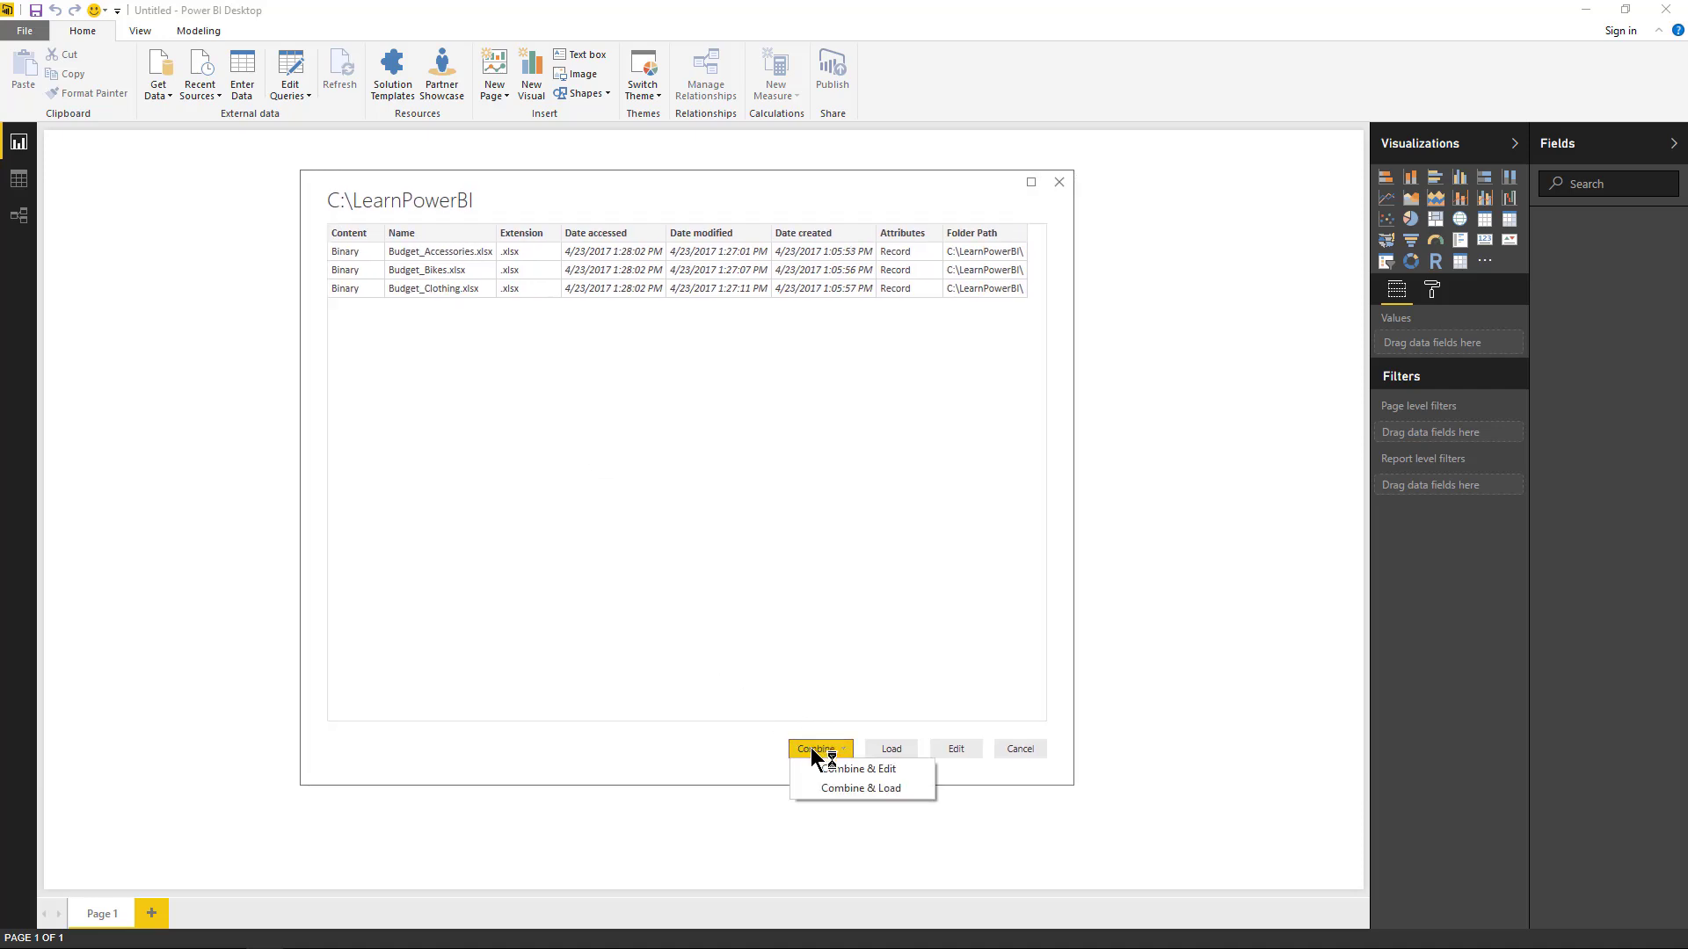
pyautogui.moveTo(657, 761)
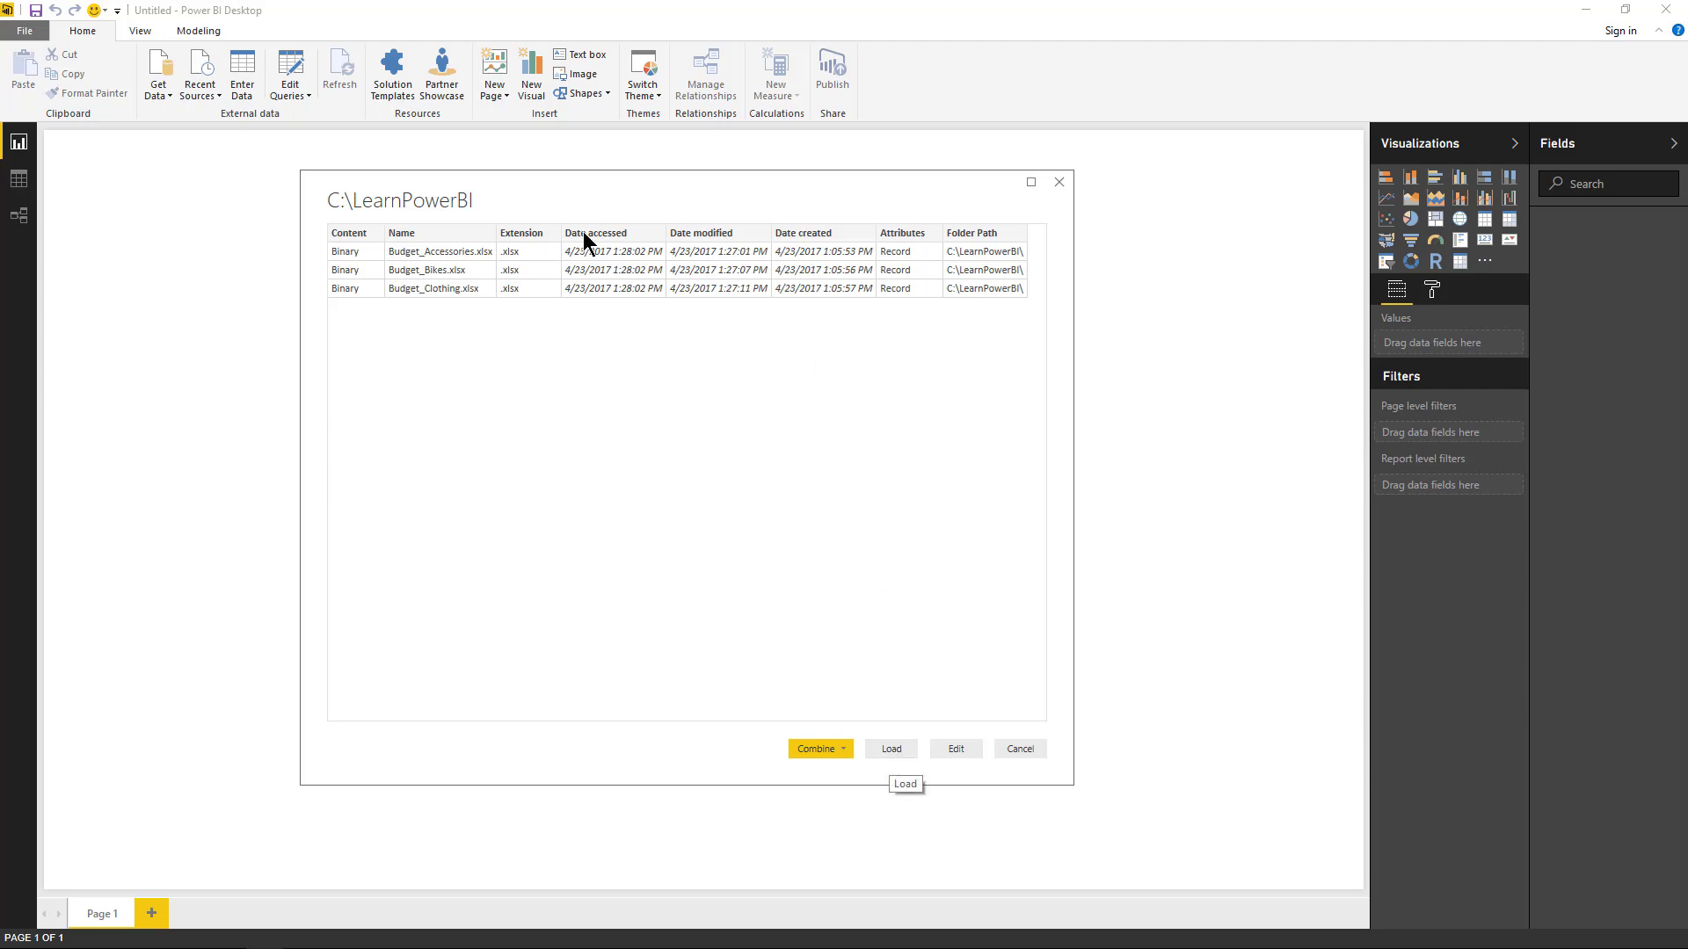
pyautogui.moveTo(638, 299)
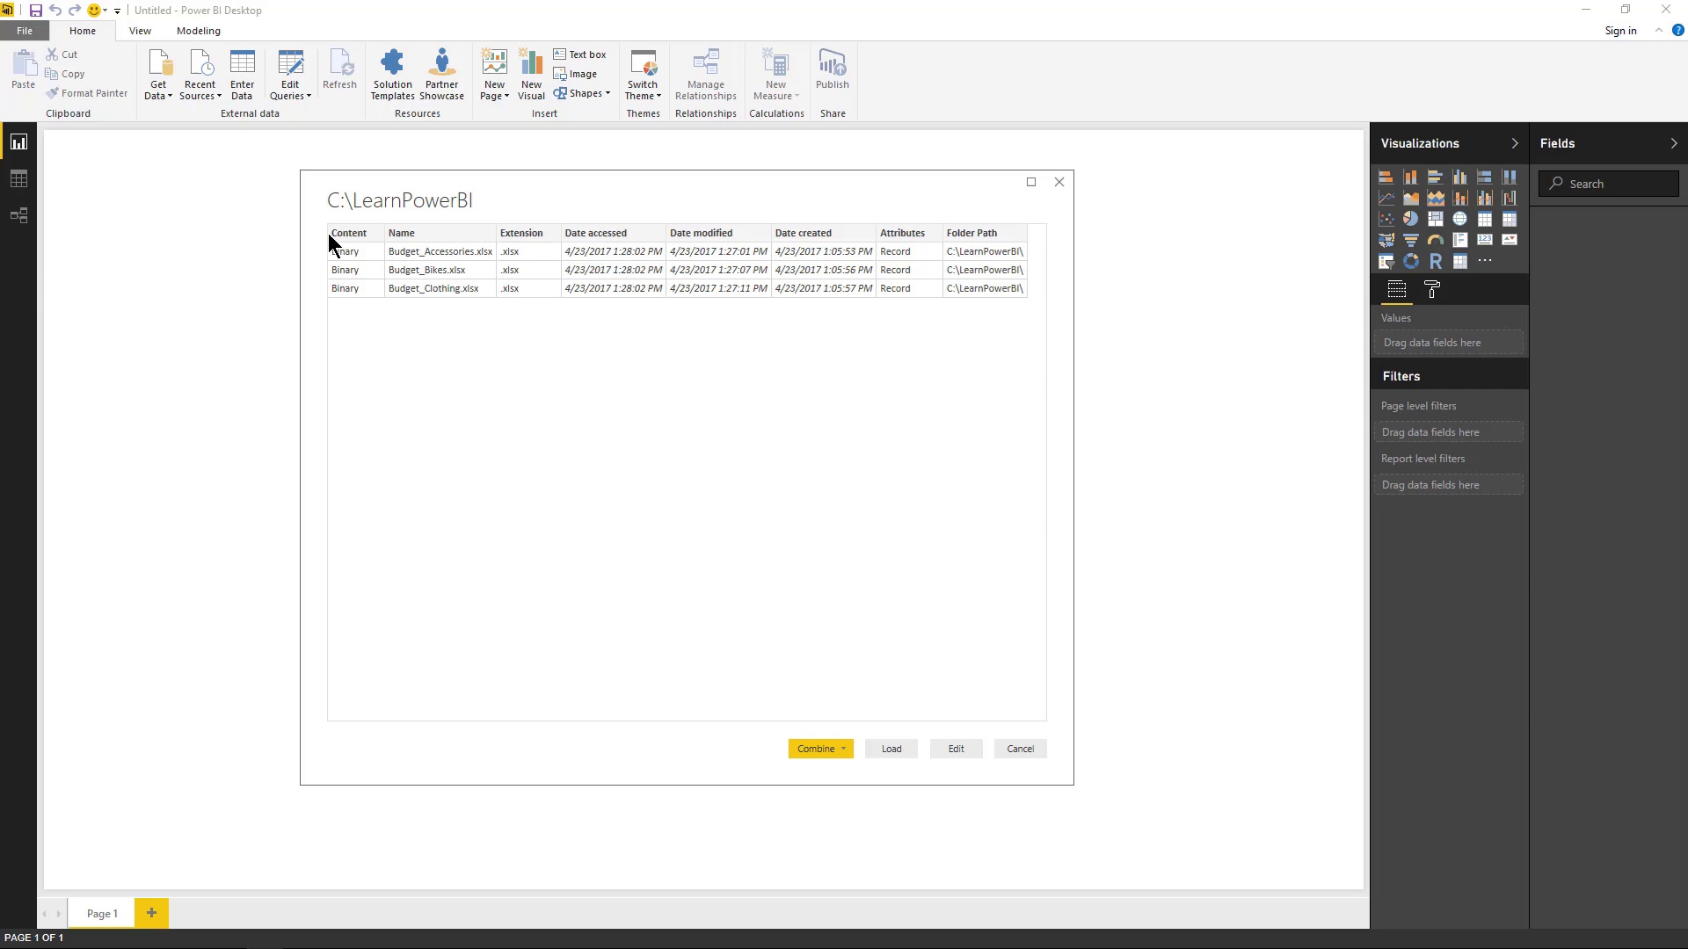
pyautogui.moveTo(358, 246)
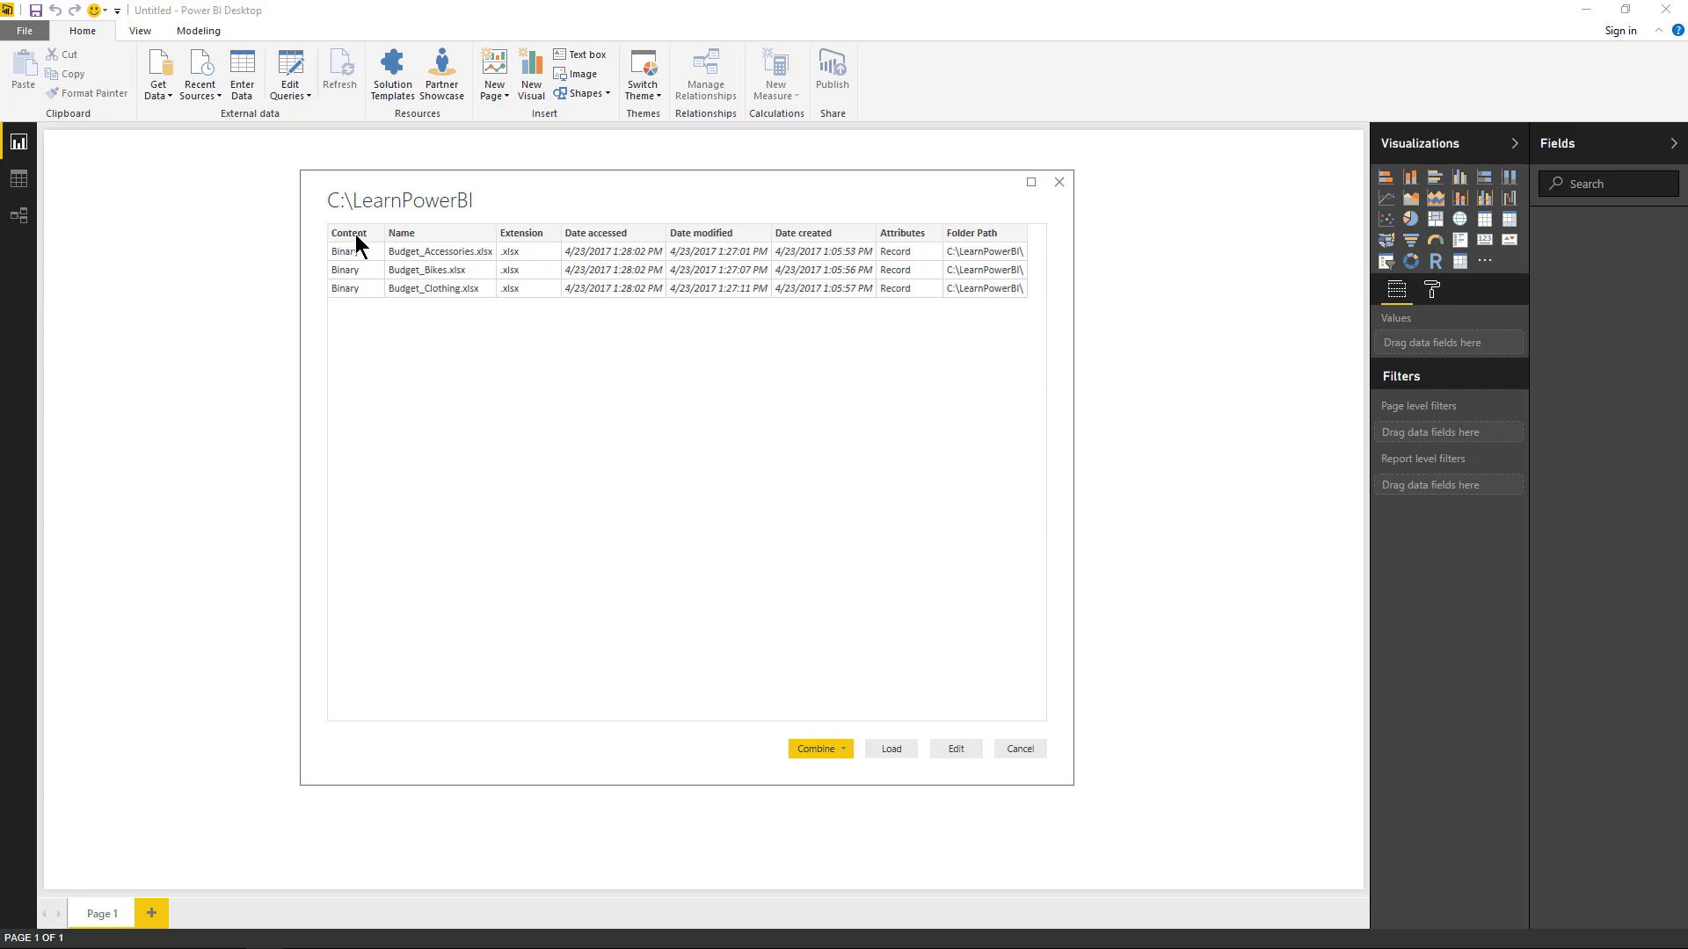
pyautogui.moveTo(715, 689)
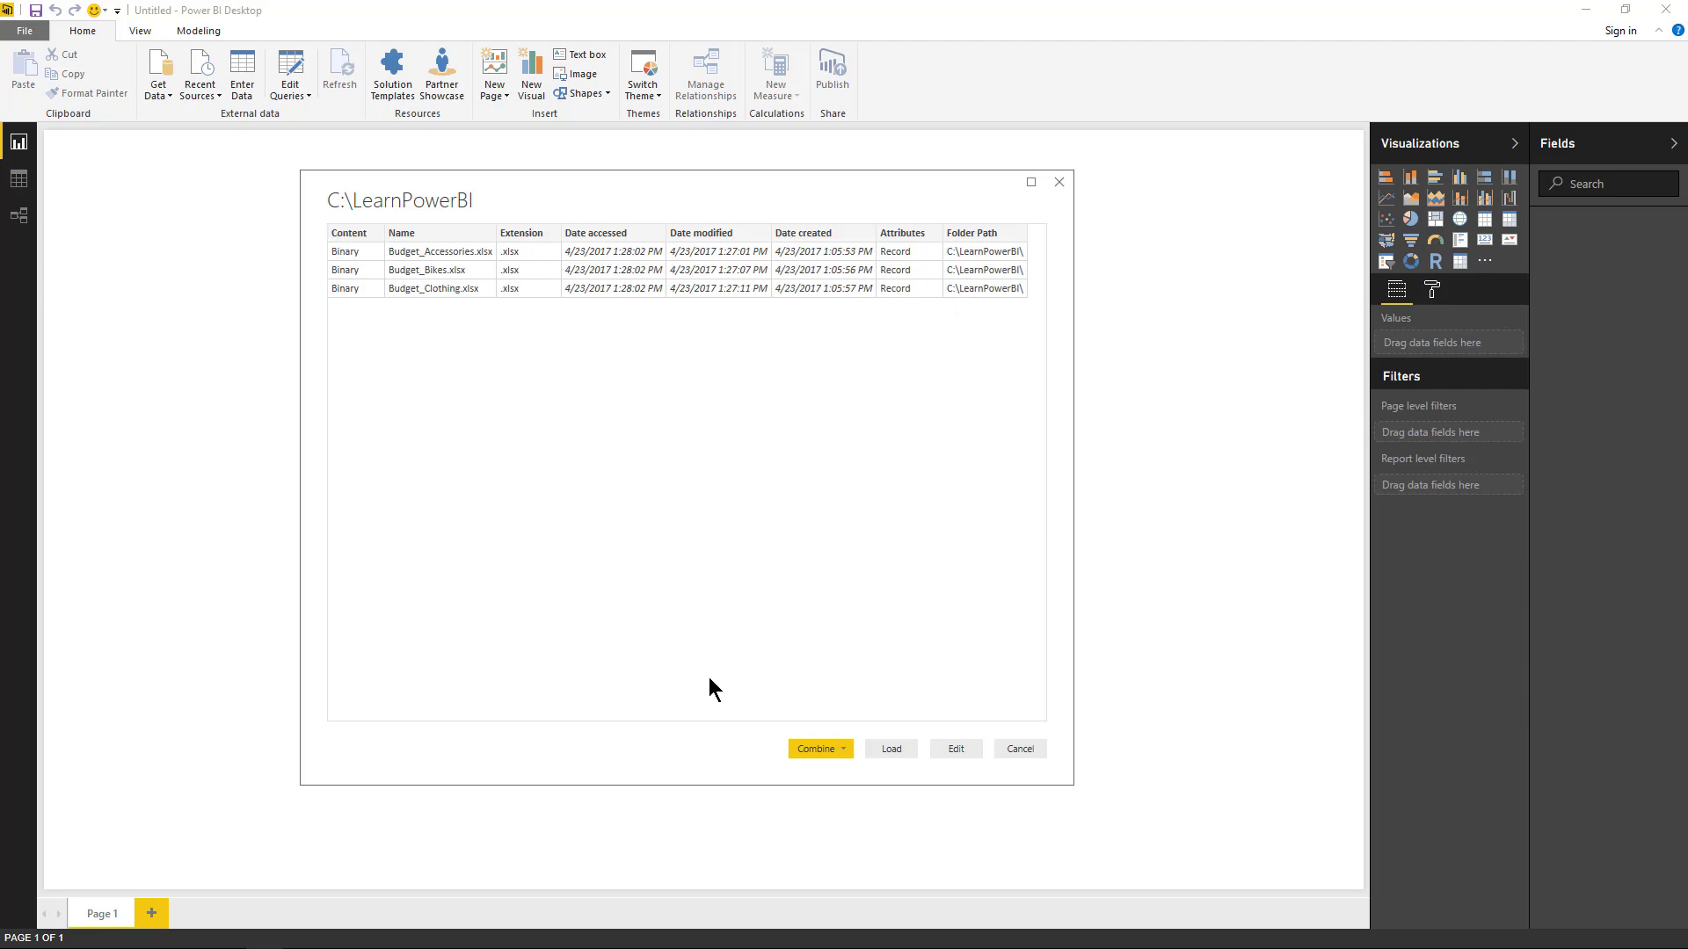
# - Choose Combine & Edit for the three budget files in the folder
pyautogui.click(814, 749)
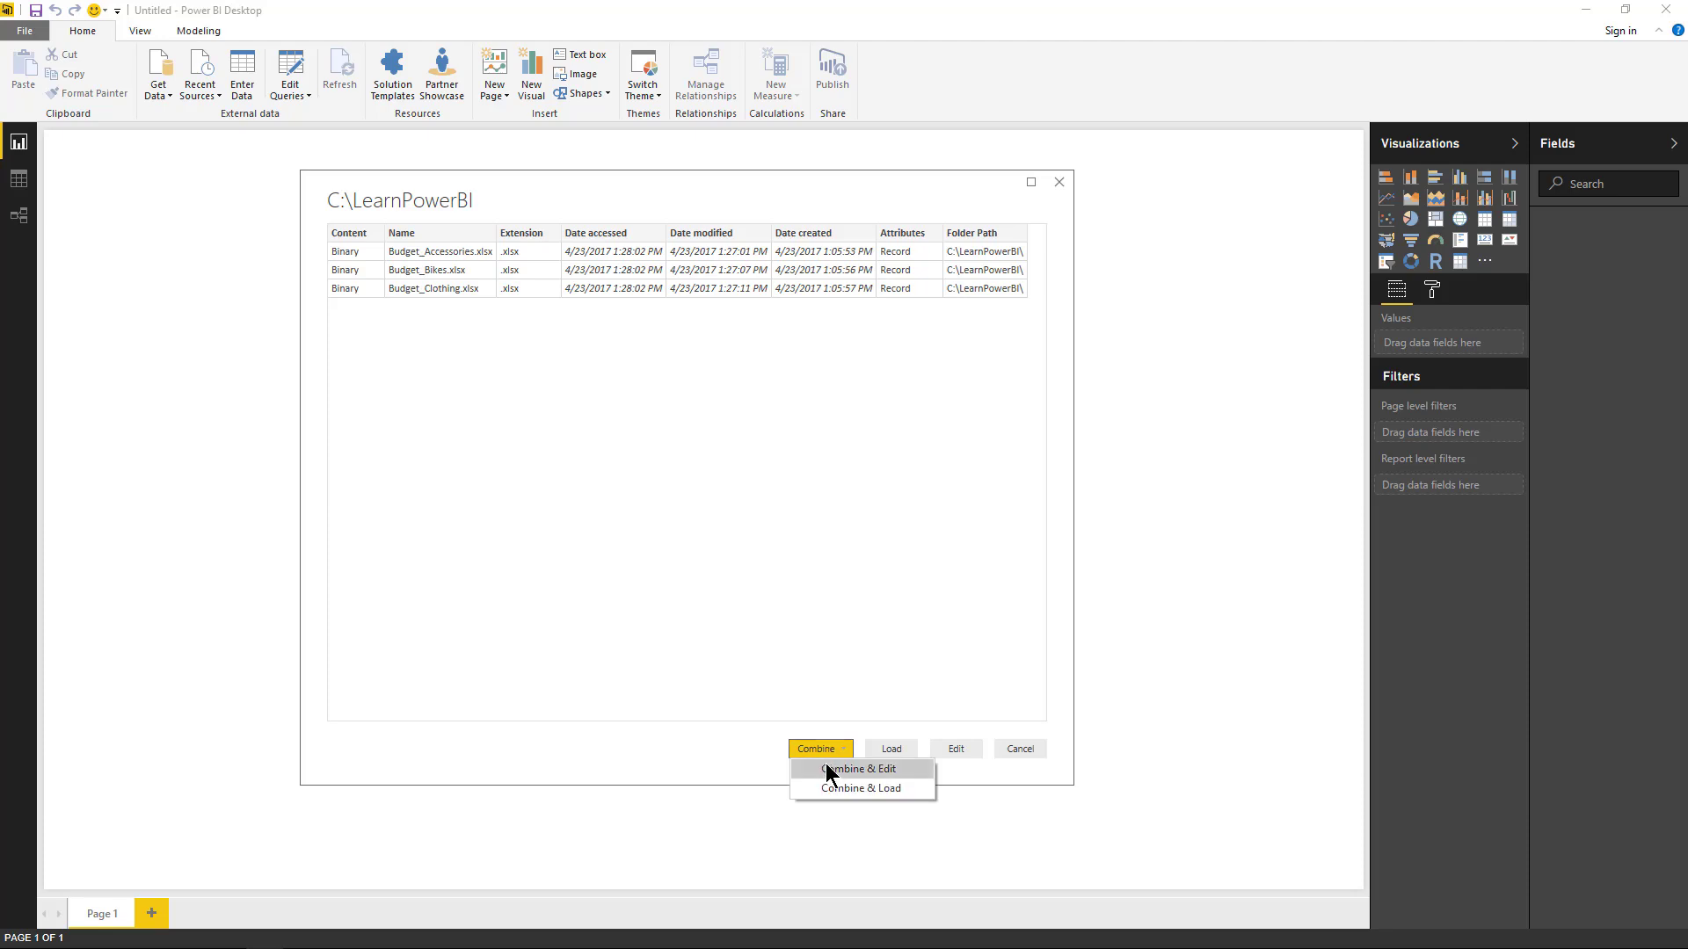
pyautogui.click(858, 768)
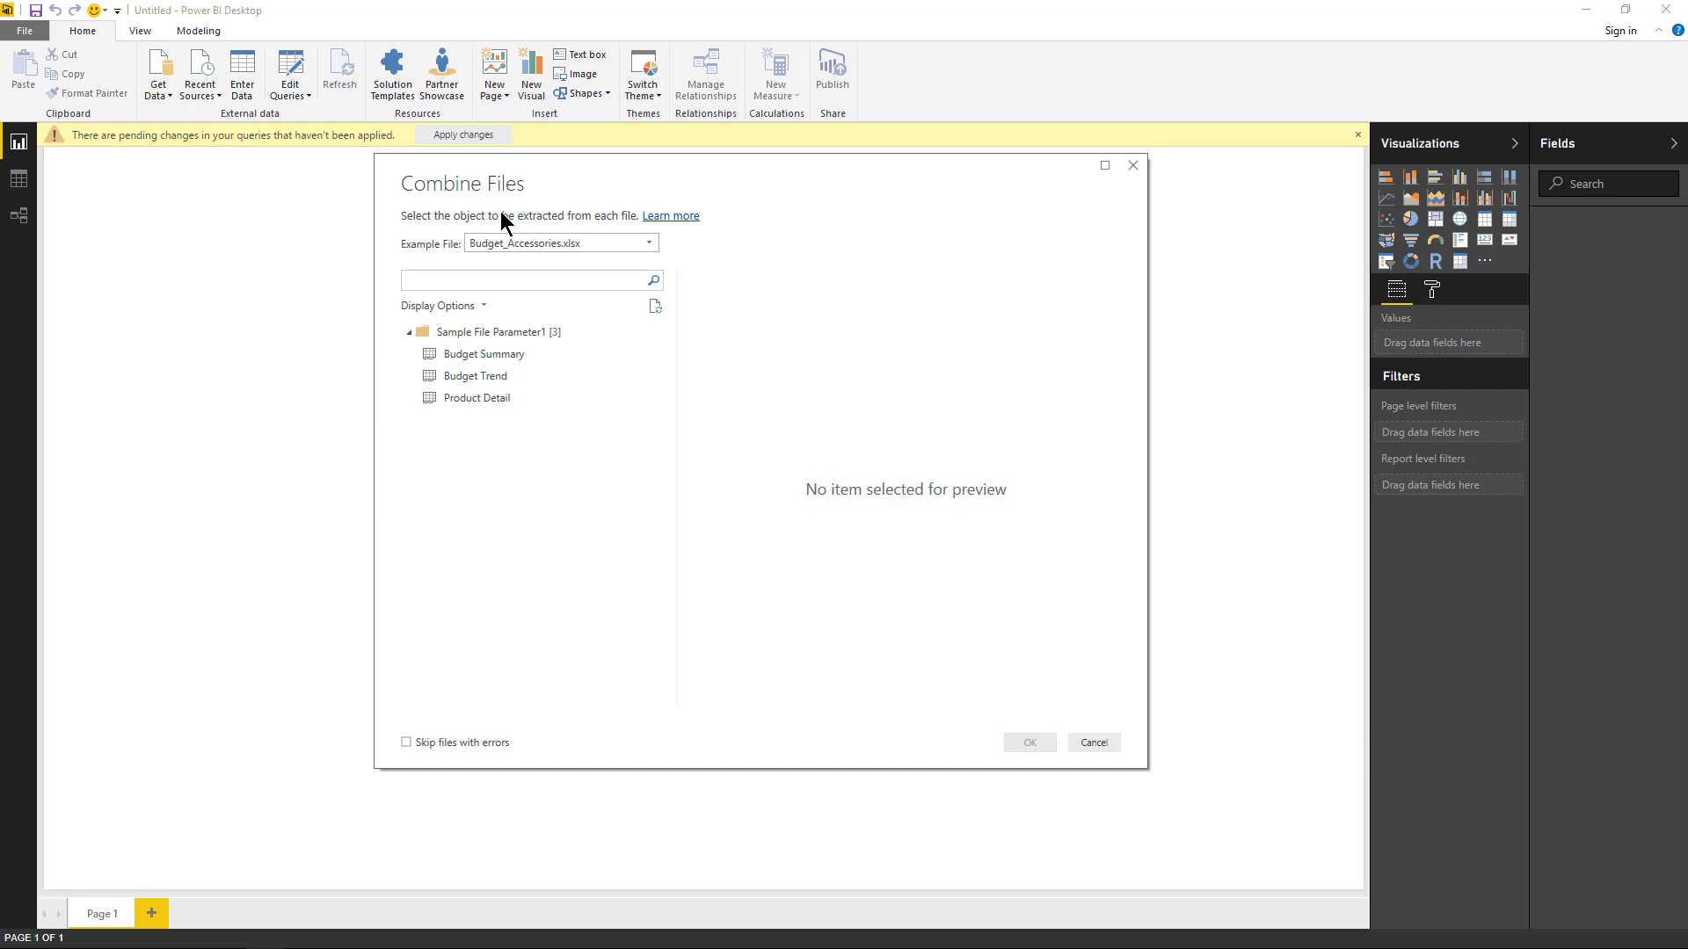
pyautogui.moveTo(520, 234)
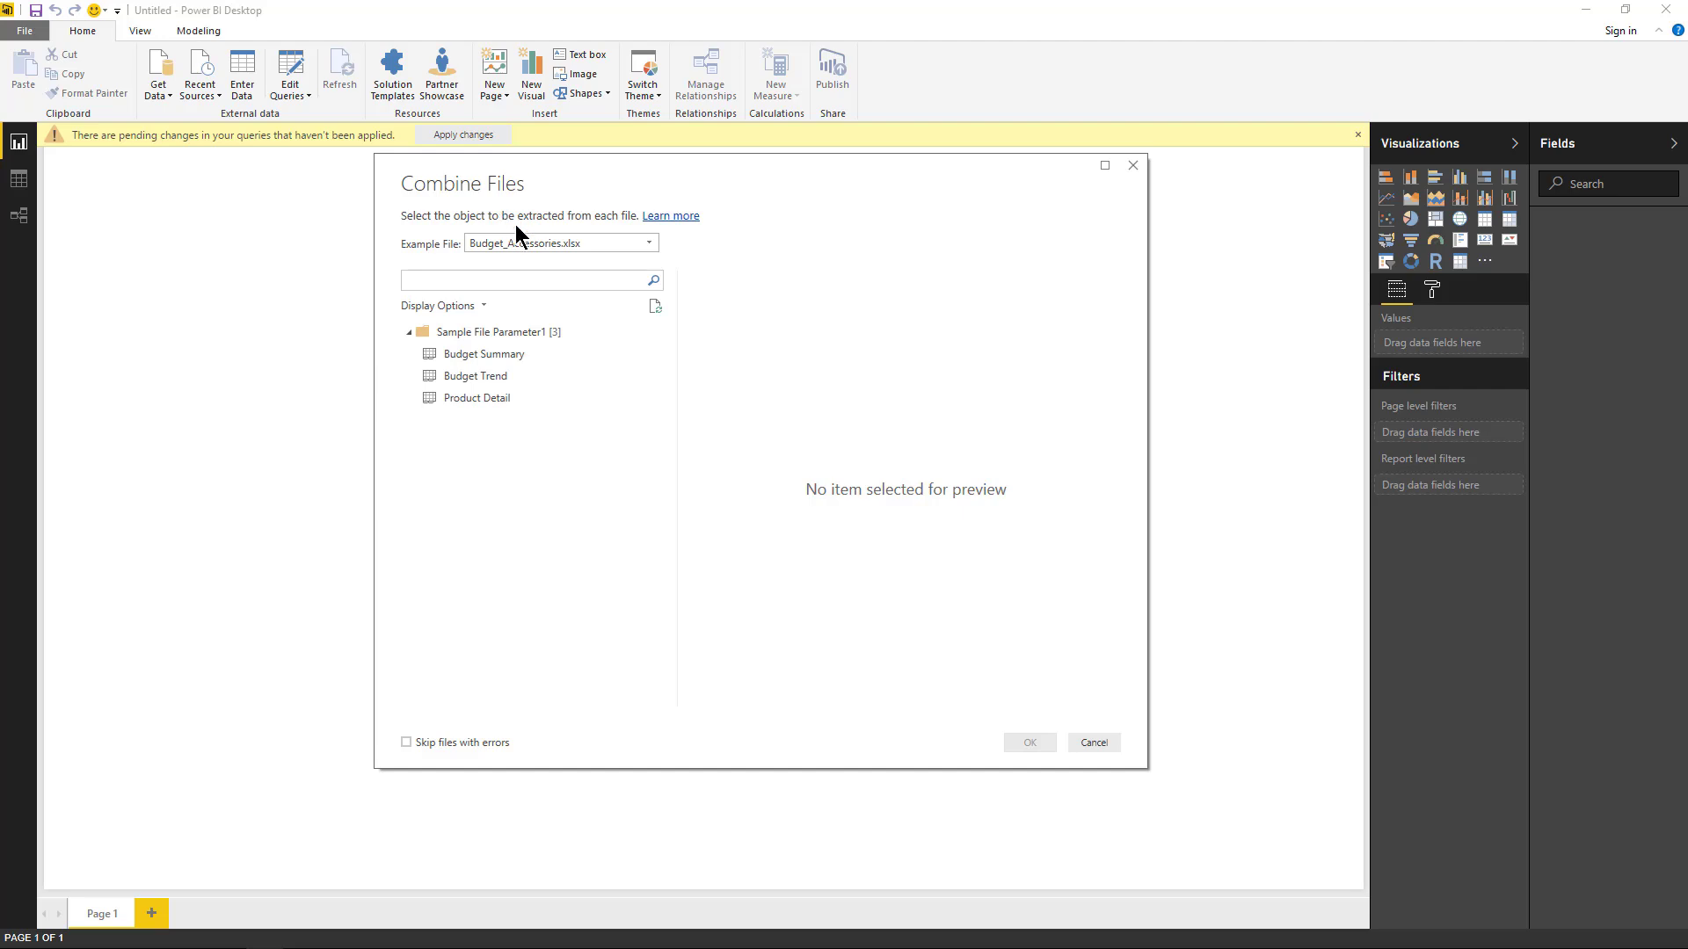
# - Keep Budget_Accessories as the example file and extract the Product Detail sheet from every file
pyautogui.click(559, 243)
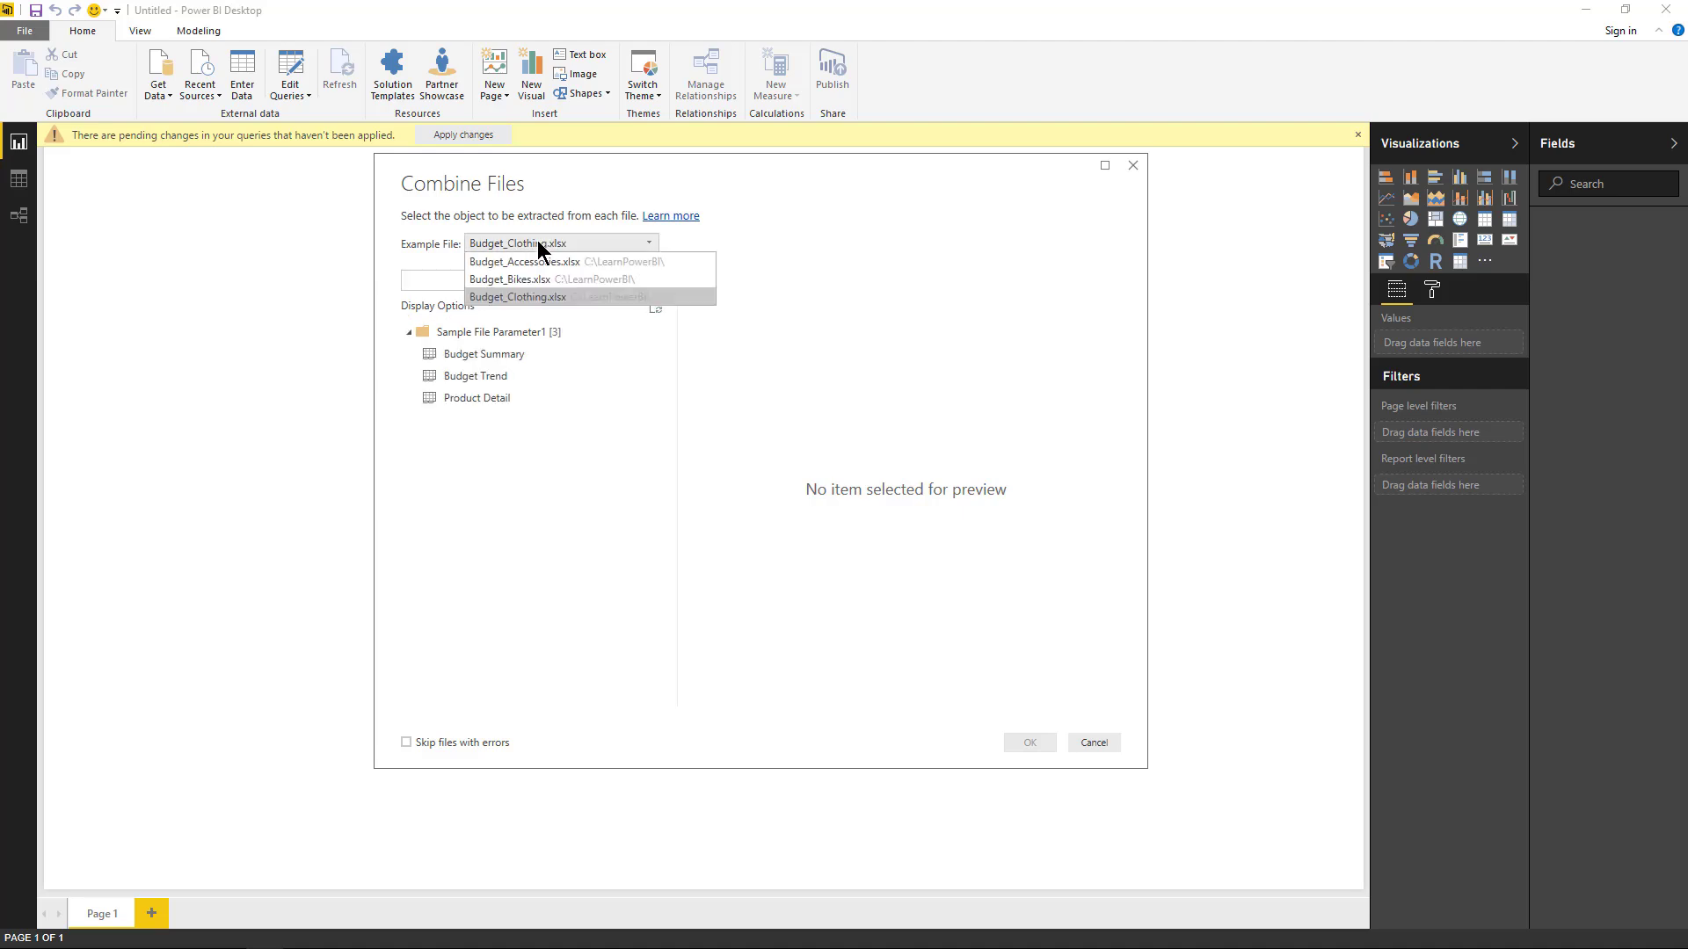
pyautogui.click(524, 262)
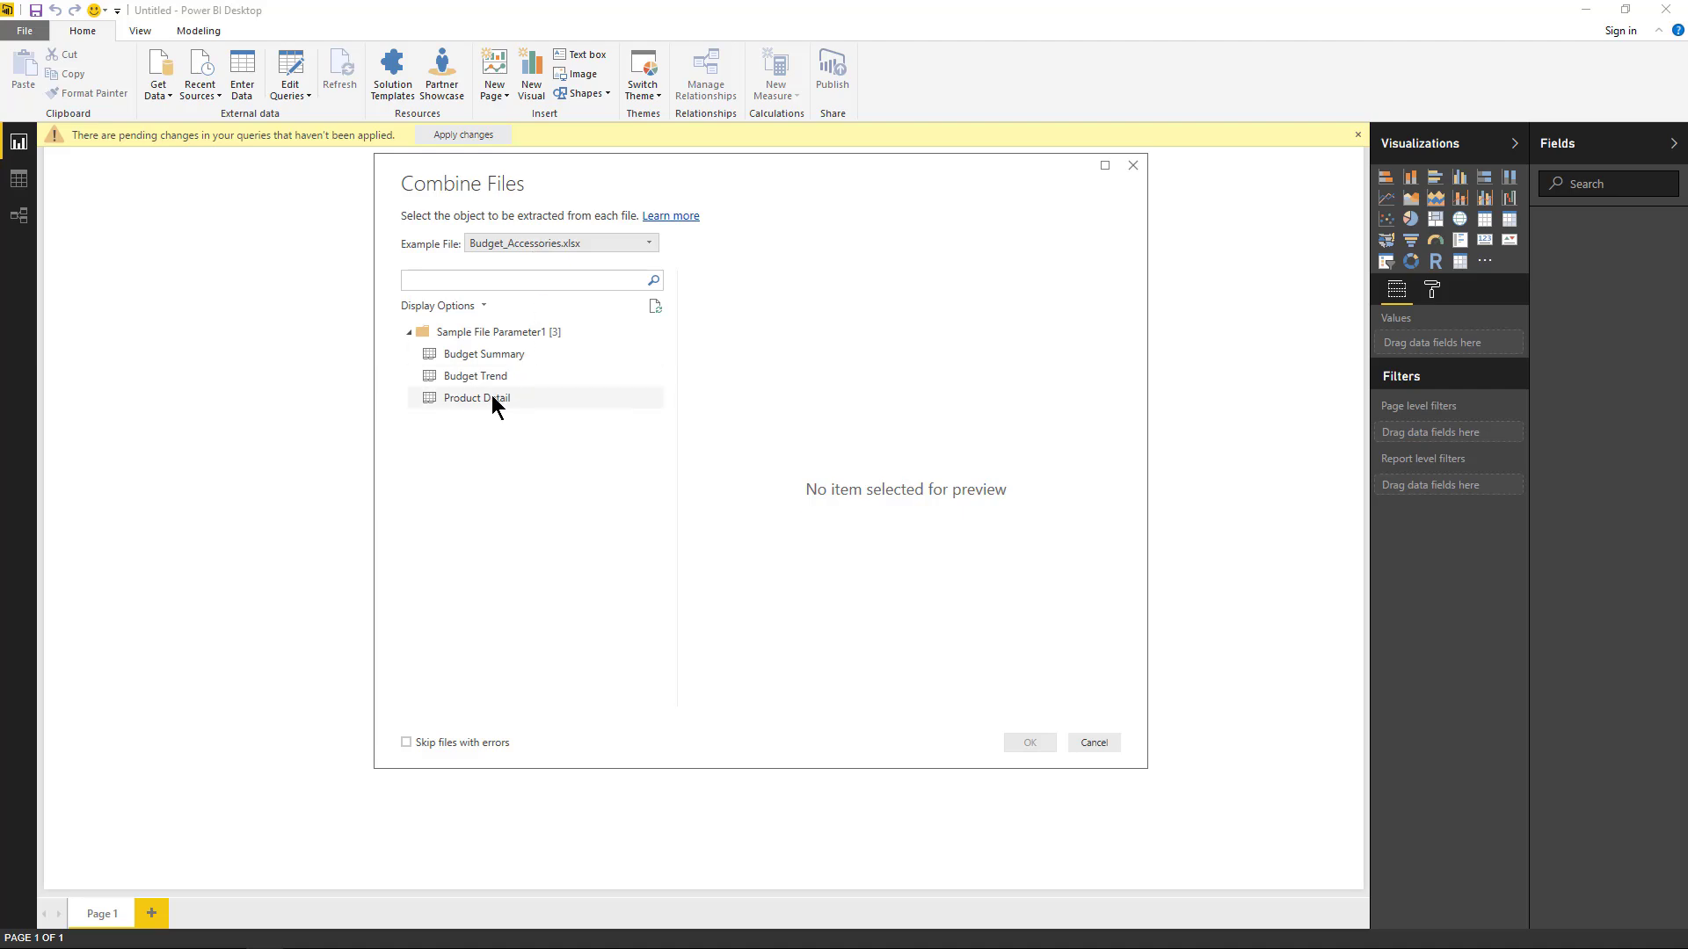
pyautogui.click(477, 398)
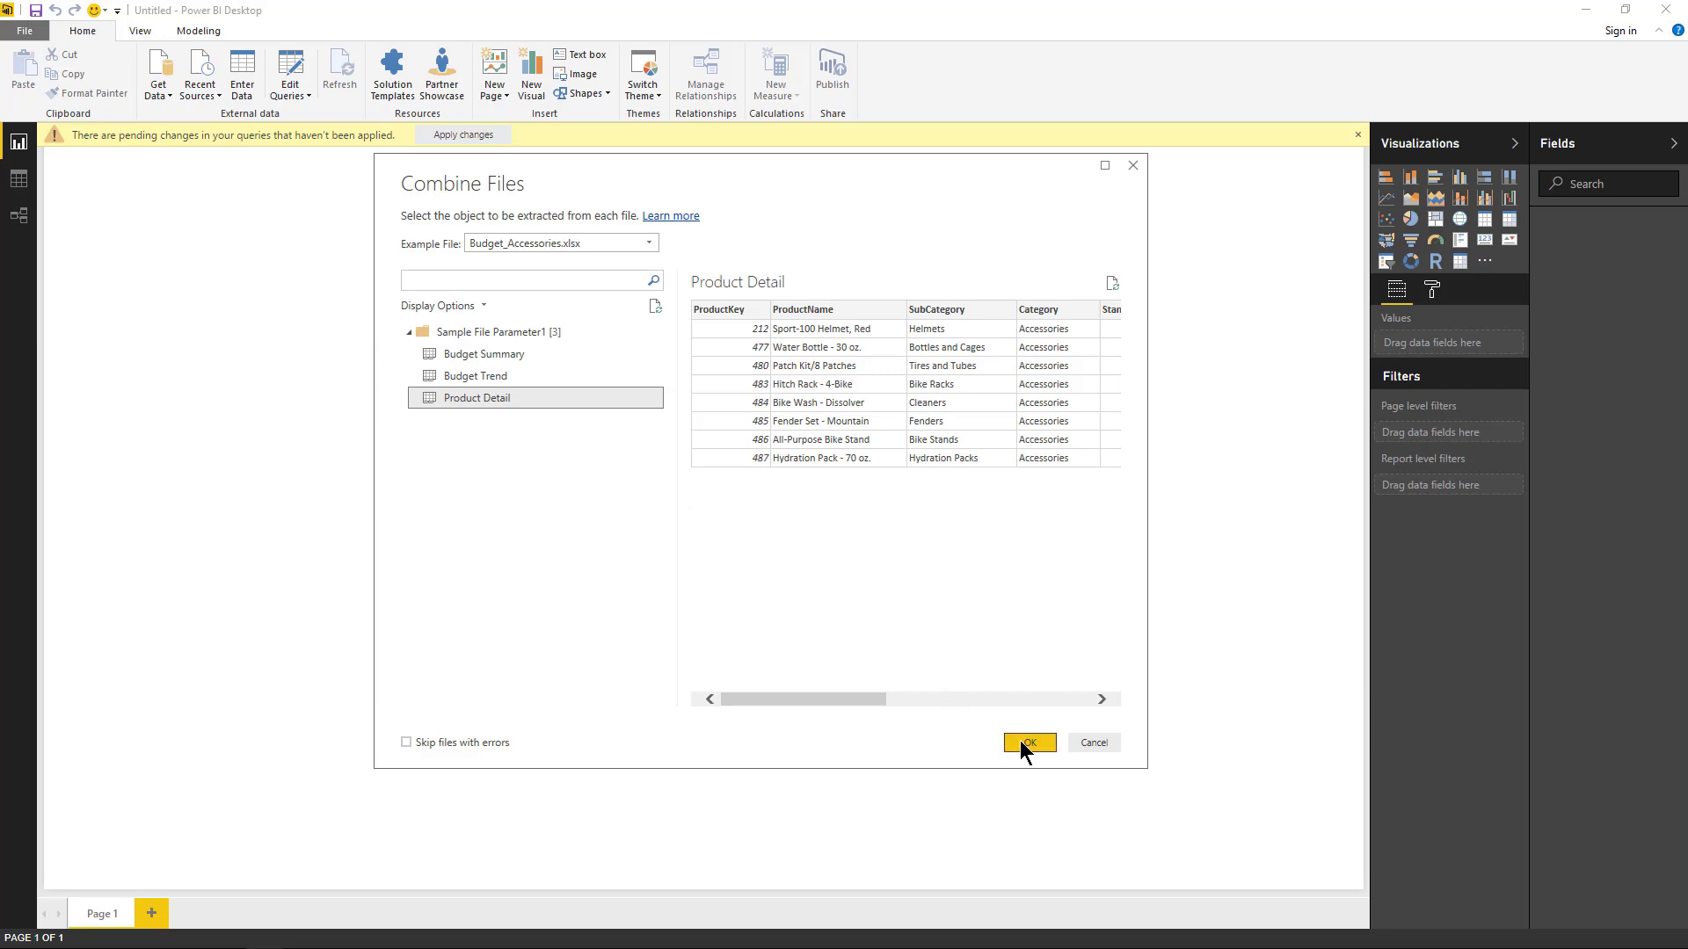
pyautogui.click(1029, 742)
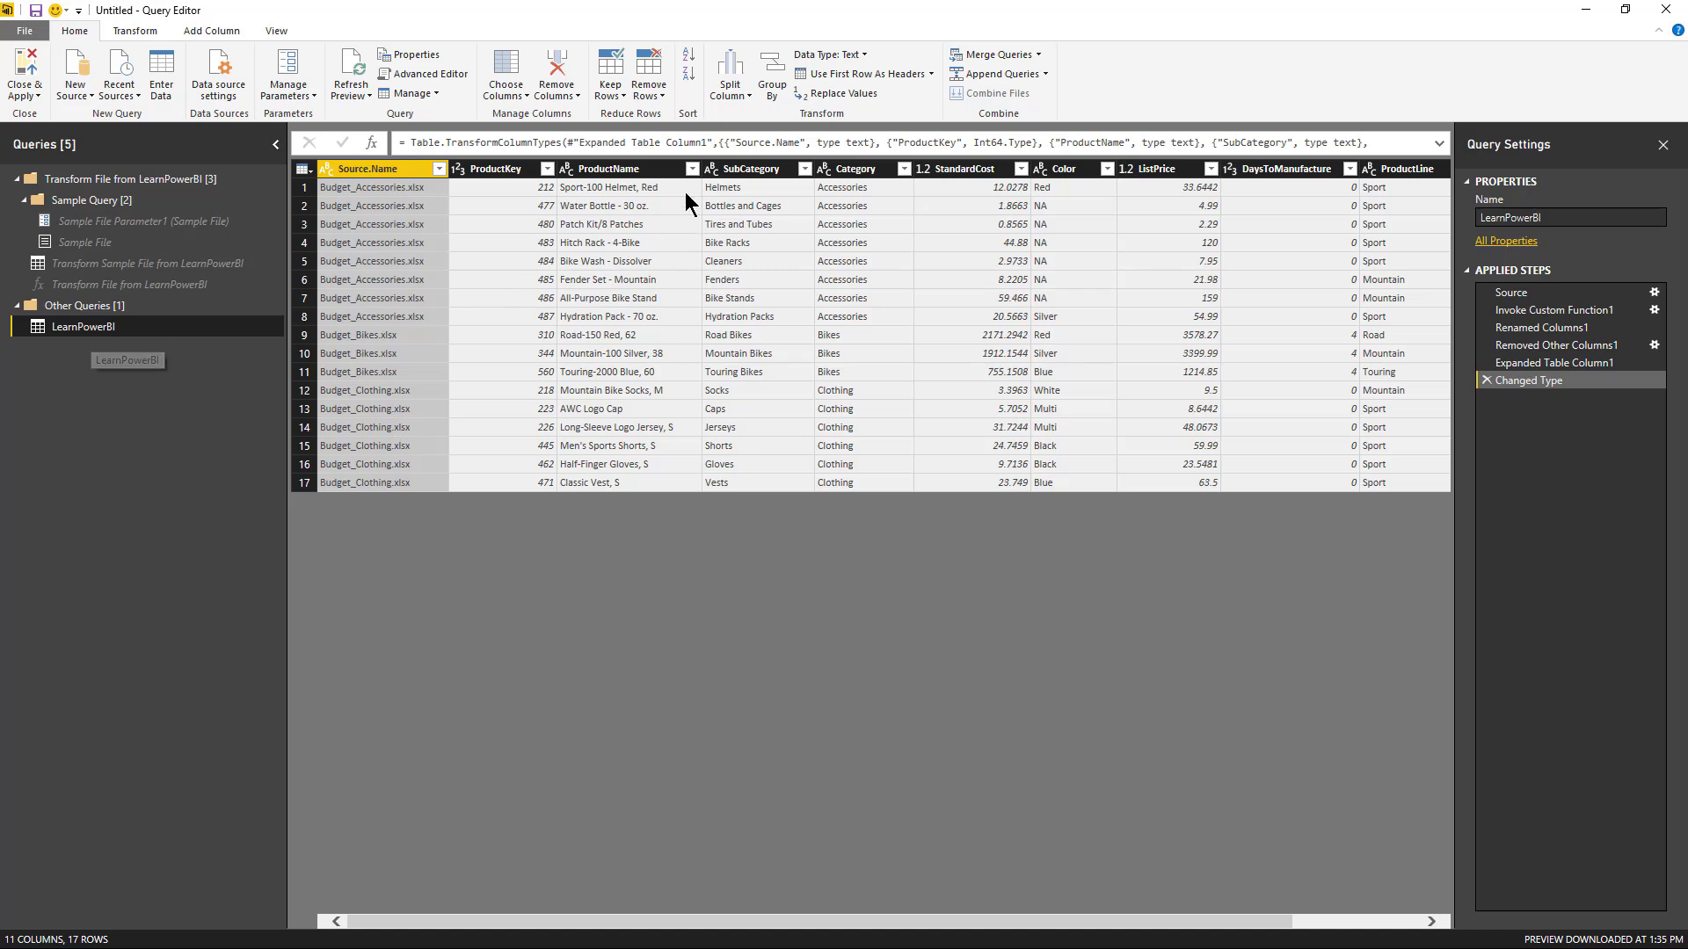
pyautogui.moveTo(520, 250)
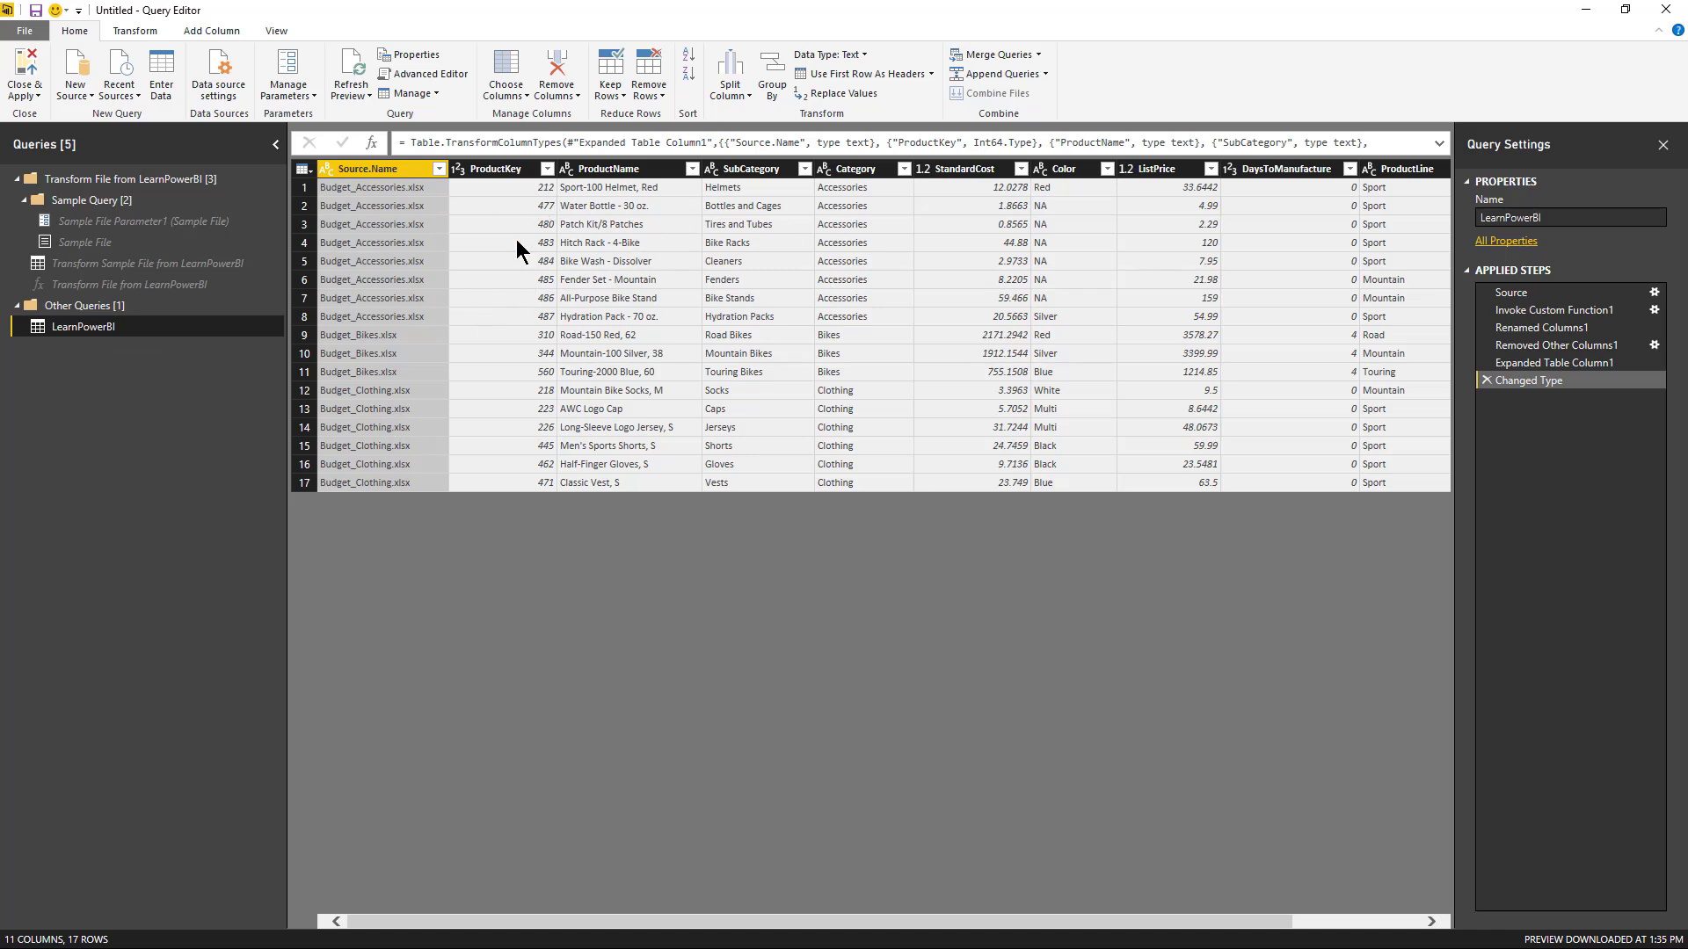
pyautogui.moveTo(740, 267)
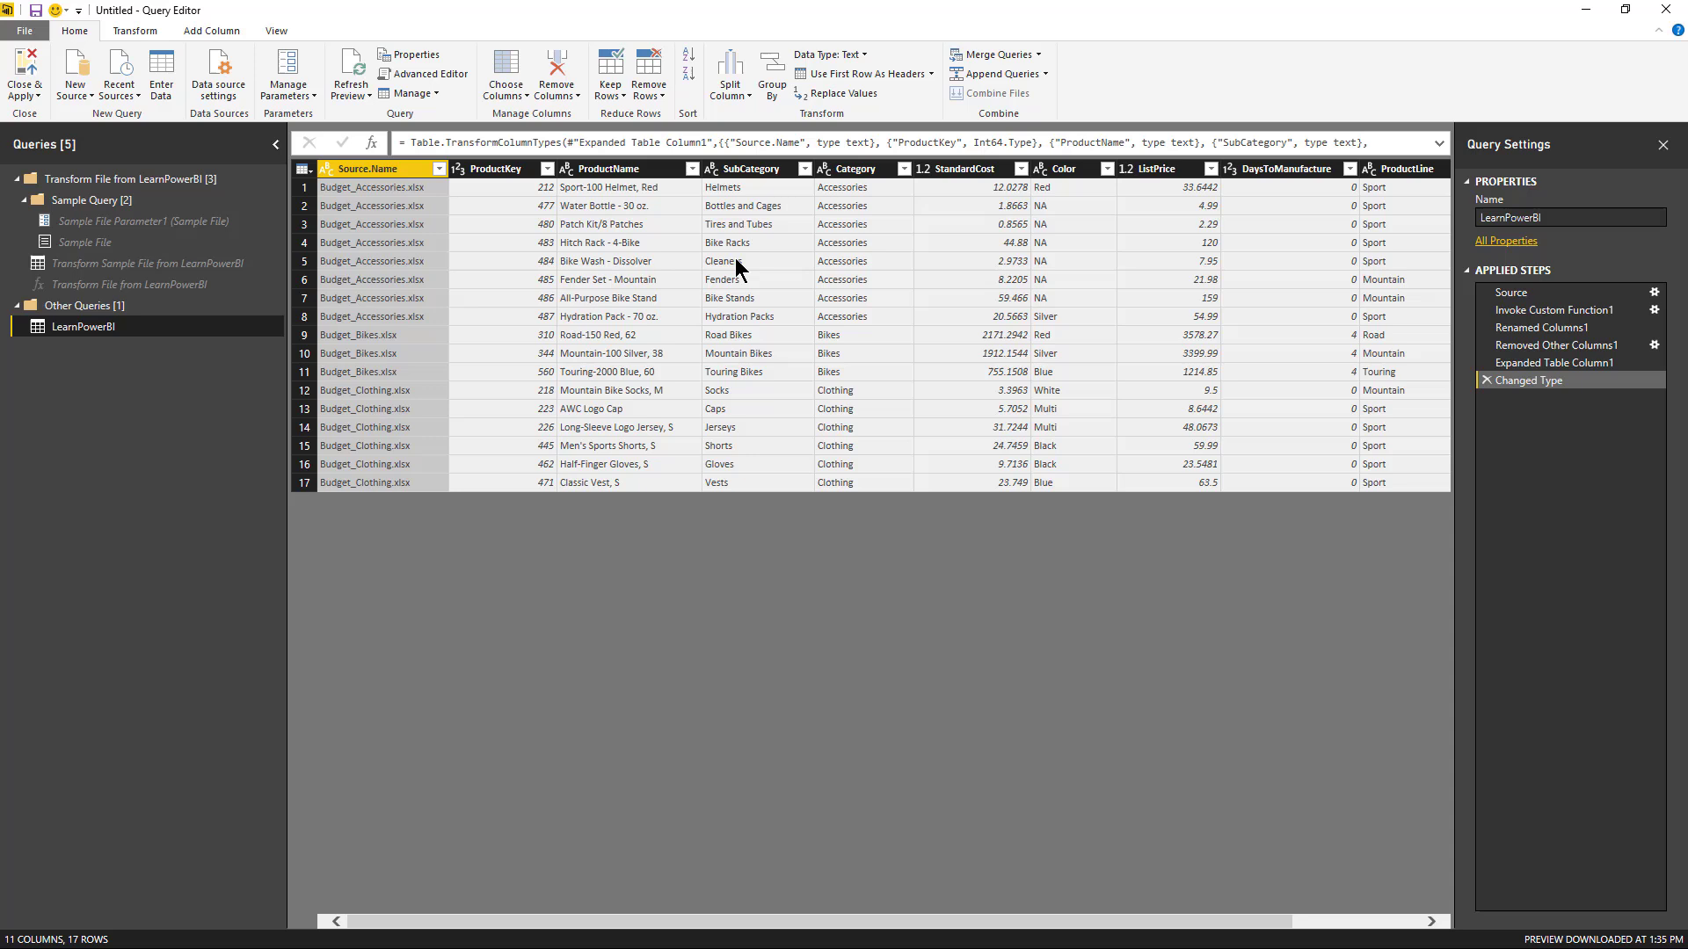
pyautogui.moveTo(1041, 395)
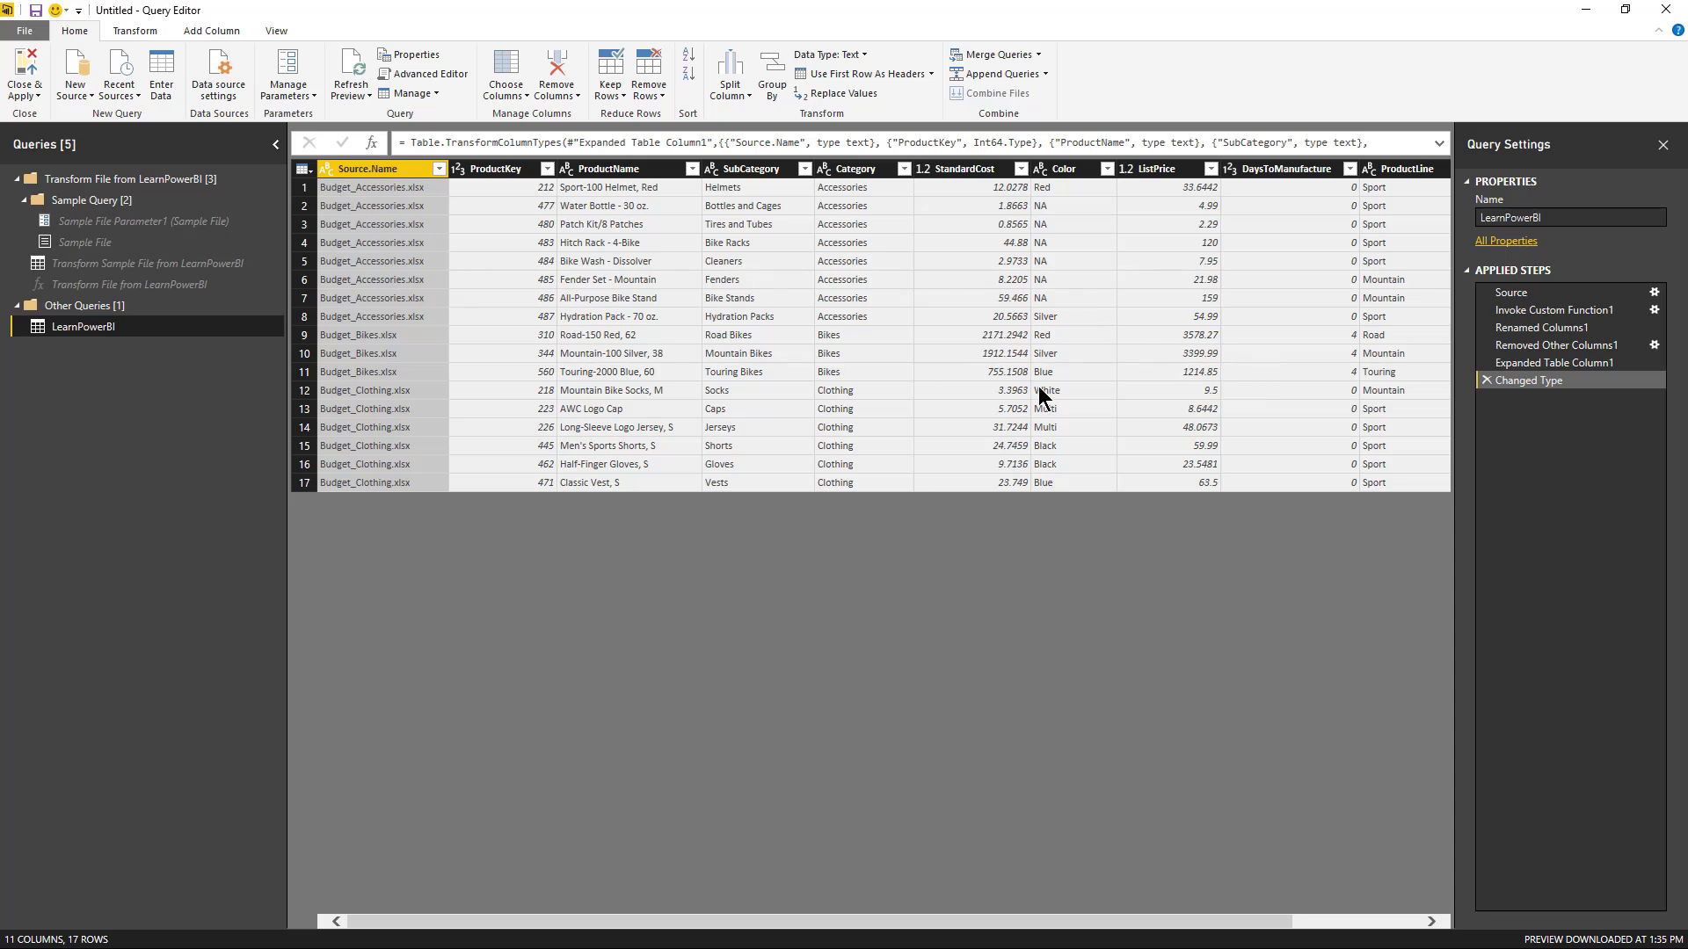
pyautogui.moveTo(775, 340)
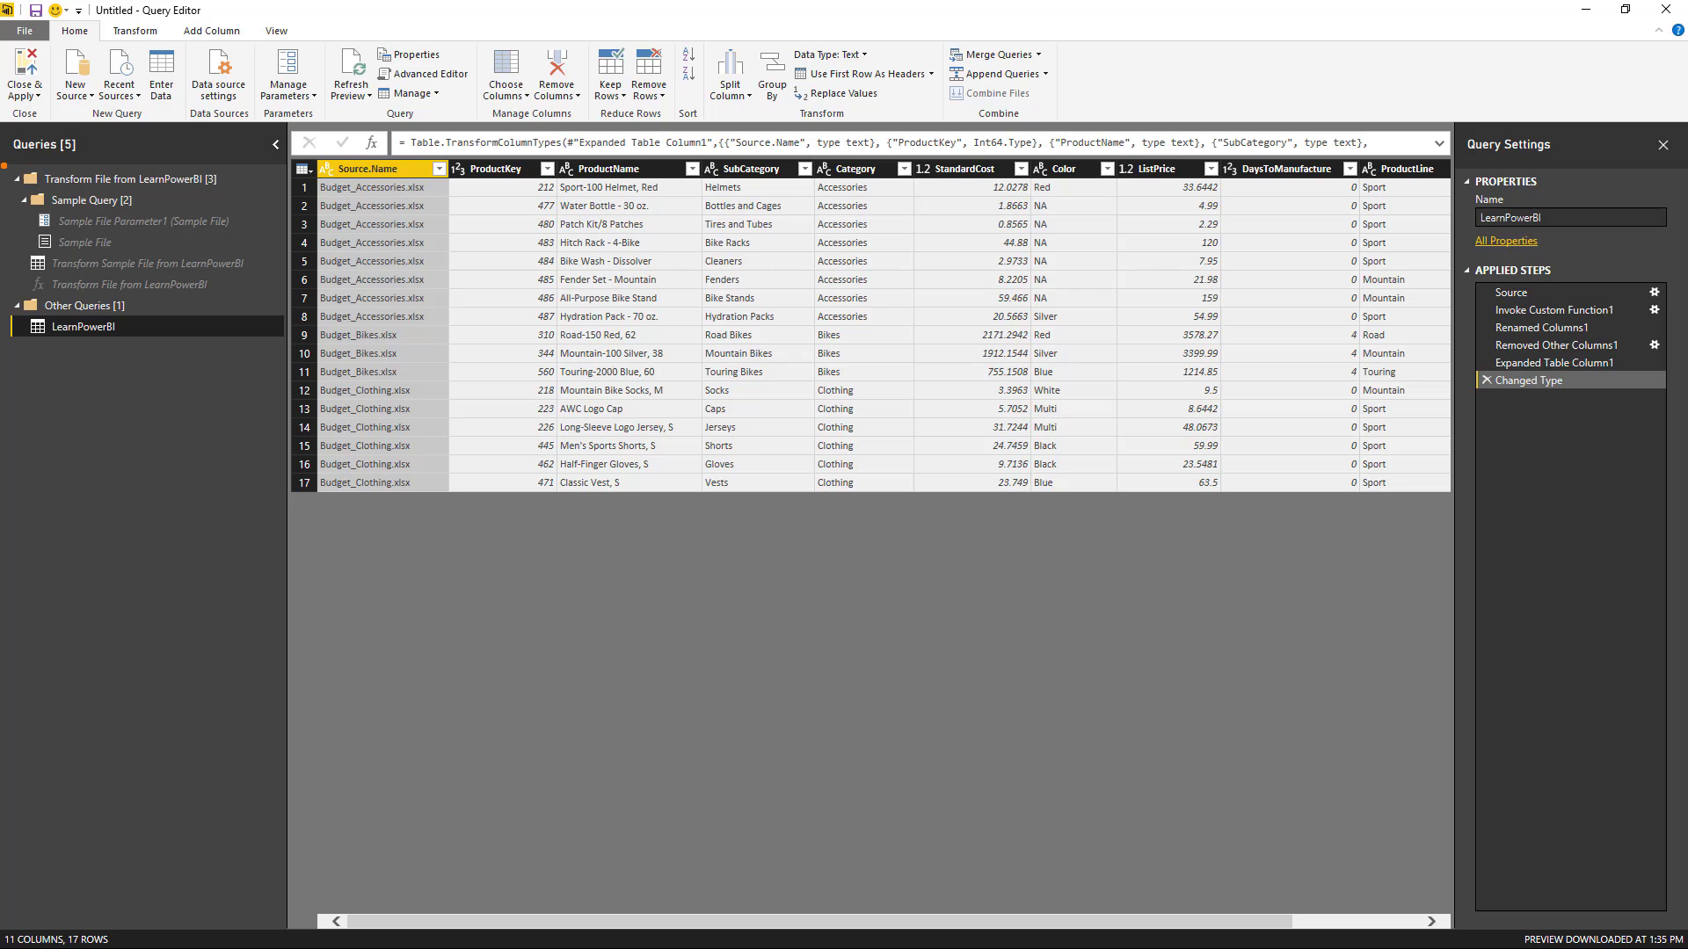
# - Review the LearnPowerBI query, then apply it and return to the report
pyautogui.click(128, 179)
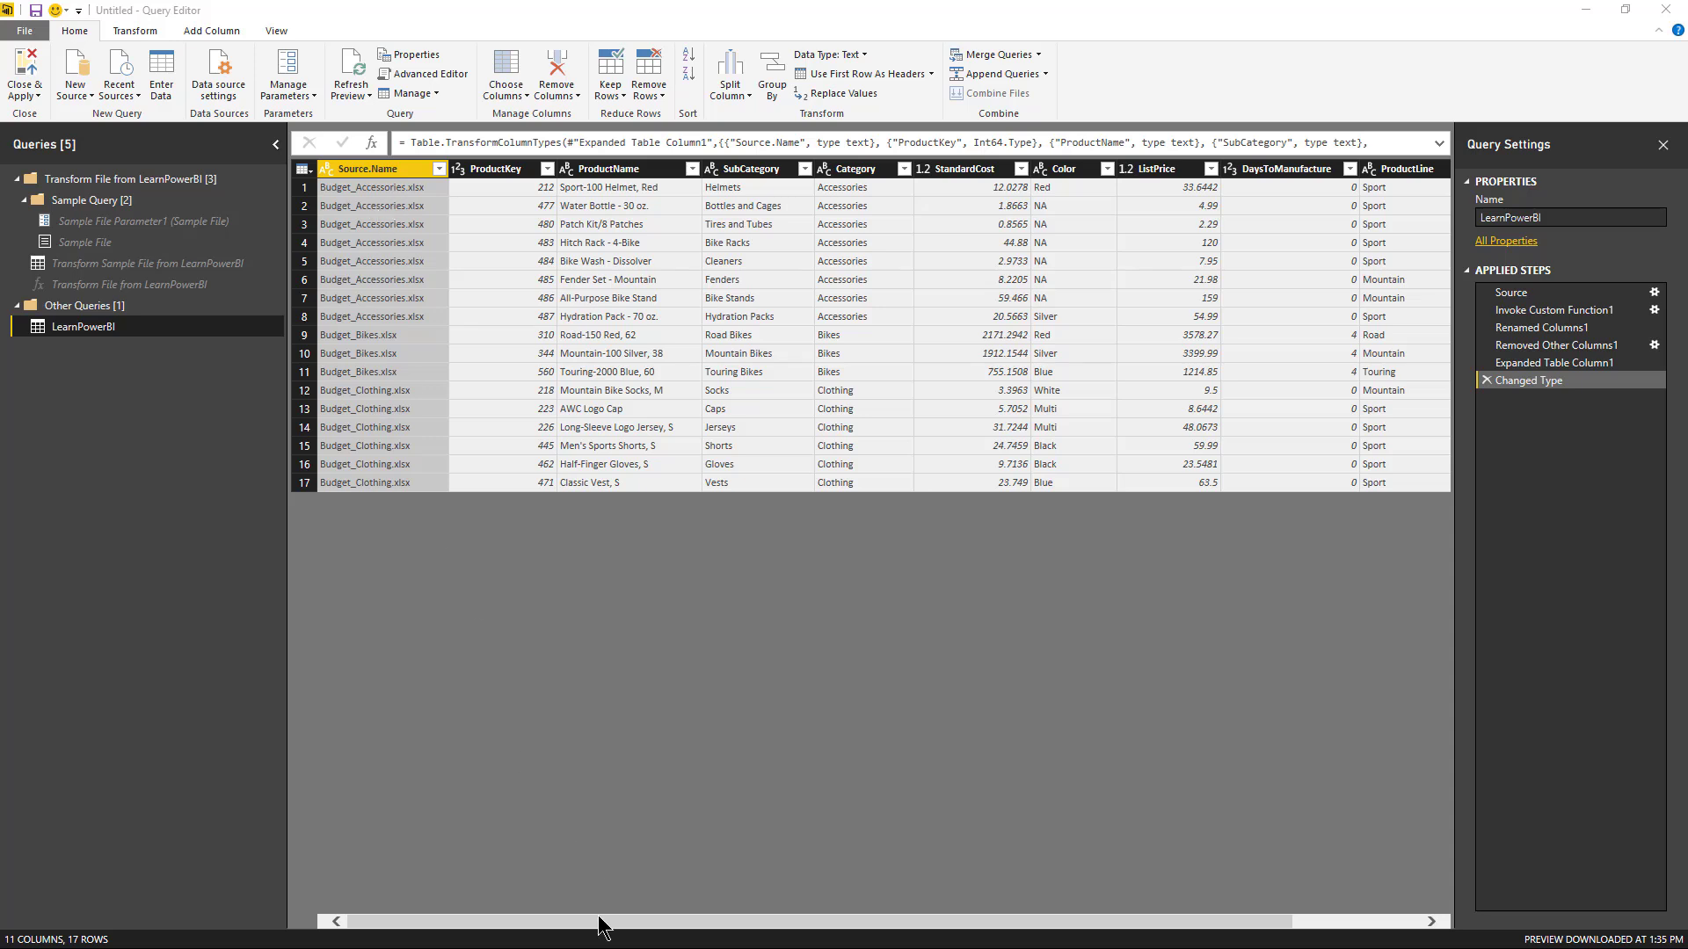
pyautogui.moveTo(399, 297)
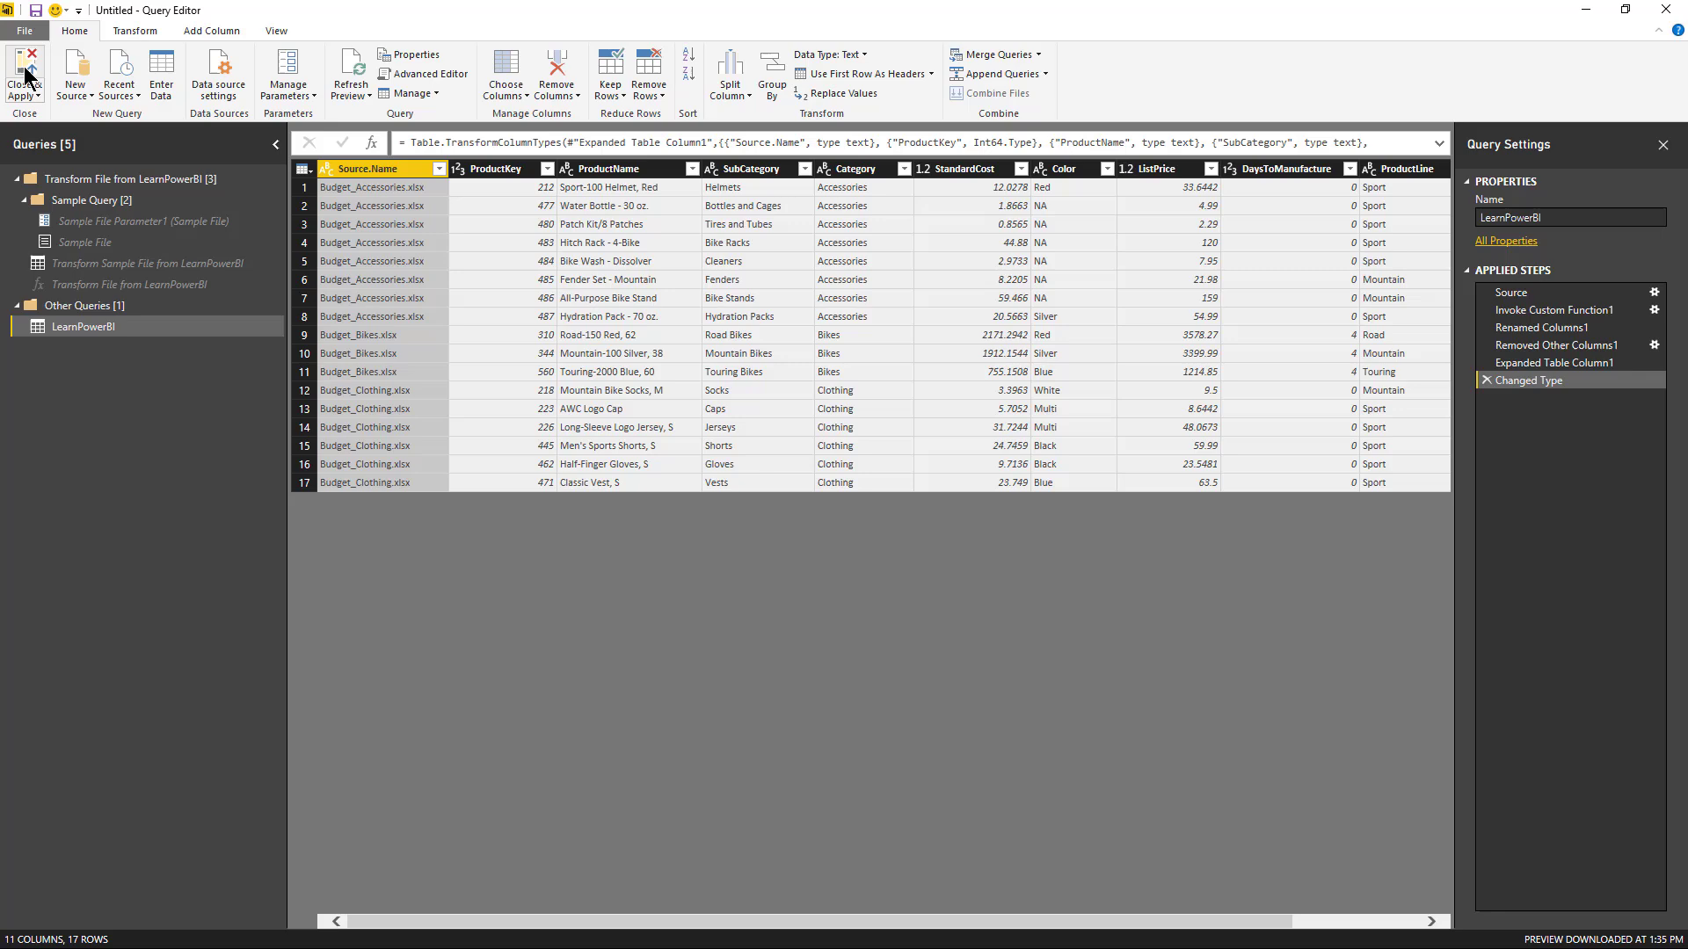
pyautogui.click(21, 74)
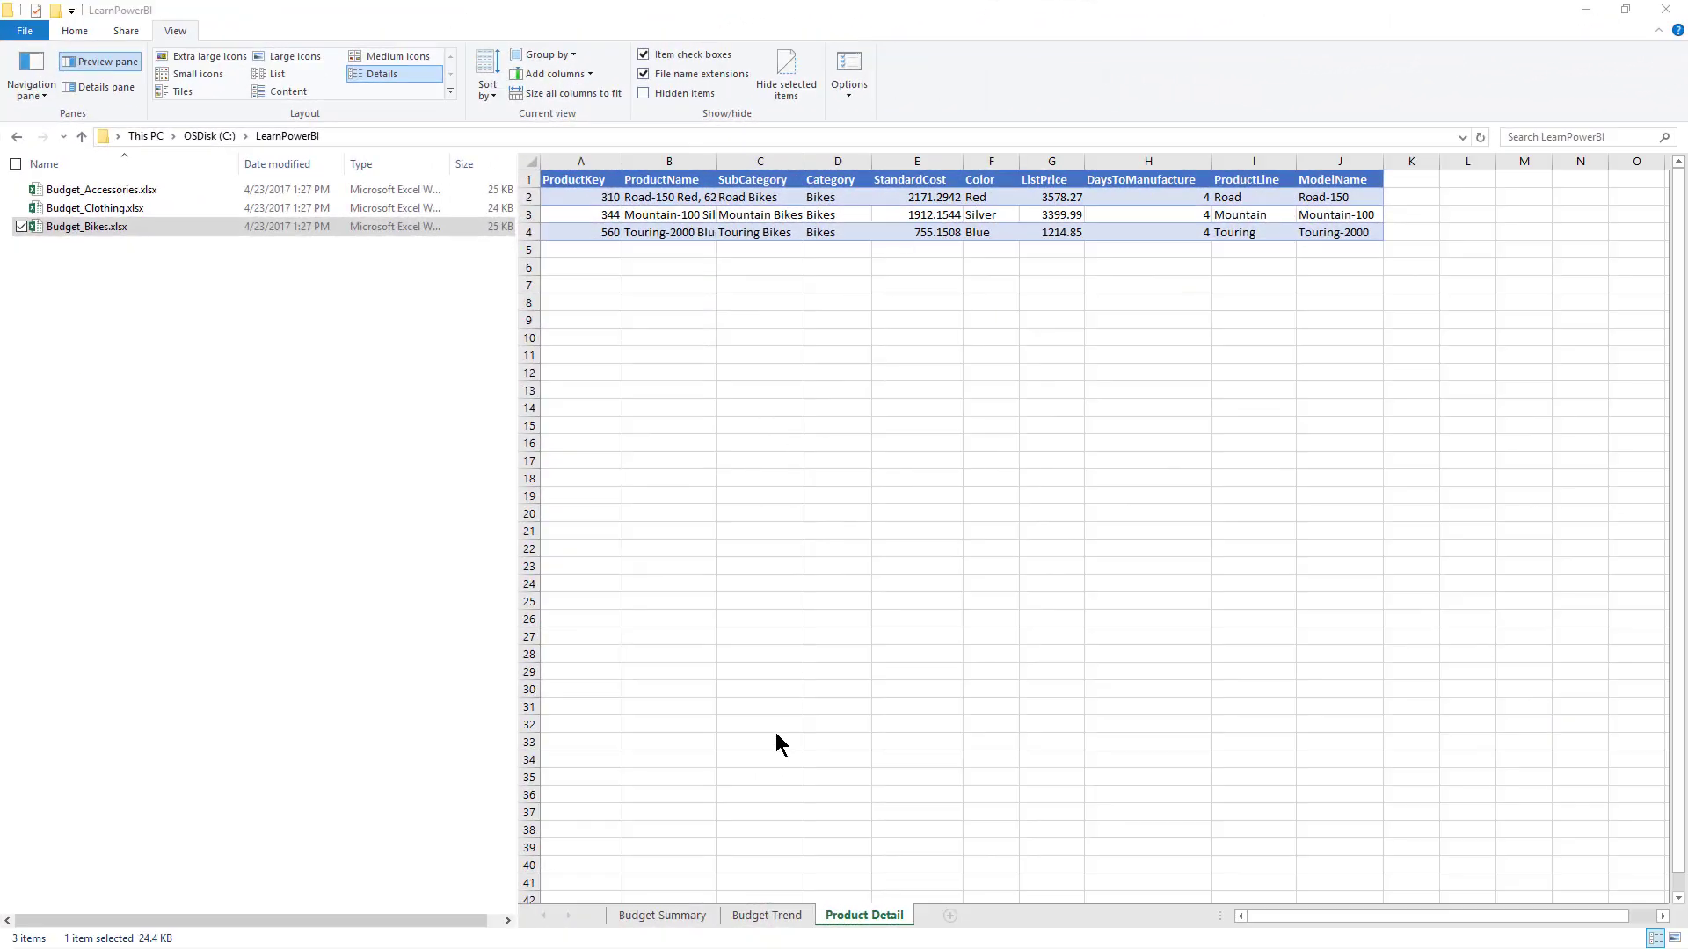
pyautogui.moveTo(619, 812)
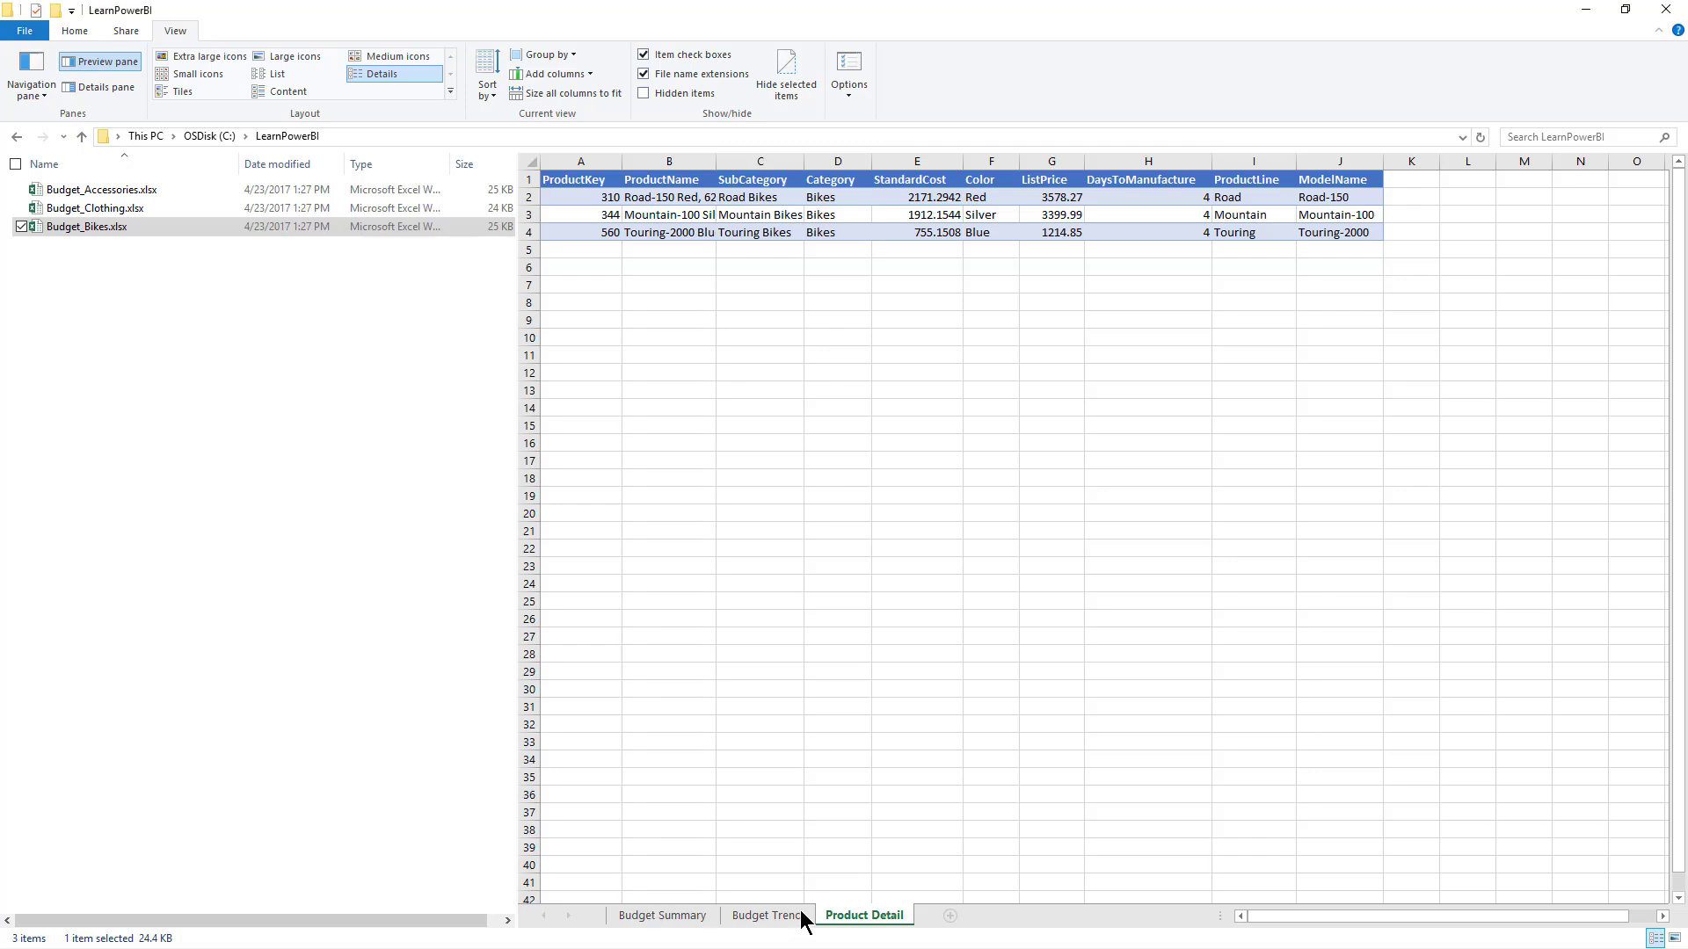
# - Preview the Budget_Bikes, Budget_Clothing and Budget_Accessories workbooks, then return to Power BI Desktop
pyautogui.click(86, 227)
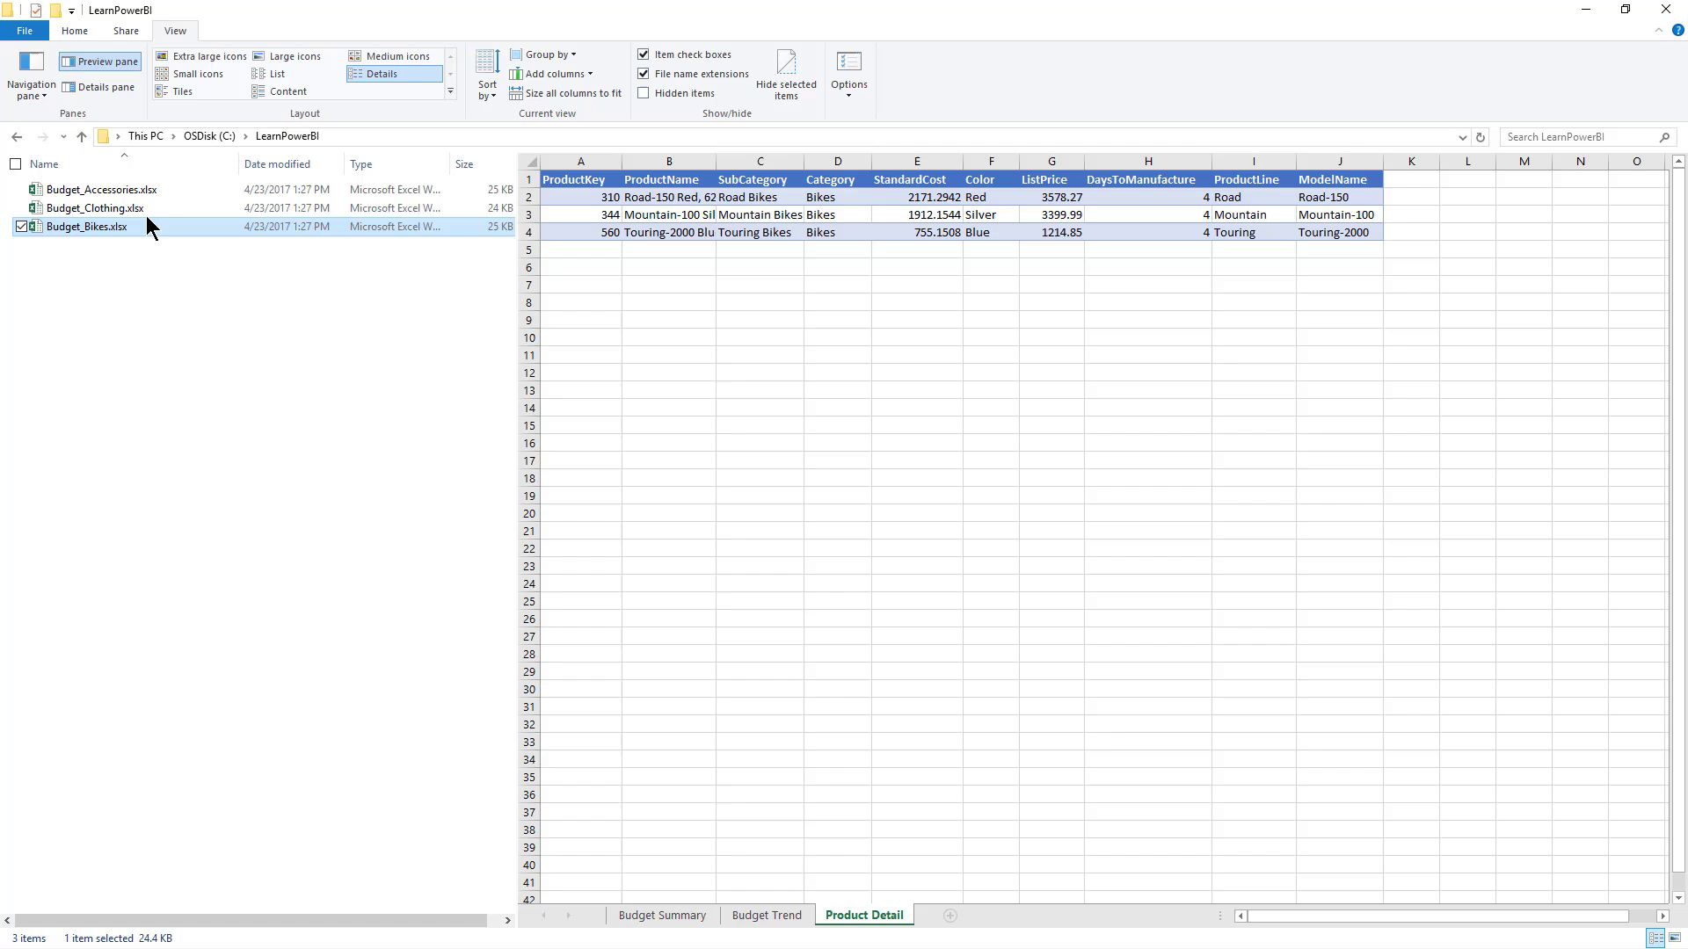
pyautogui.click(95, 208)
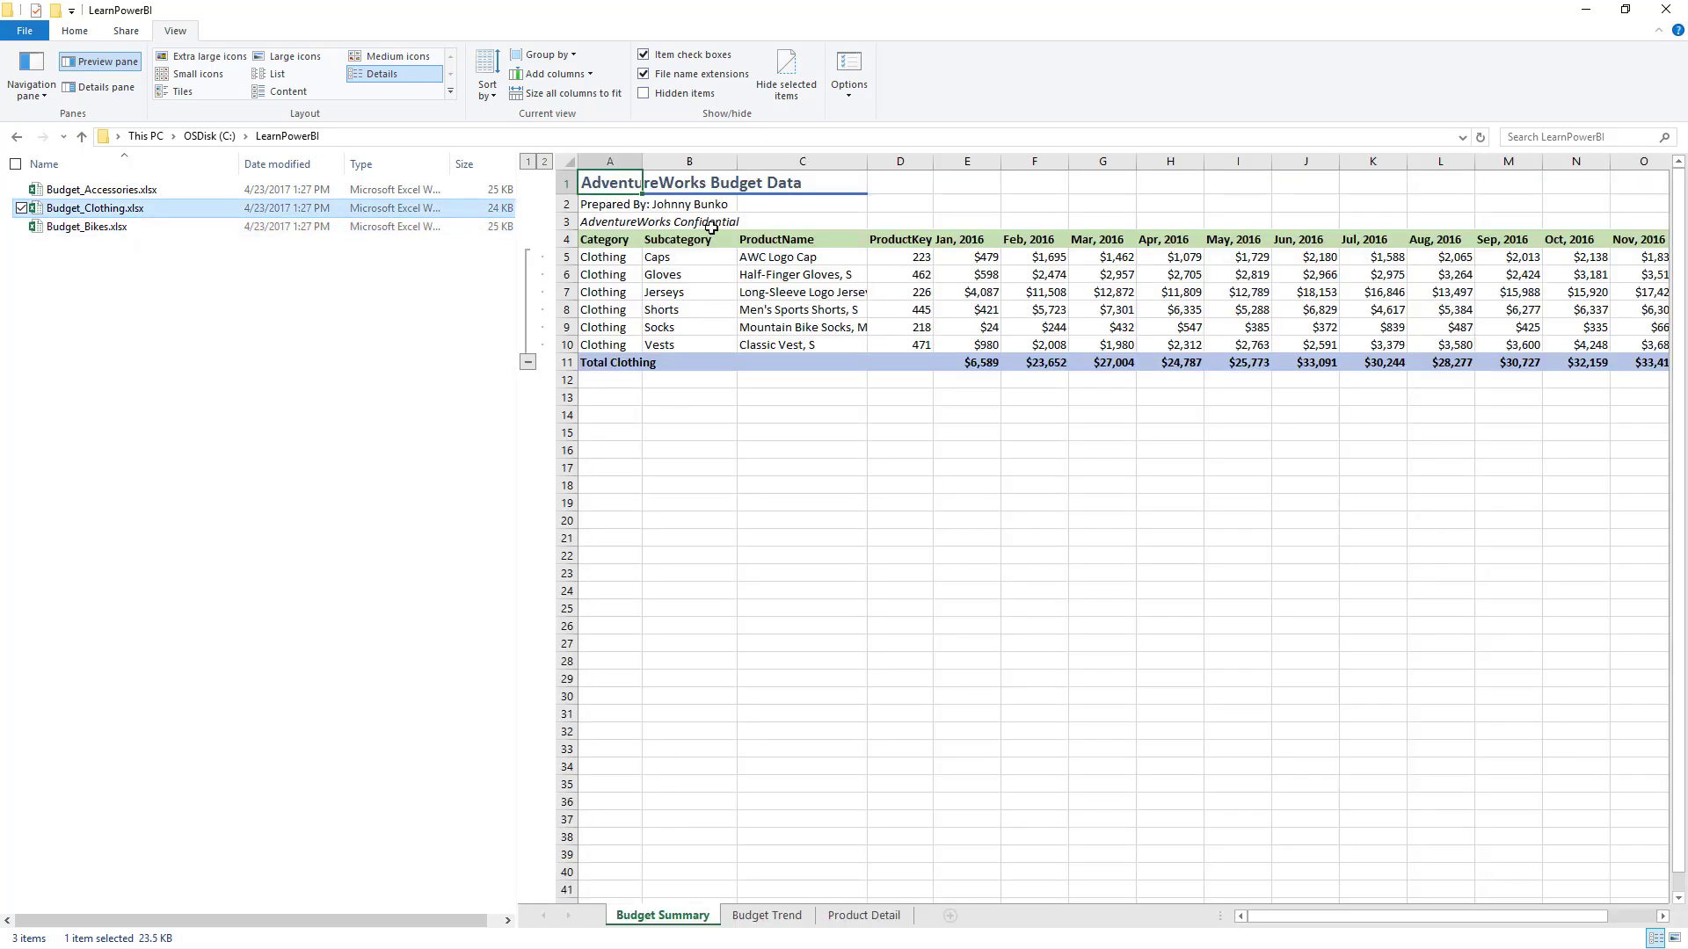
pyautogui.moveTo(611, 204)
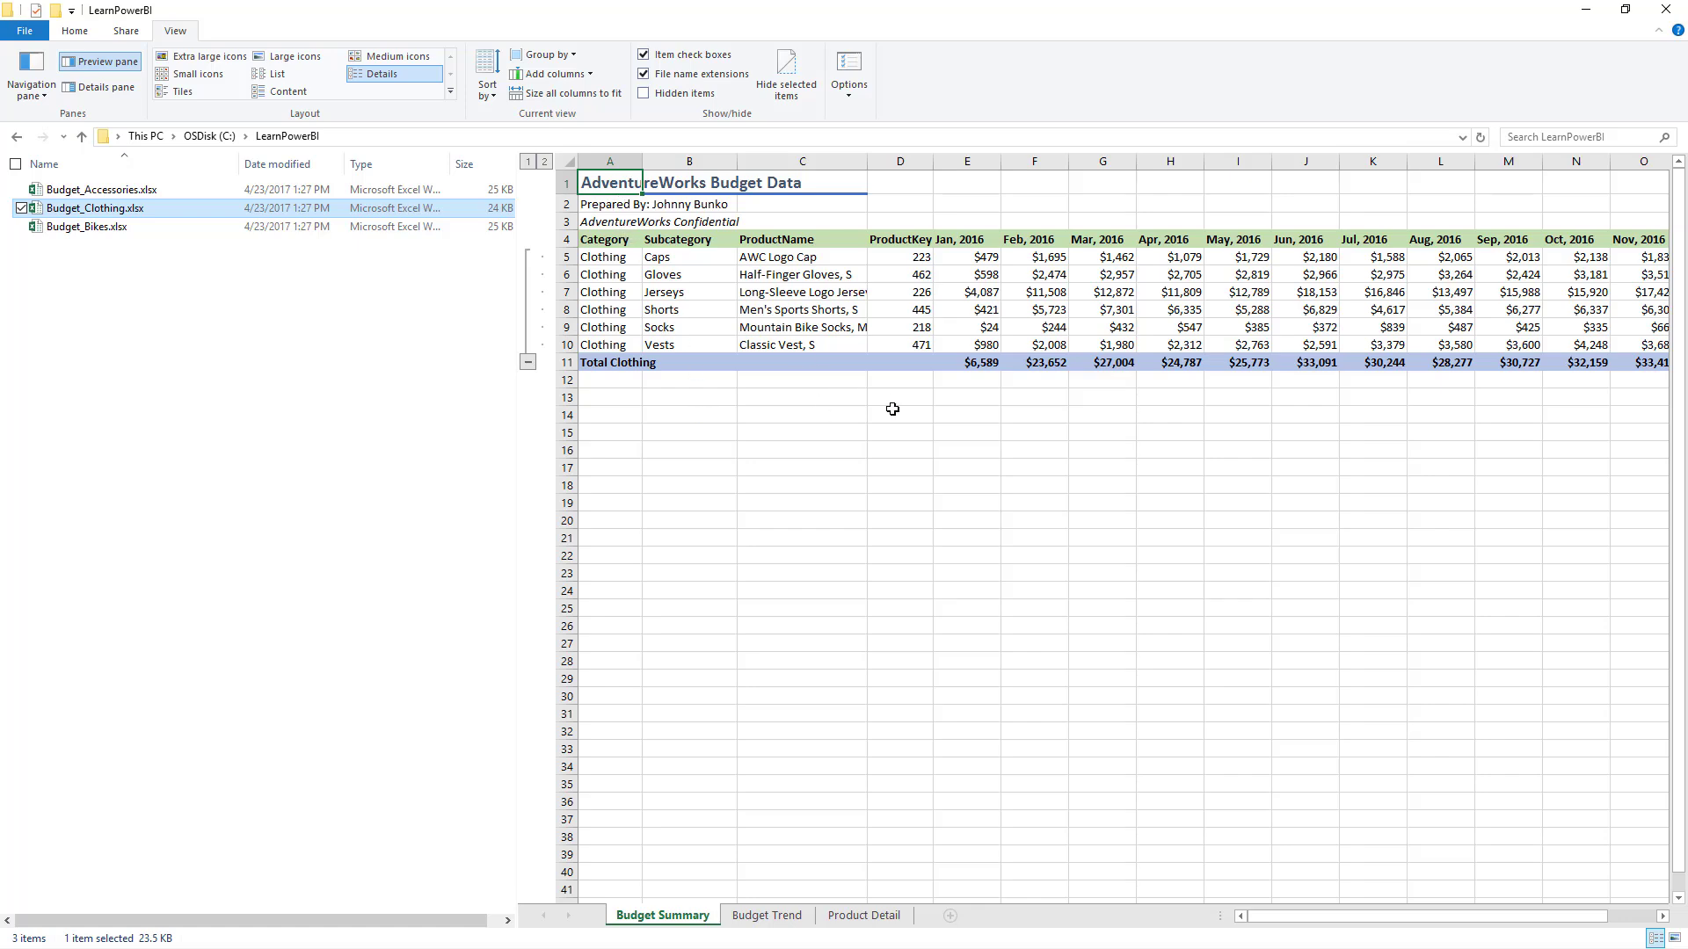
pyautogui.moveTo(107, 208)
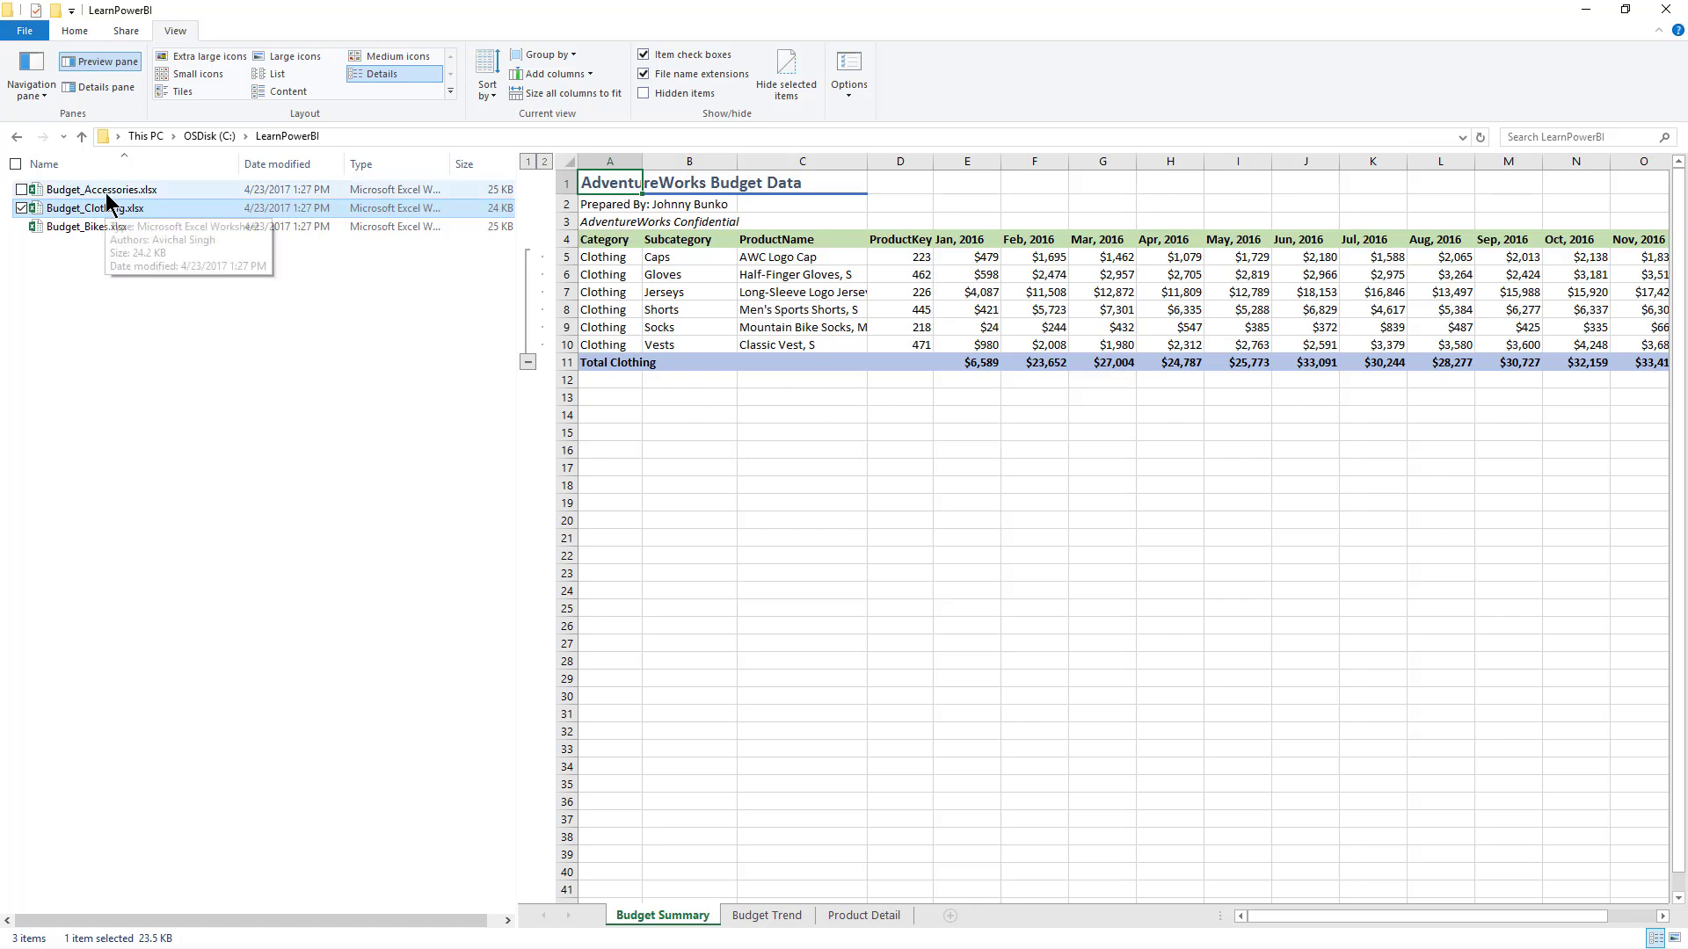
pyautogui.click(102, 190)
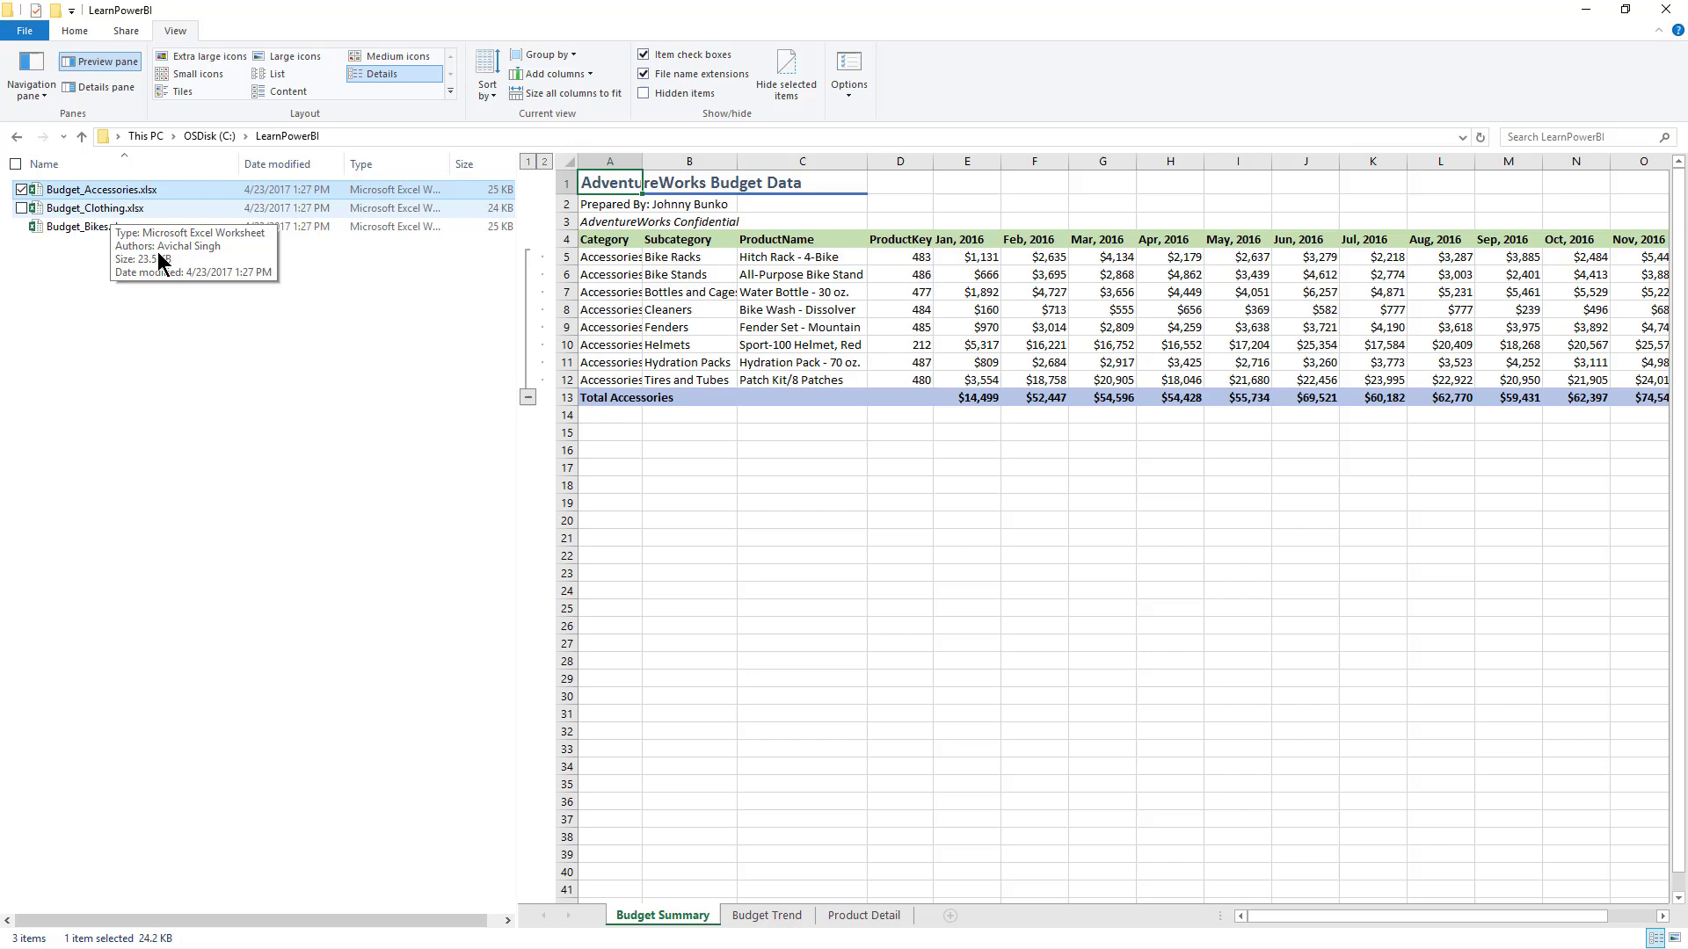
pyautogui.click(86, 227)
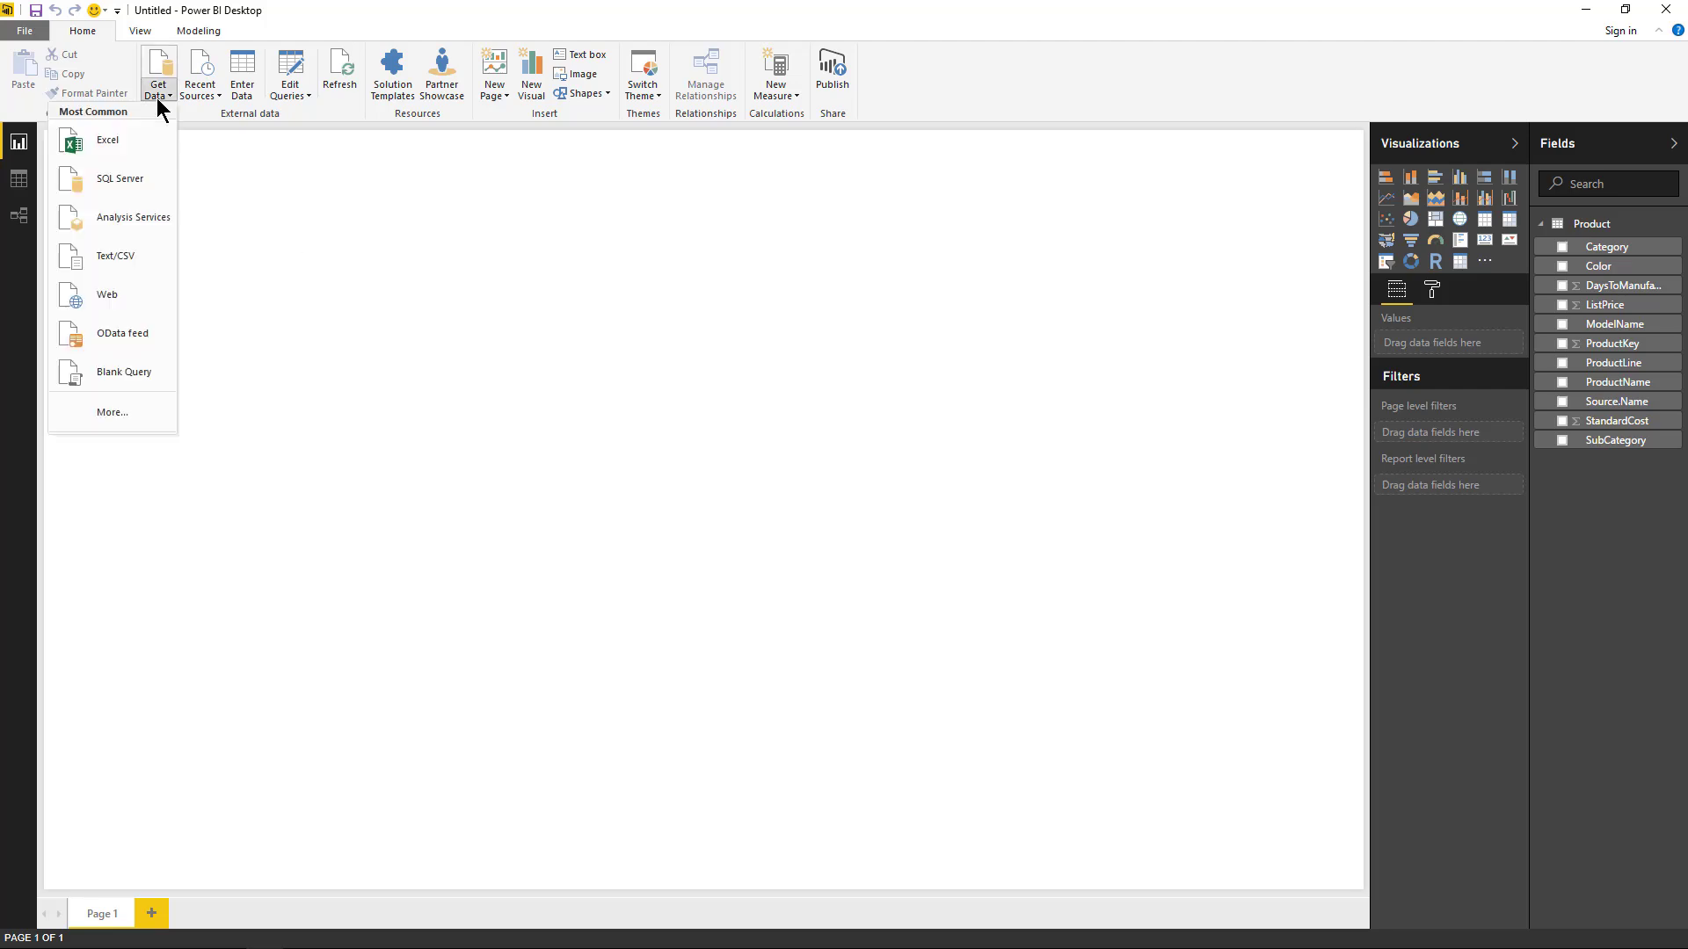
# - Connect to the C:\LearnPowerBI folder again through the Folder connector
pyautogui.click(113, 412)
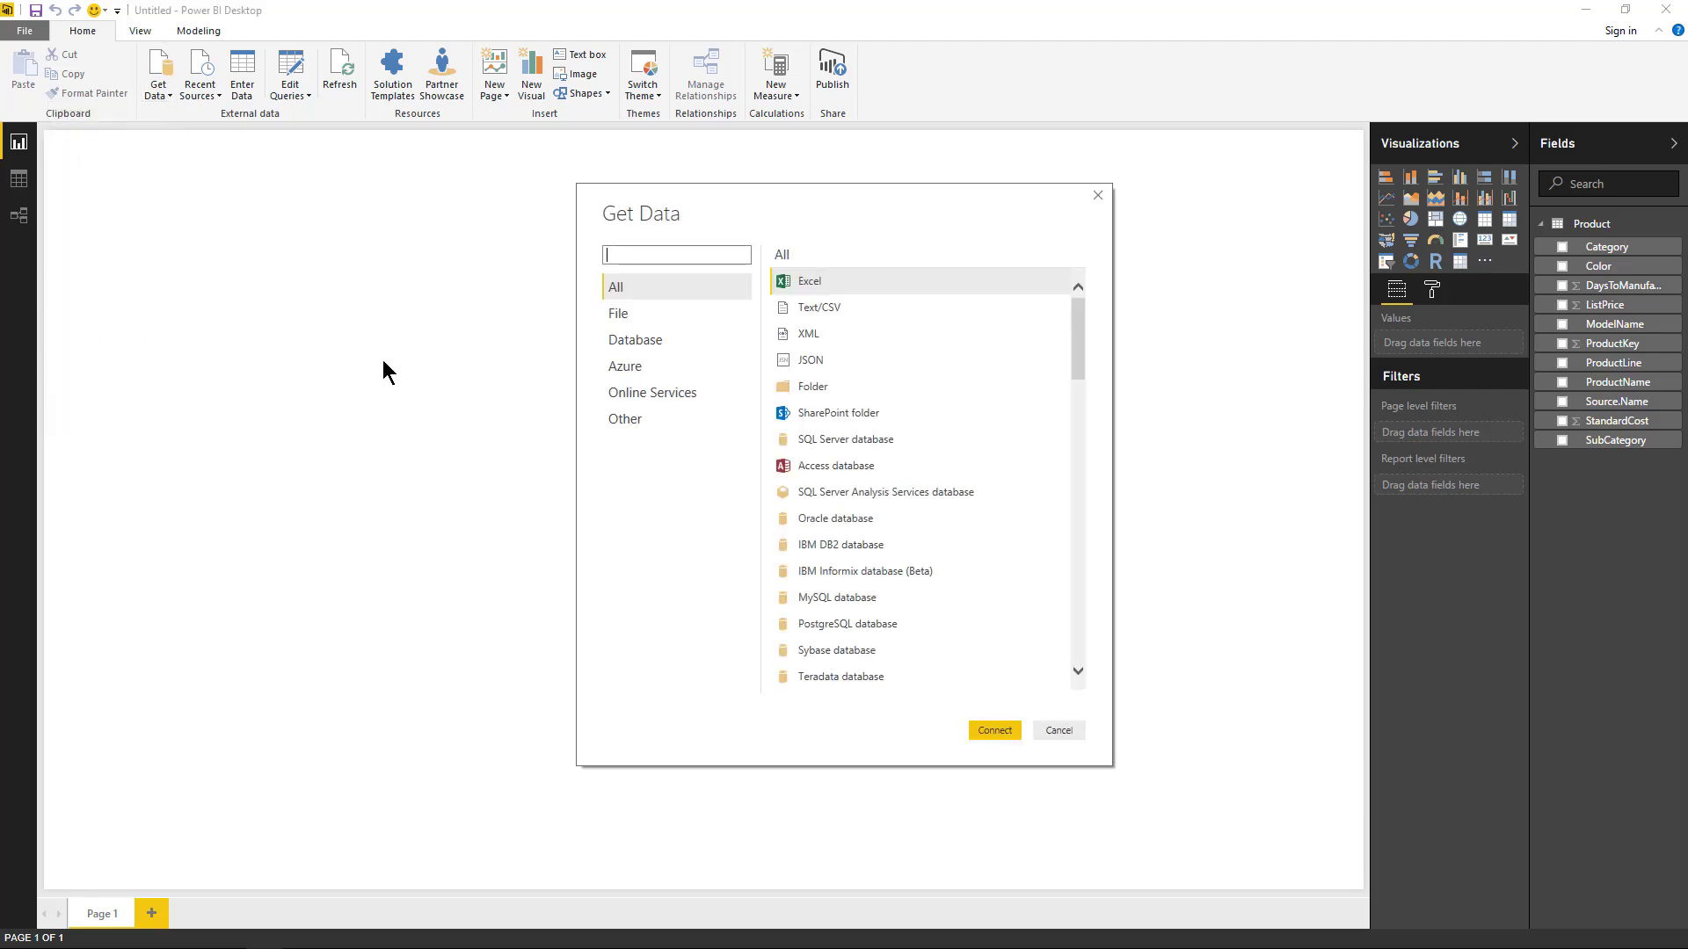
pyautogui.click(618, 313)
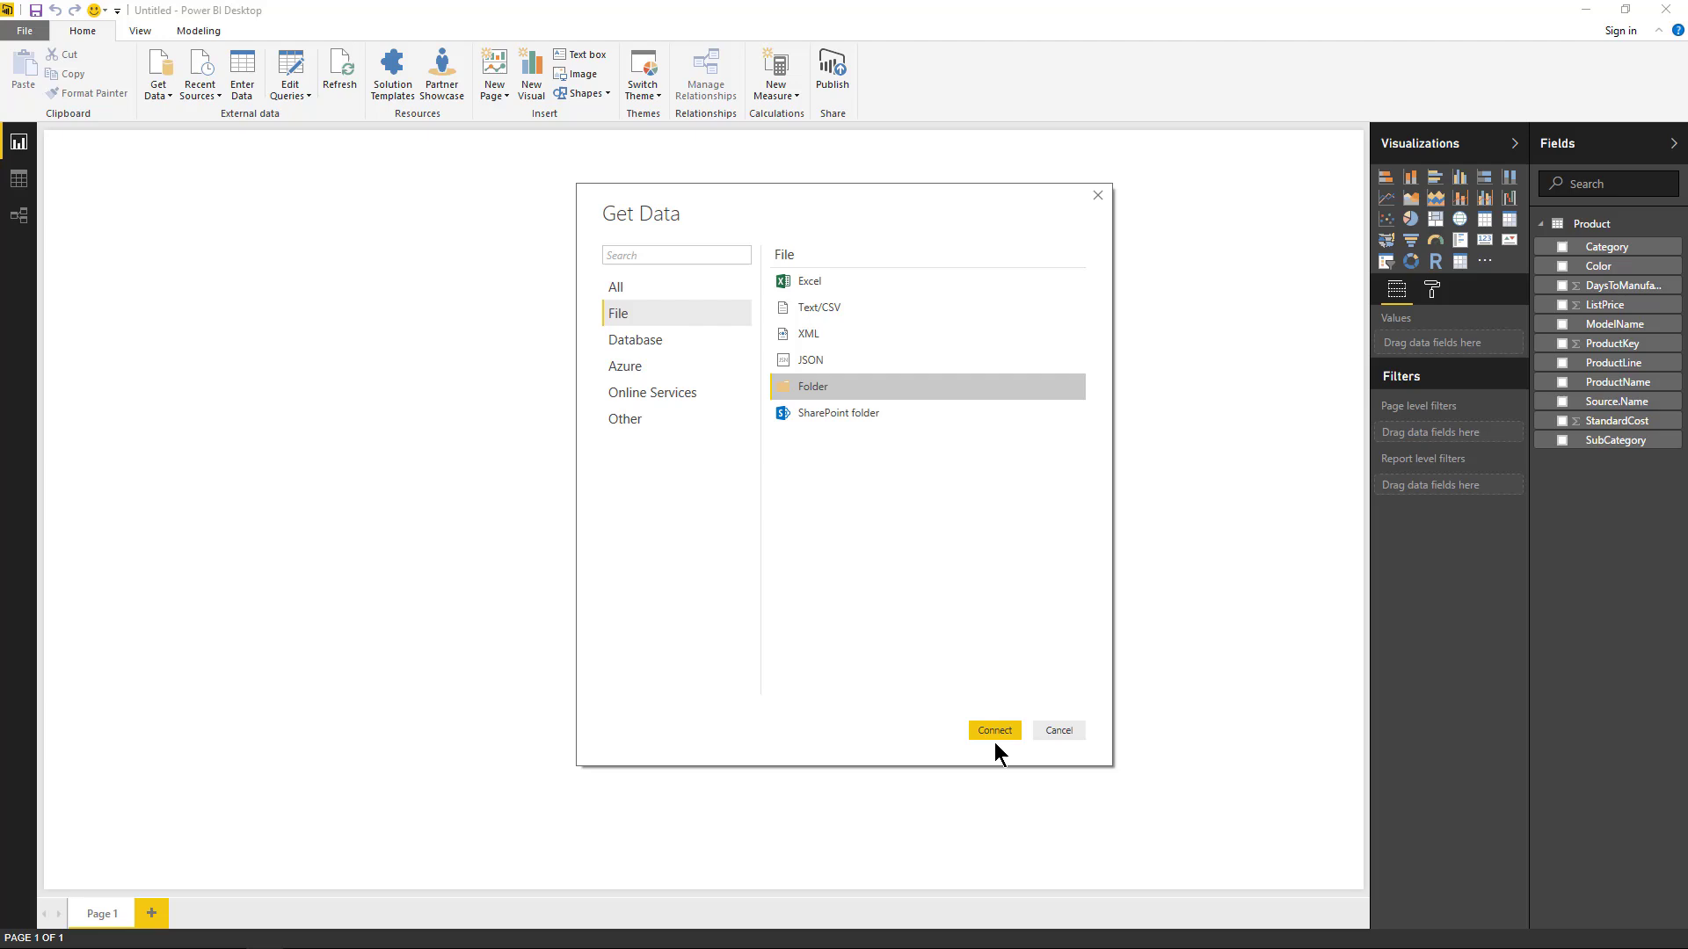
pyautogui.click(991, 730)
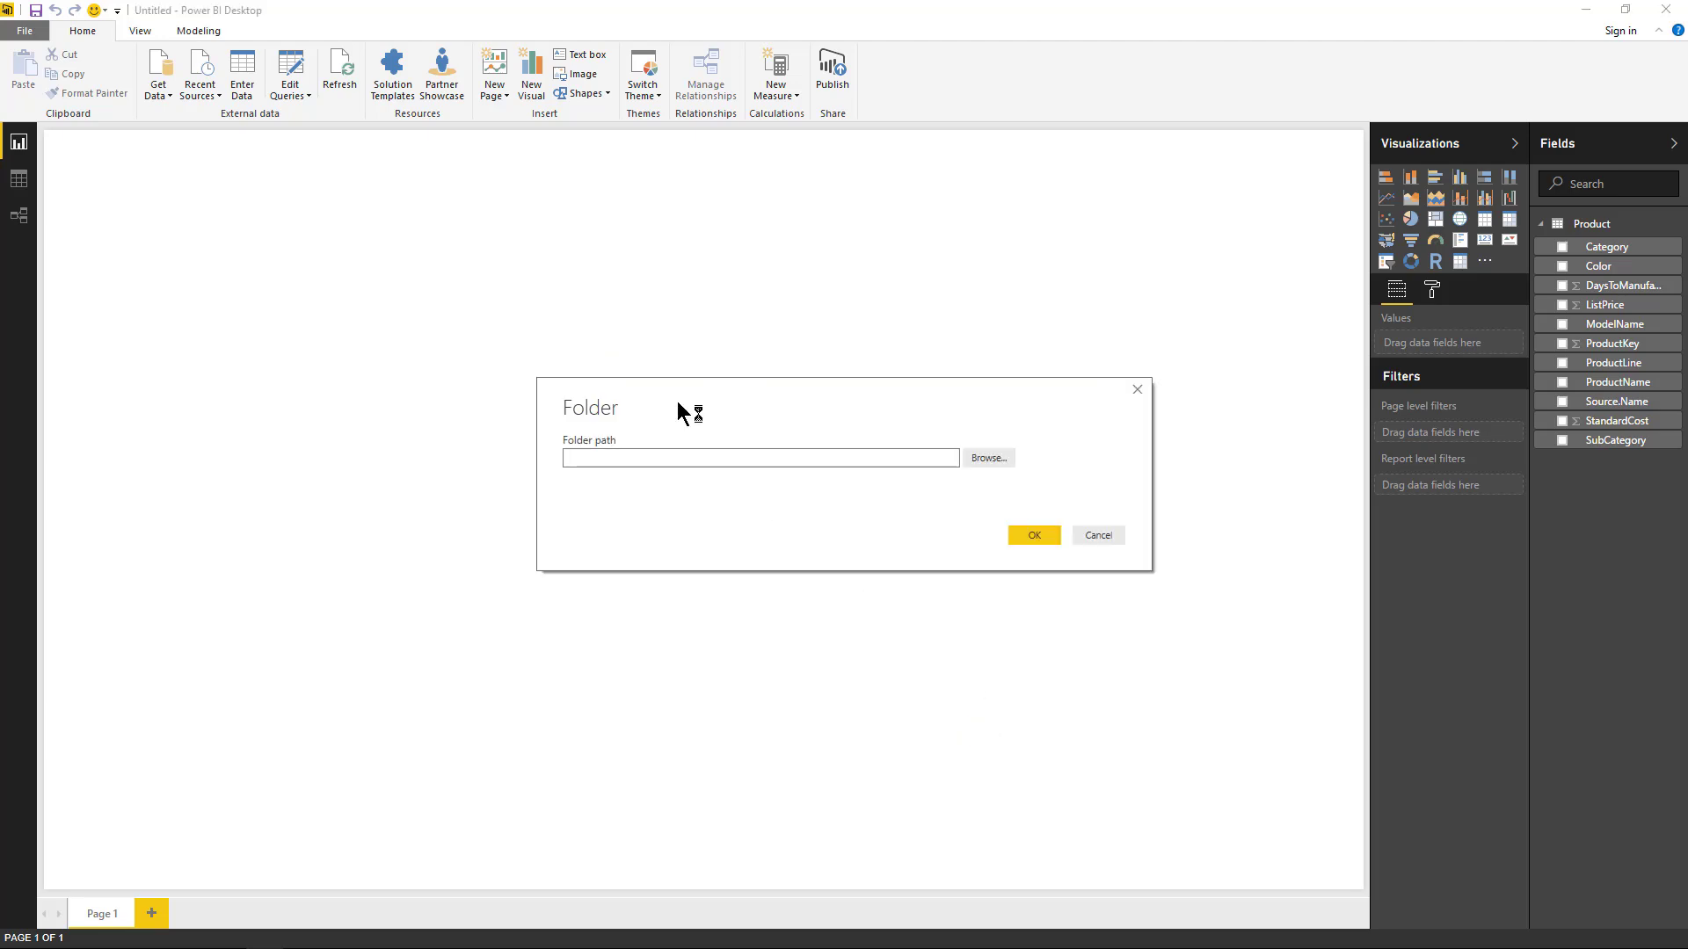
pyautogui.write('C:\\LearnP')
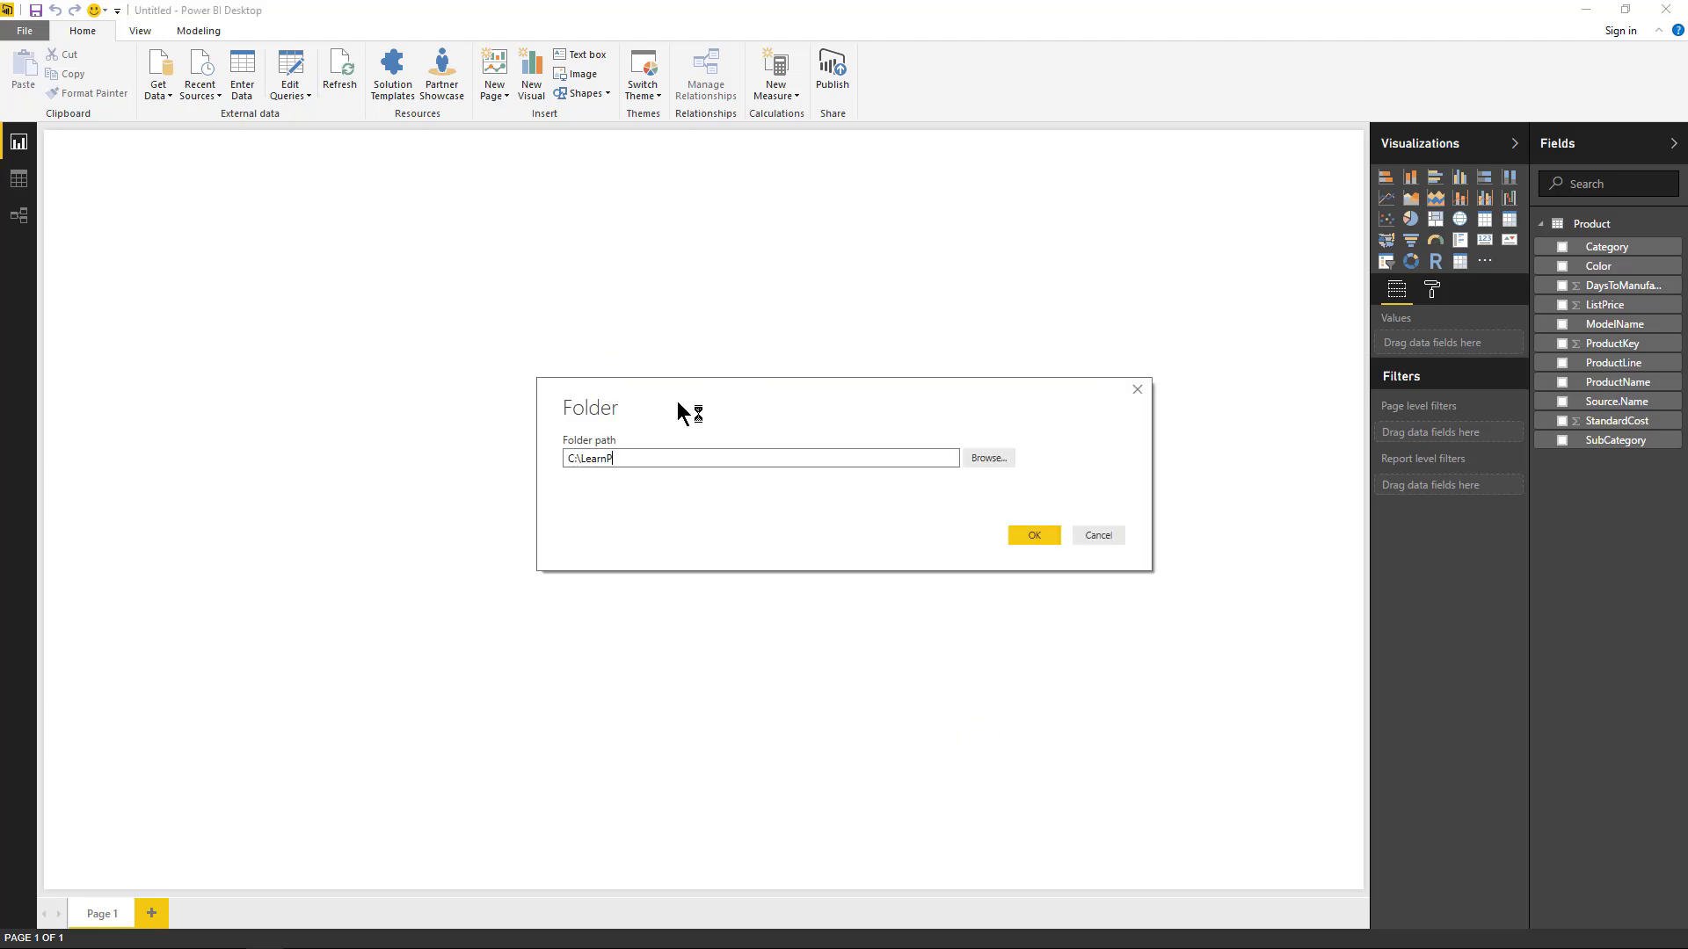
pyautogui.write('owerBI')
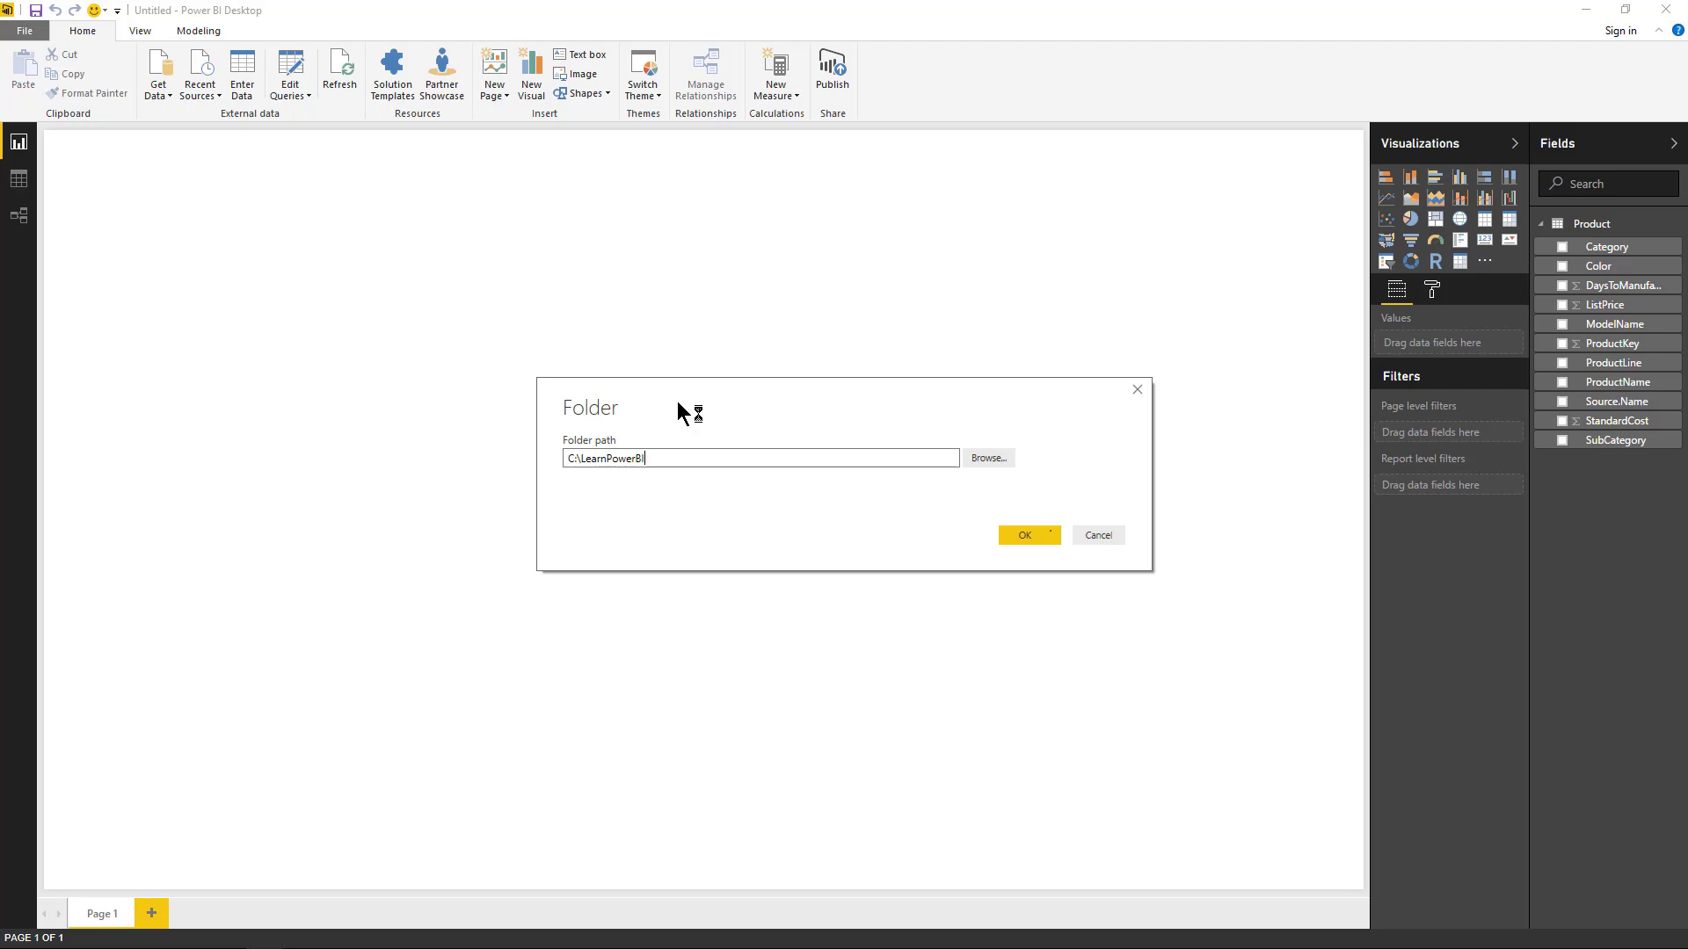
pyautogui.click(1027, 534)
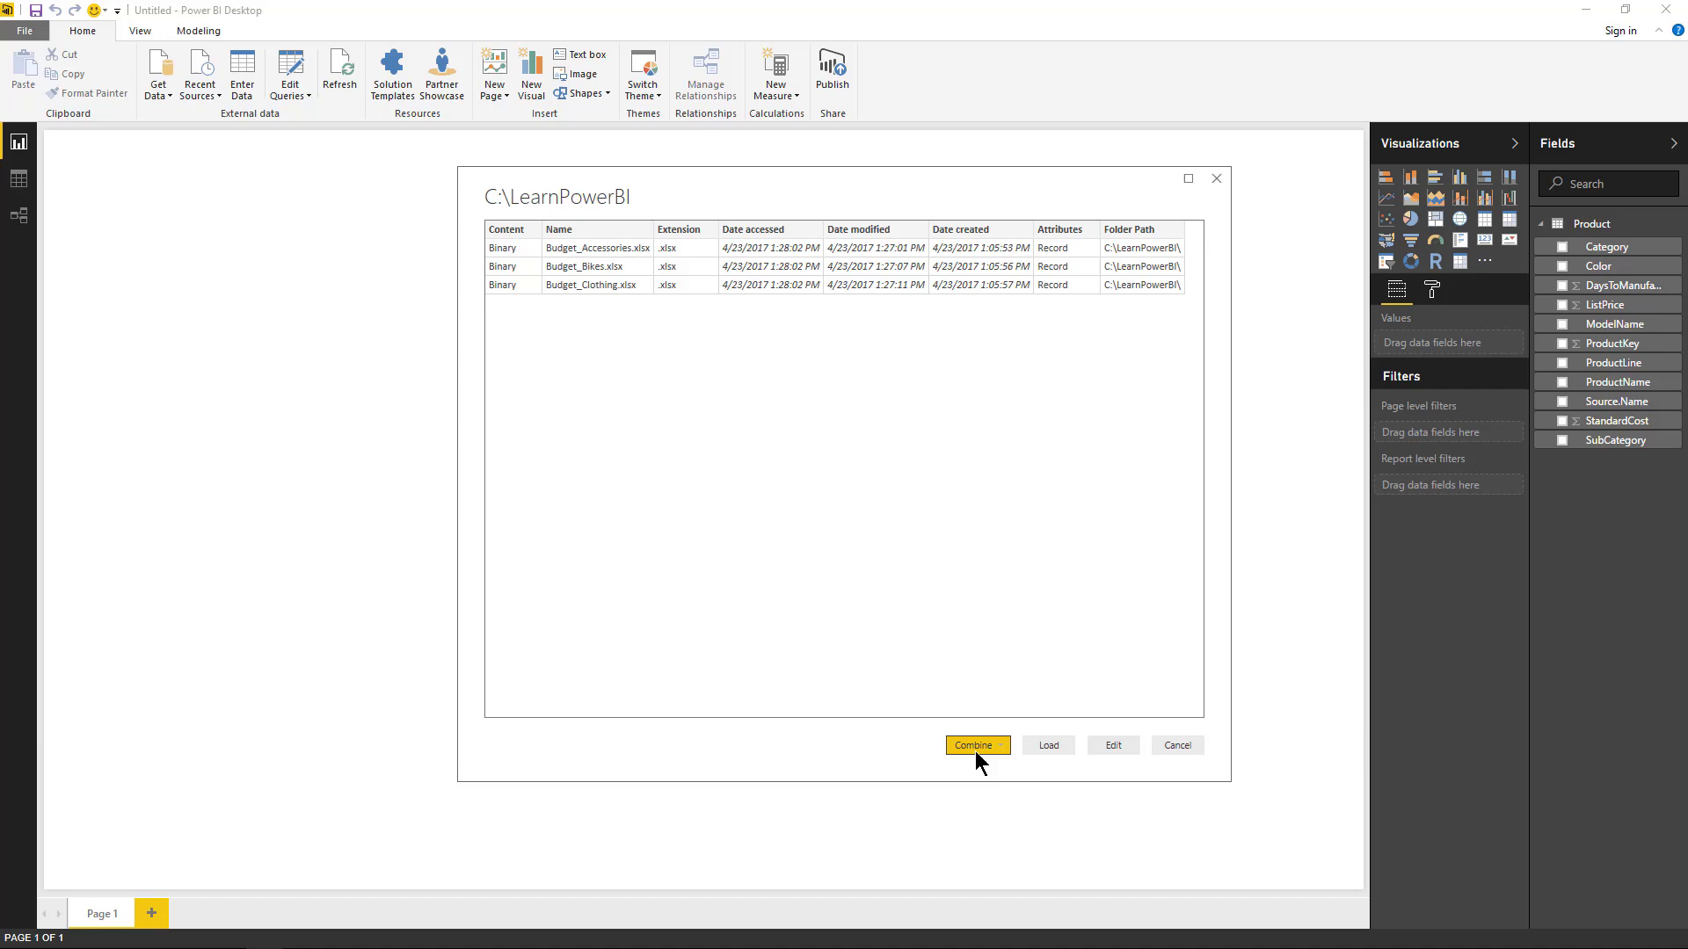
# - Choose Combine & Edit for the folder's three budget files
pyautogui.click(1001, 745)
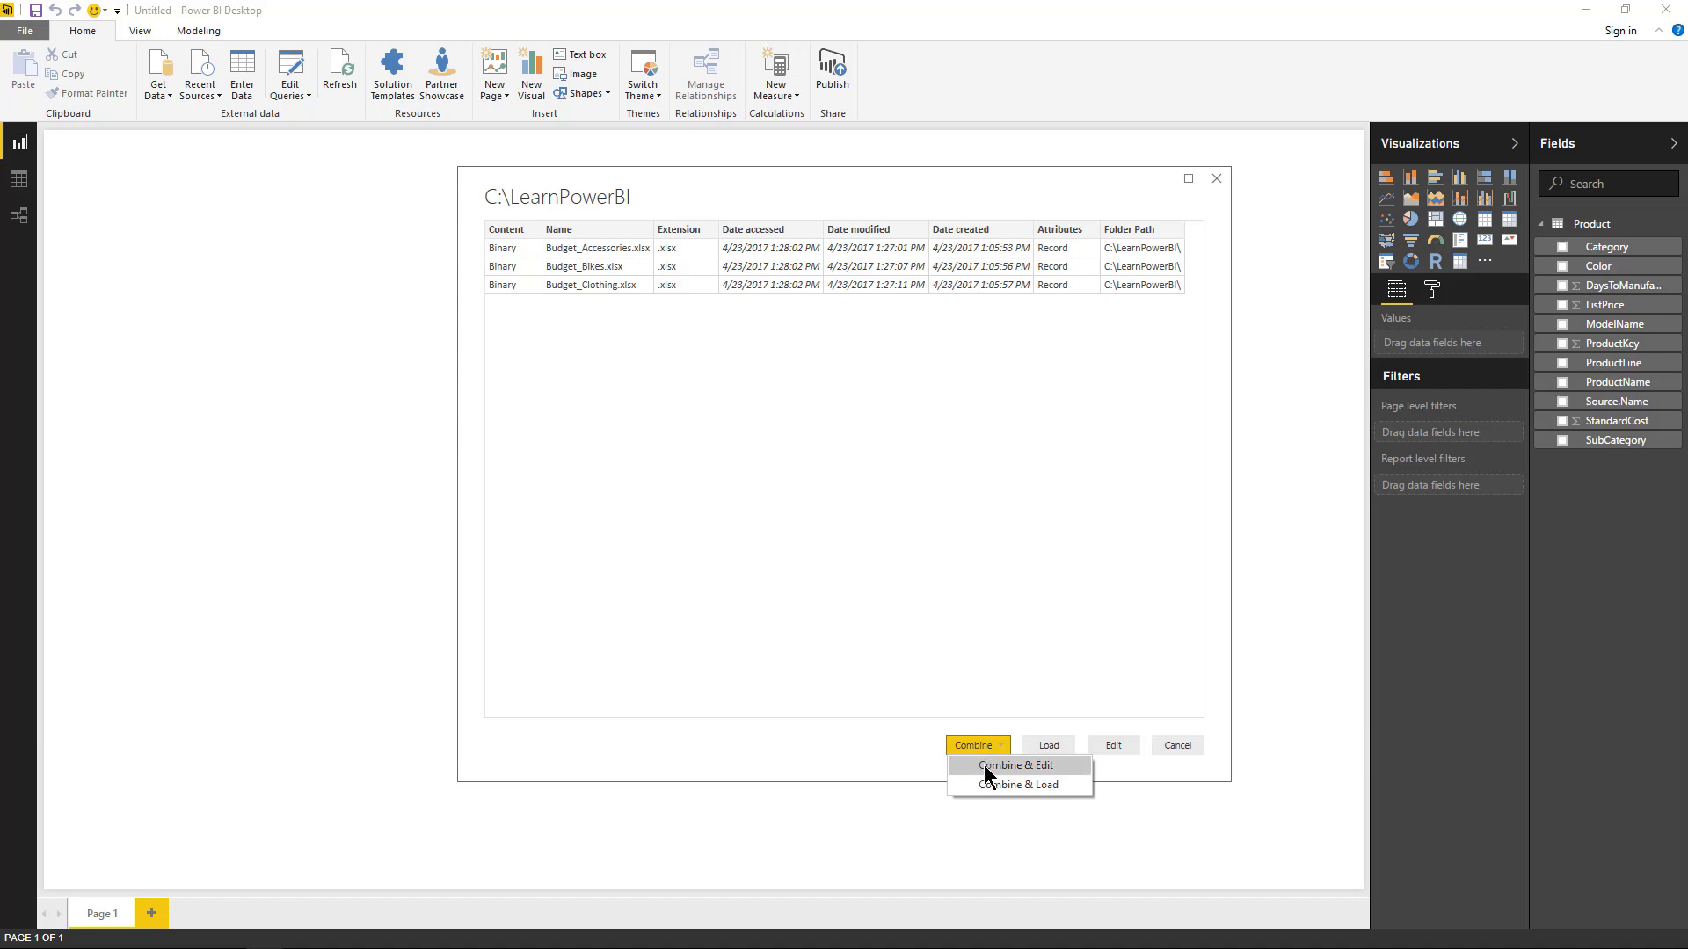
pyautogui.click(1013, 765)
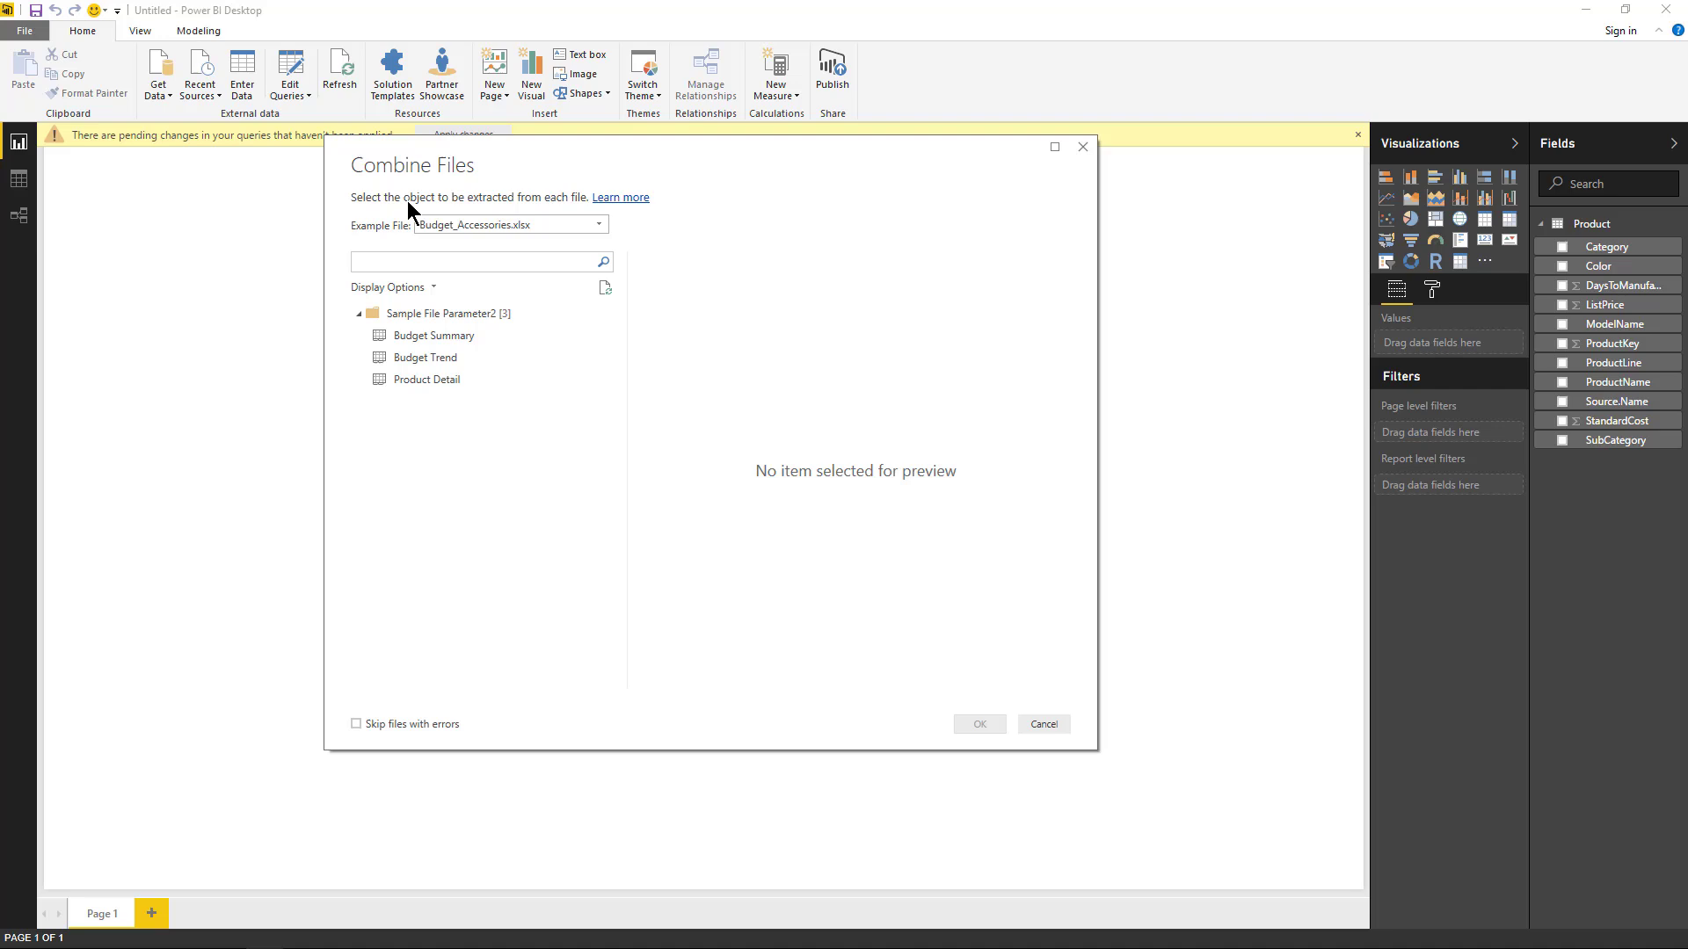
# - Extract the Budget Summary sheet from every file into a new combined query
pyautogui.click(435, 334)
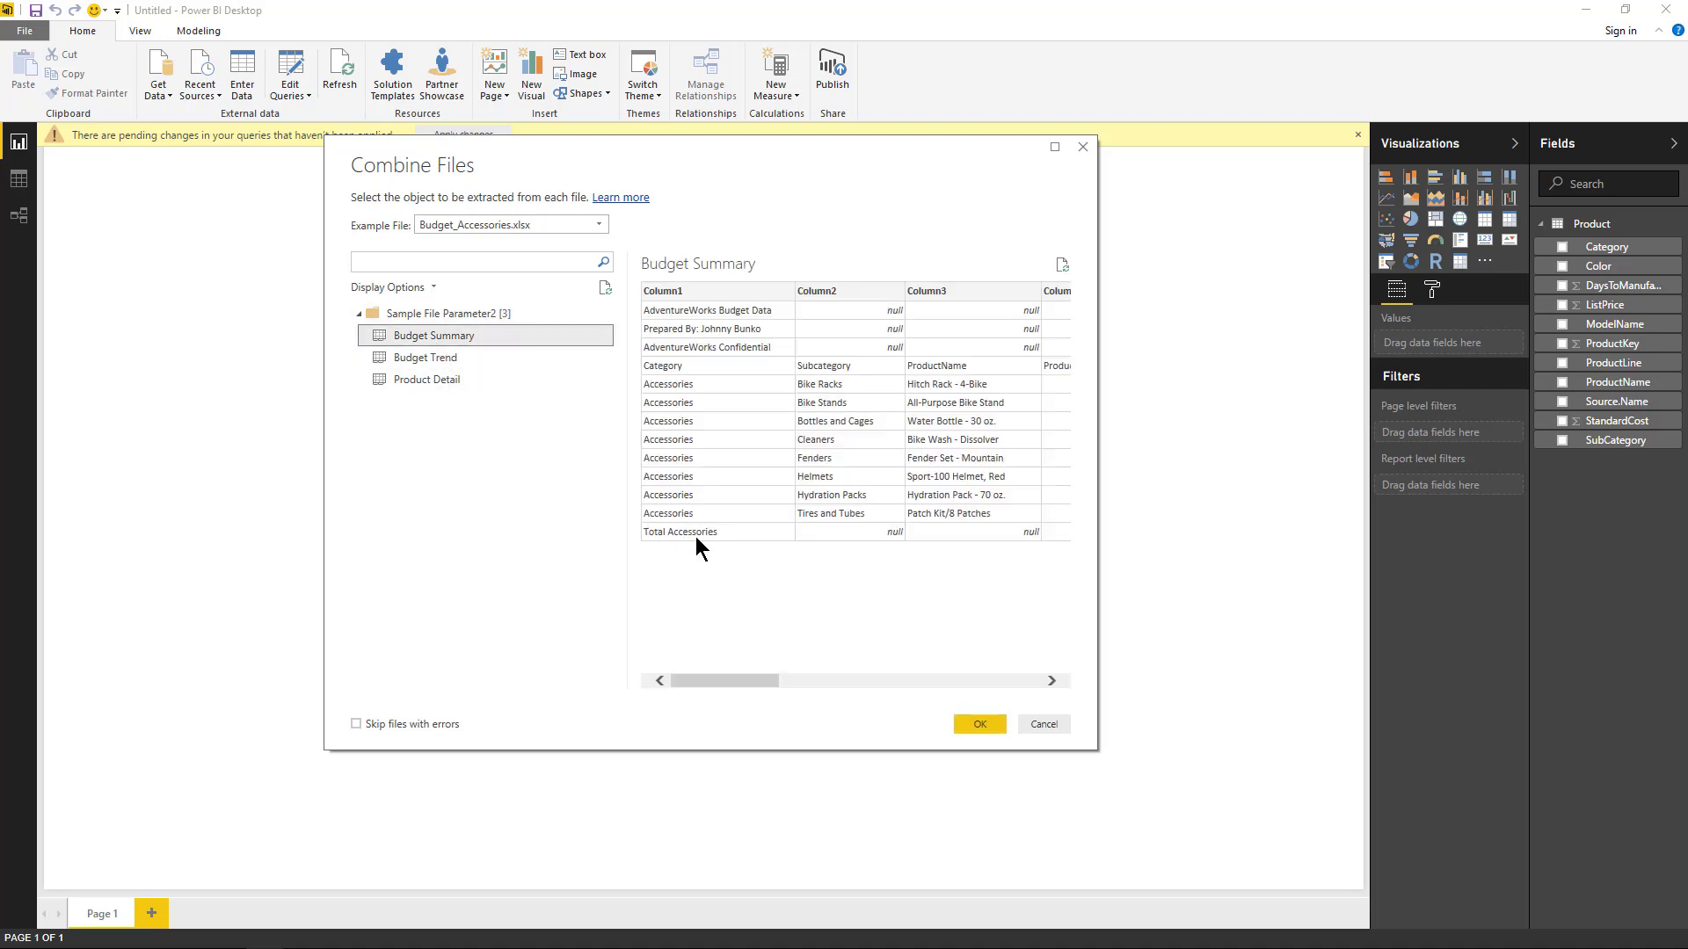
pyautogui.click(978, 723)
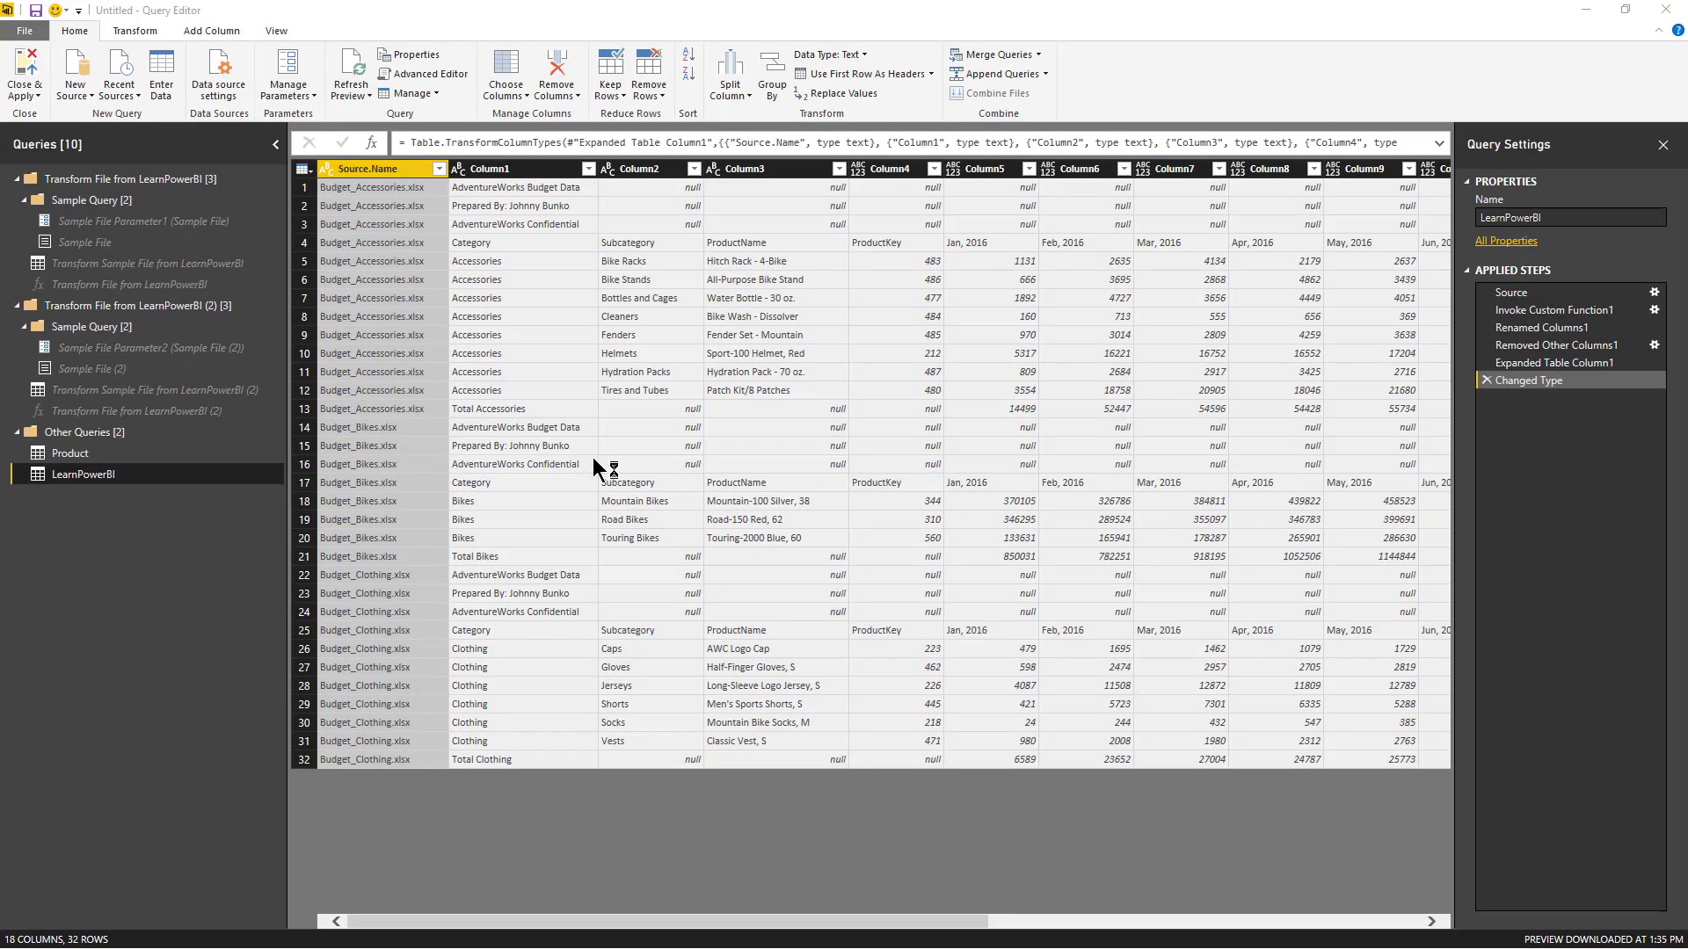
# - Rename the combined query to Budget Summary and compare it with the Product query
pyautogui.click(1570, 216)
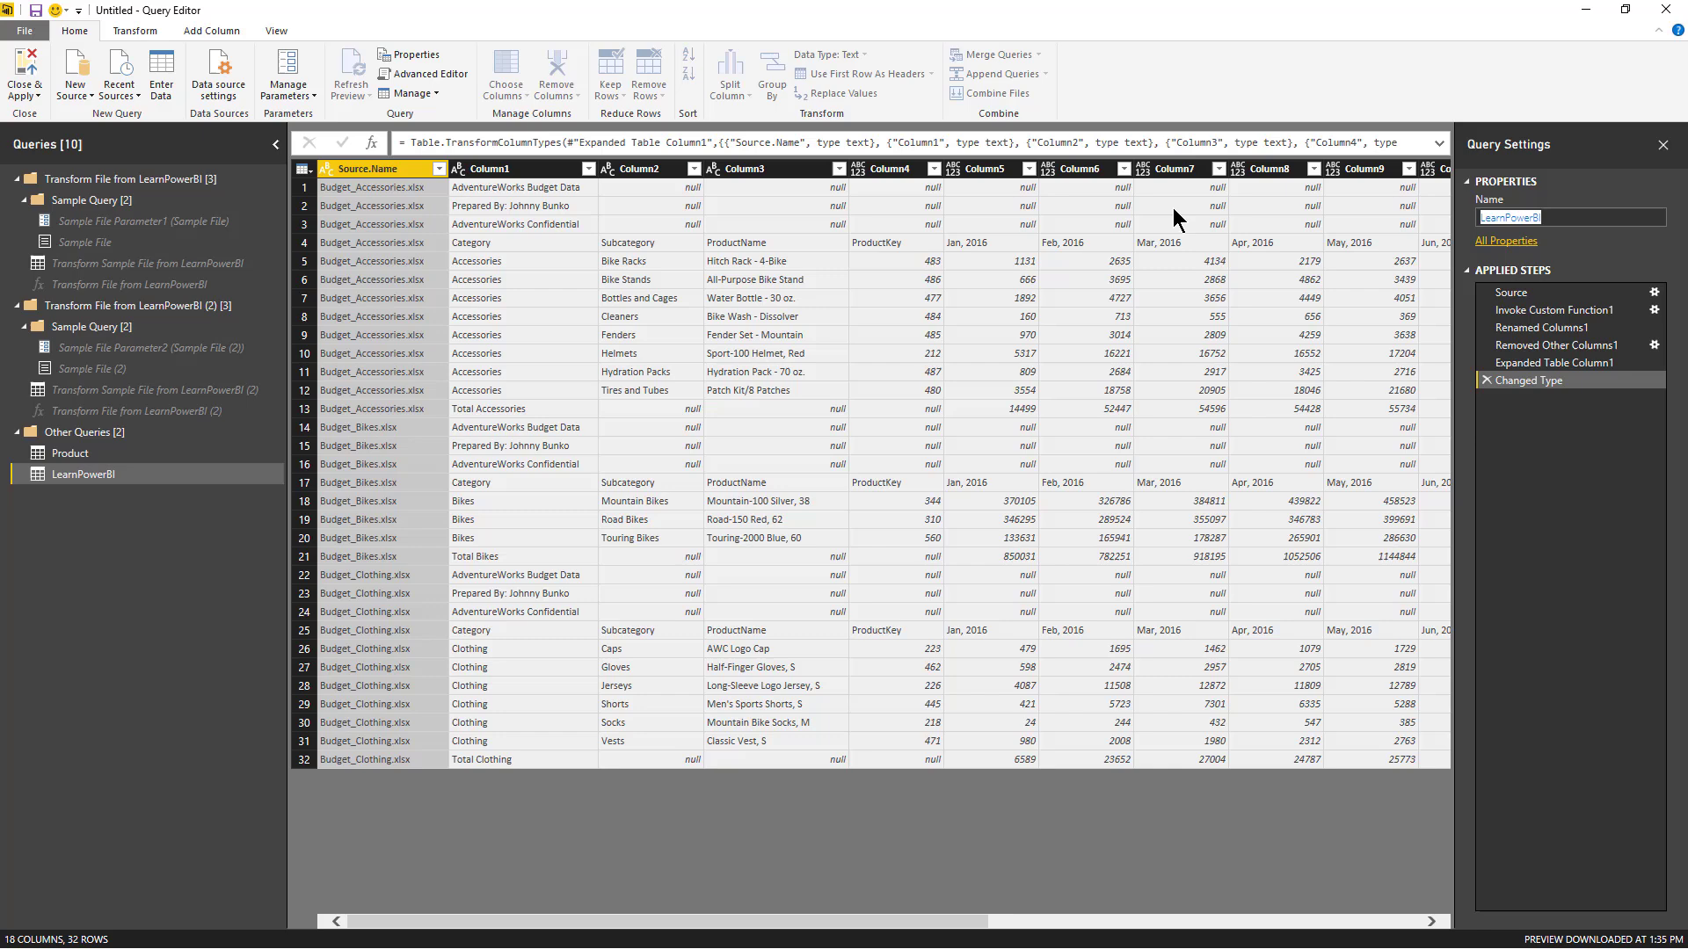
pyautogui.write('Budget Summary')
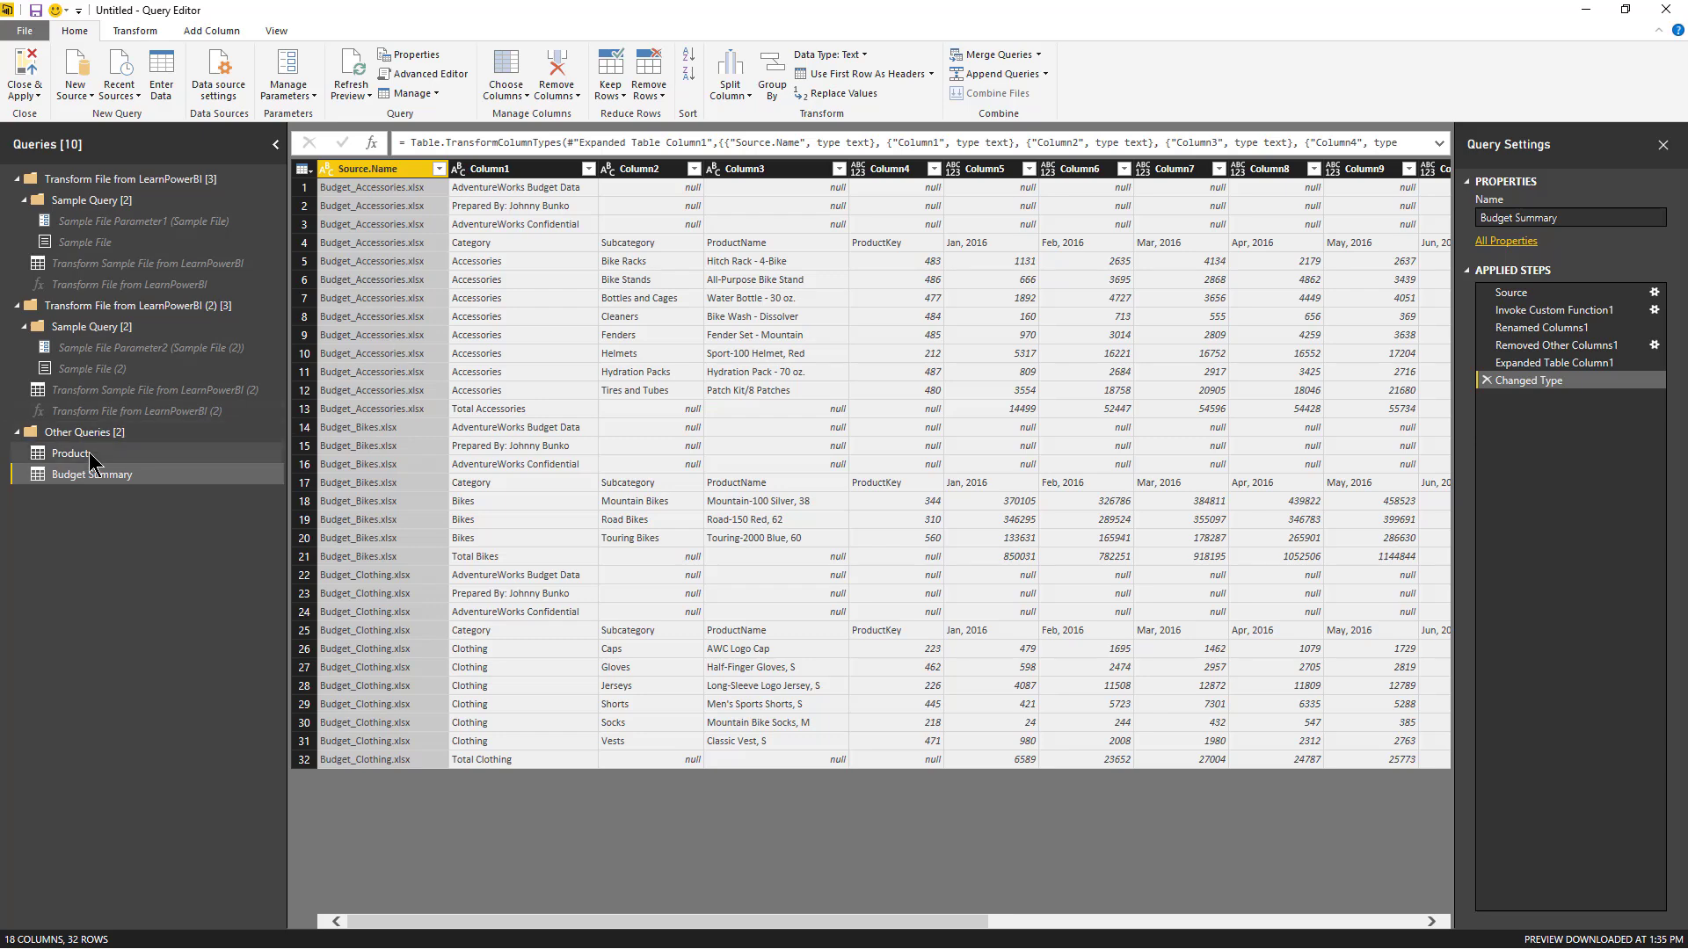
pyautogui.click(70, 453)
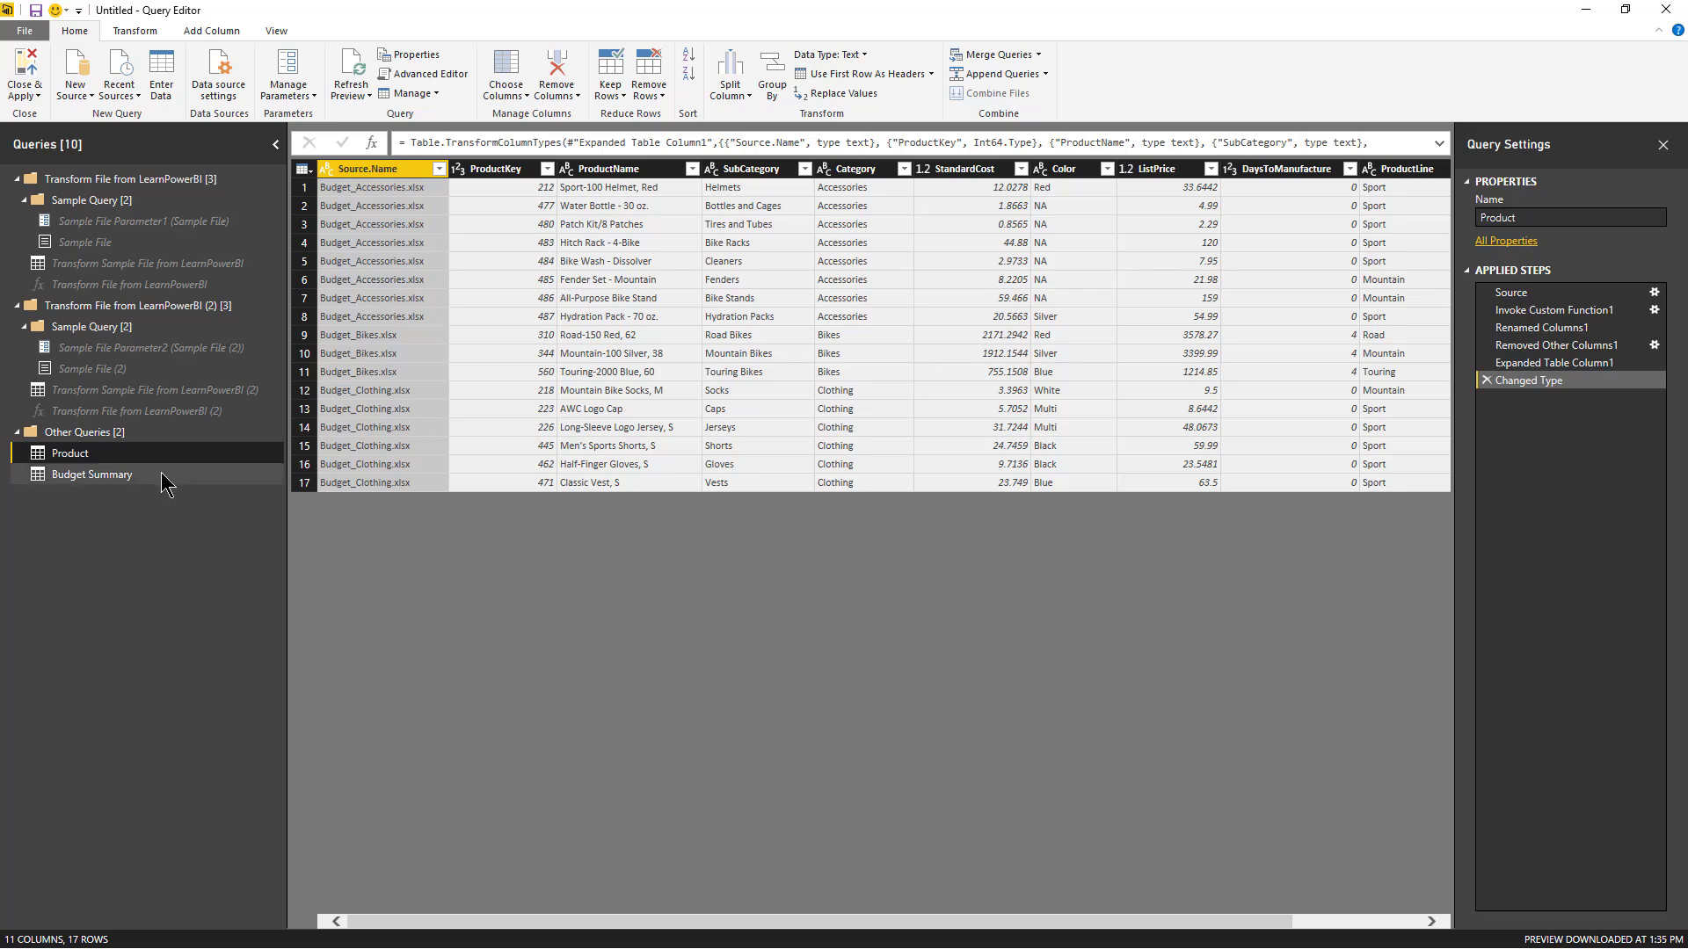
pyautogui.click(94, 475)
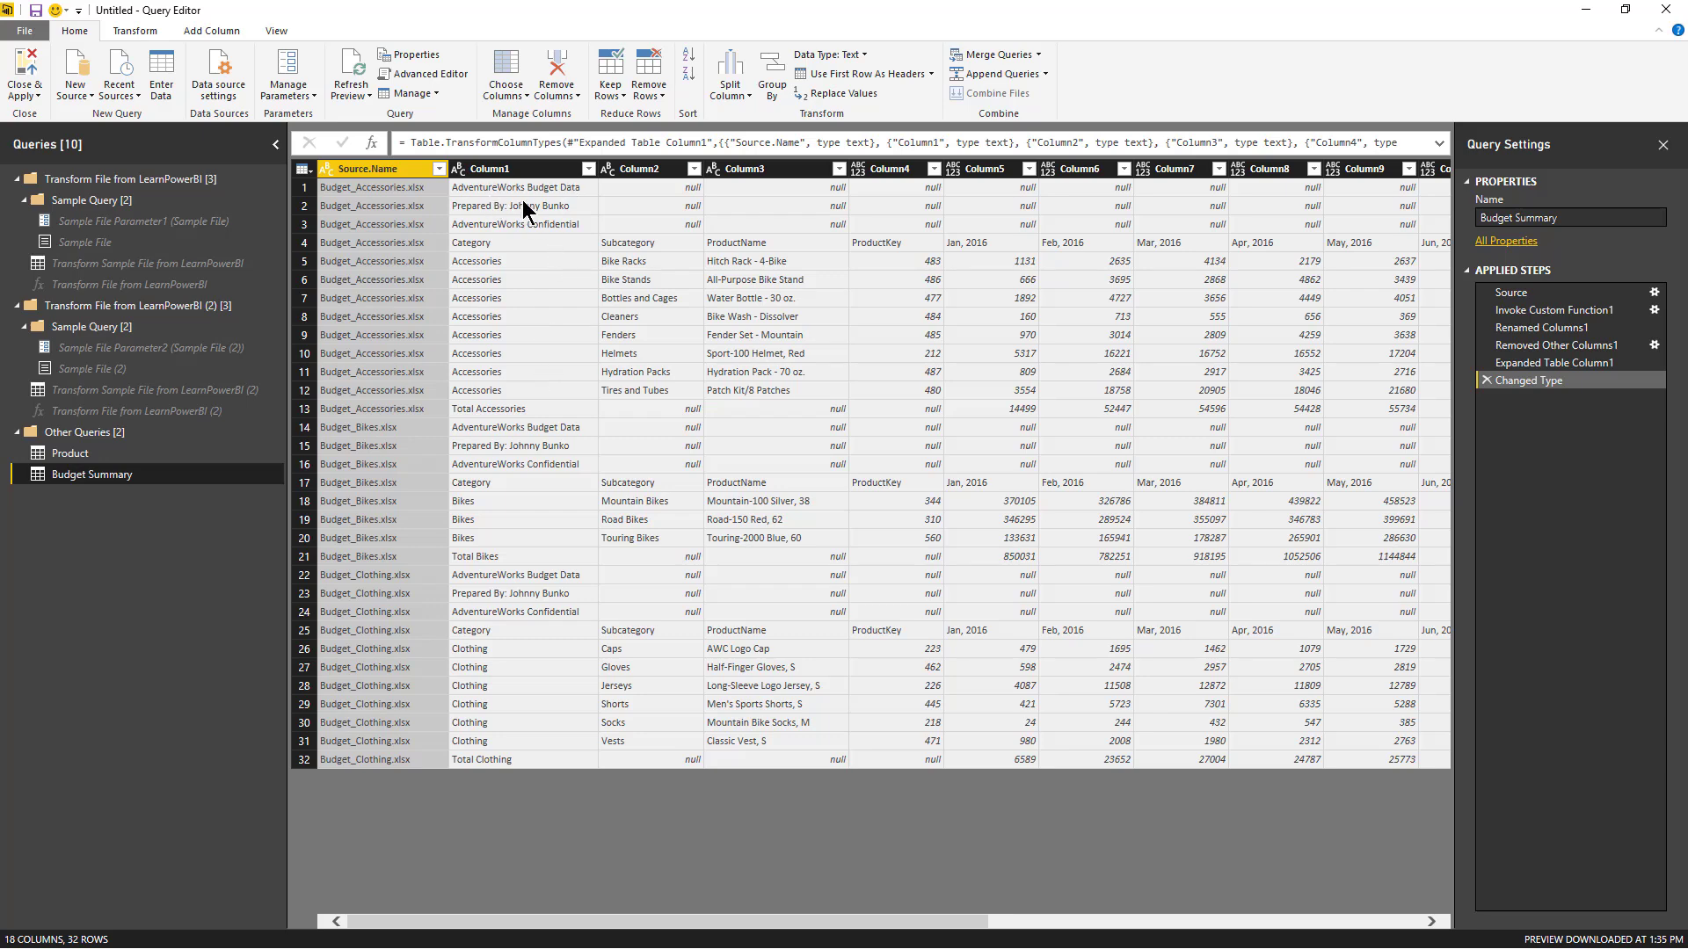
pyautogui.moveTo(547, 506)
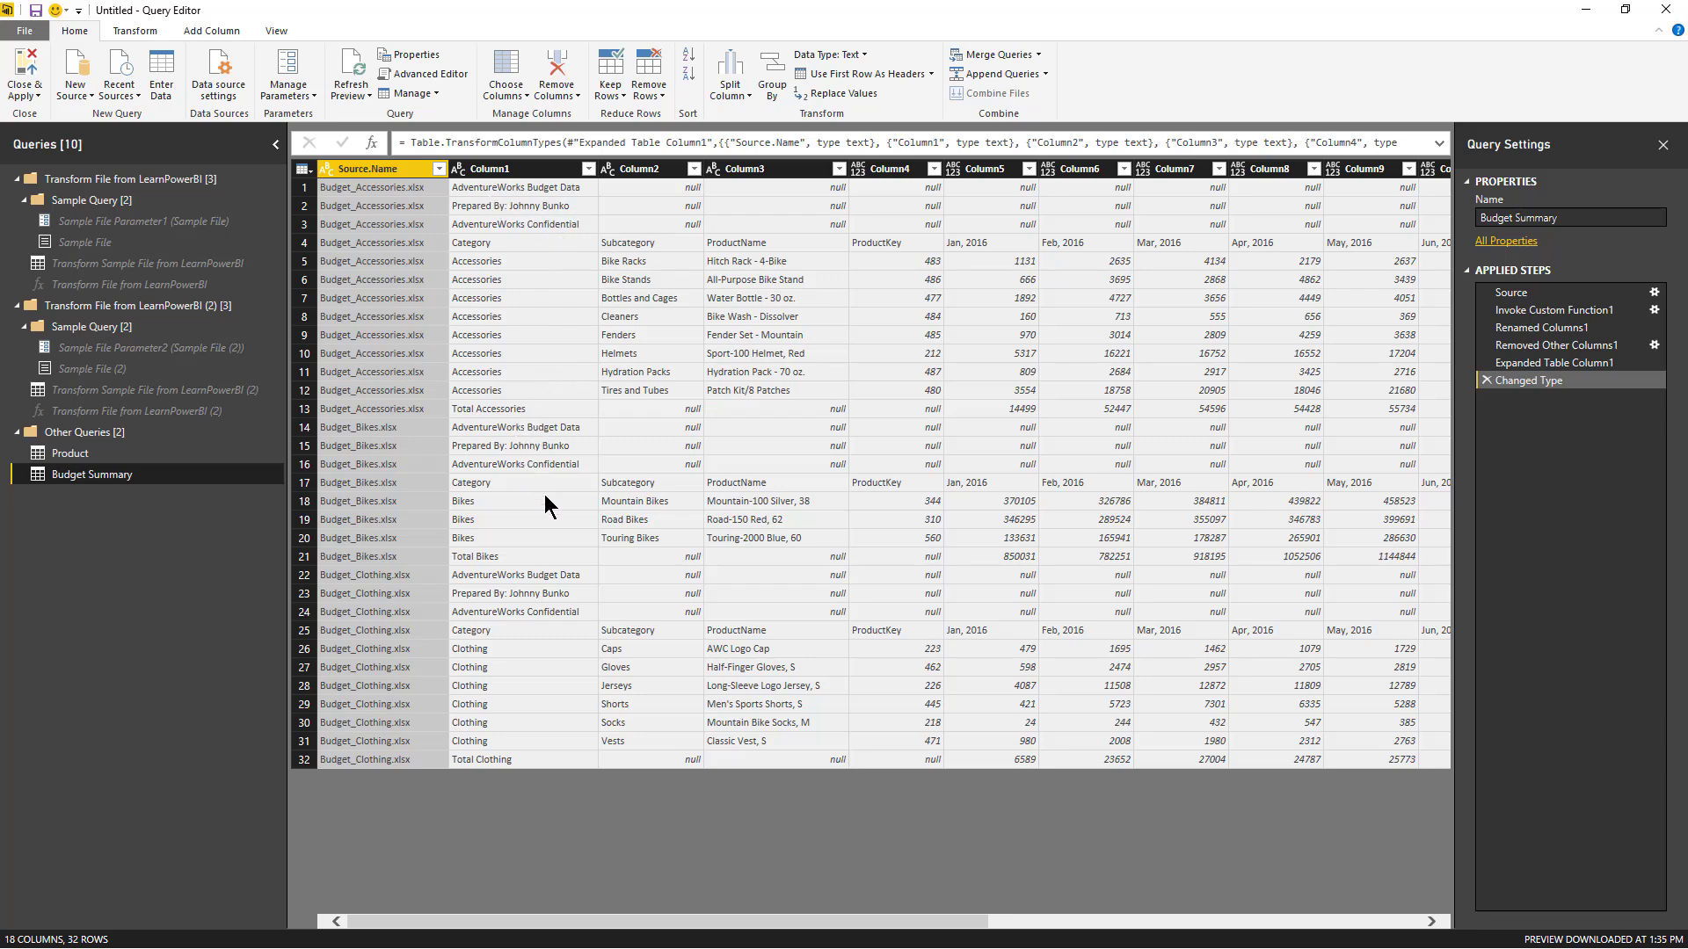
pyautogui.moveTo(295, 505)
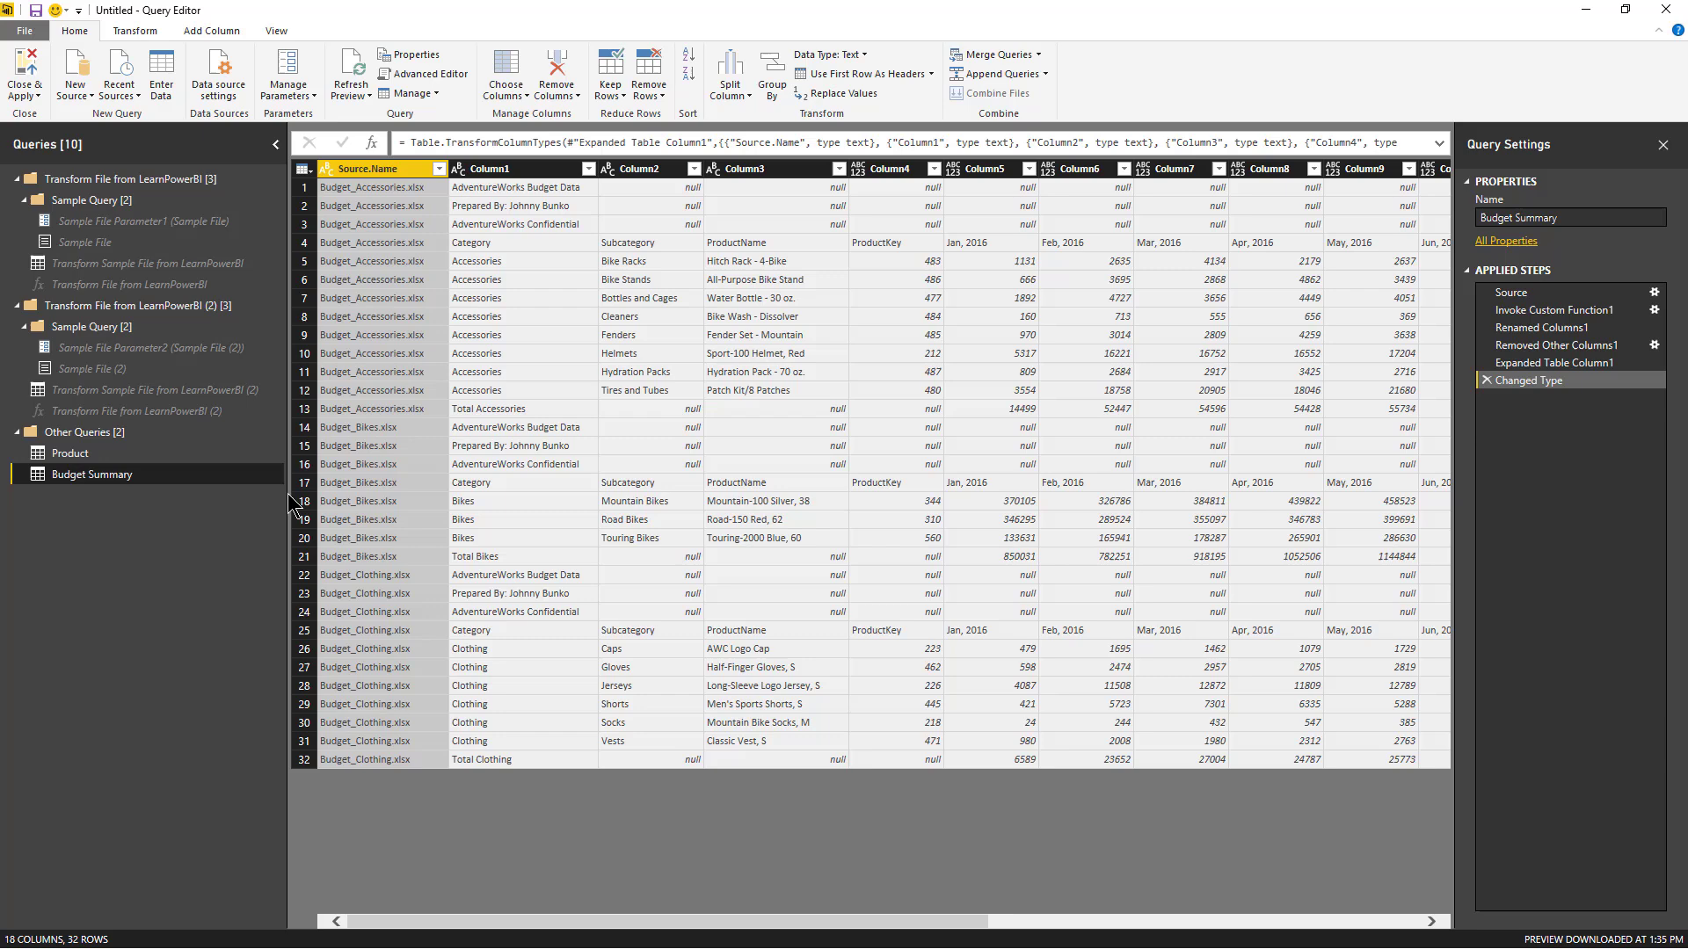
pyautogui.moveTo(589, 584)
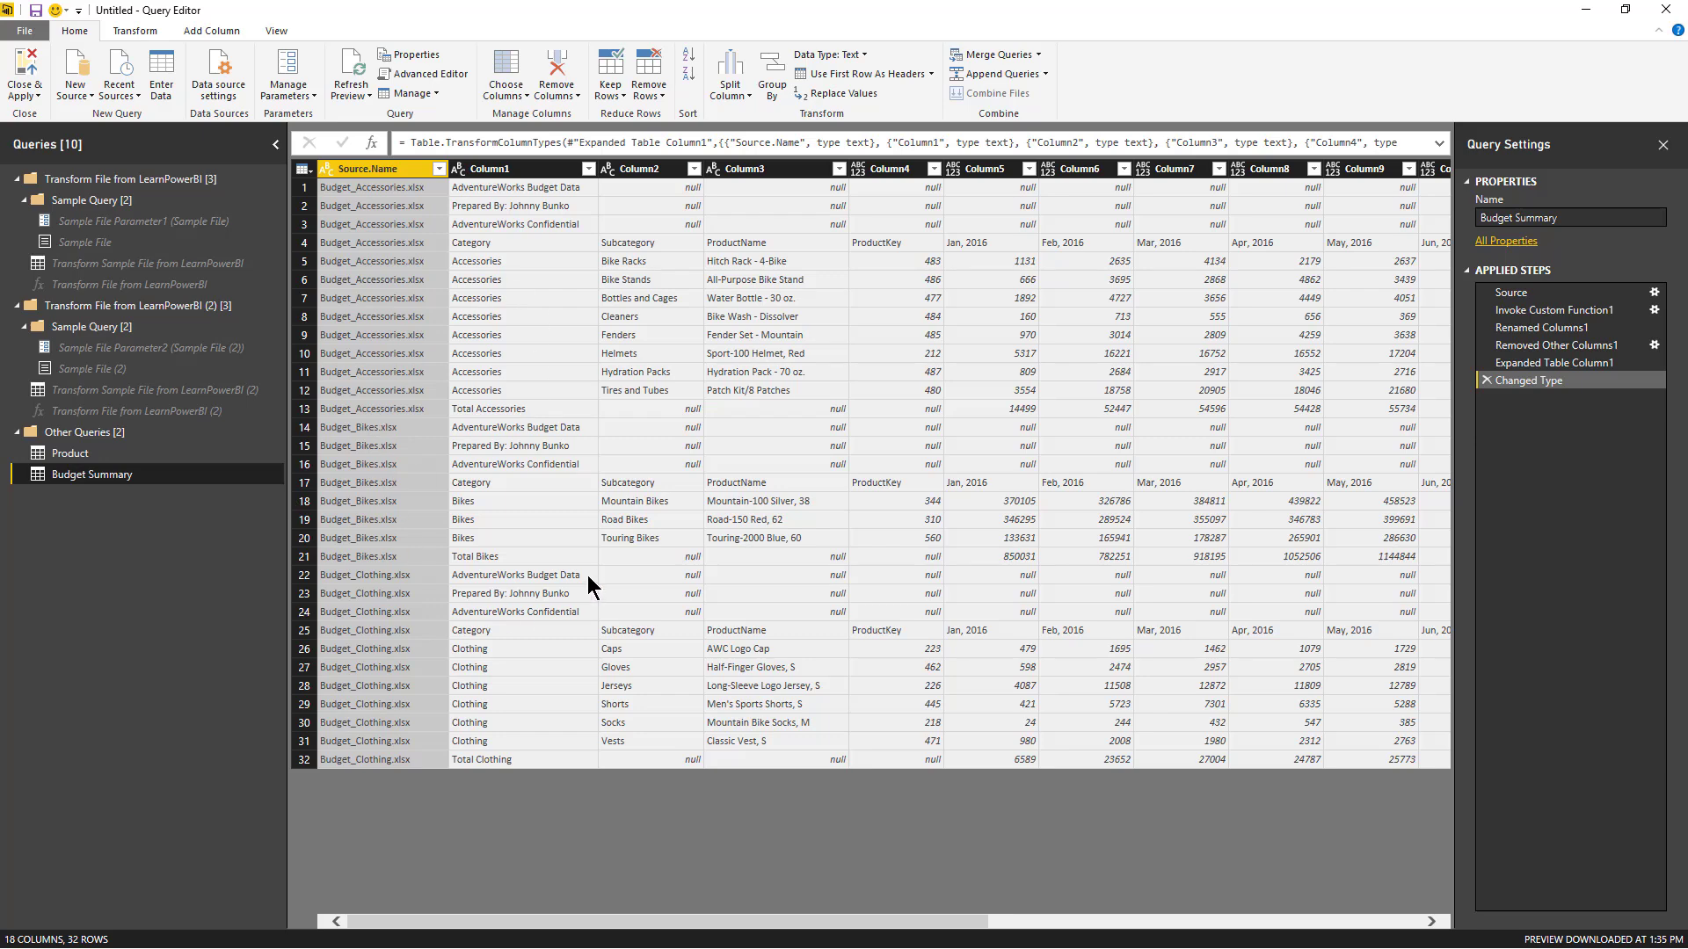
pyautogui.moveTo(466, 290)
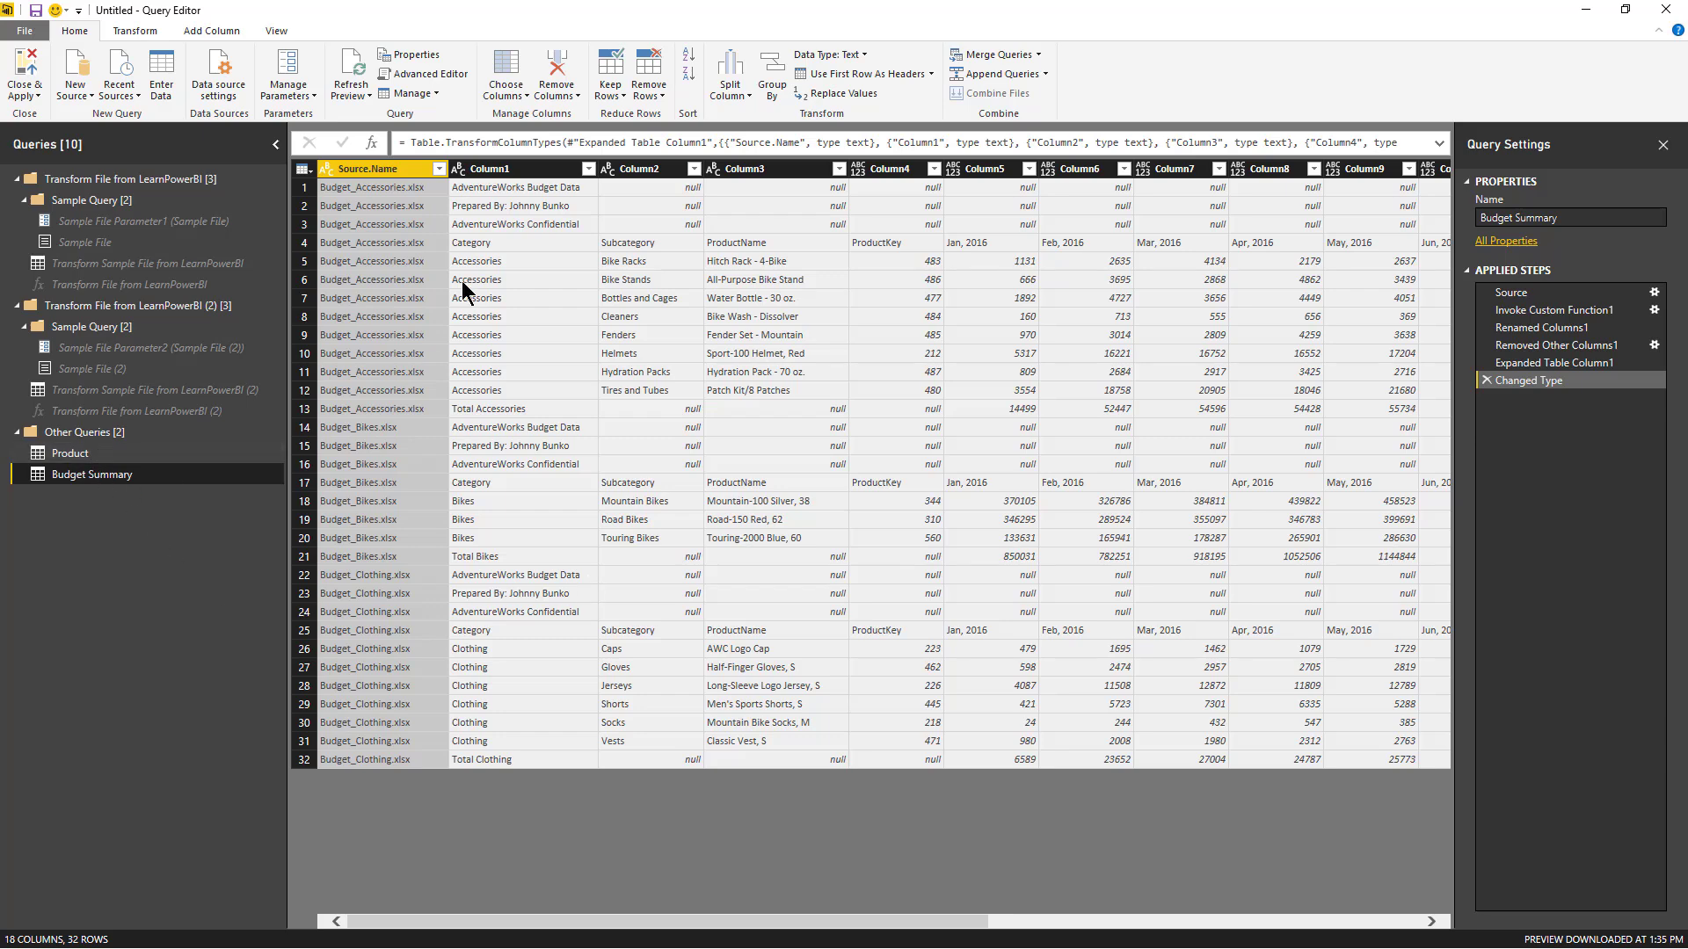
pyautogui.moveTo(602, 376)
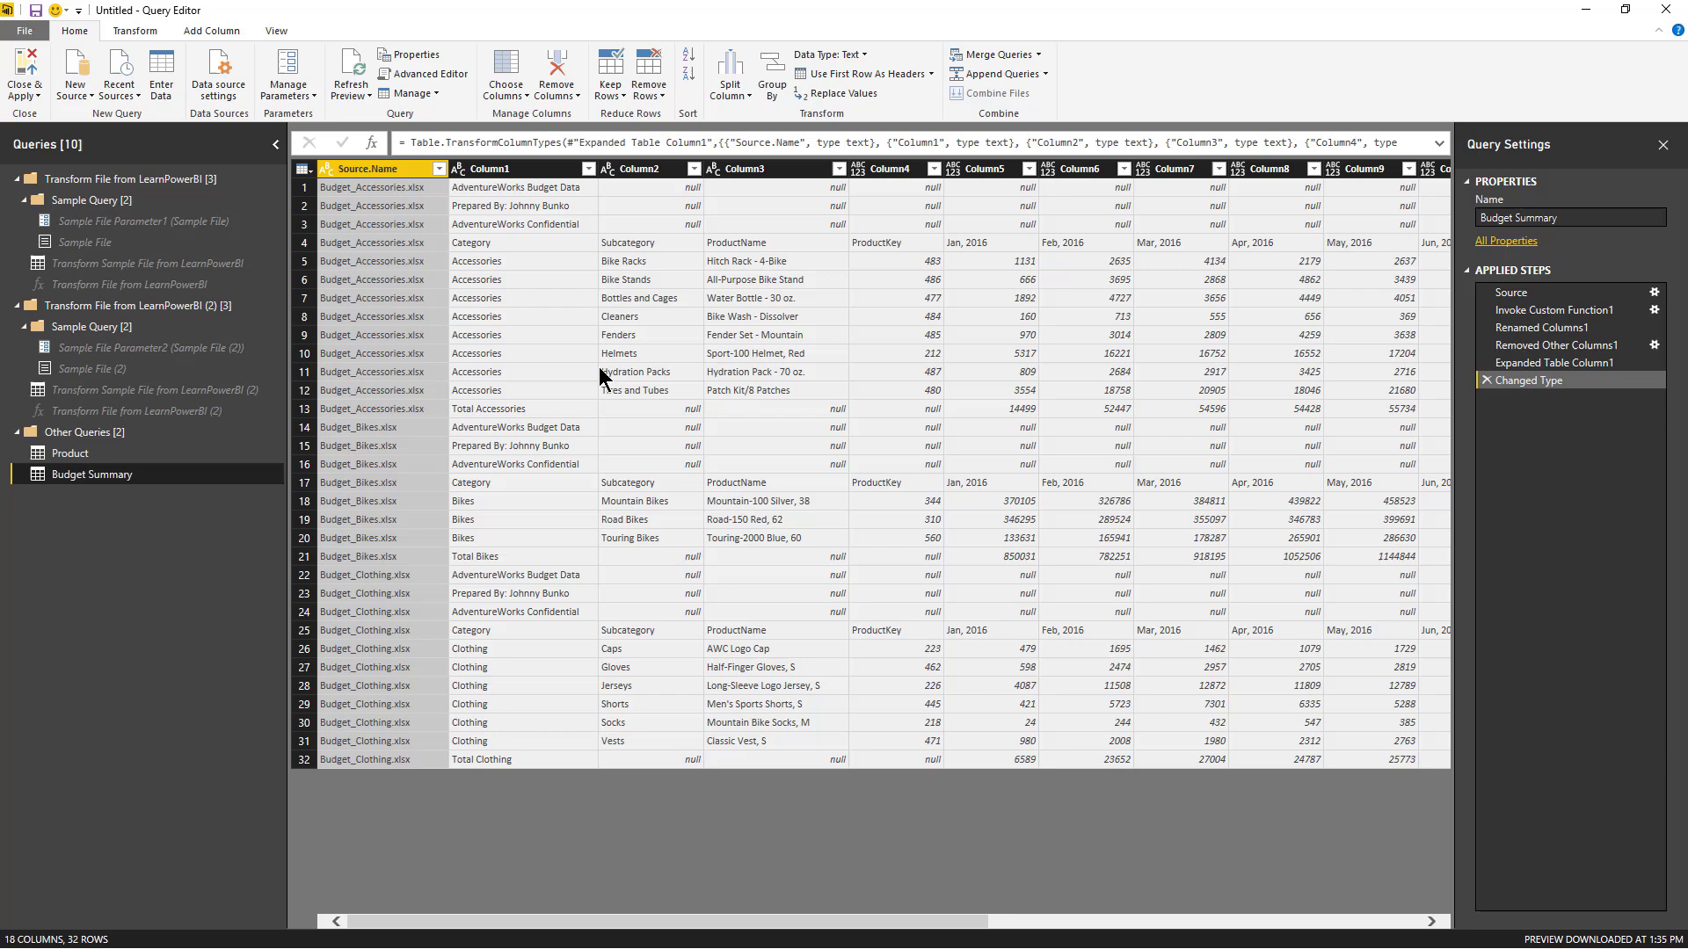
pyautogui.moveTo(126, 411)
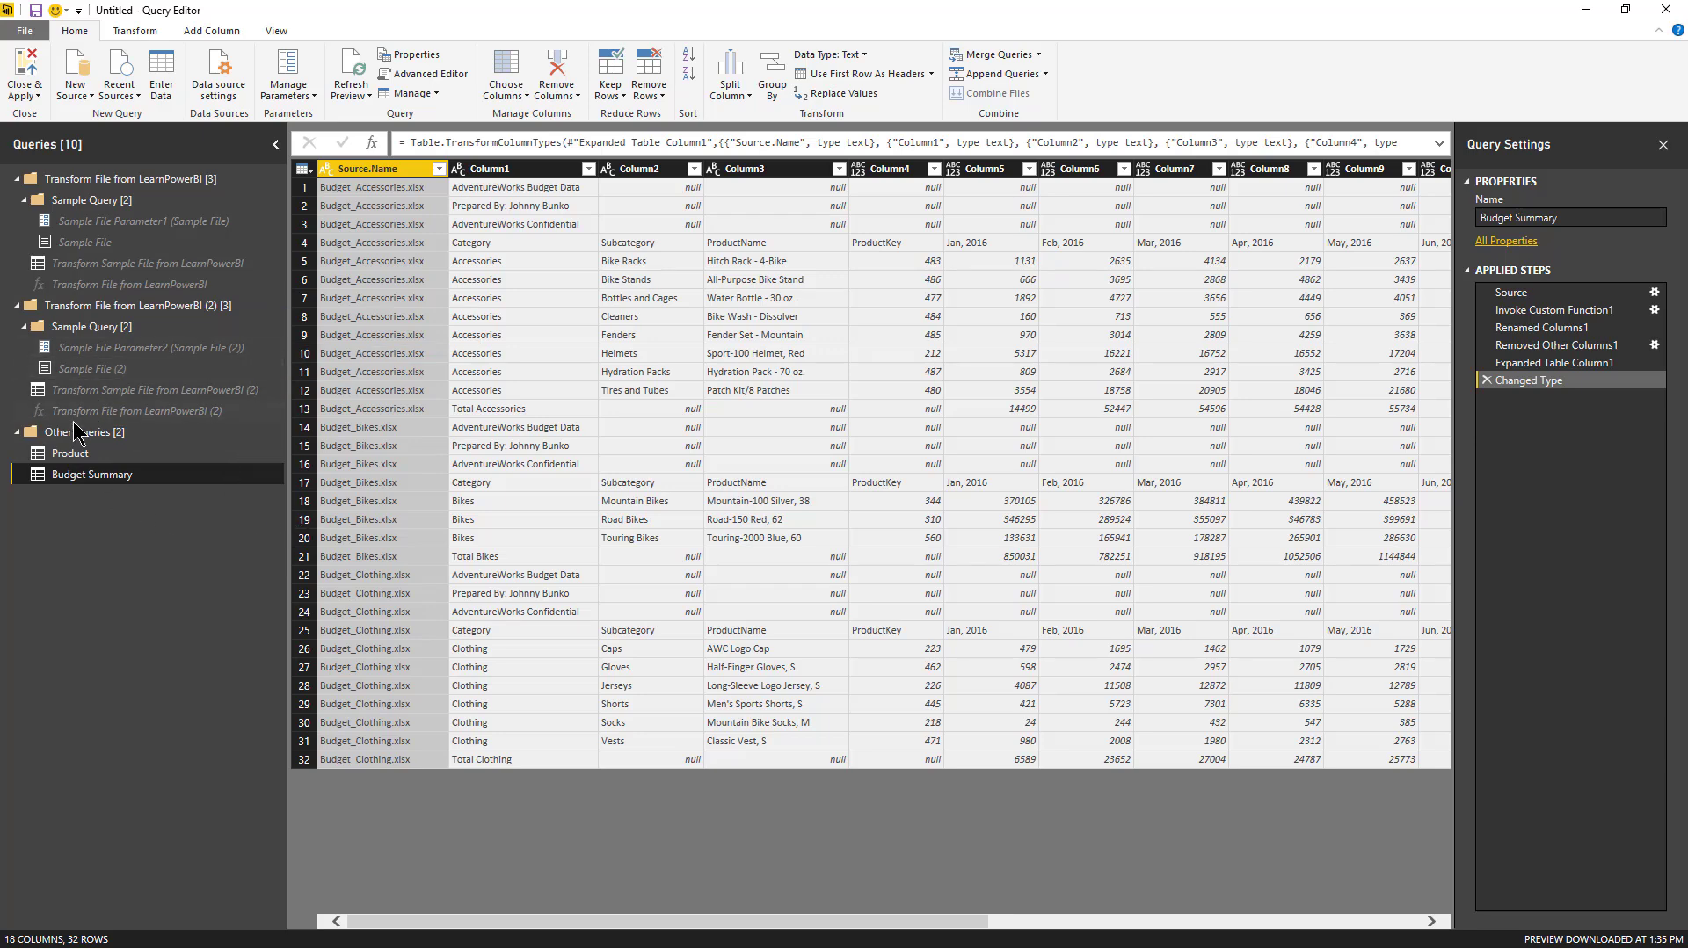
pyautogui.moveTo(116, 417)
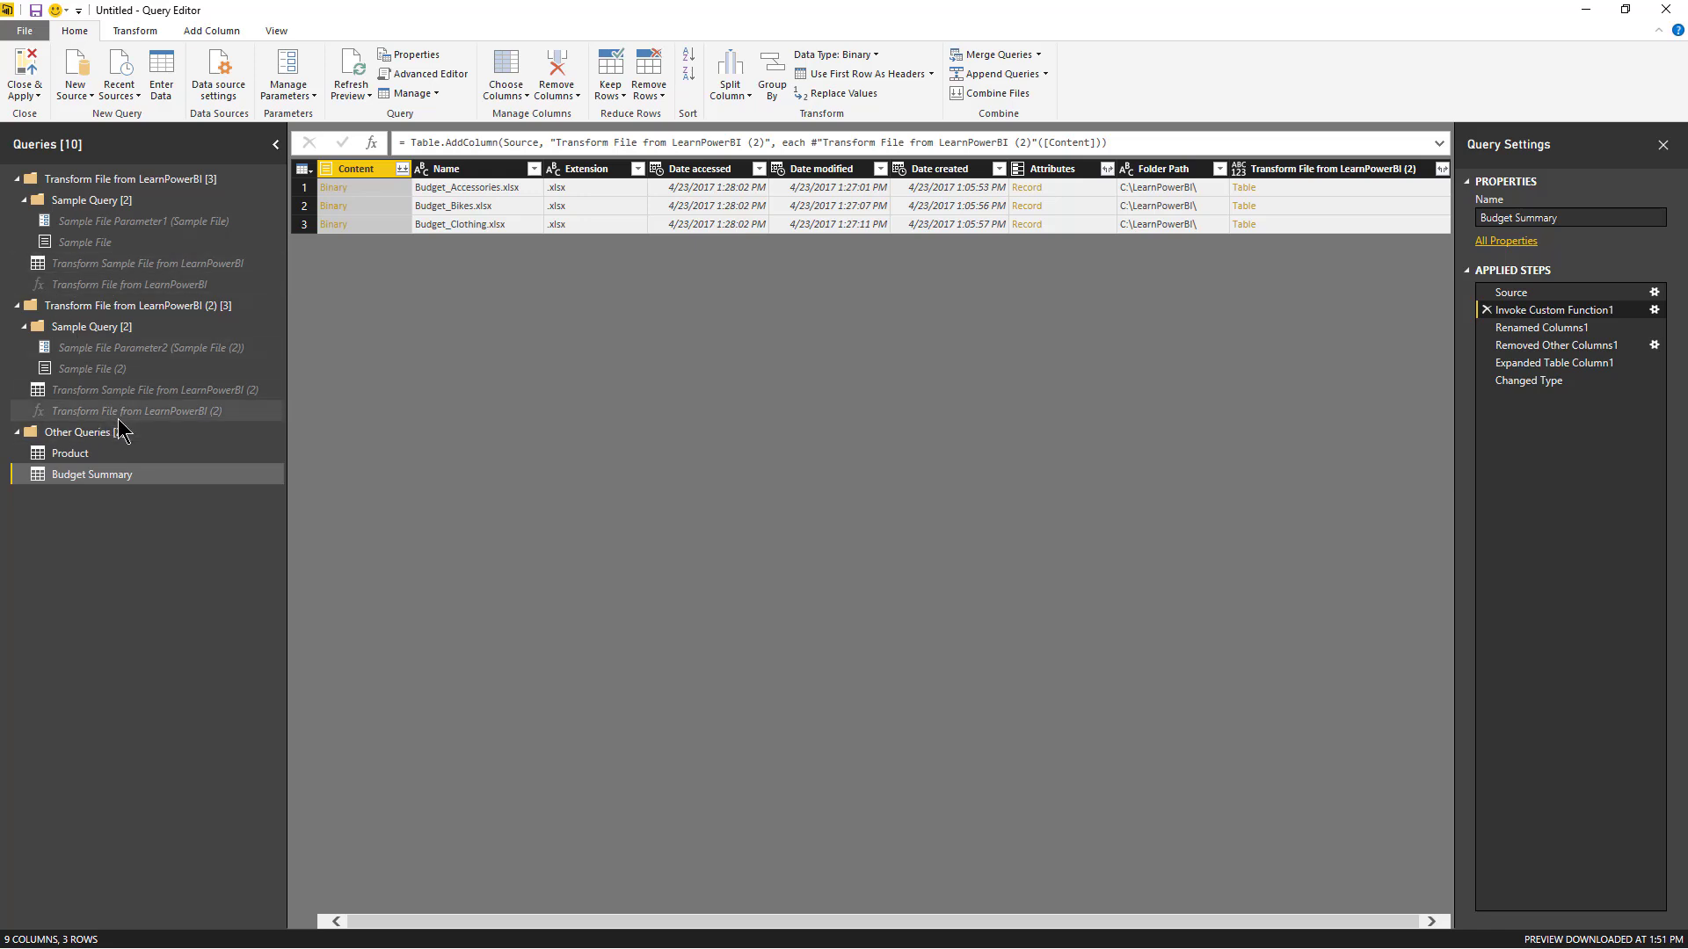
# - View the Transform File from LearnPowerBI (2) function in Advanced Editor, cancel editing, and select Transform Sample File (2)
pyautogui.click(139, 409)
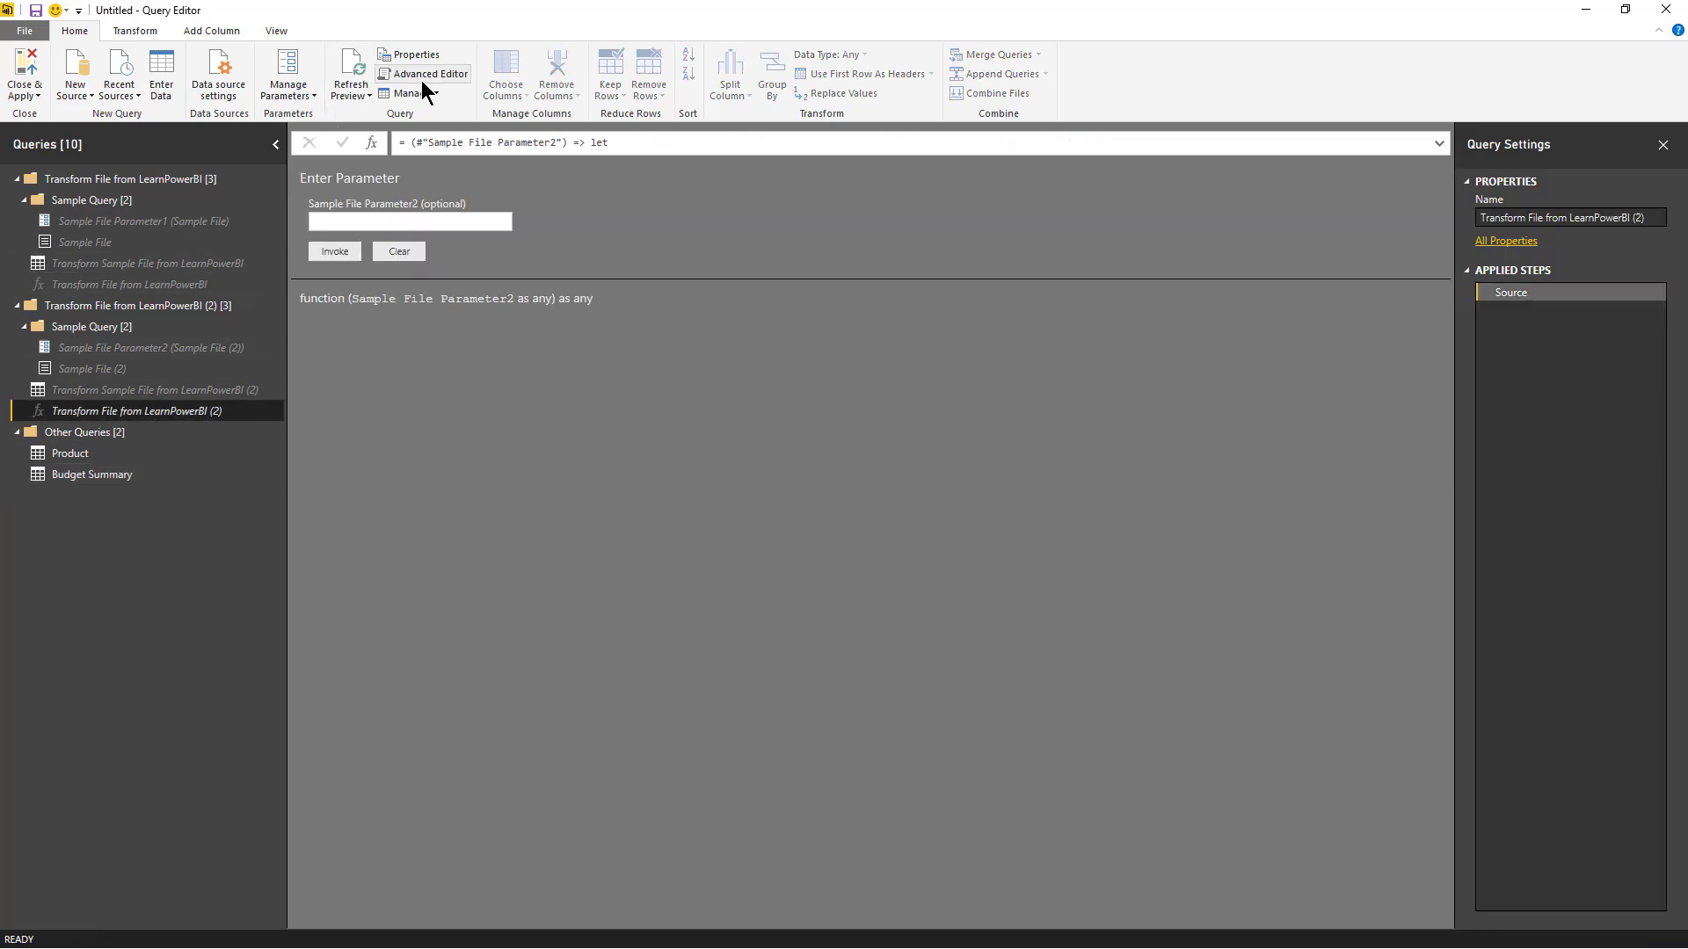
pyautogui.click(429, 73)
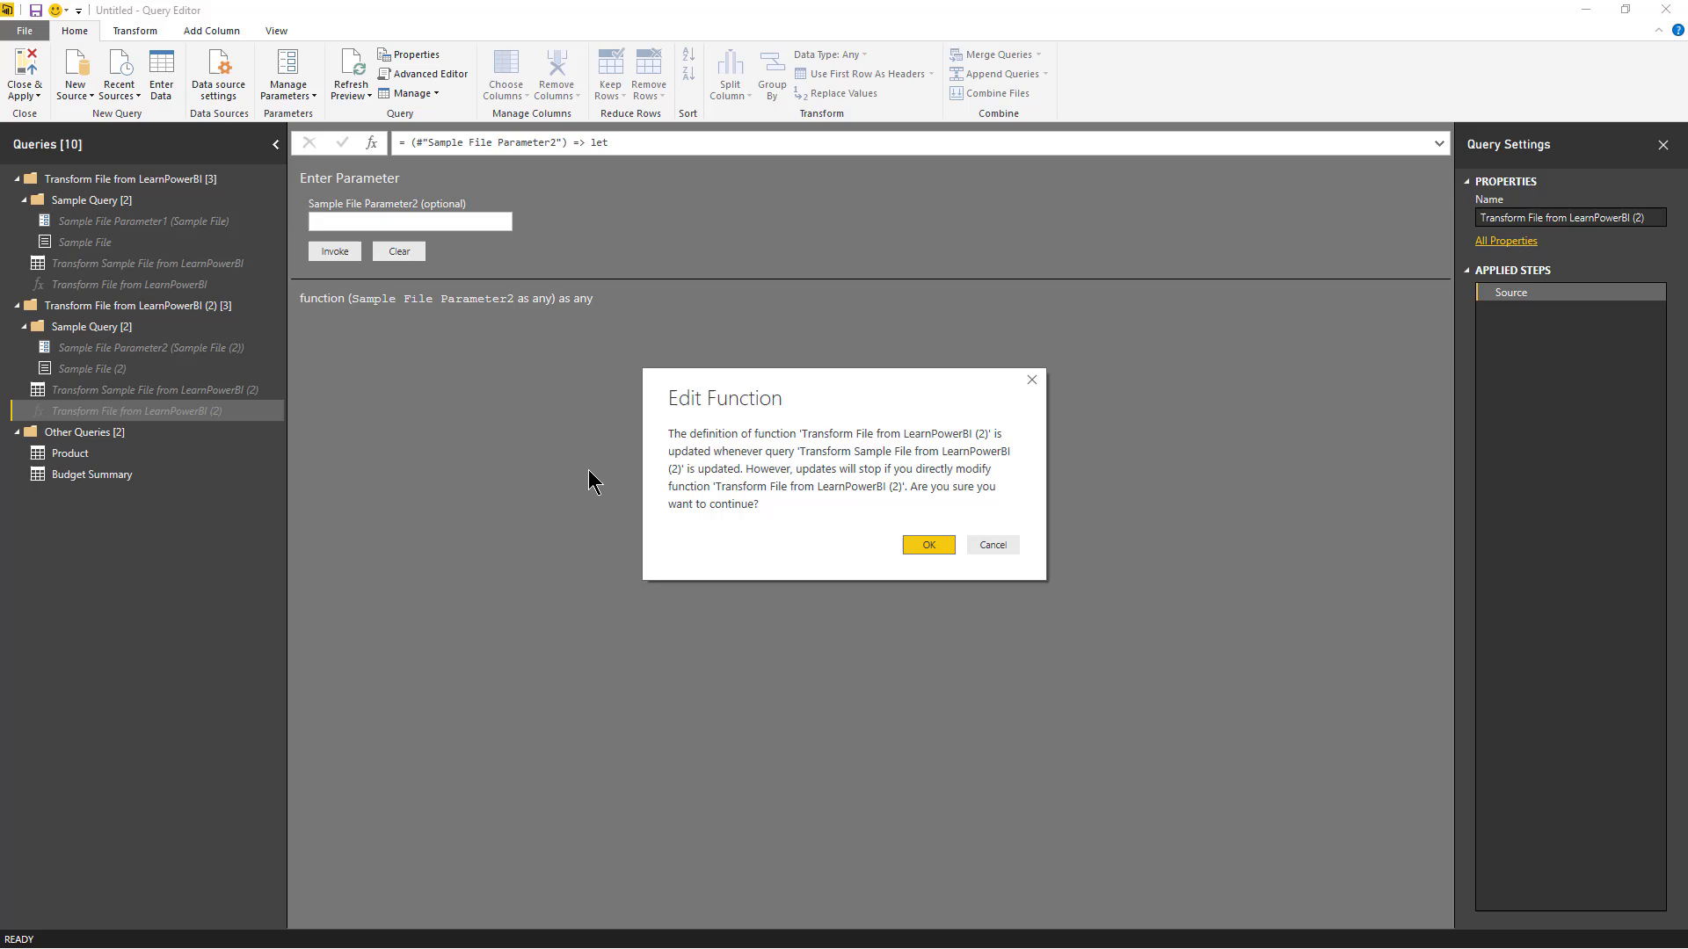
pyautogui.moveTo(992, 545)
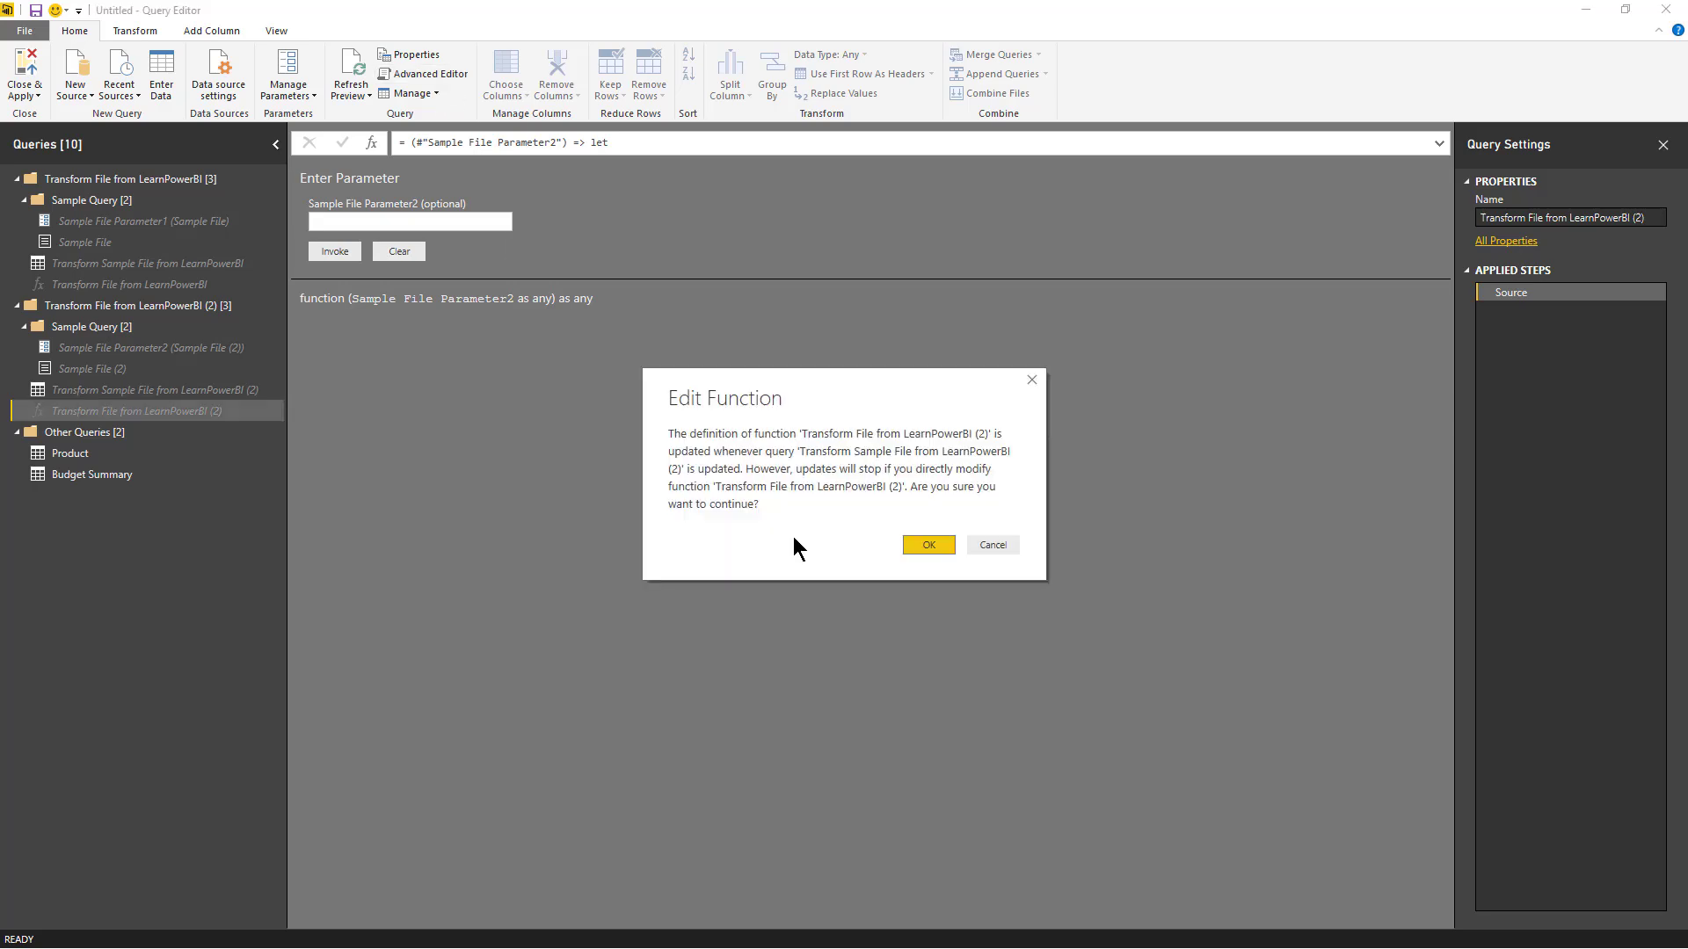
pyautogui.click(926, 545)
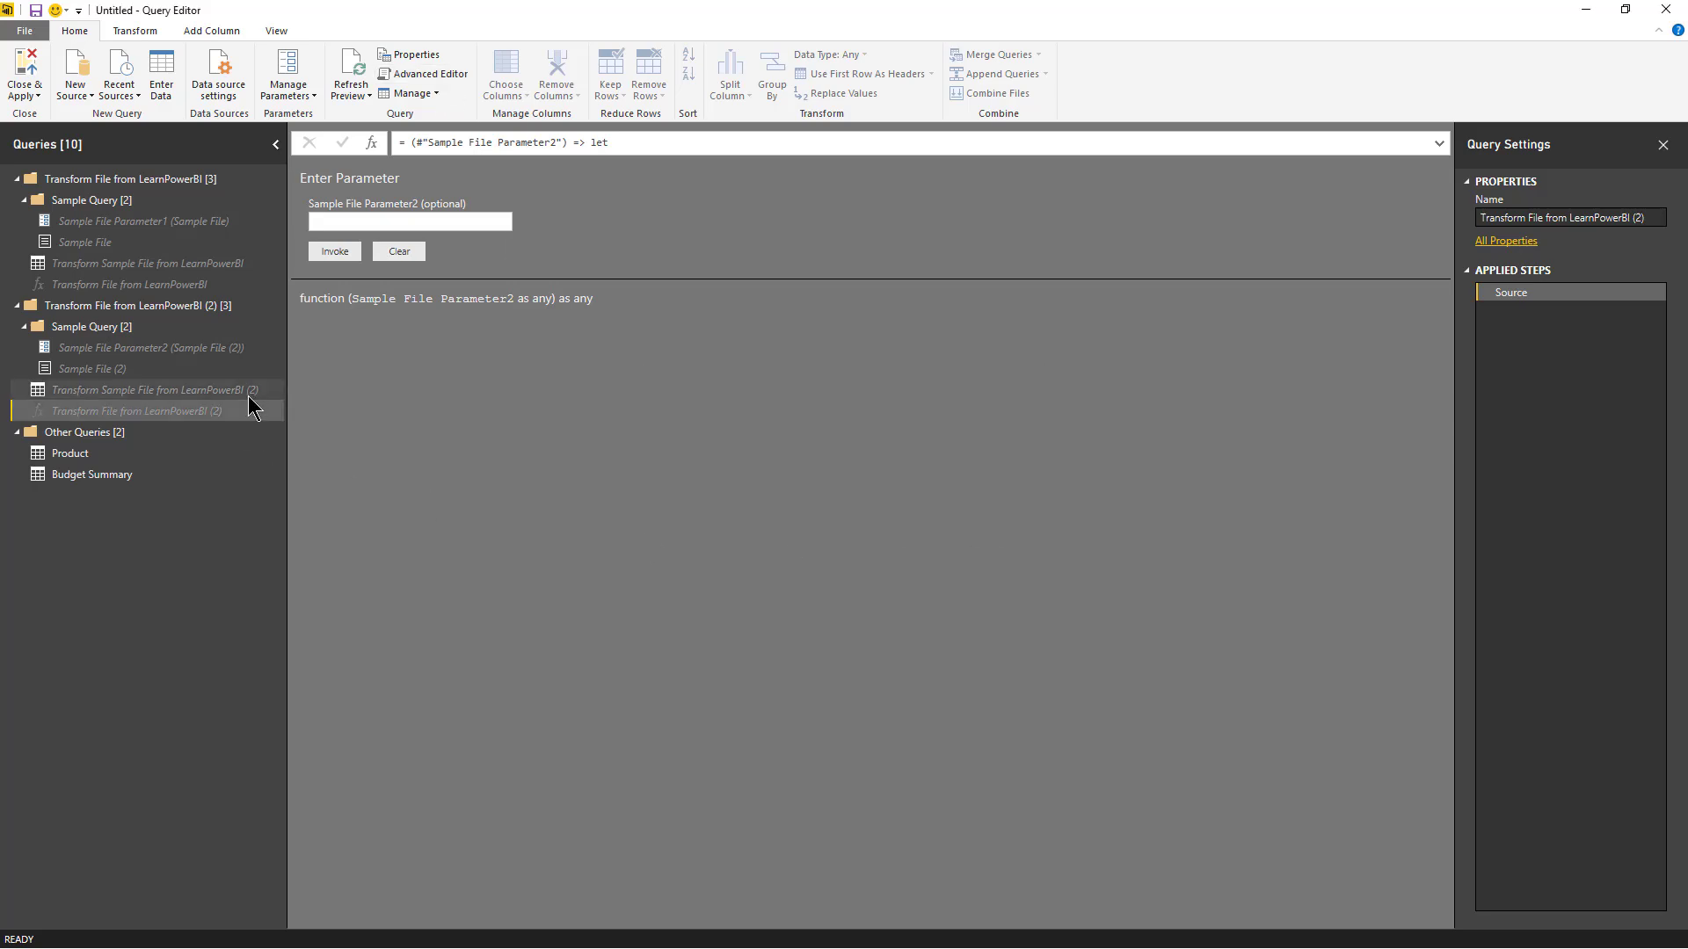
pyautogui.click(137, 409)
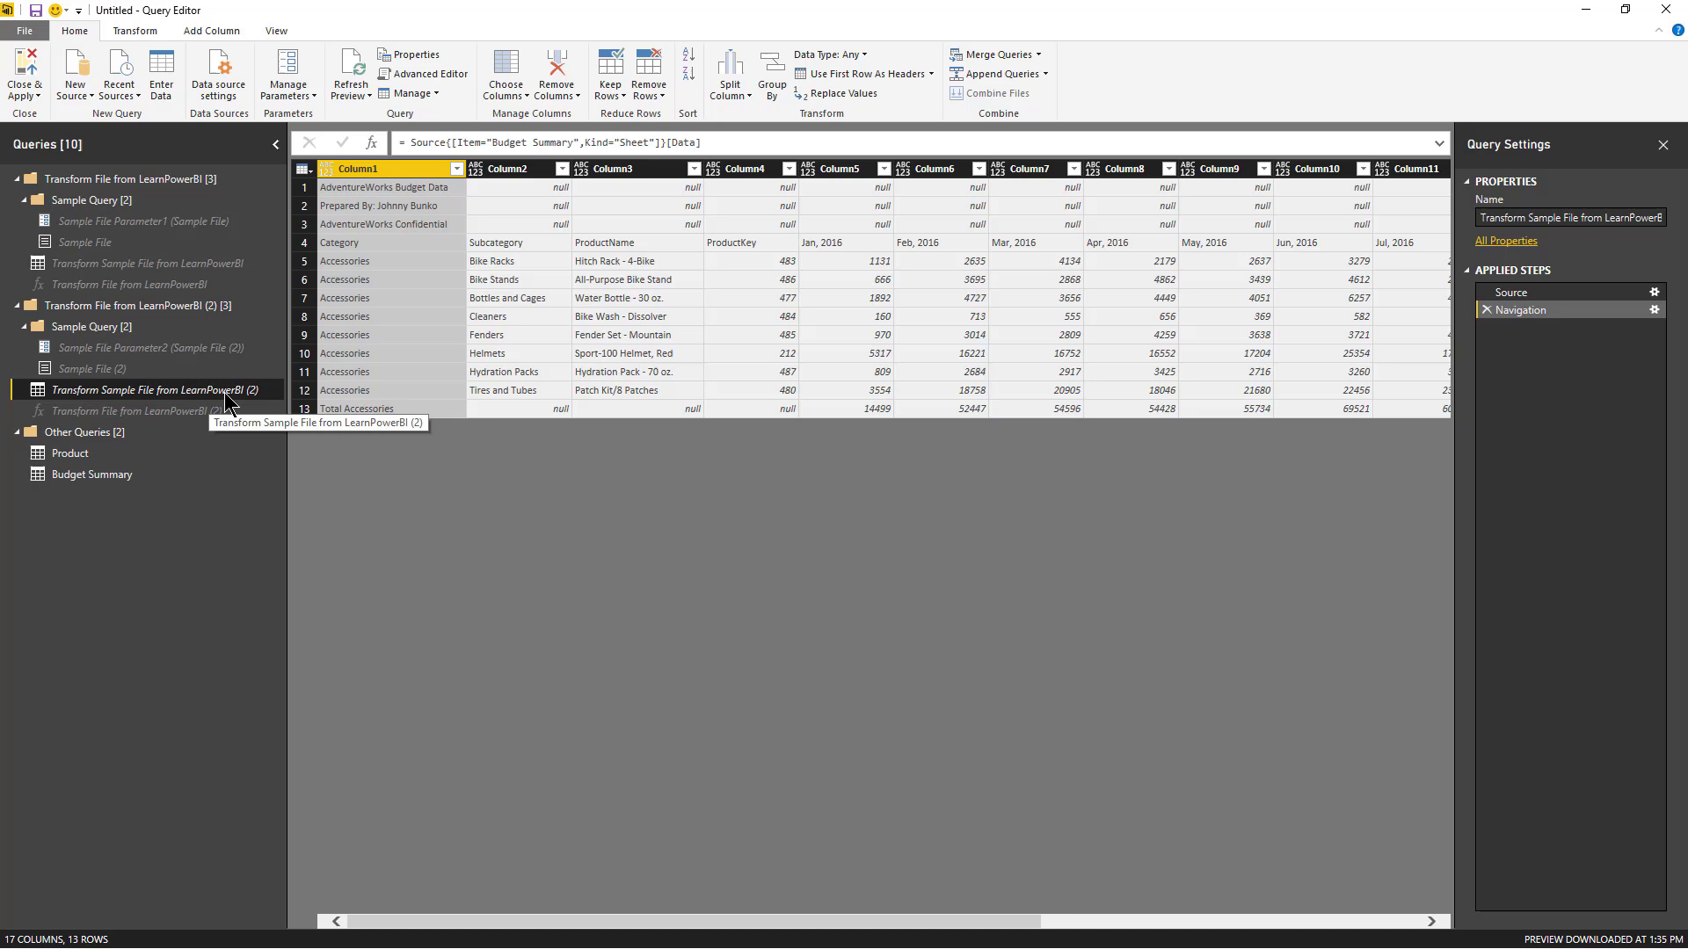
pyautogui.moveTo(596, 371)
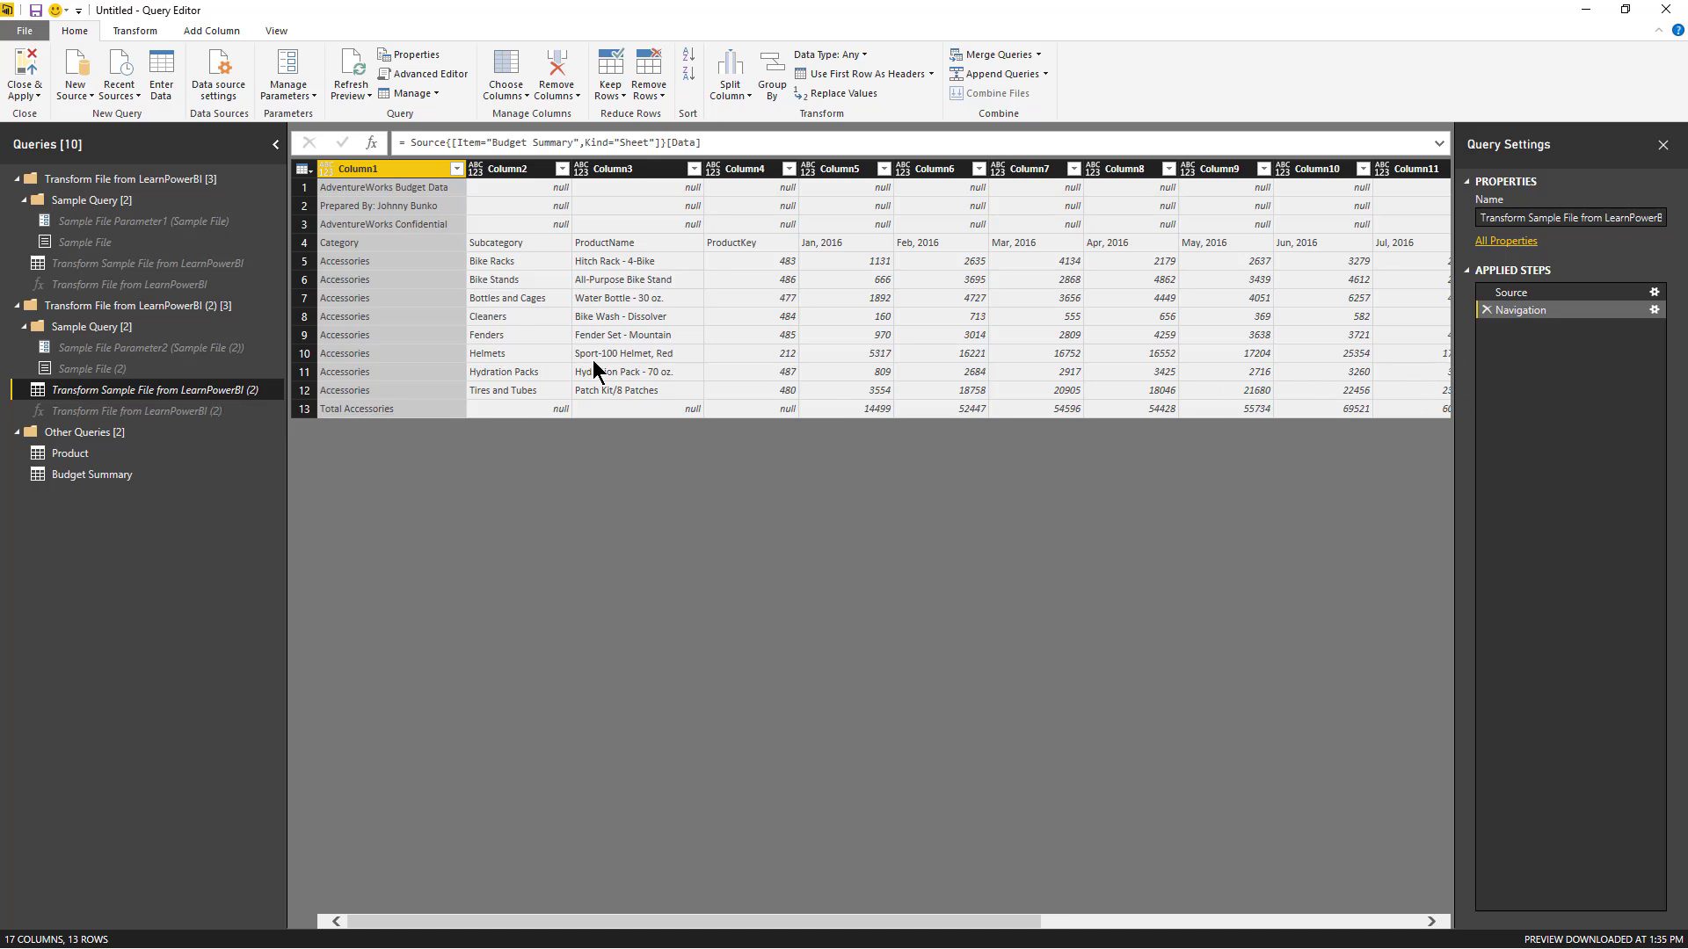
pyautogui.moveTo(508, 299)
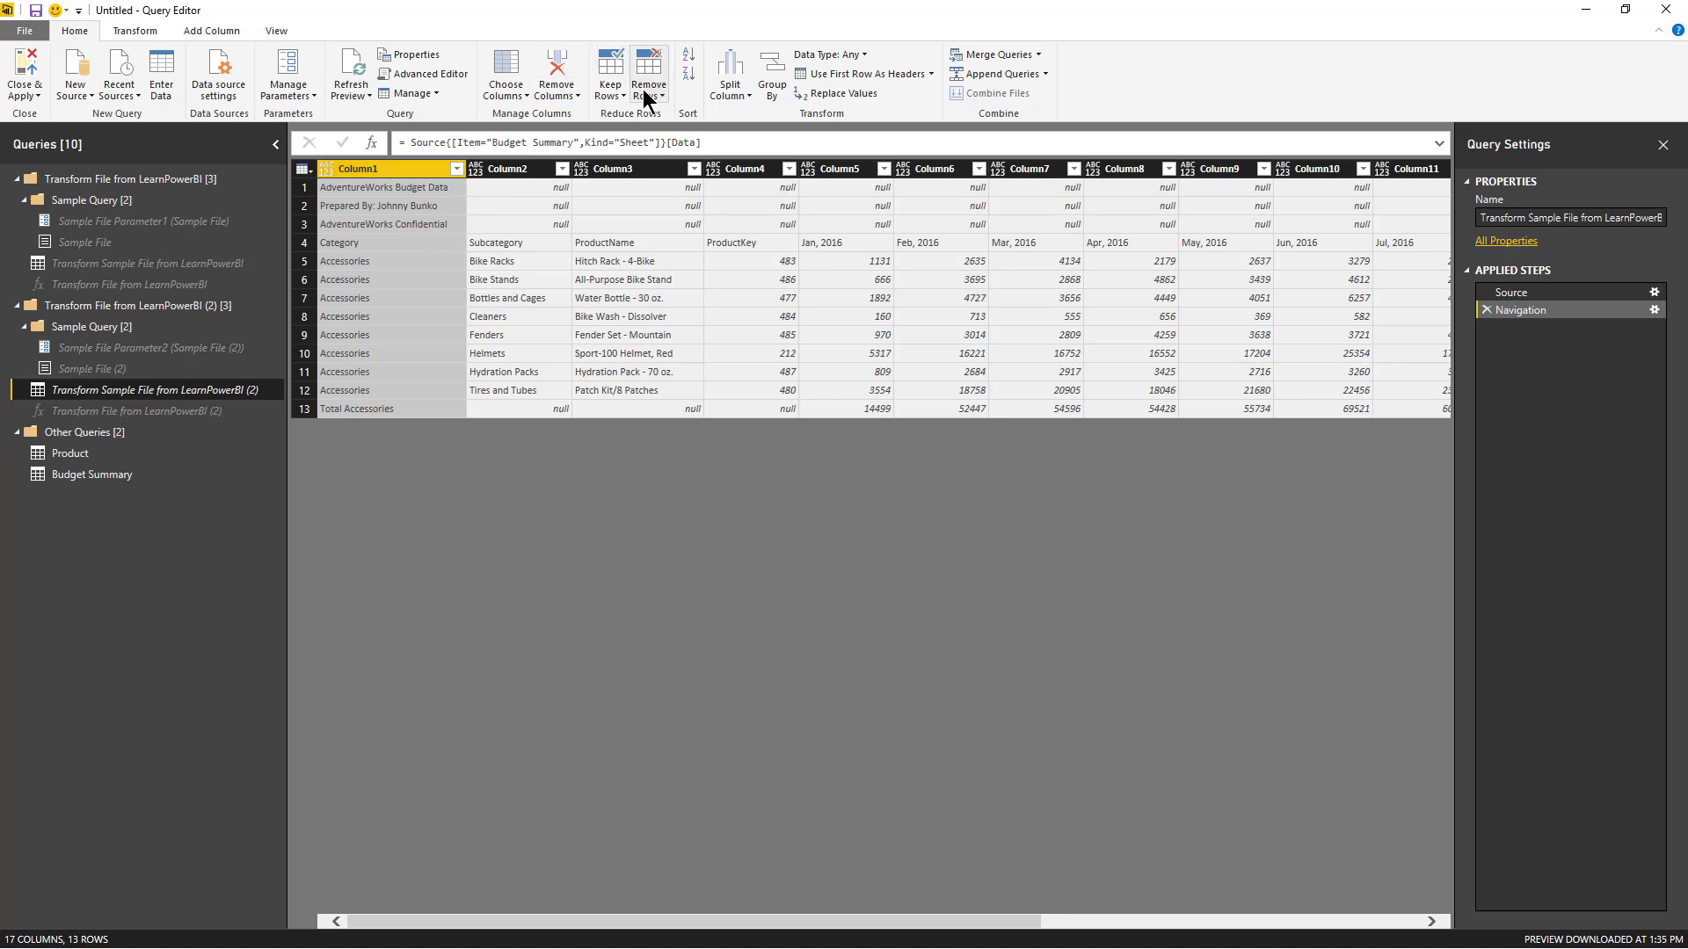
# - Remove the top 3 title rows so the Category row leads the sample sheet
pyautogui.click(649, 74)
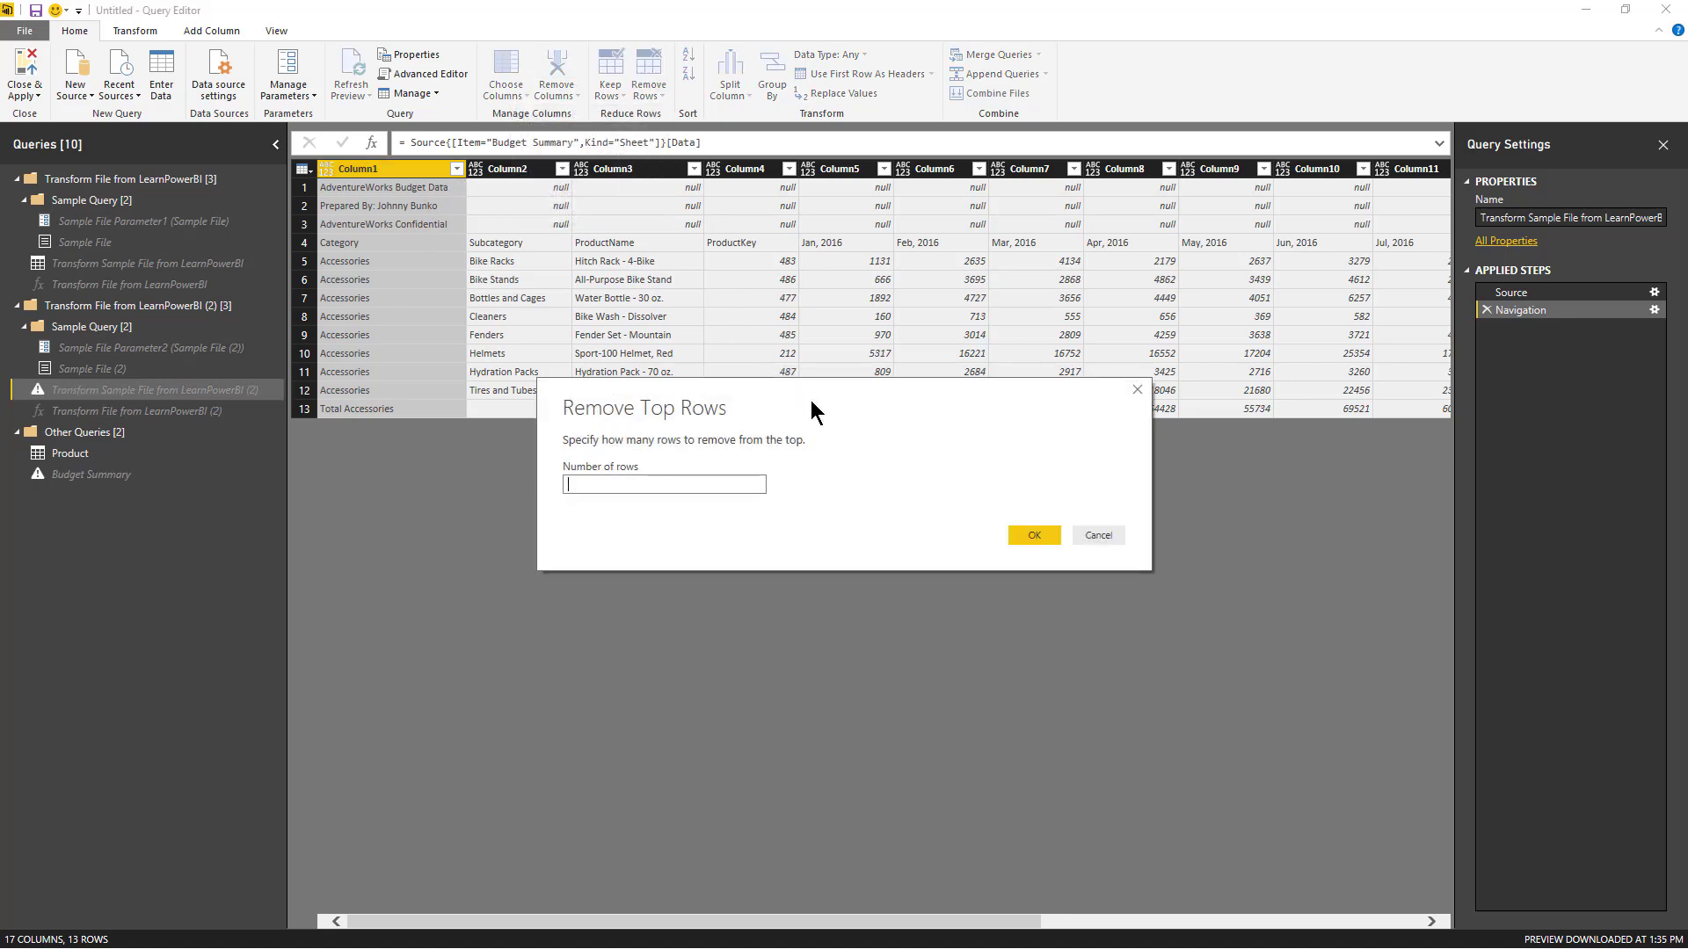
pyautogui.write('3')
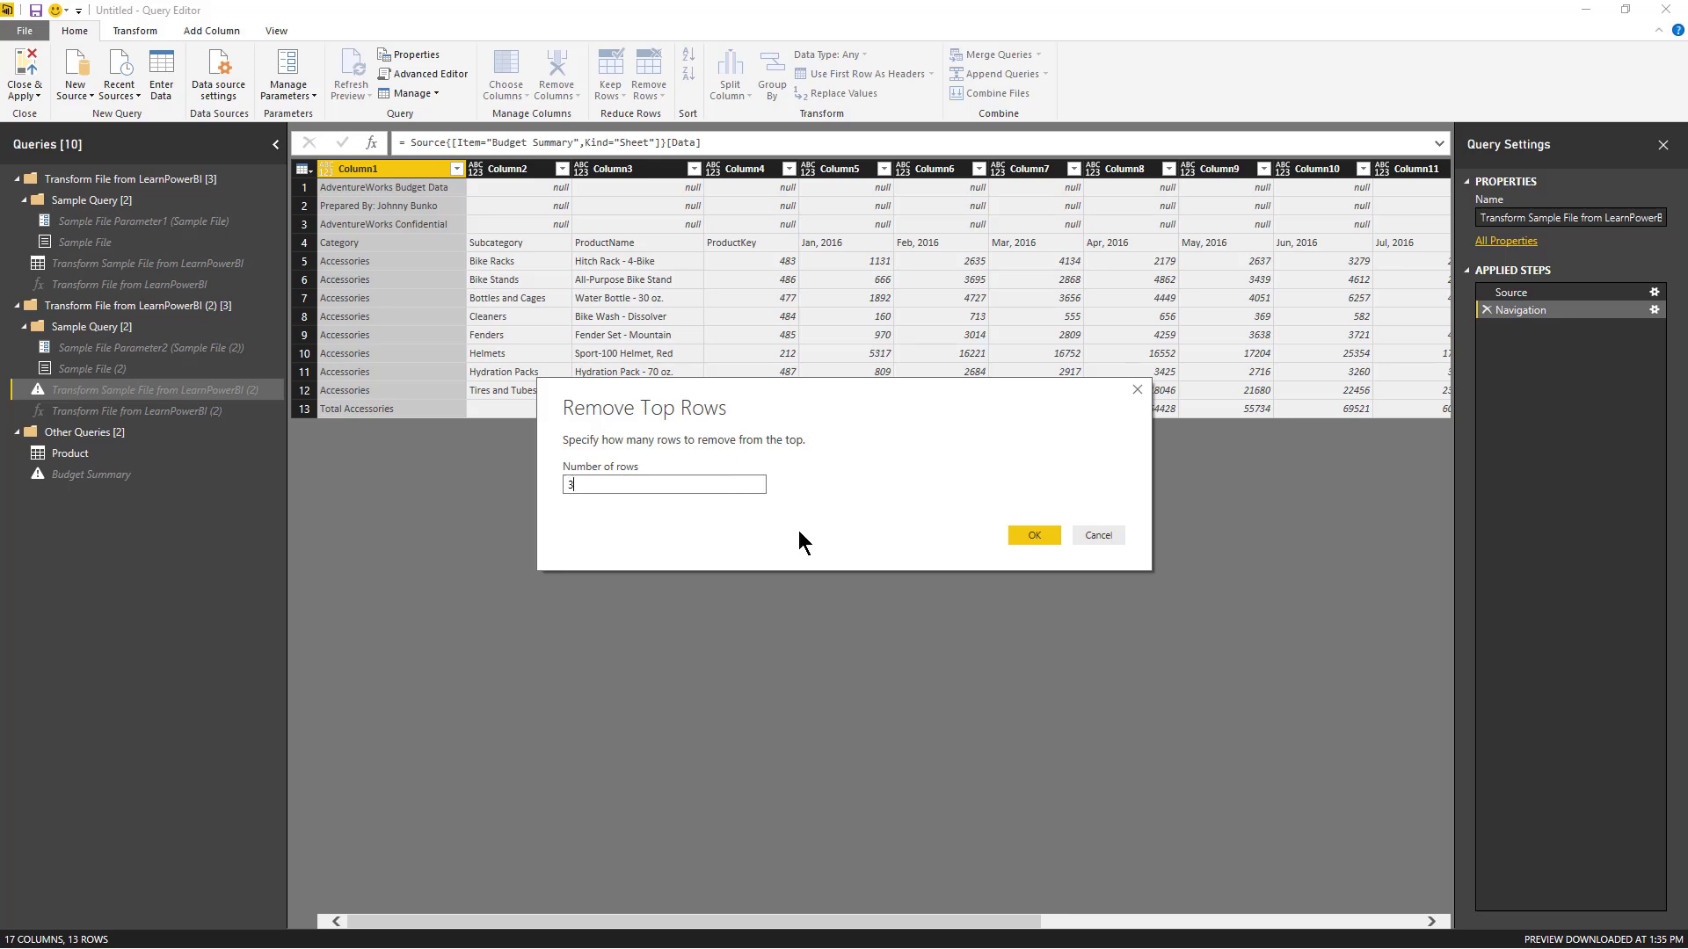
pyautogui.click(1032, 535)
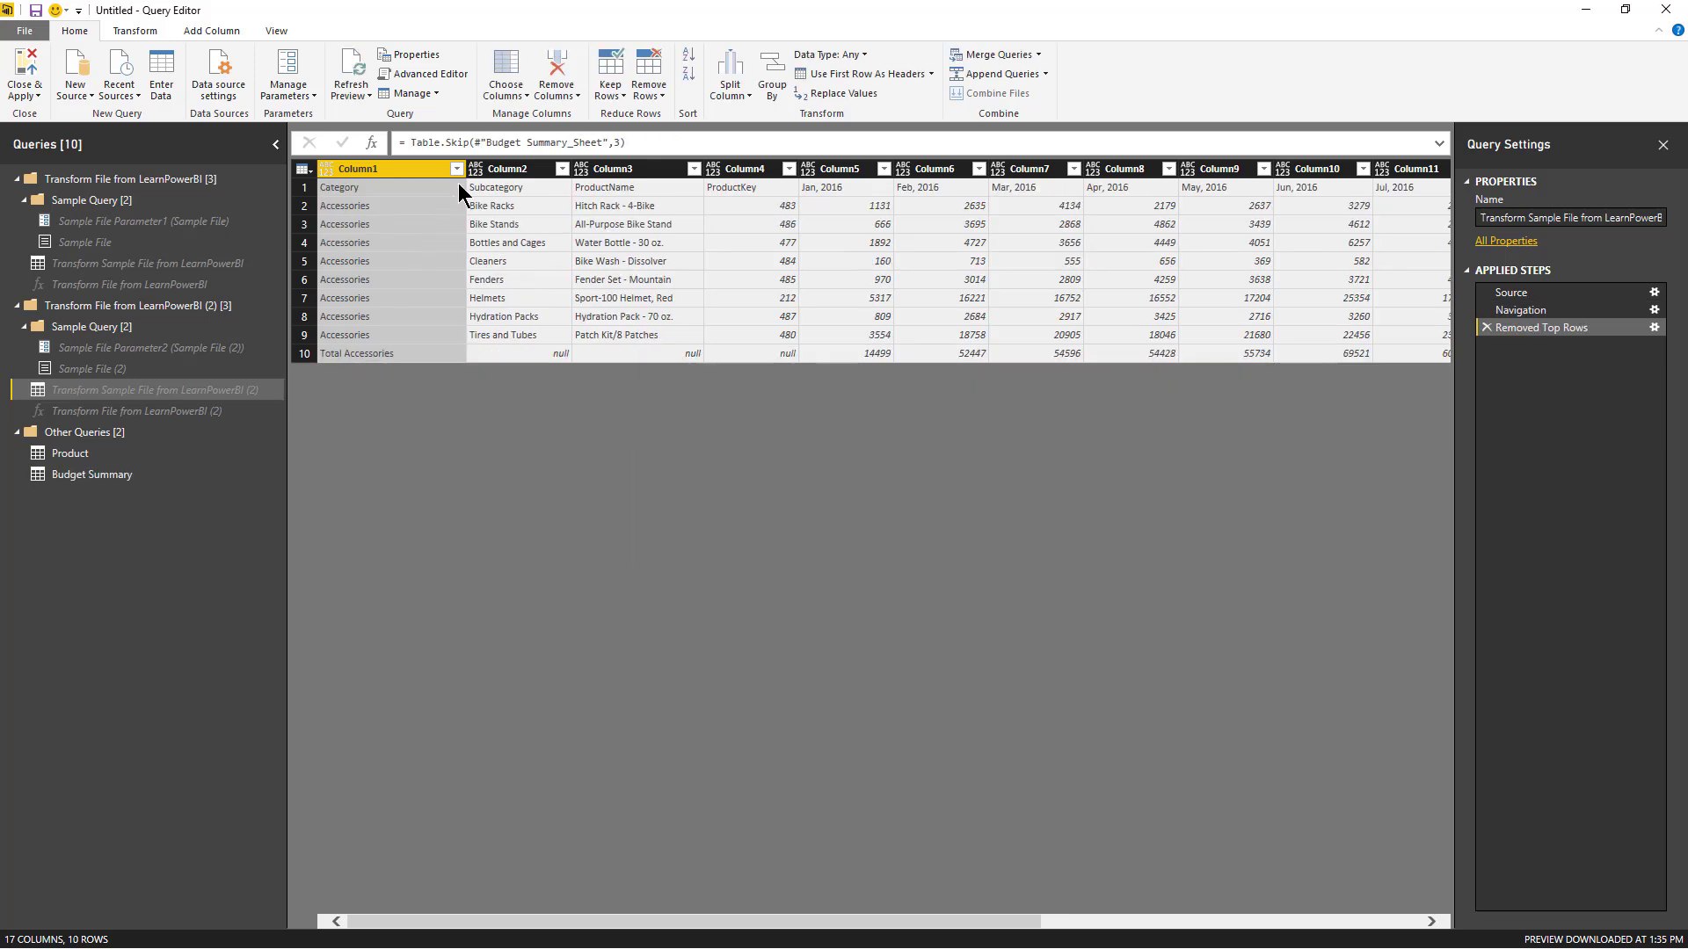
pyautogui.click(456, 169)
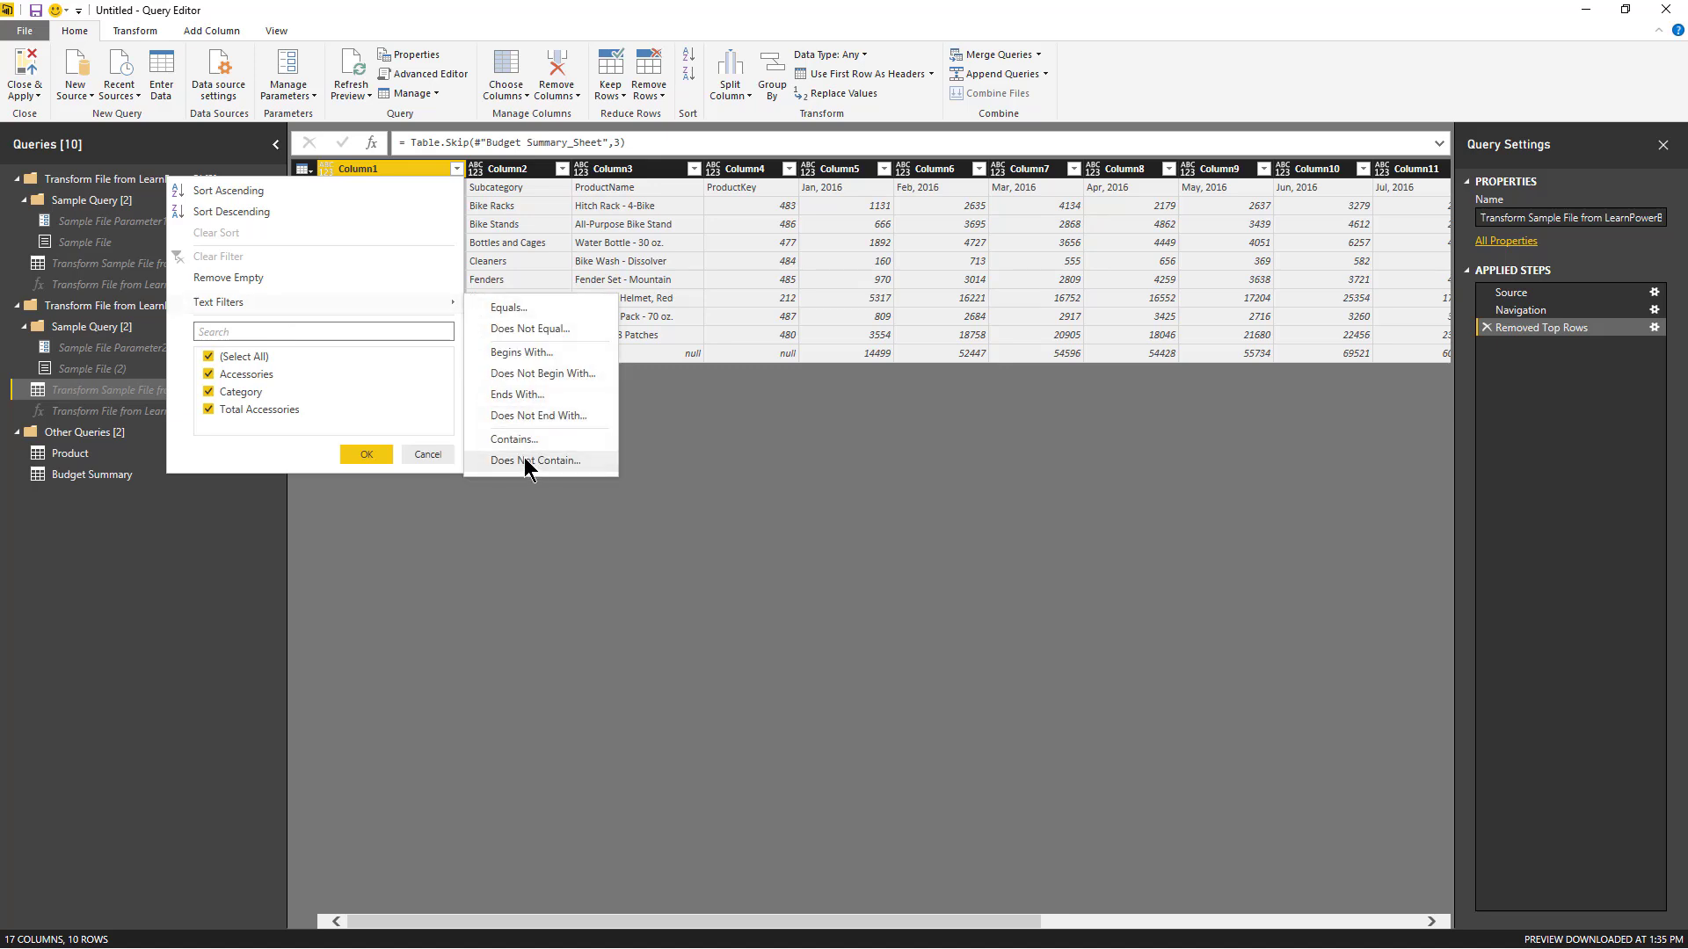
# - Filter out Column1 rows containing 'Total', then promote the Category row to headers
pyautogui.click(535, 461)
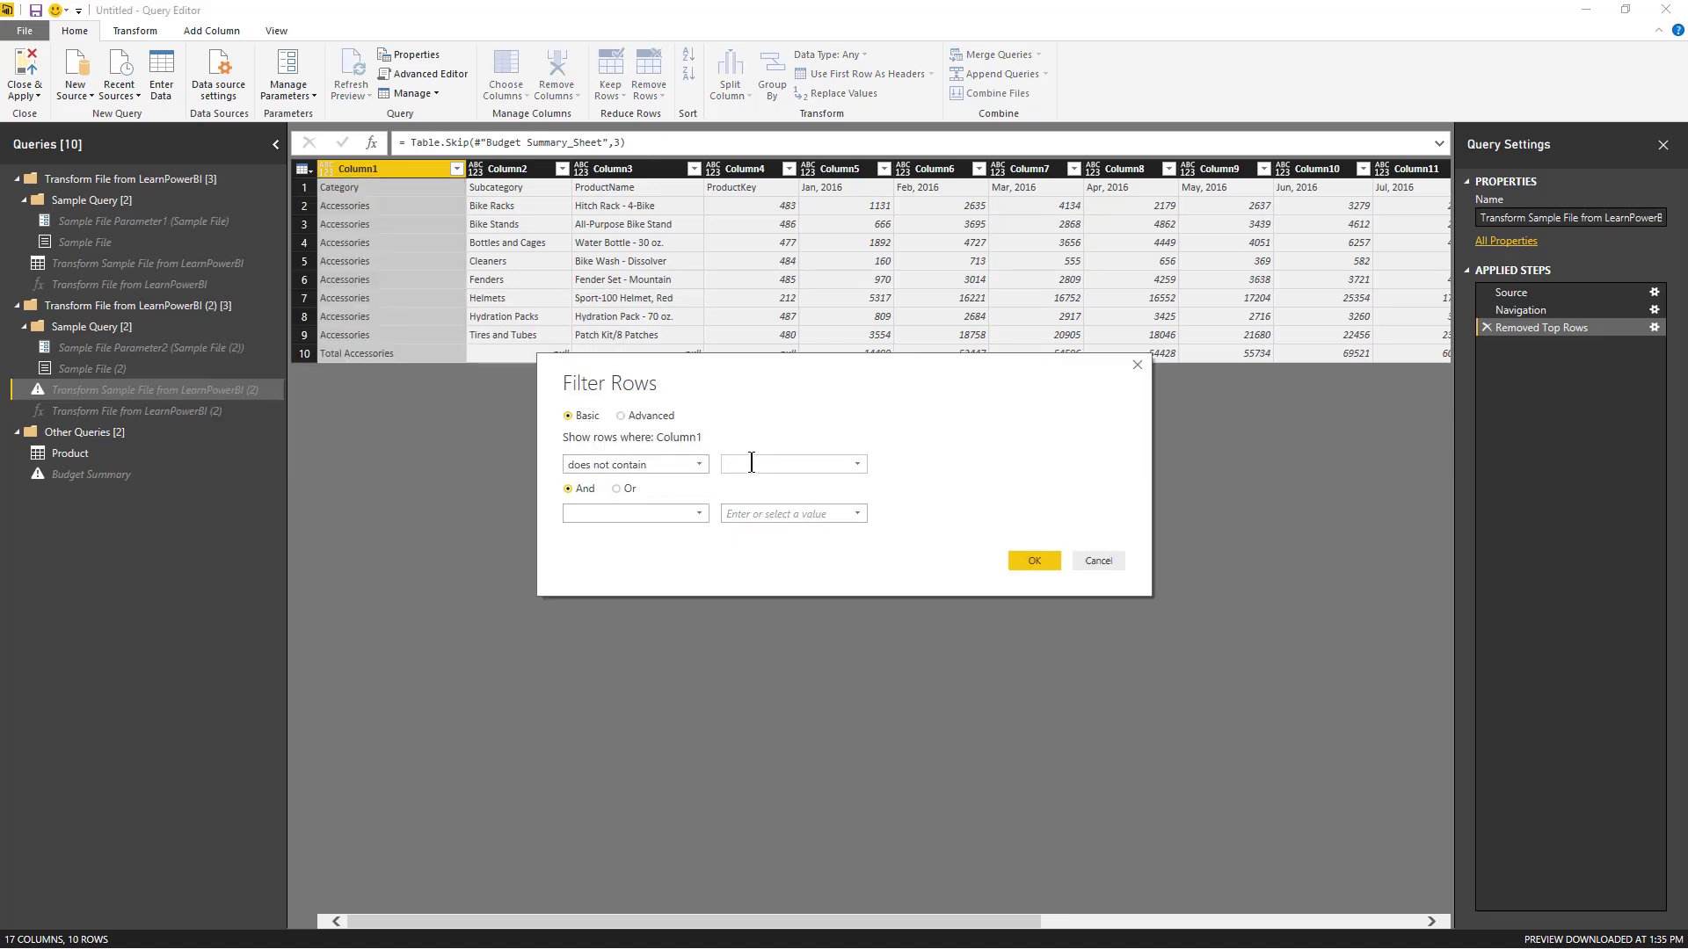
pyautogui.write('Total')
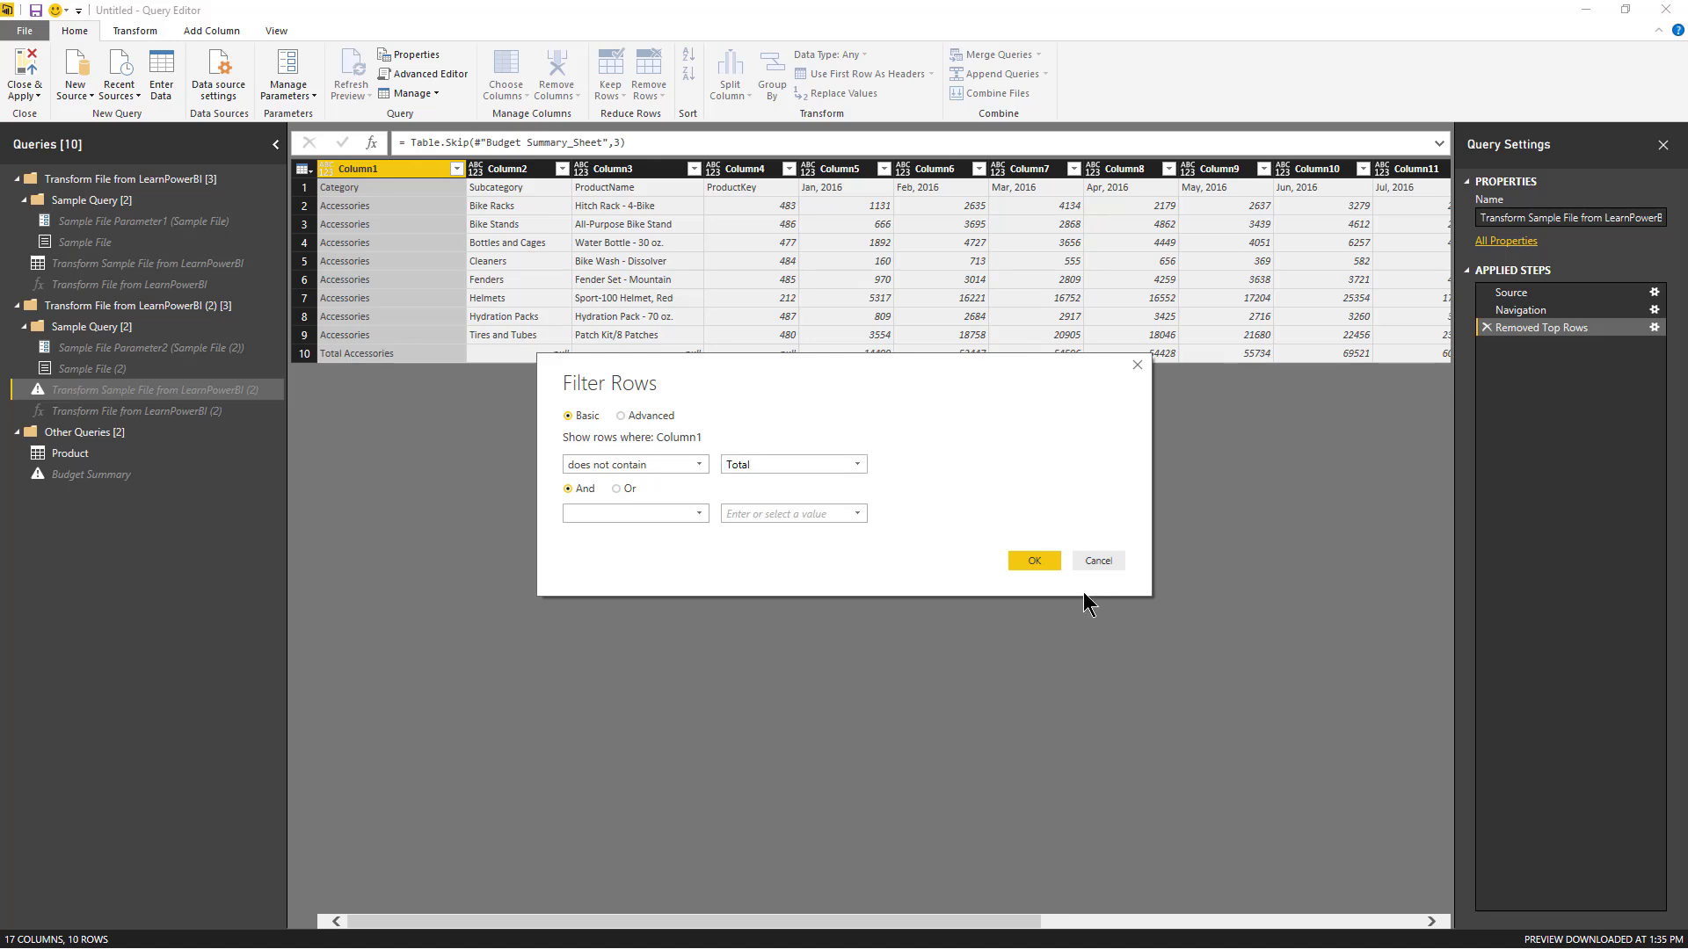
pyautogui.click(1032, 560)
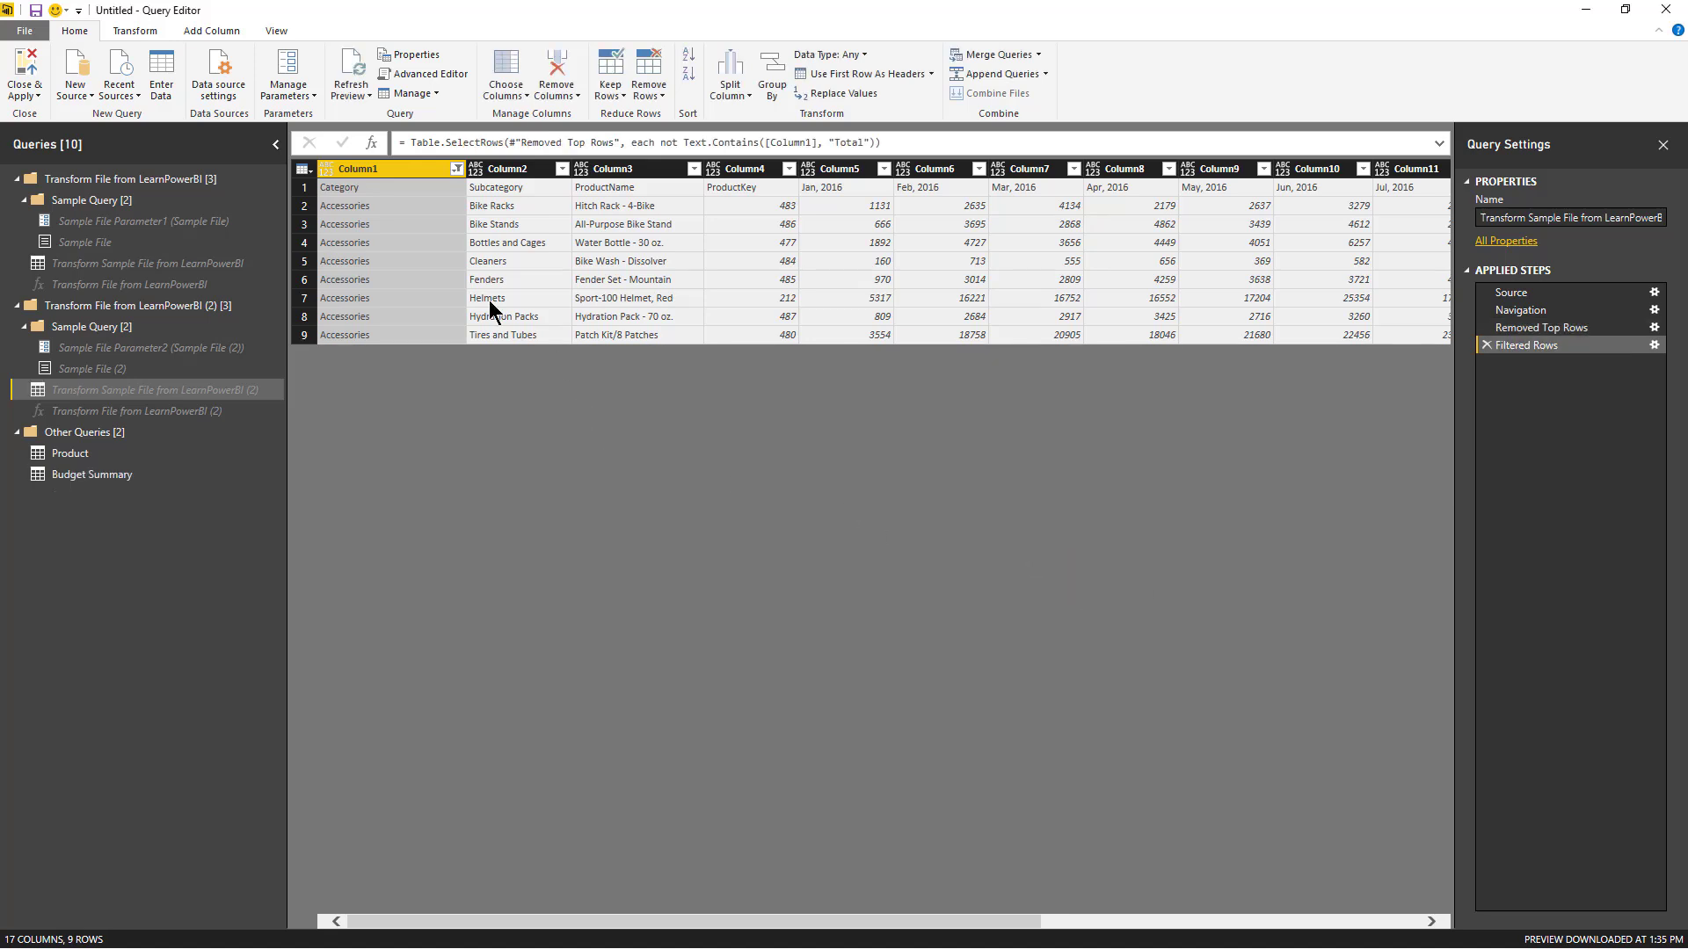
pyautogui.click(860, 74)
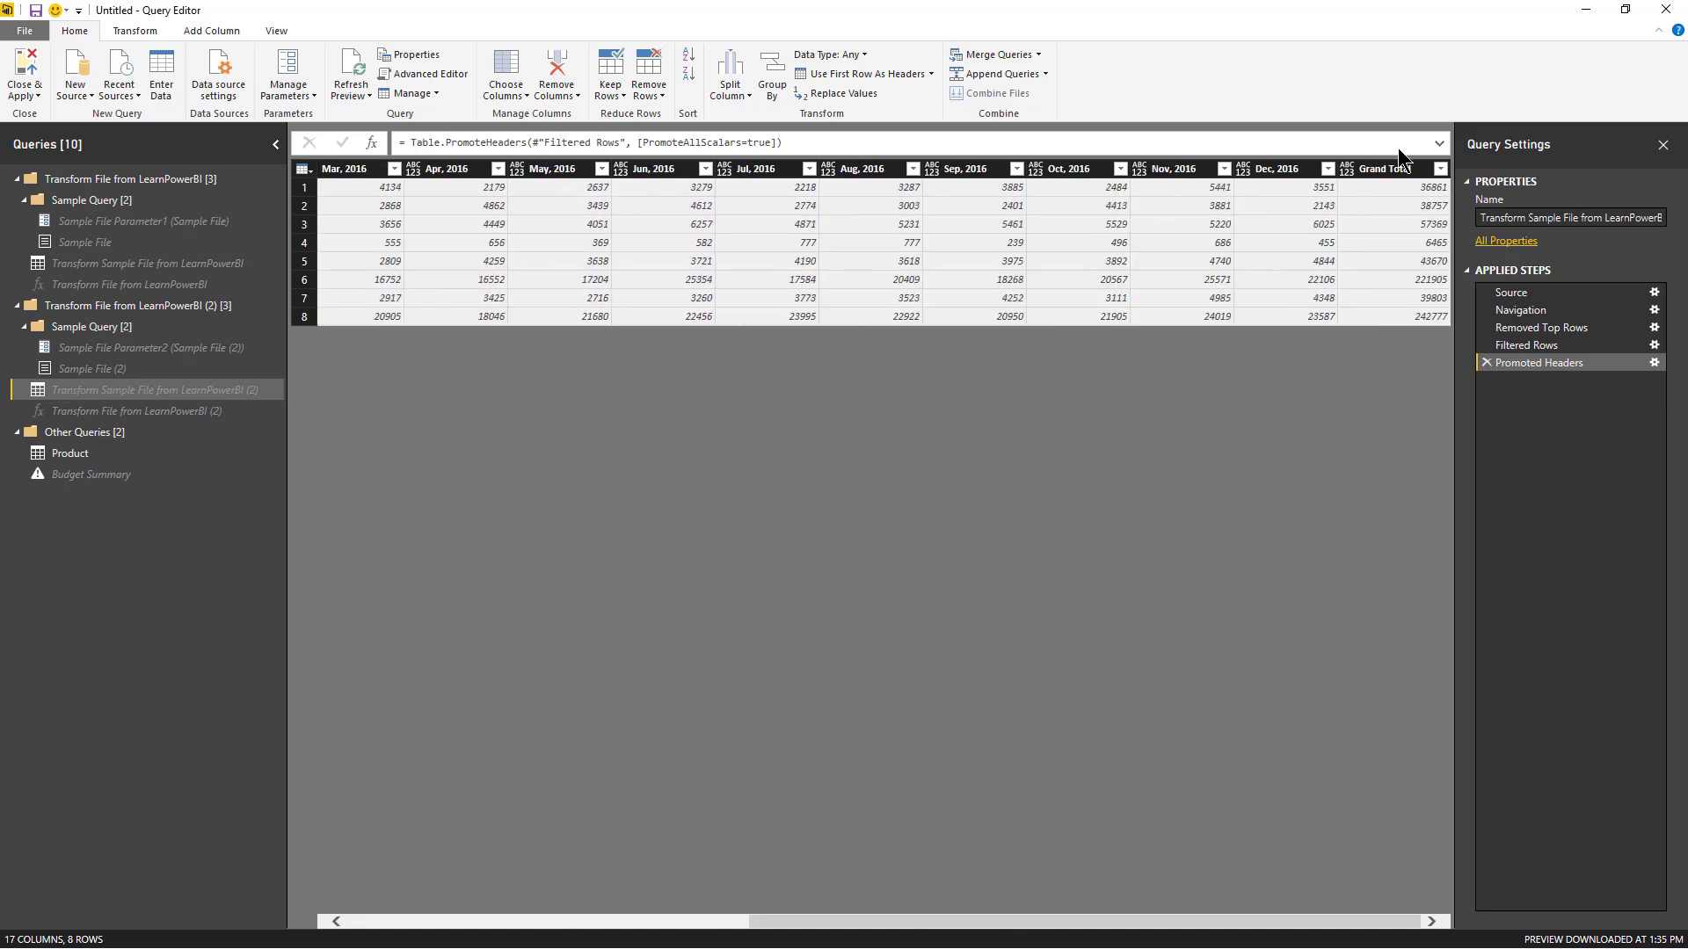
# - Delete the Grand Total column and unpivot the month columns into Attribute and Value
pyautogui.rightClick(1389, 169)
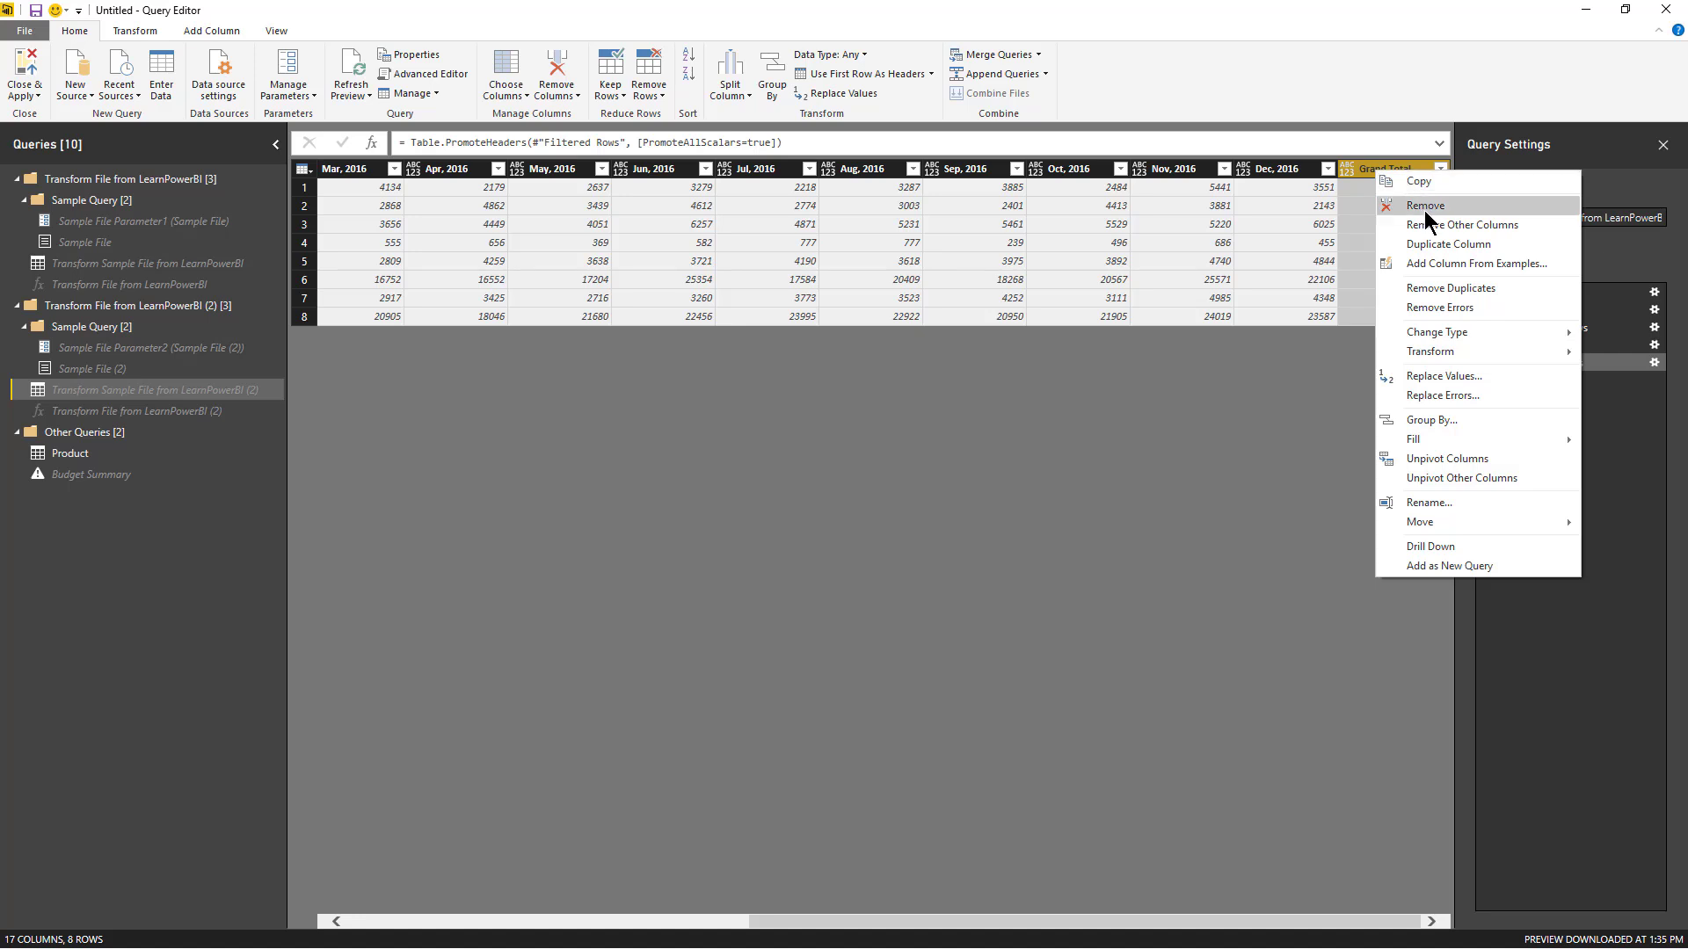
pyautogui.click(1426, 205)
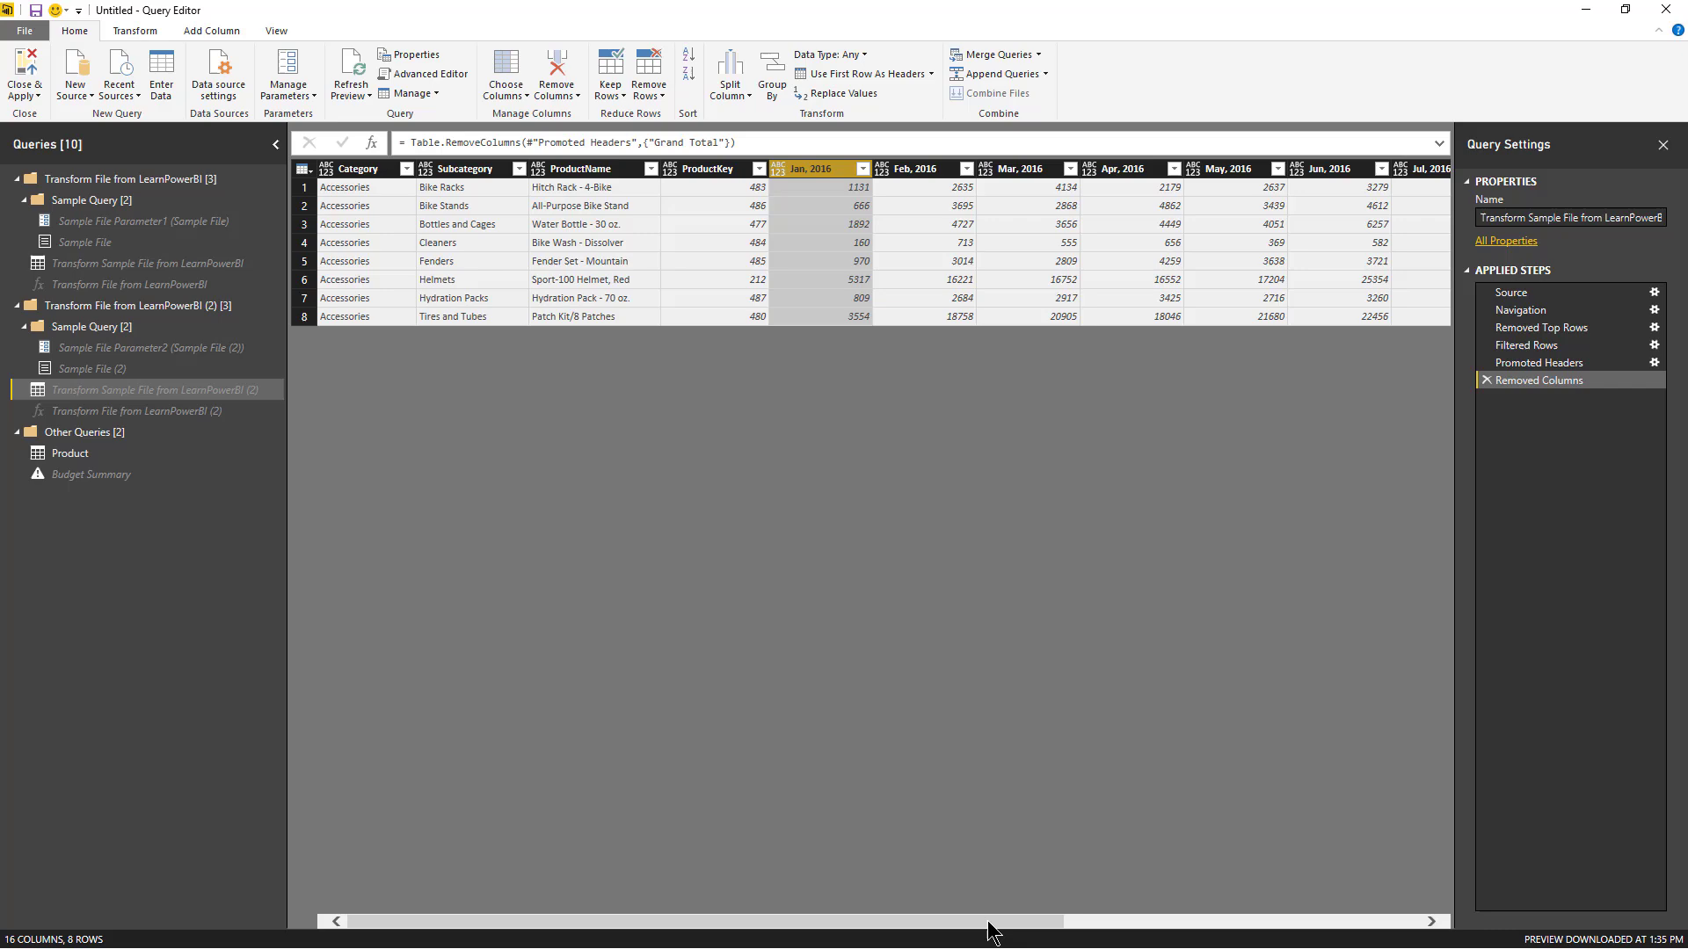
pyautogui.hscroll(3)
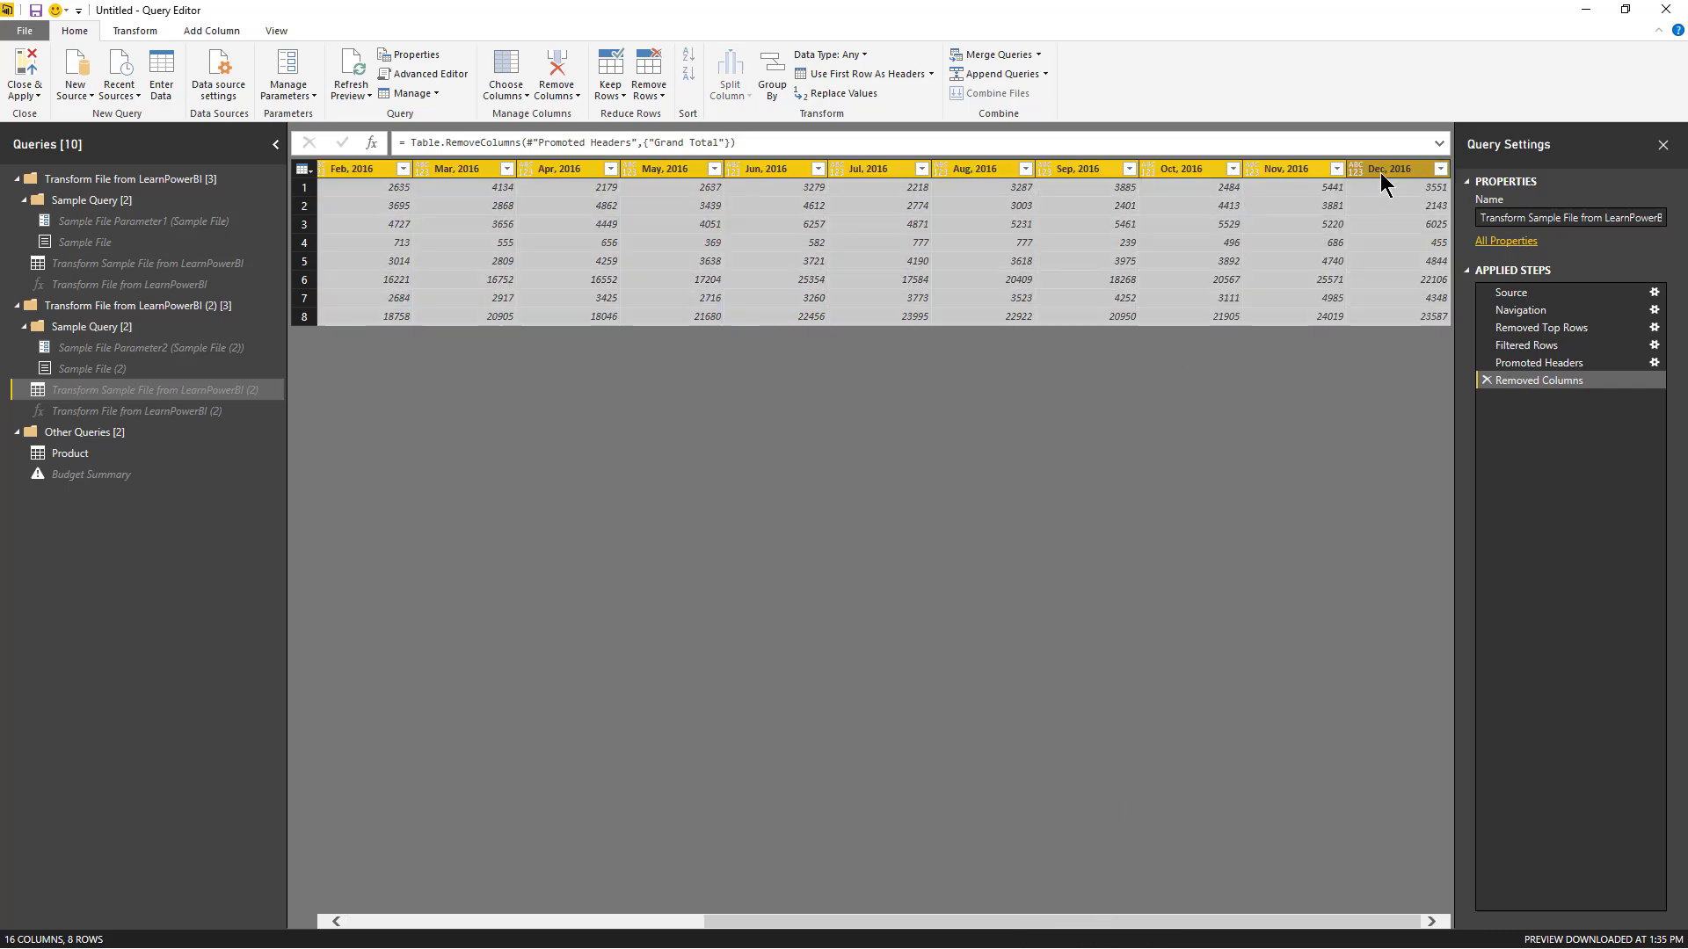
pyautogui.rightClick(1394, 169)
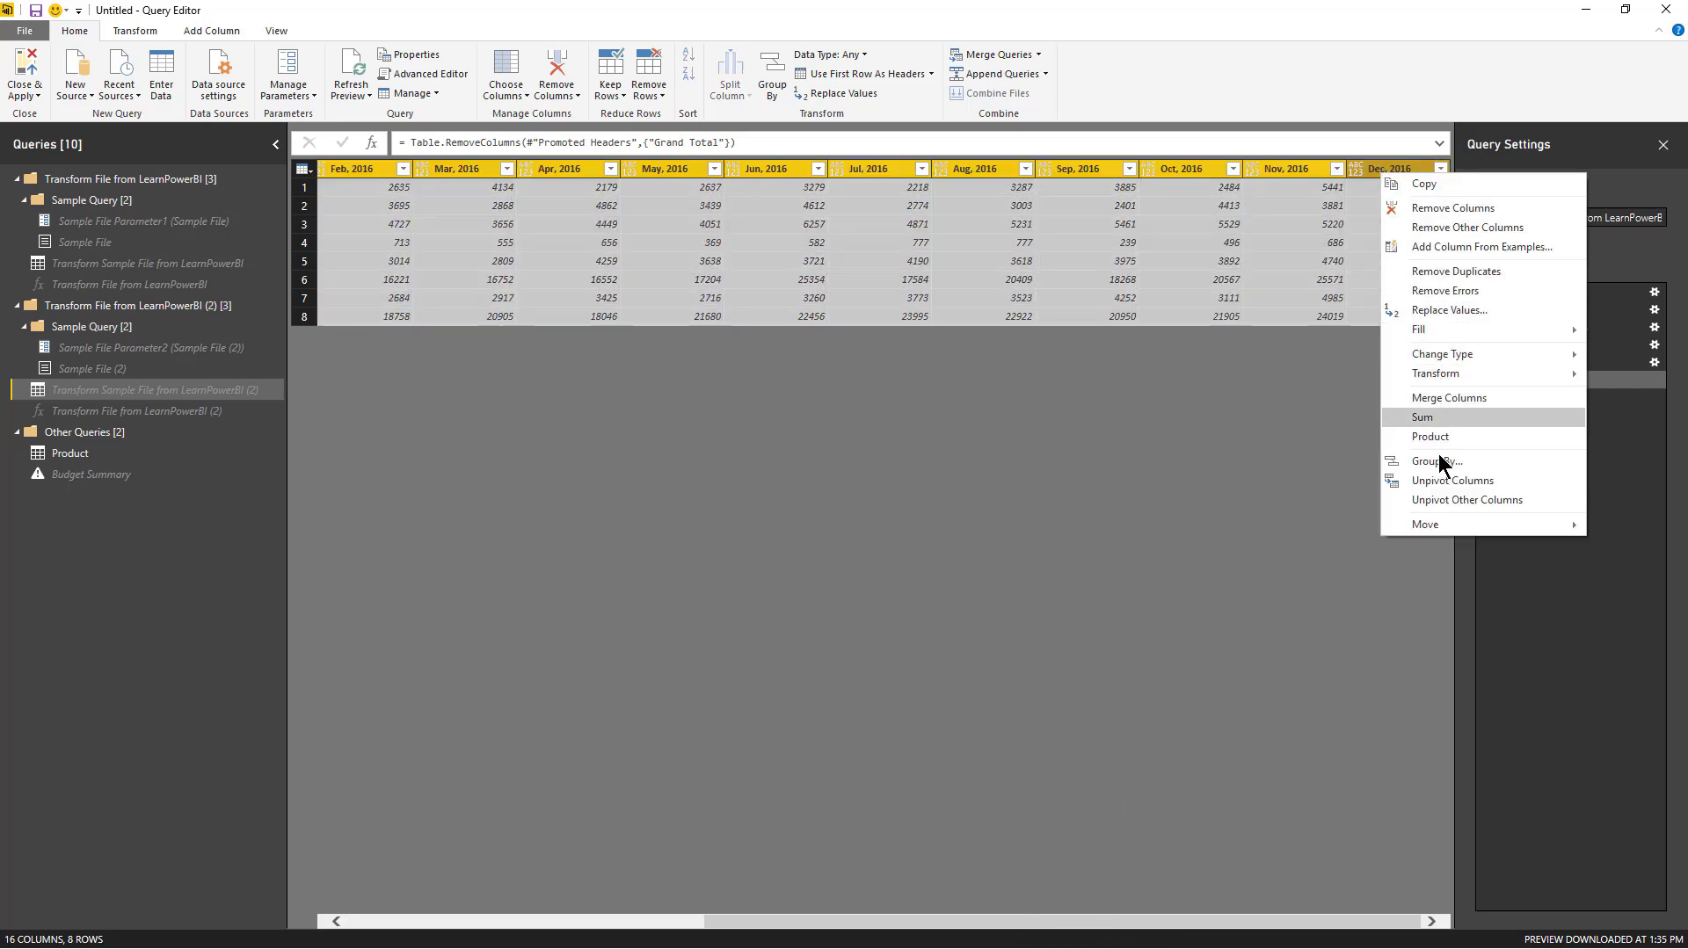
pyautogui.click(1466, 500)
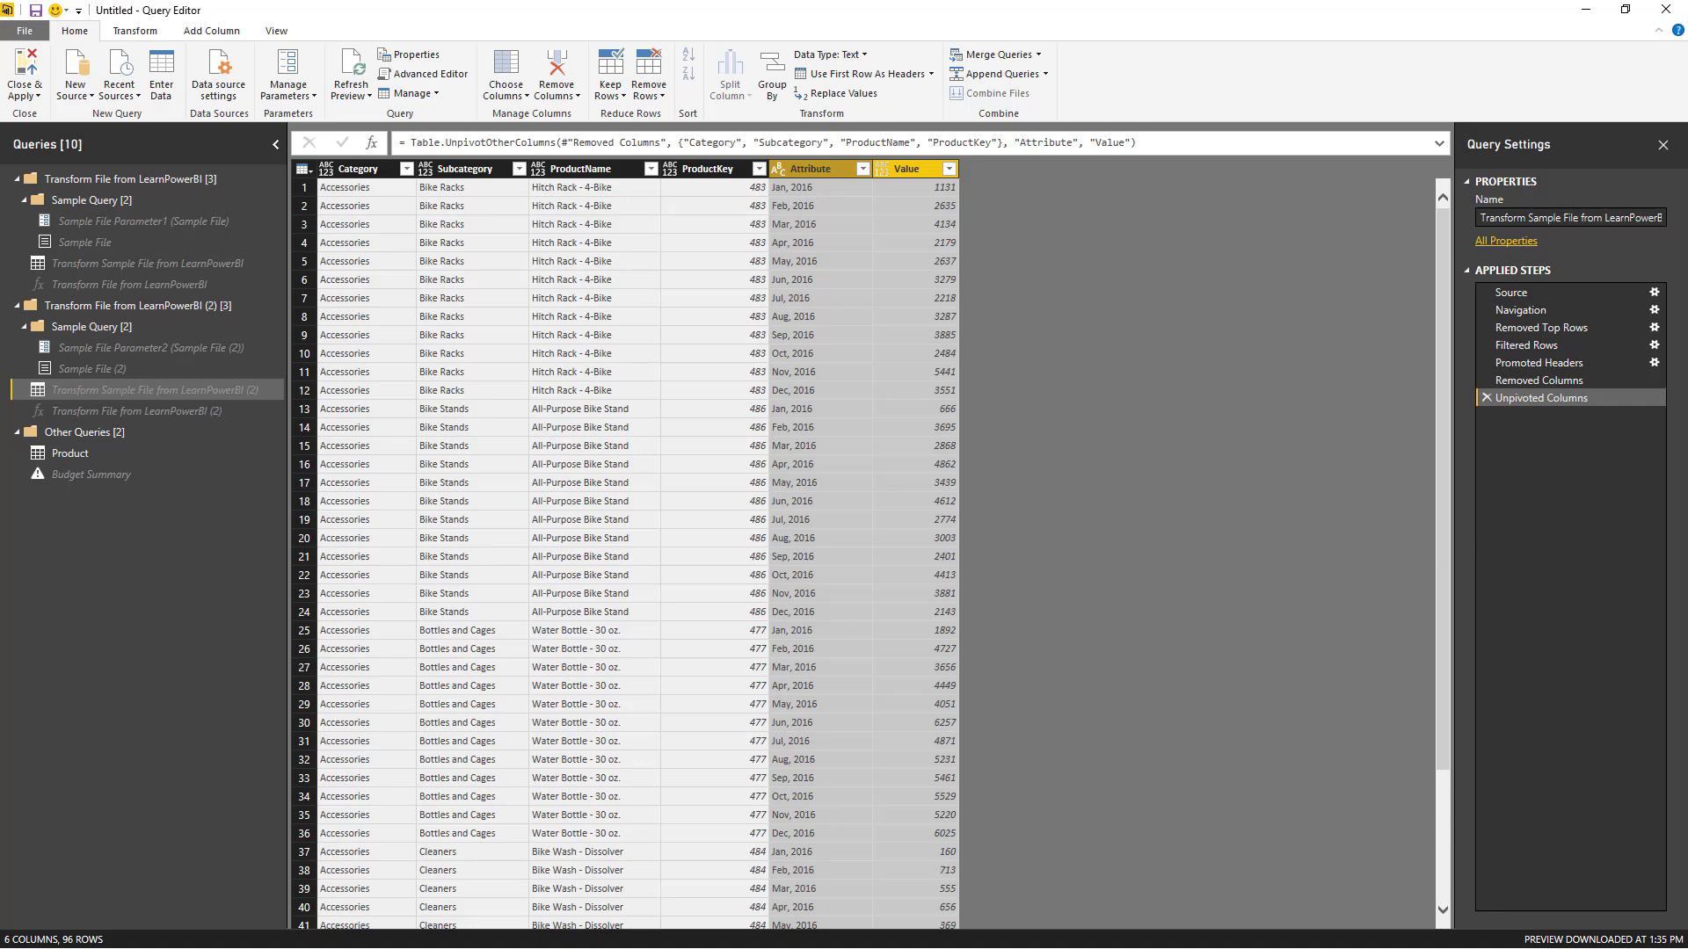
pyautogui.moveTo(823, 179)
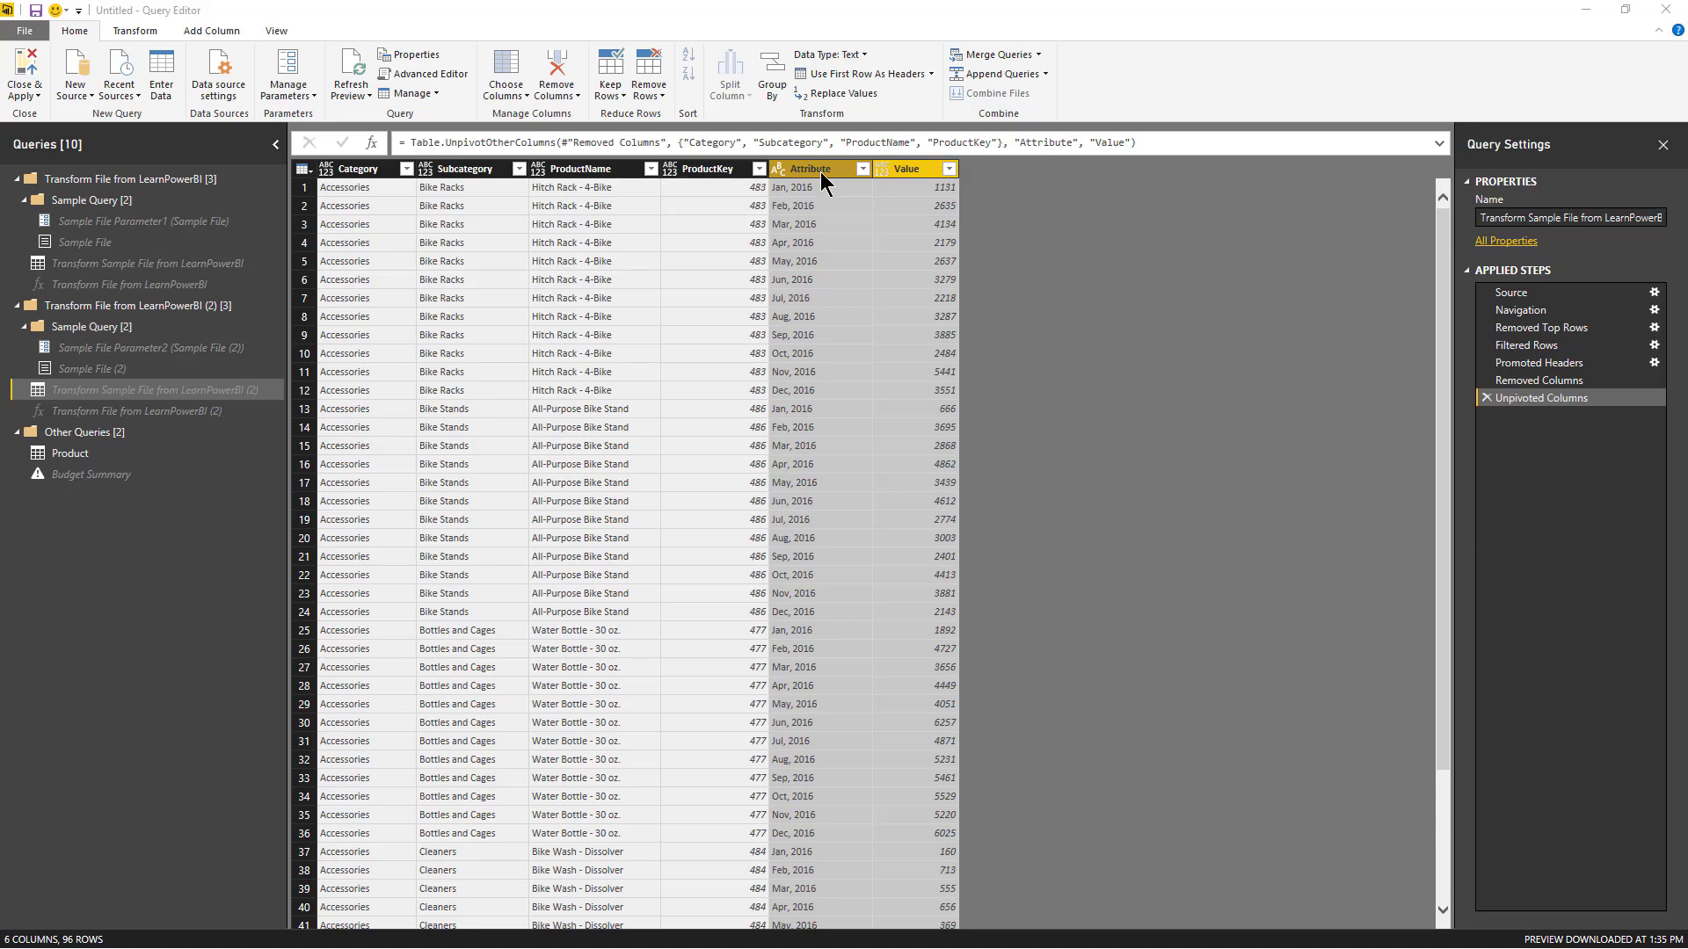
# - Rename Attribute to Month and Value to BudgetAmount, typed as date and fixed decimal
pyautogui.click(809, 168)
pyautogui.write('Month')
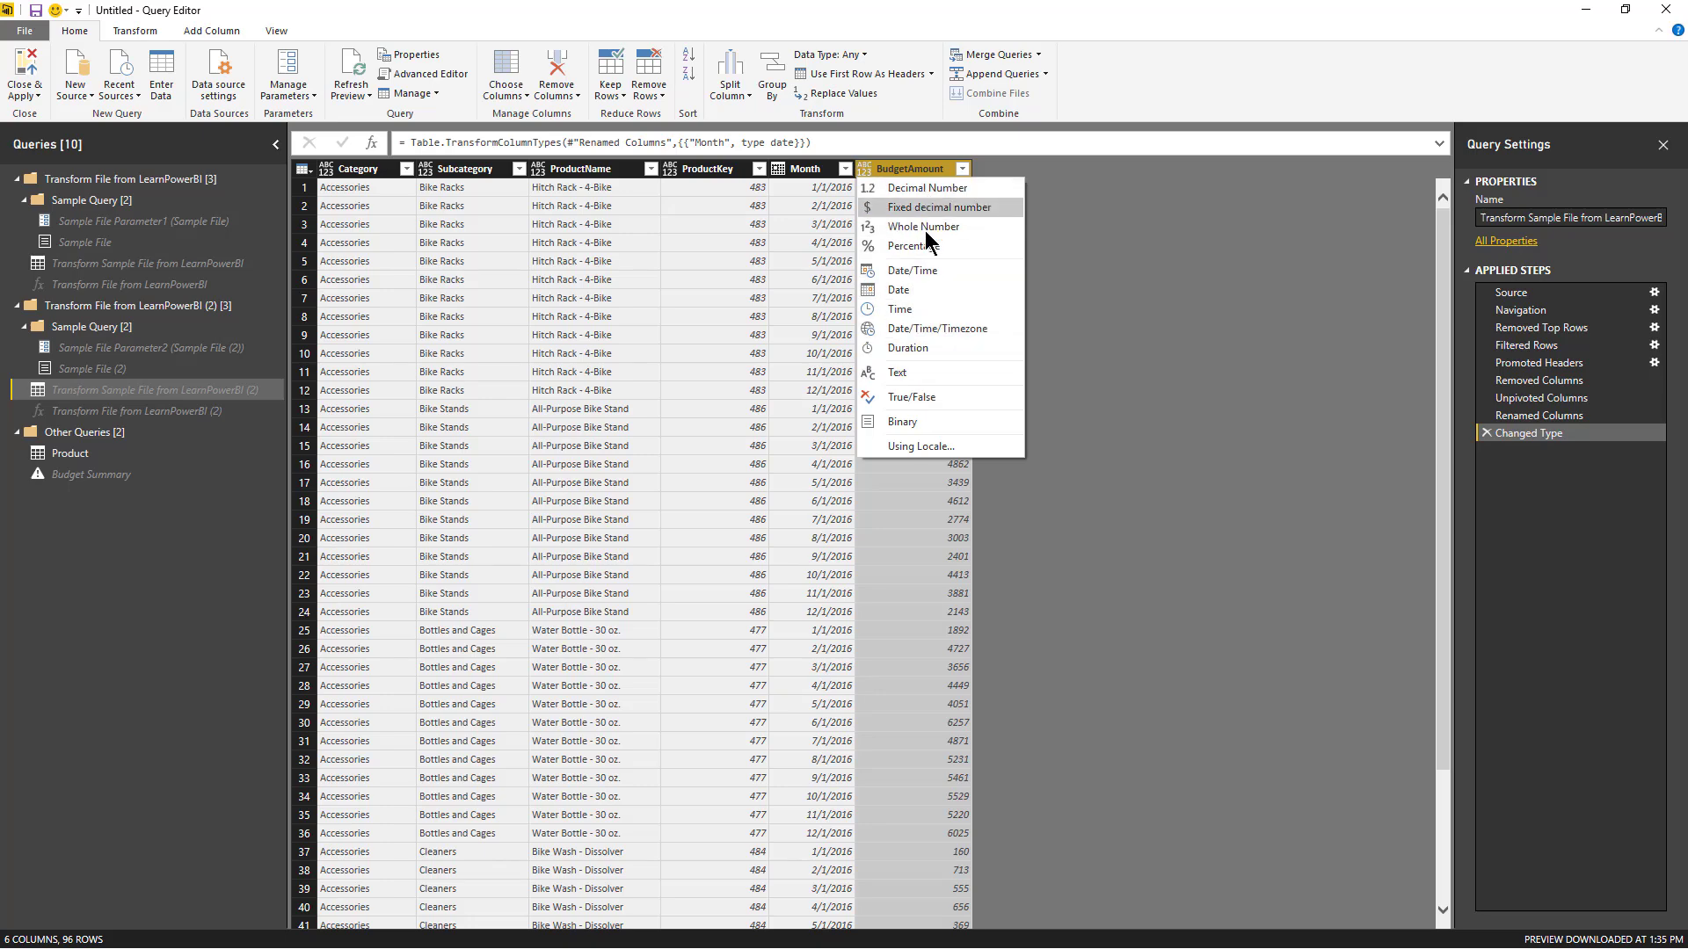
pyautogui.moveTo(921, 310)
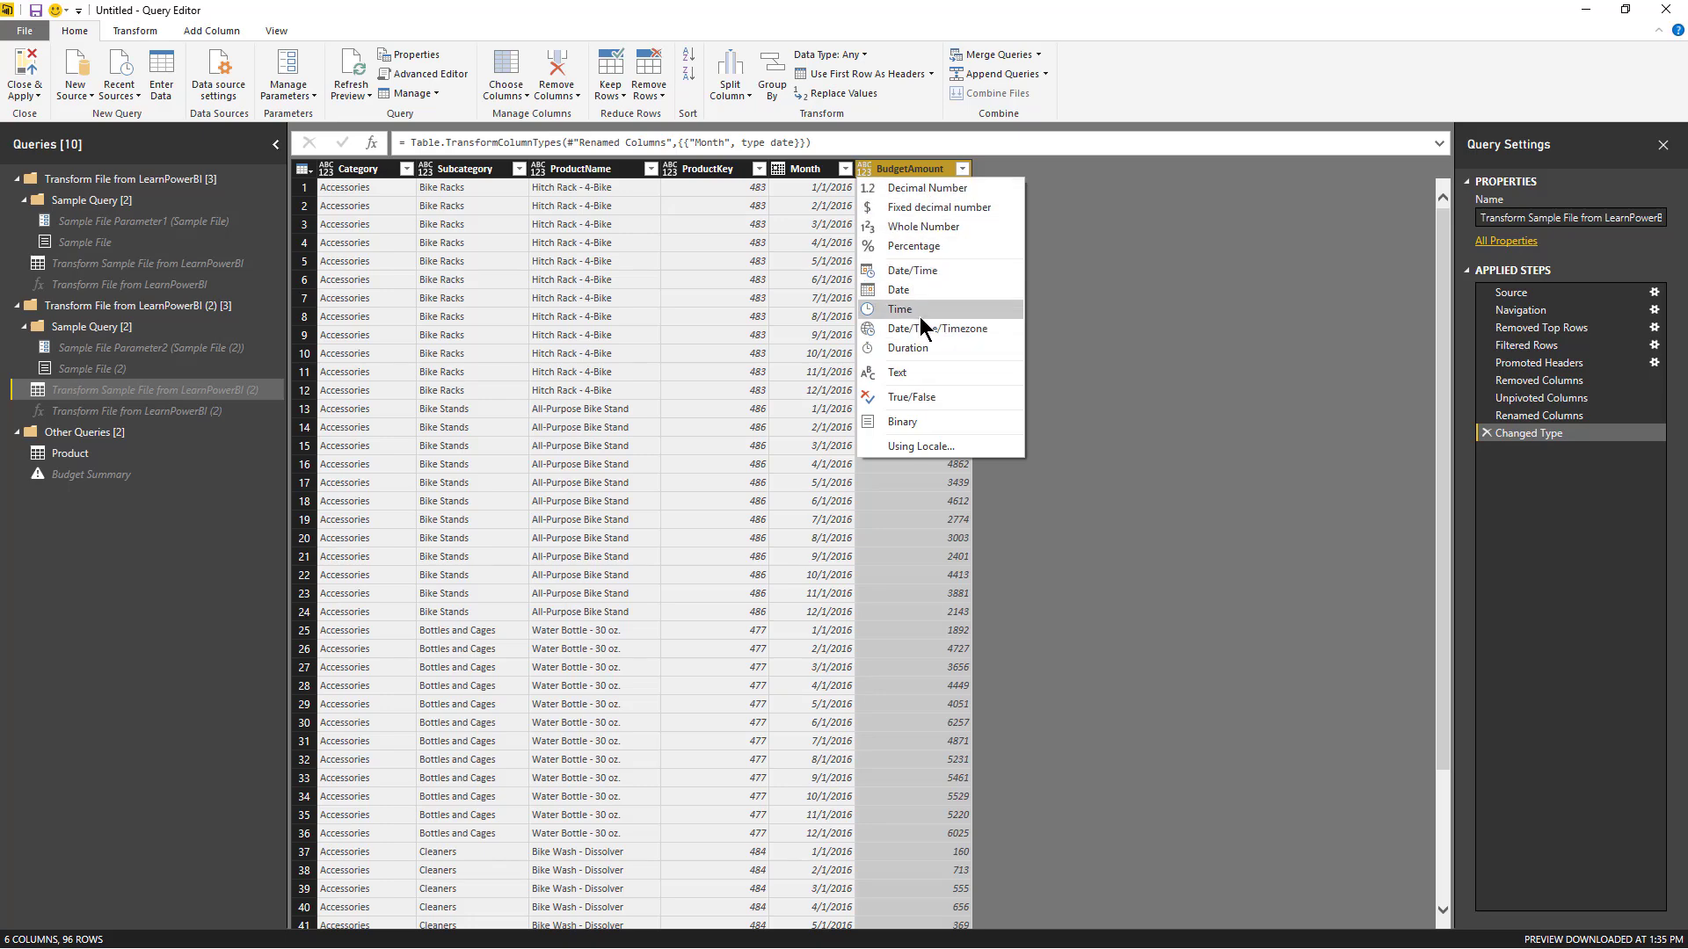
pyautogui.click(936, 208)
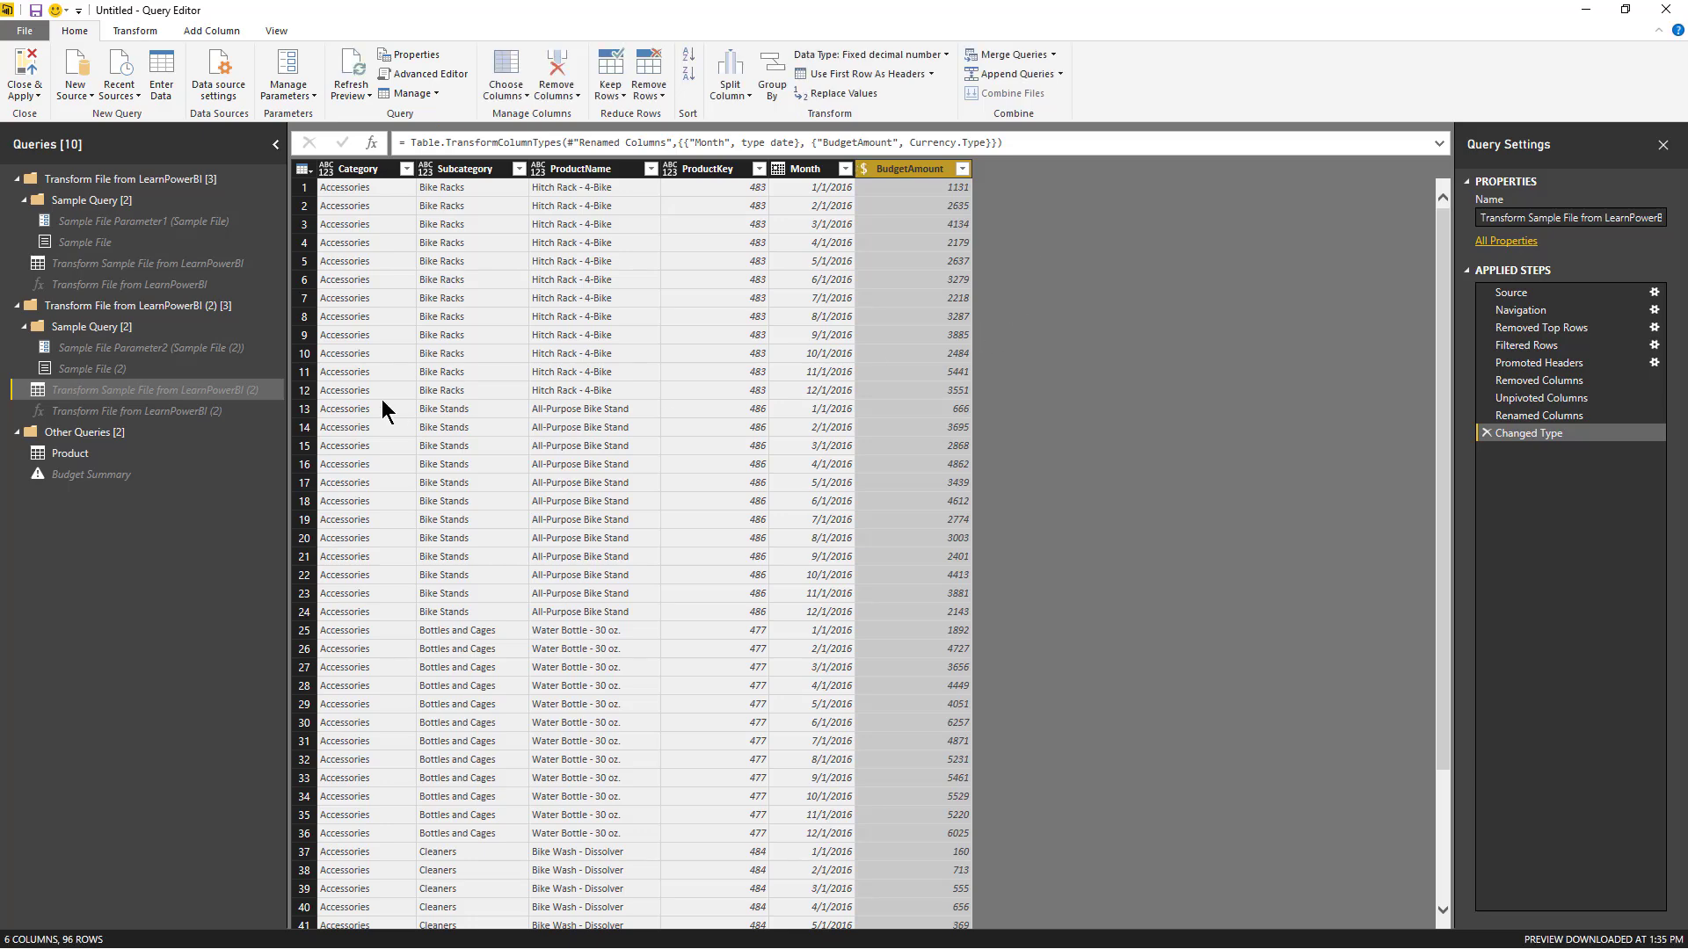
pyautogui.moveTo(874, 353)
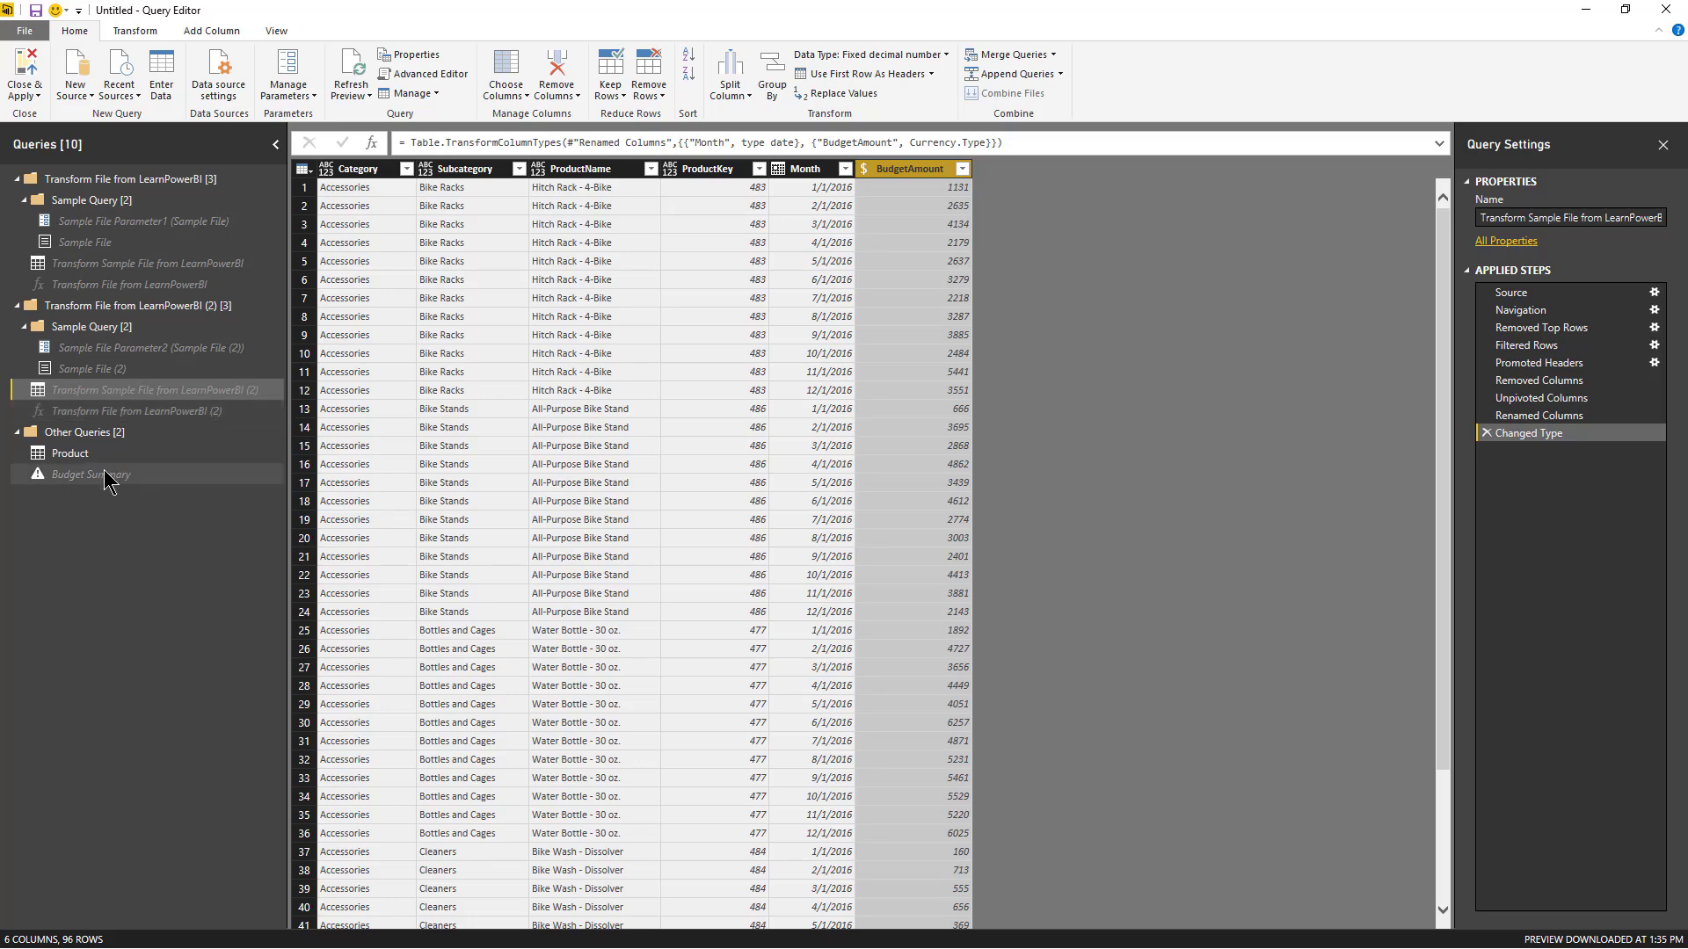
pyautogui.click(91, 473)
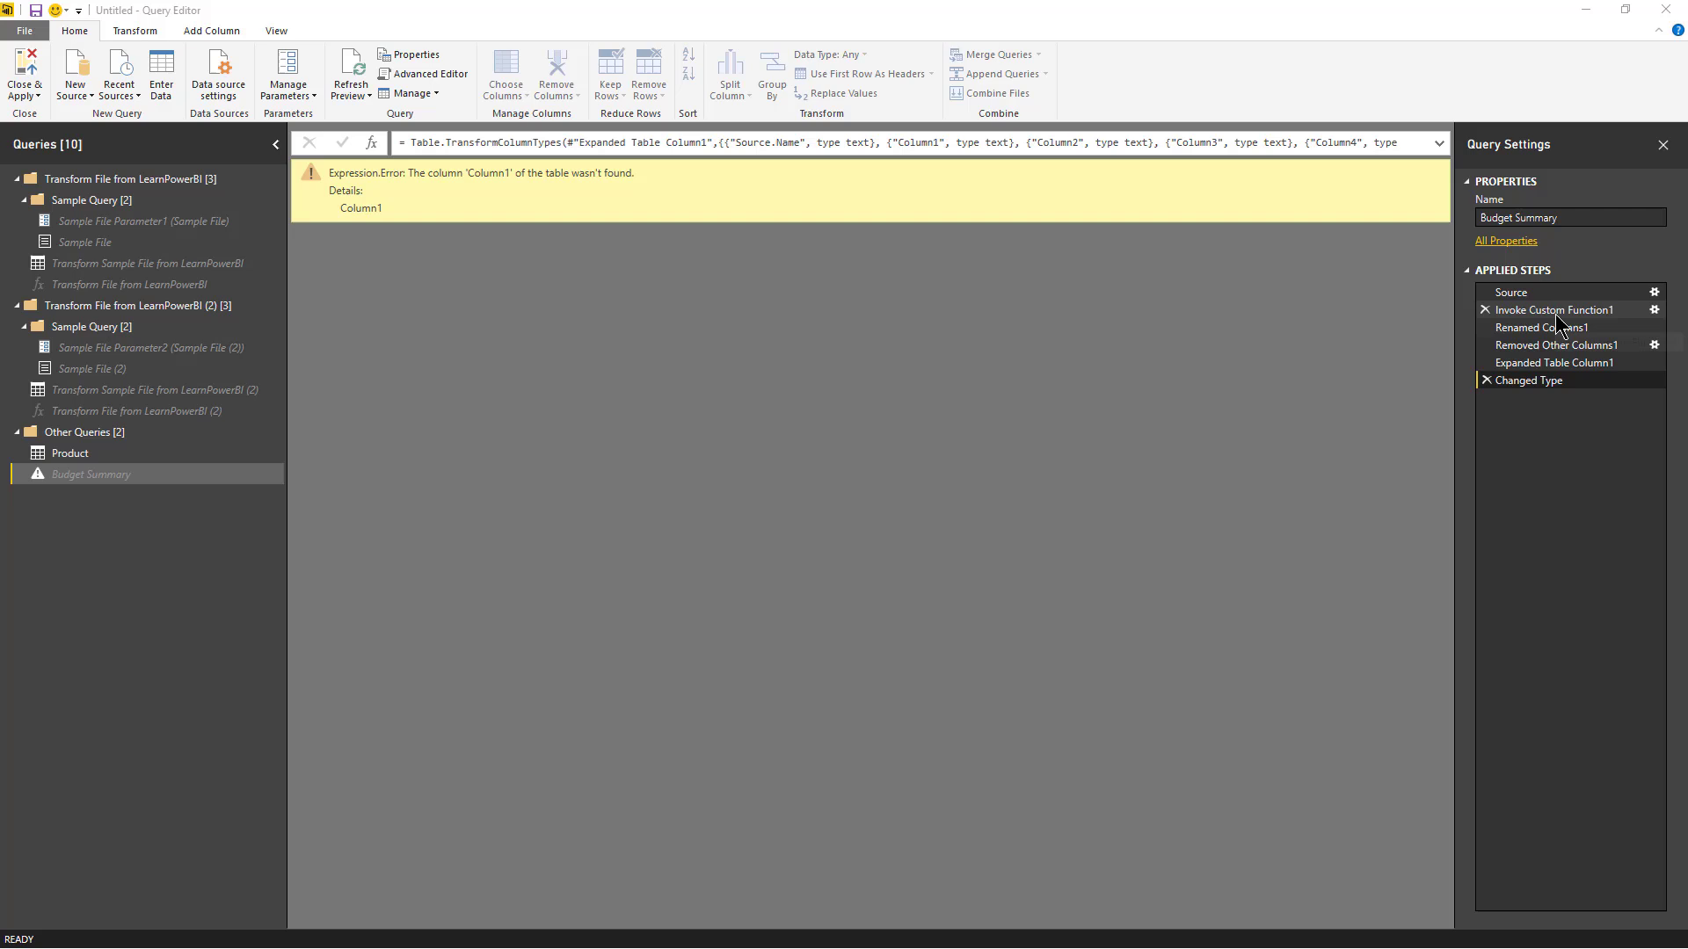
pyautogui.moveTo(1552, 310)
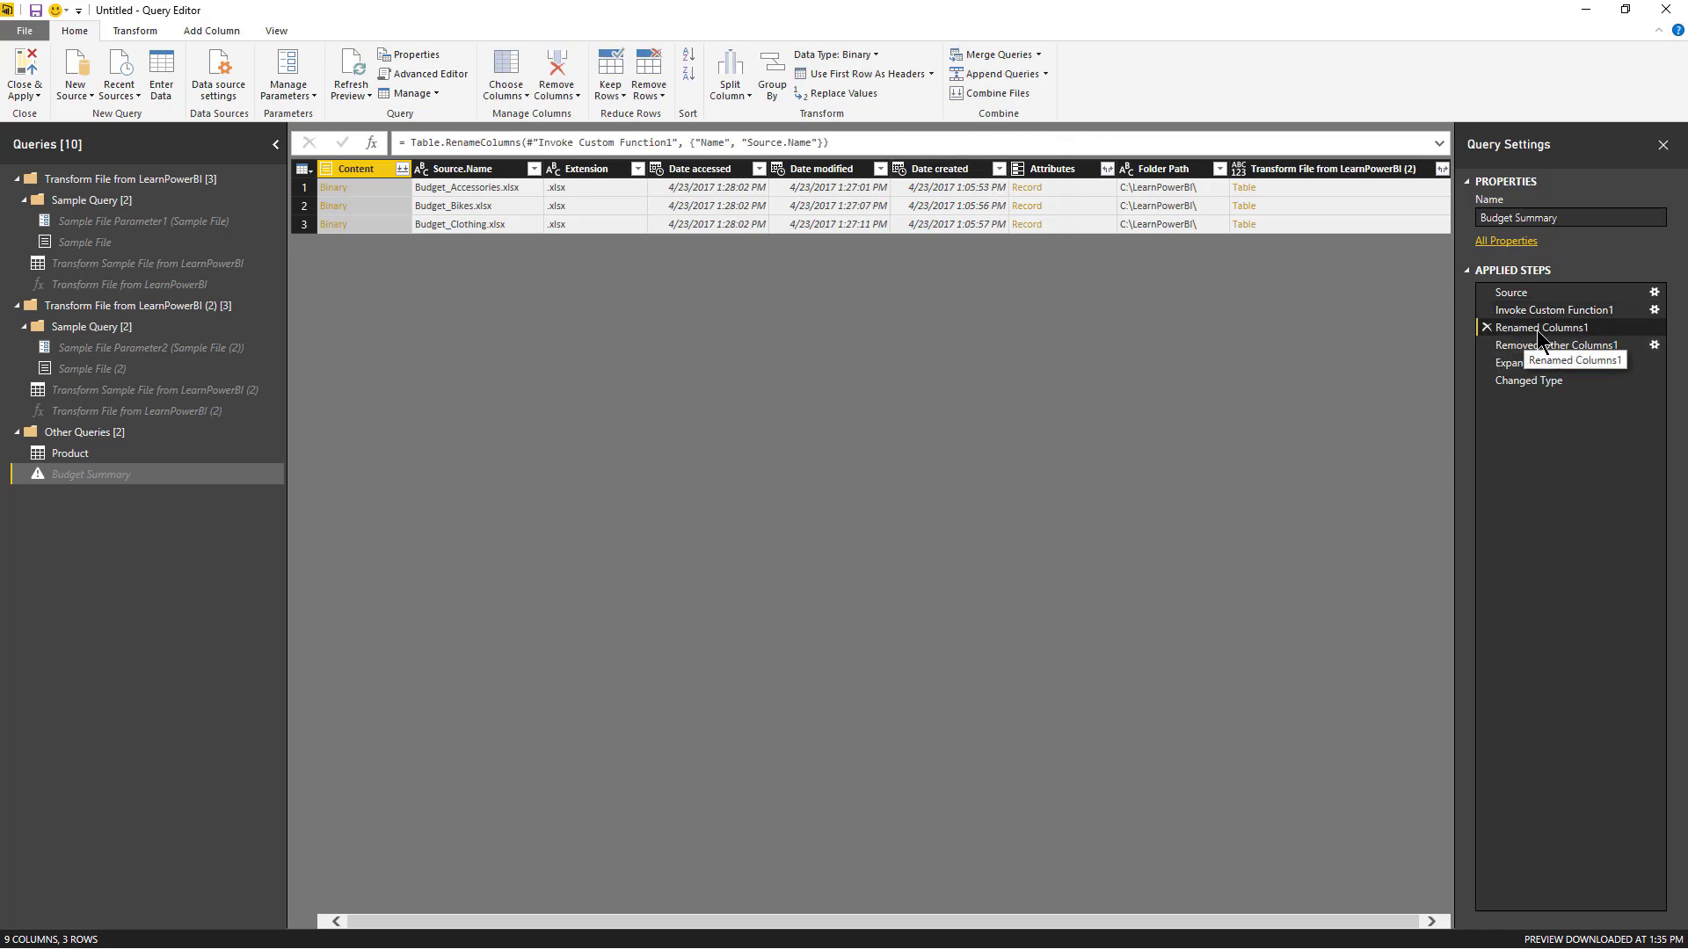
pyautogui.click(1556, 345)
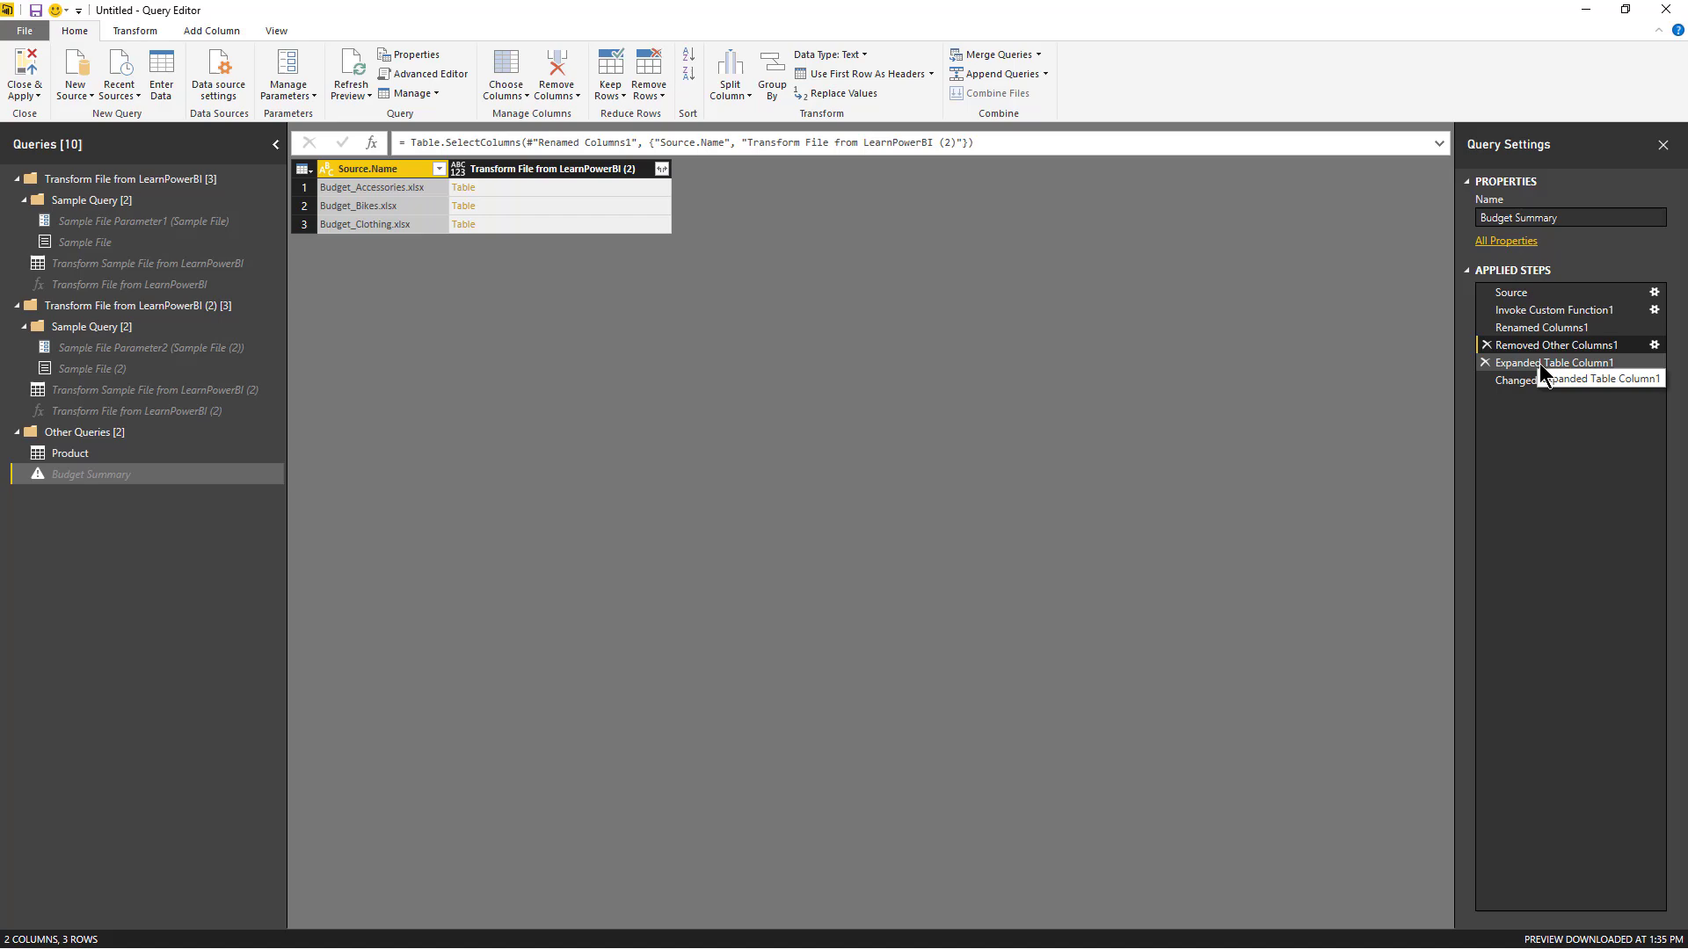
pyautogui.click(1554, 362)
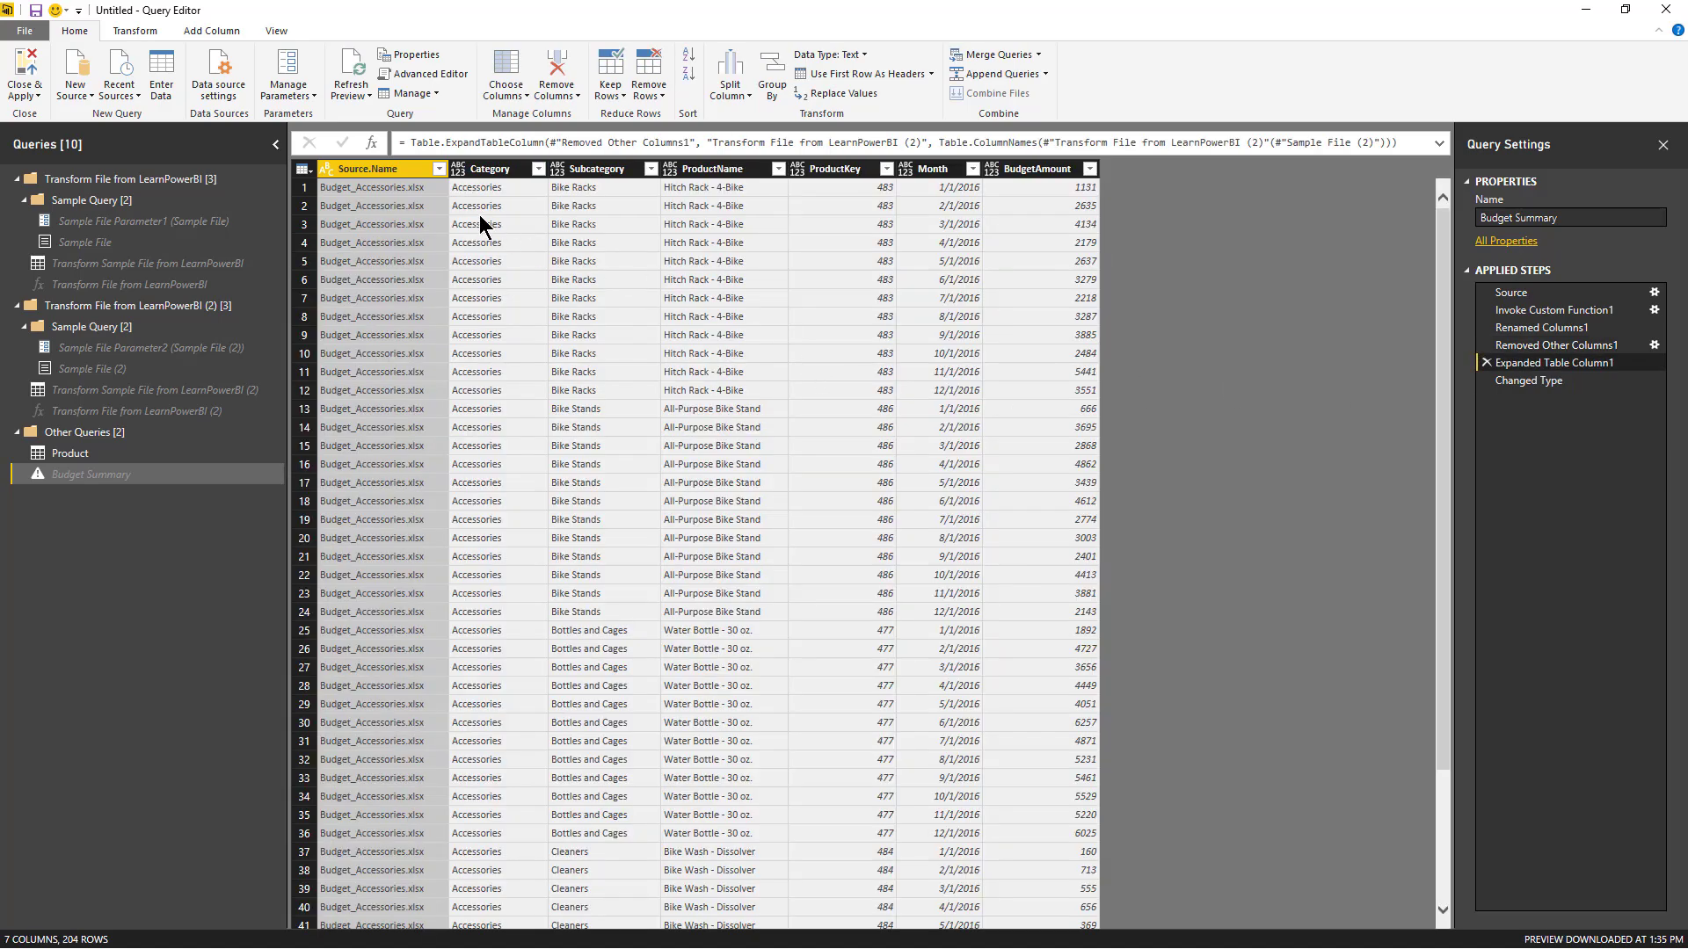
pyautogui.scroll(-3)
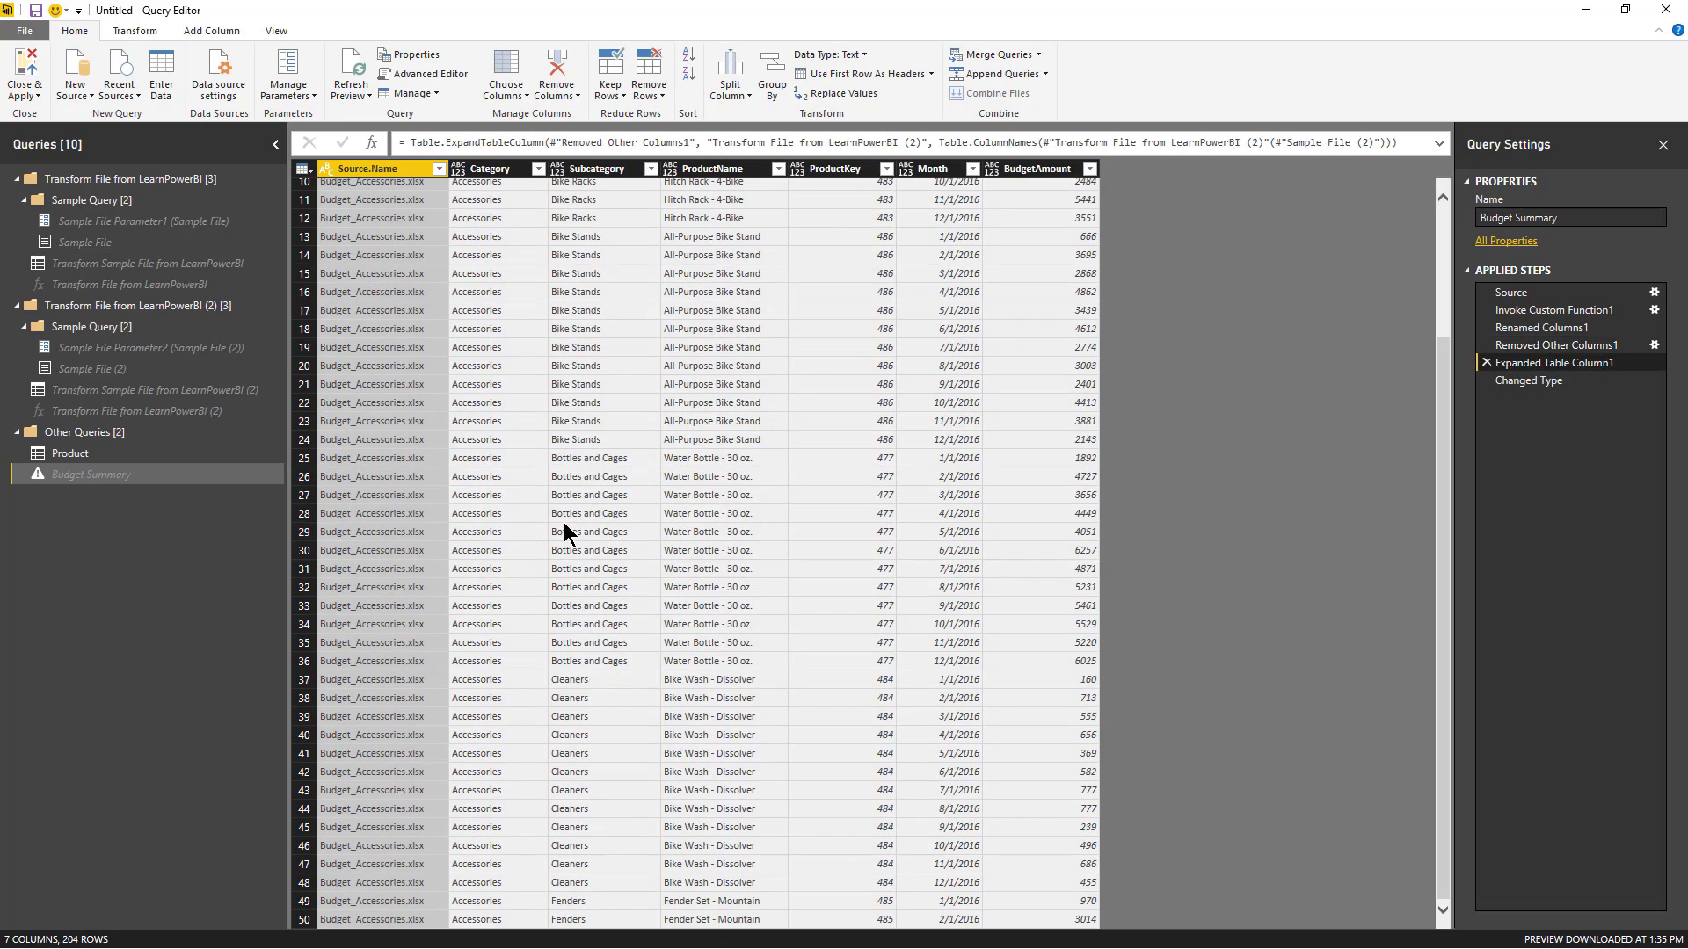
pyautogui.scroll(-3)
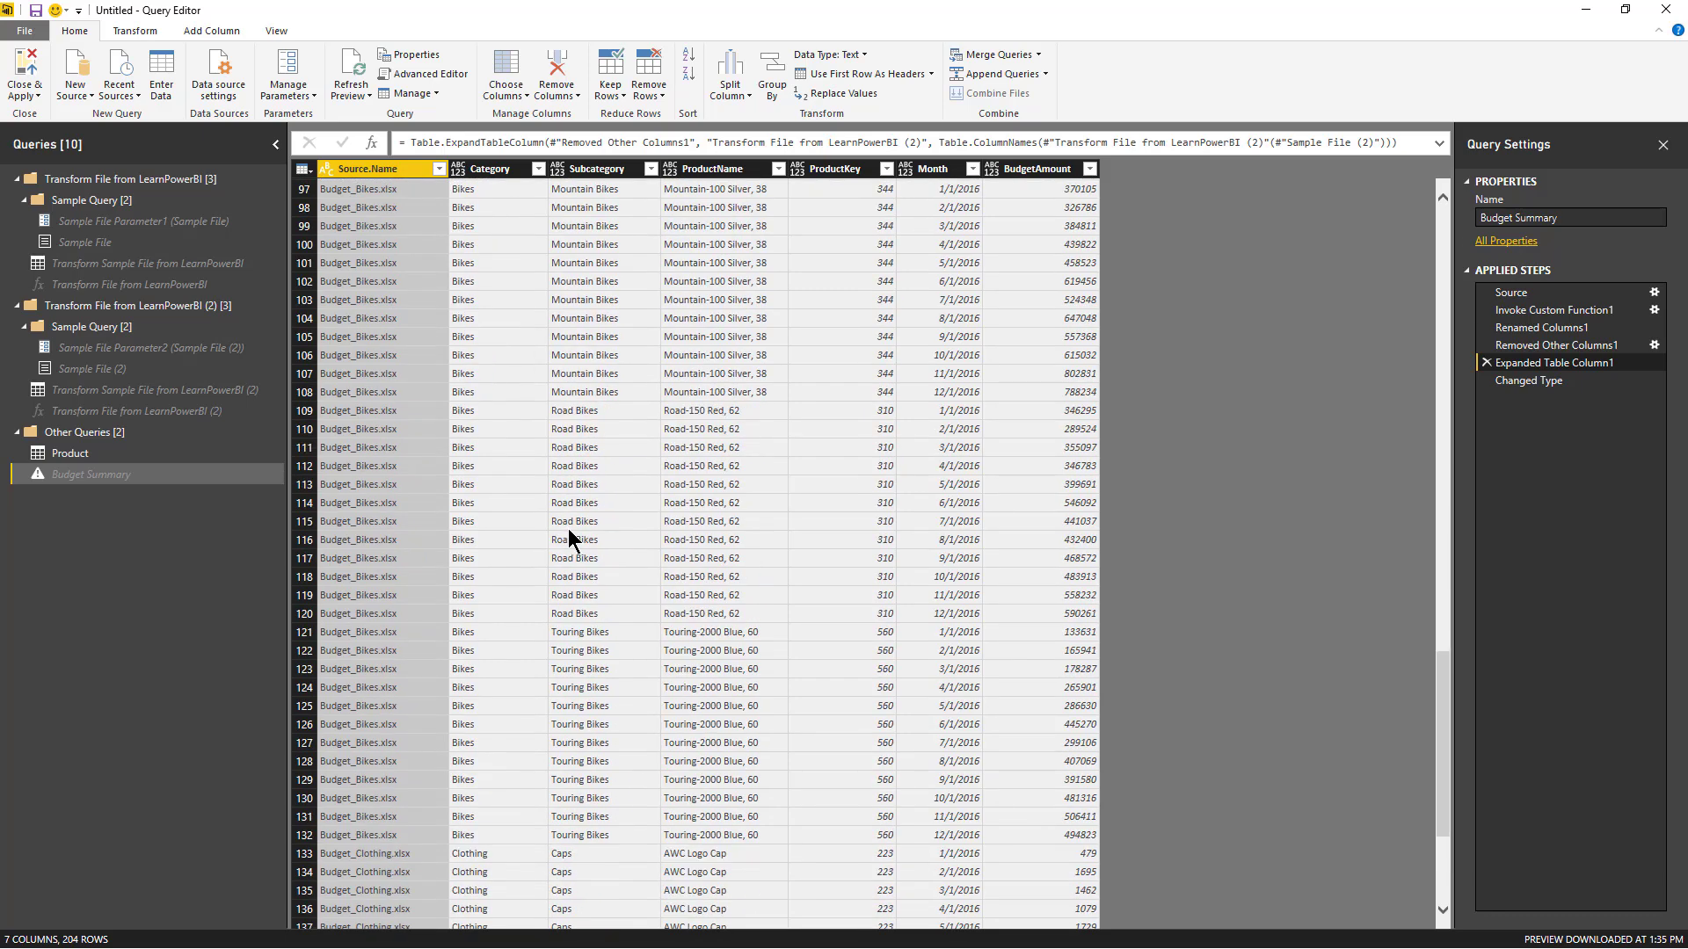
pyautogui.scroll(-3)
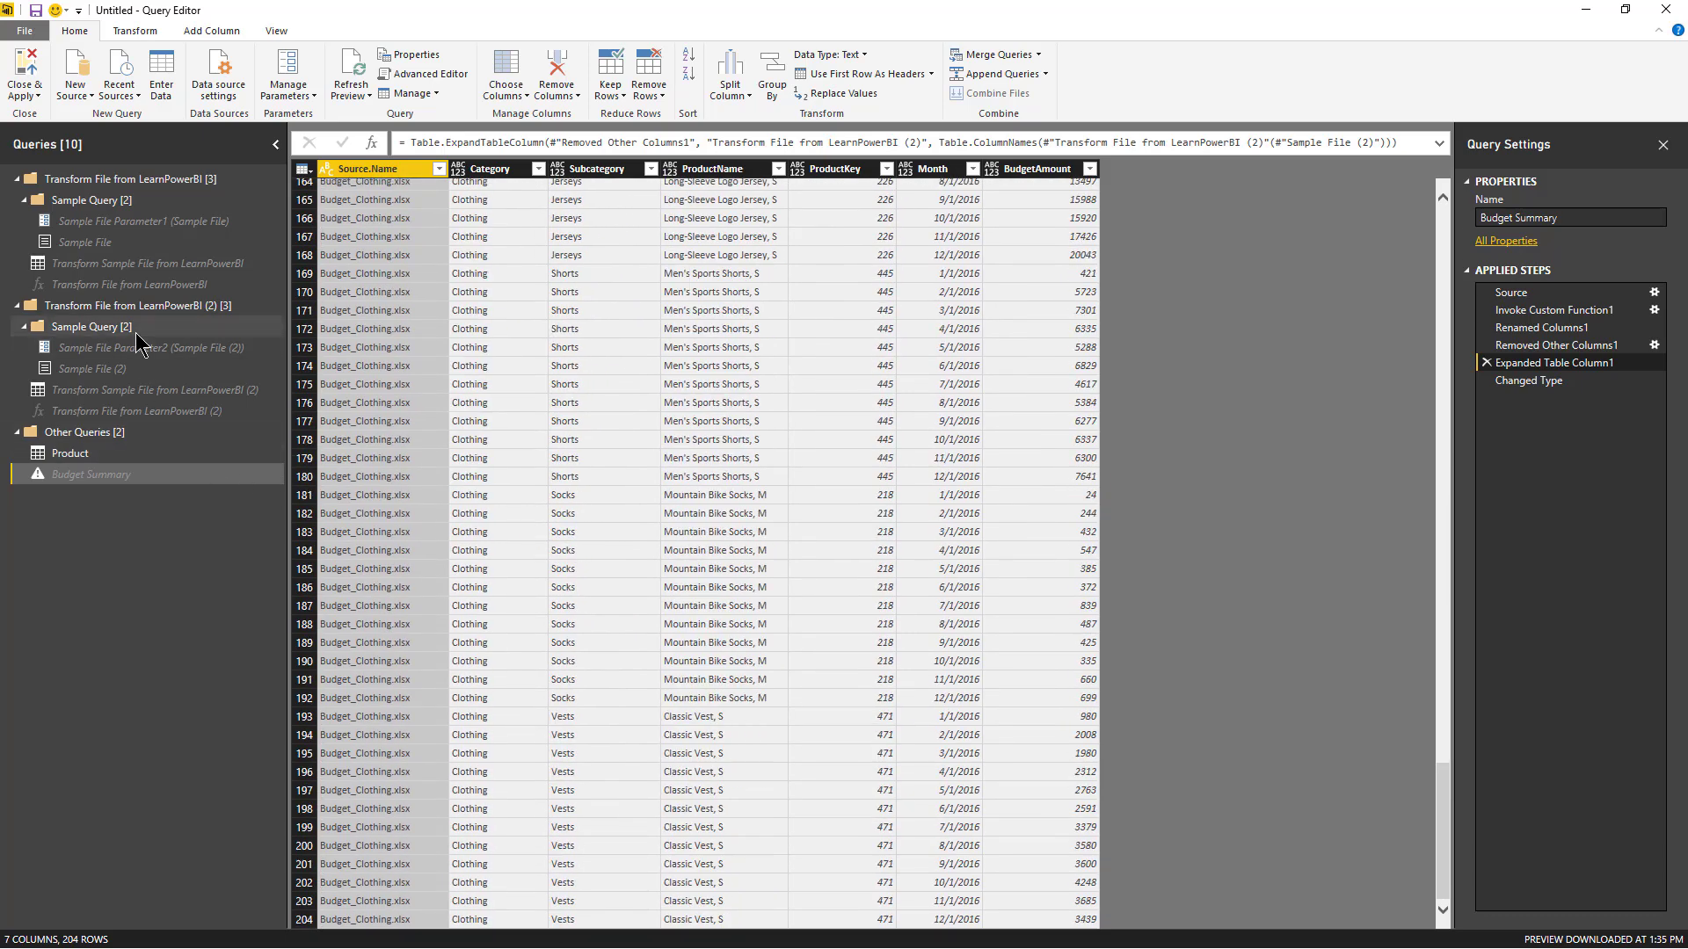
pyautogui.click(151, 390)
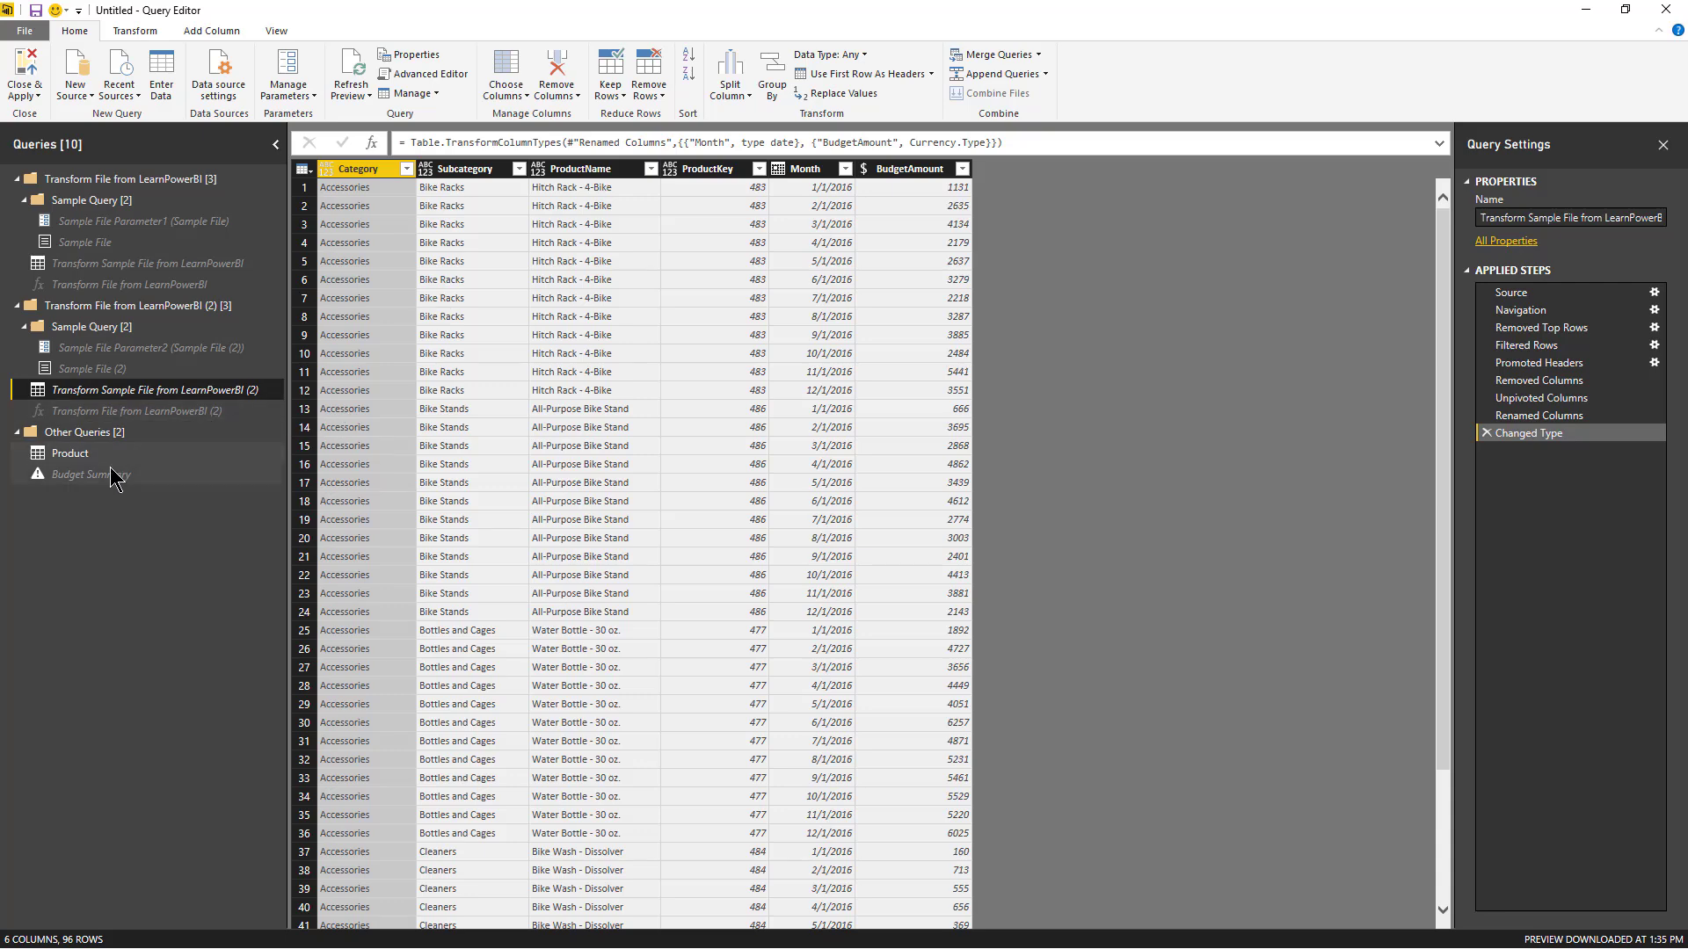
# - Select the Budget Summary query to clear its failing Changed Type step
pyautogui.click(90, 475)
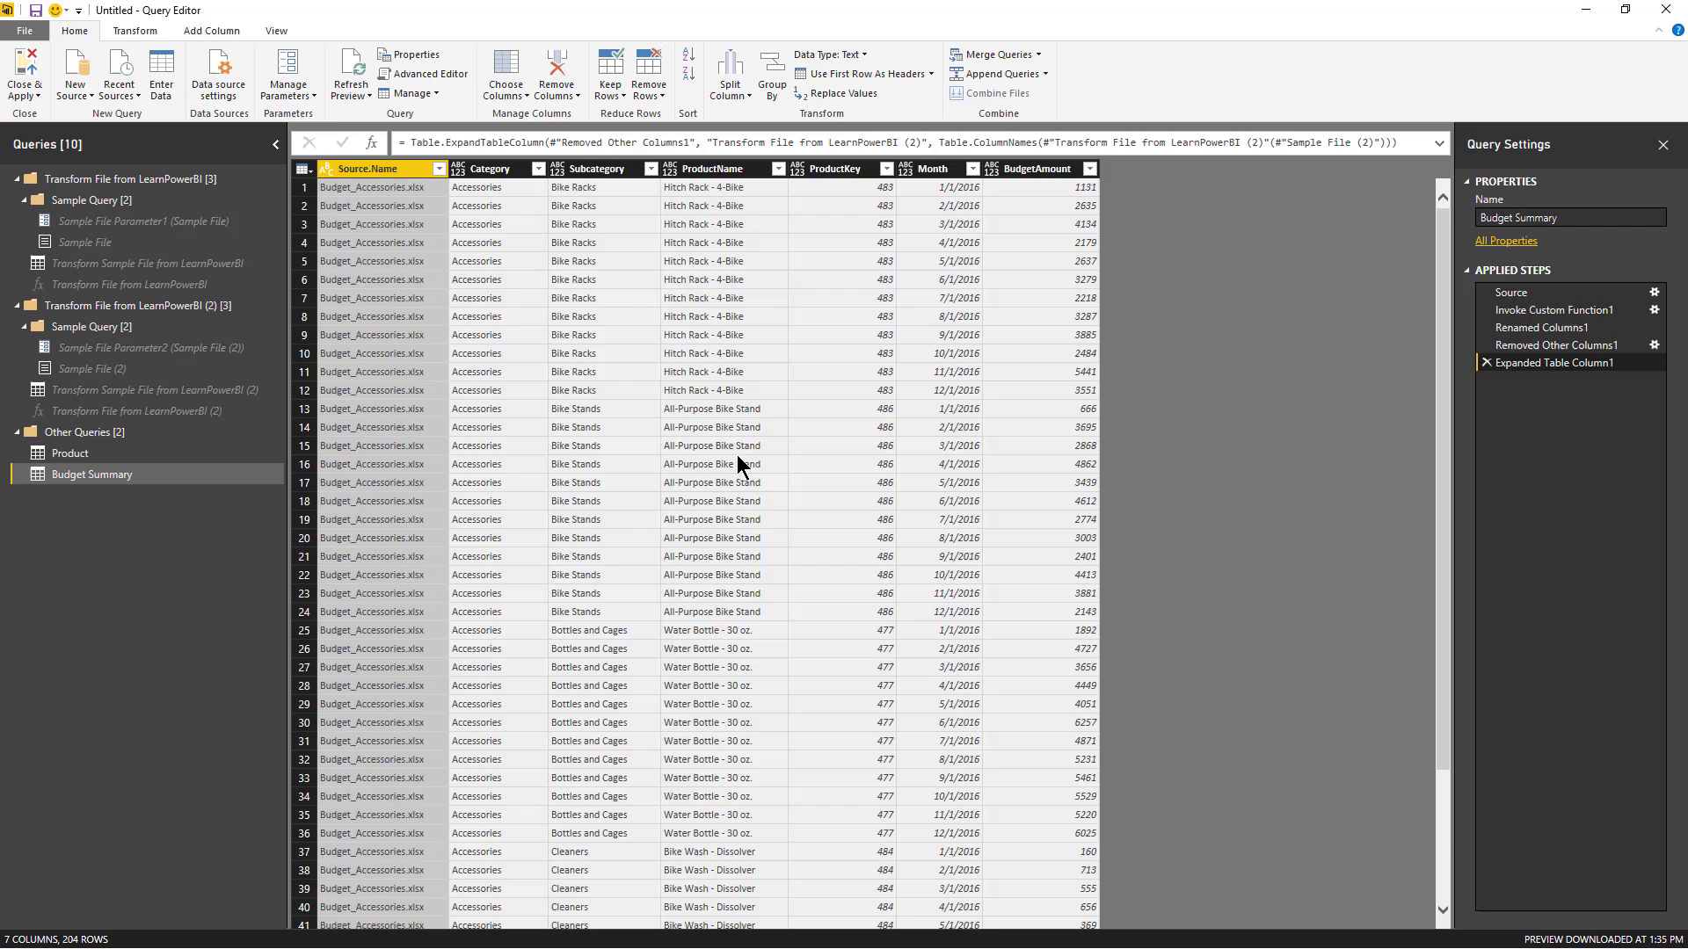
pyautogui.moveTo(279, 436)
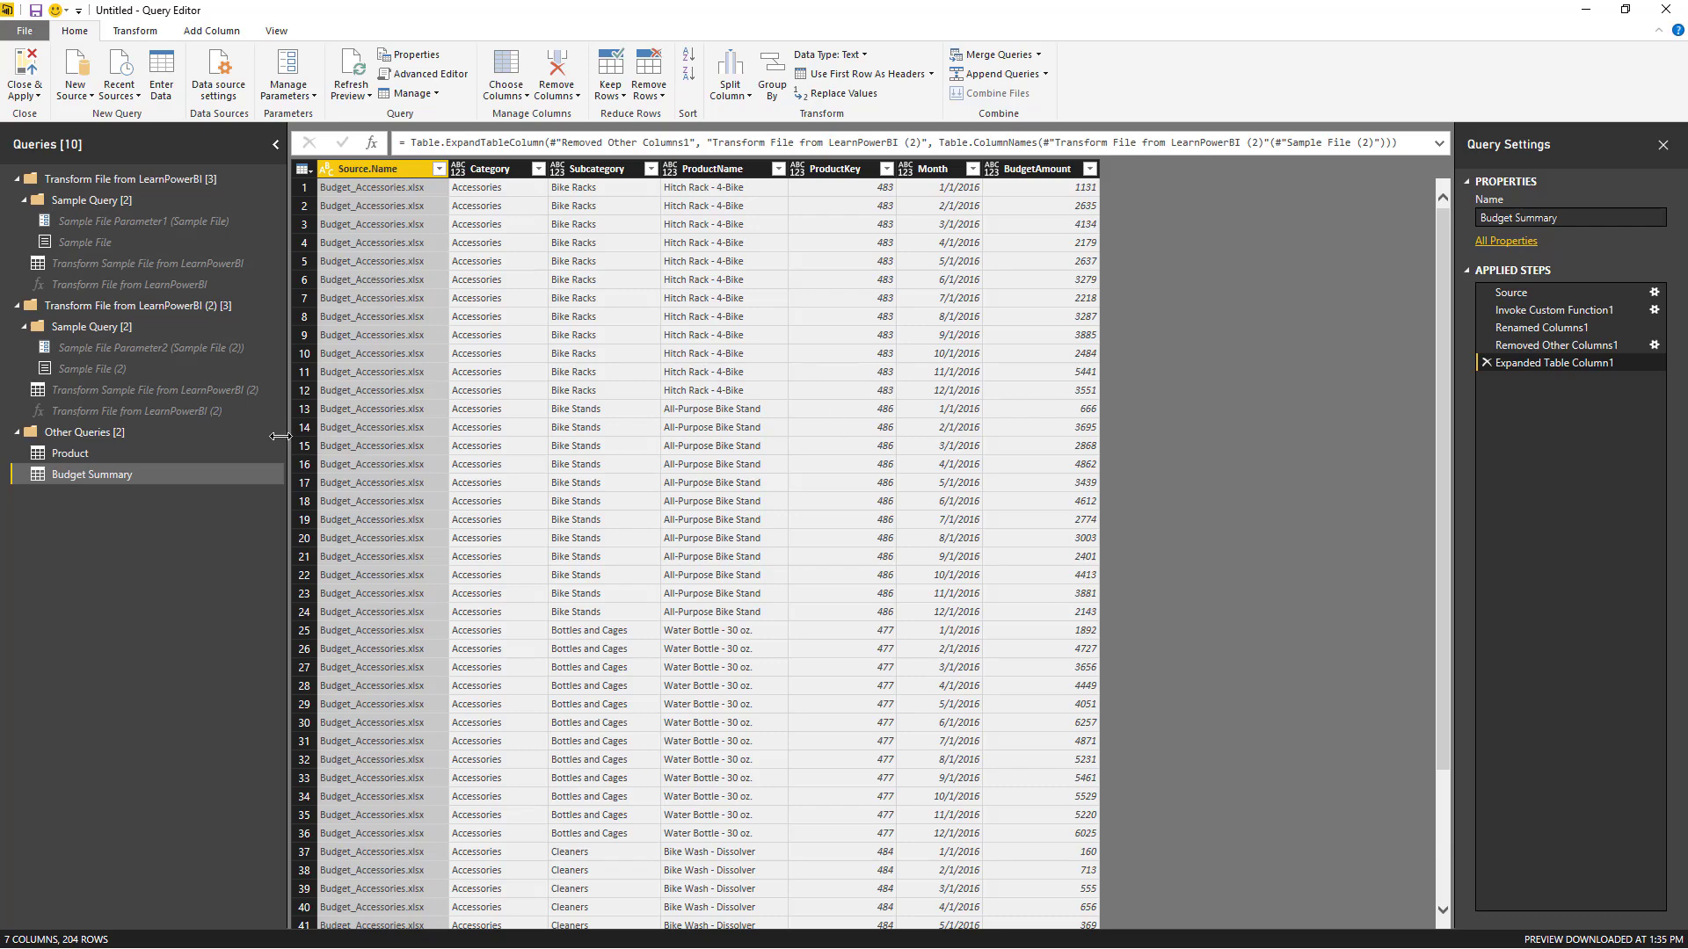
pyautogui.moveTo(668, 487)
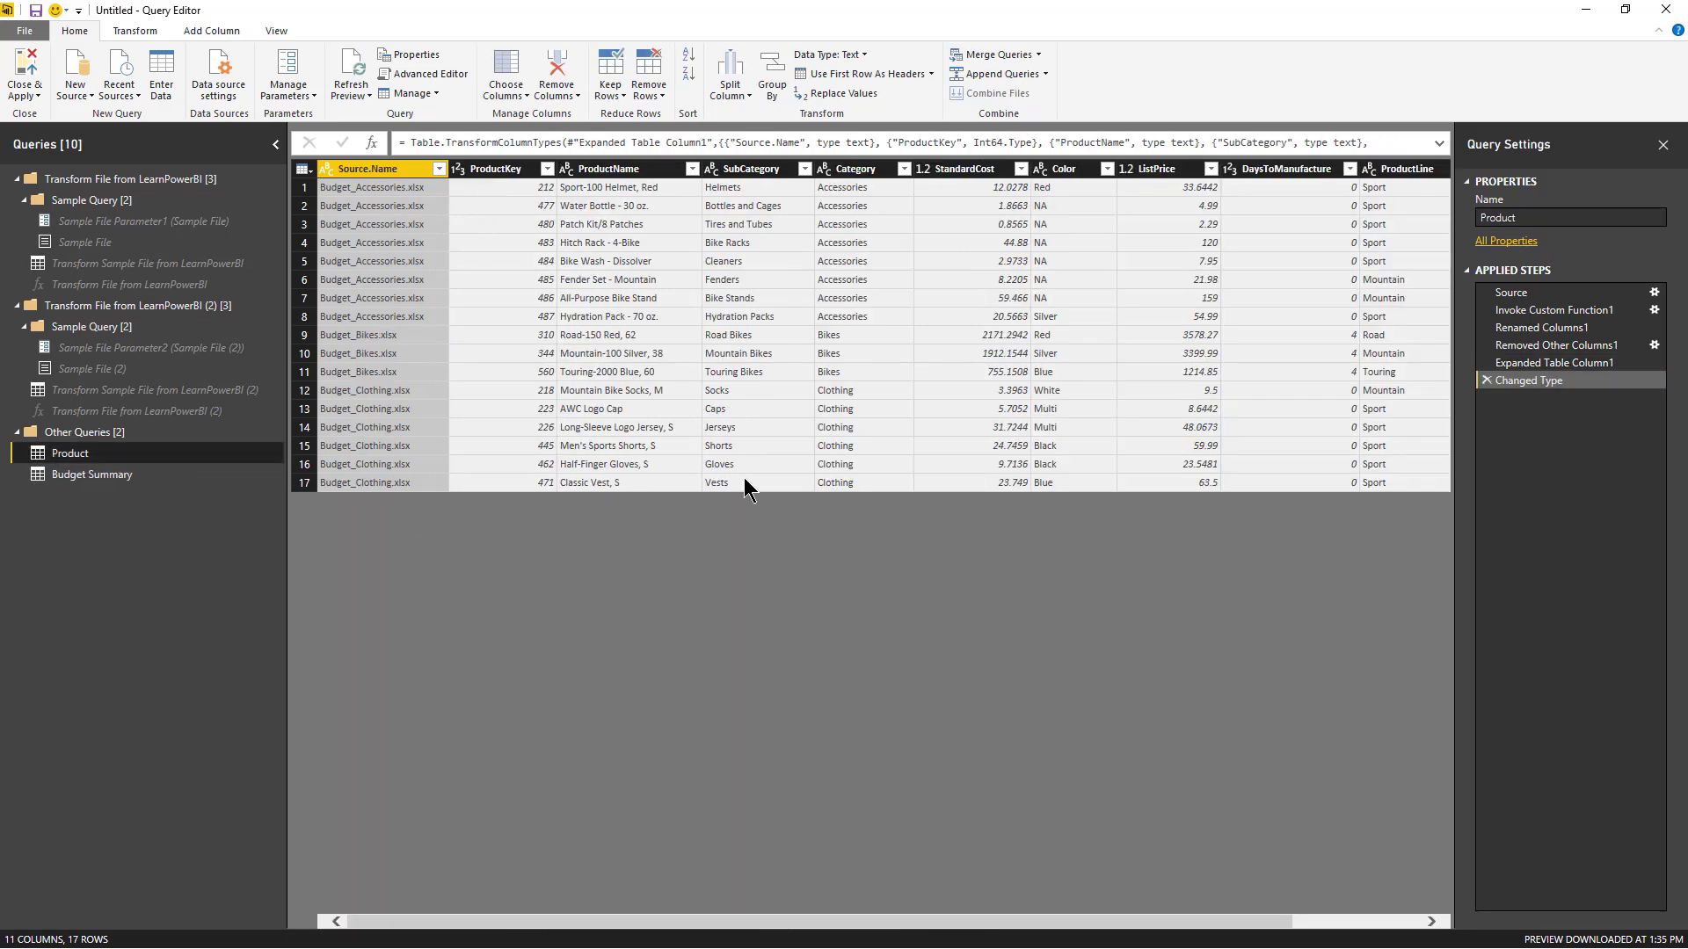
pyautogui.moveTo(587, 320)
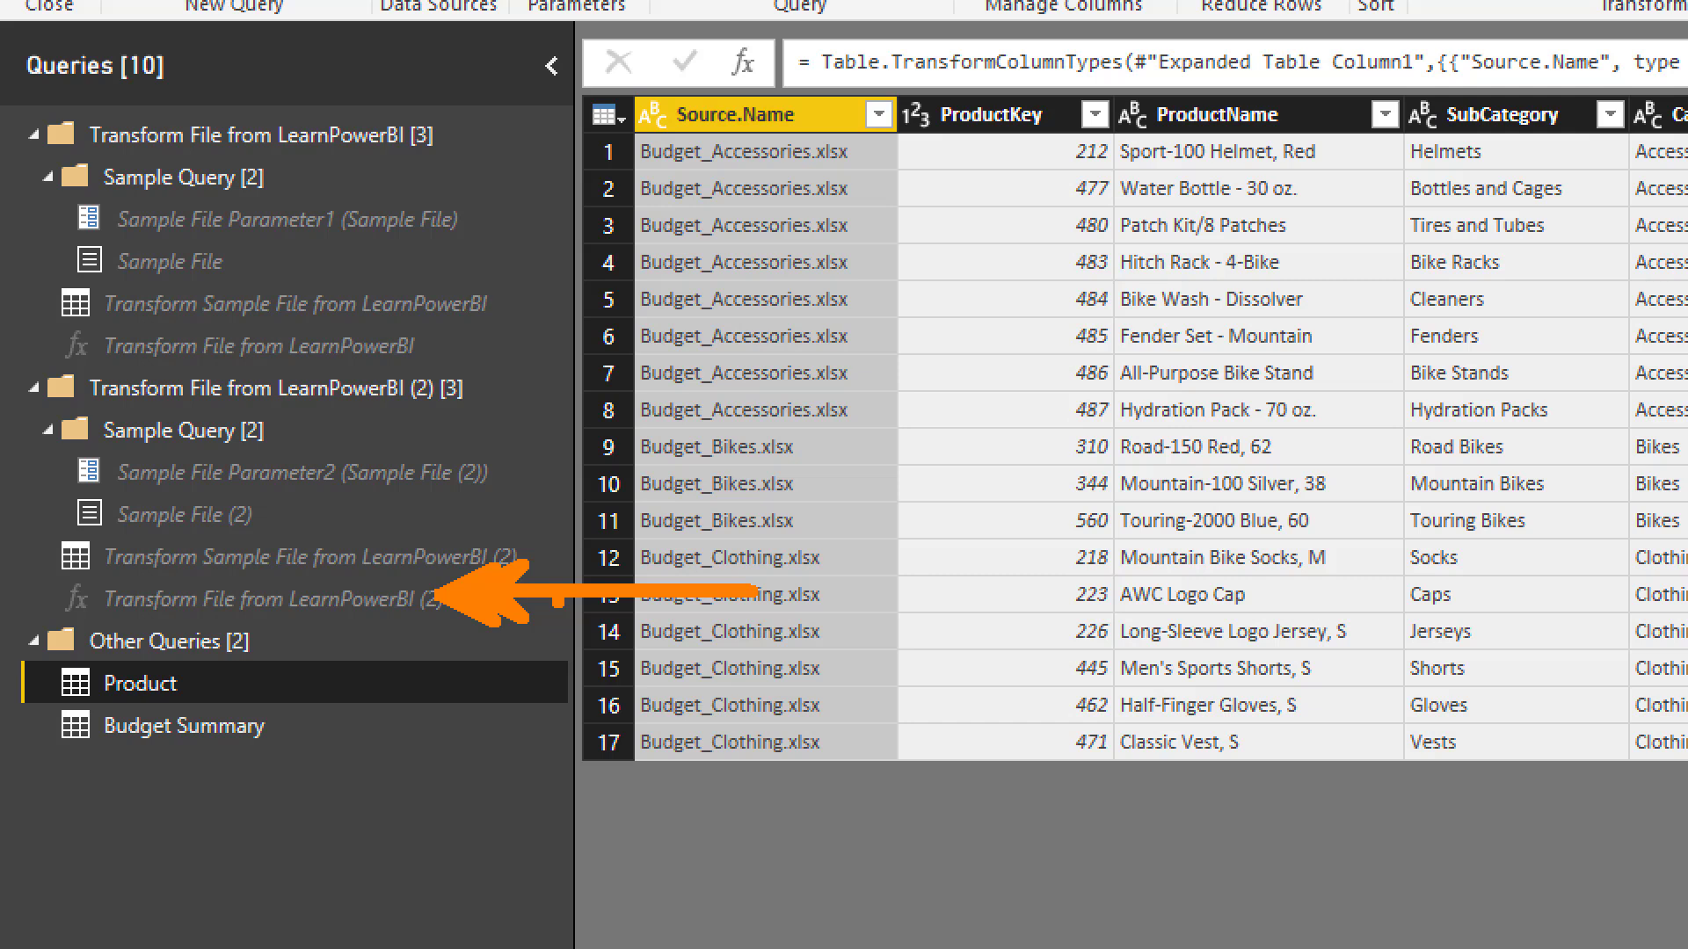
pyautogui.click(76, 600)
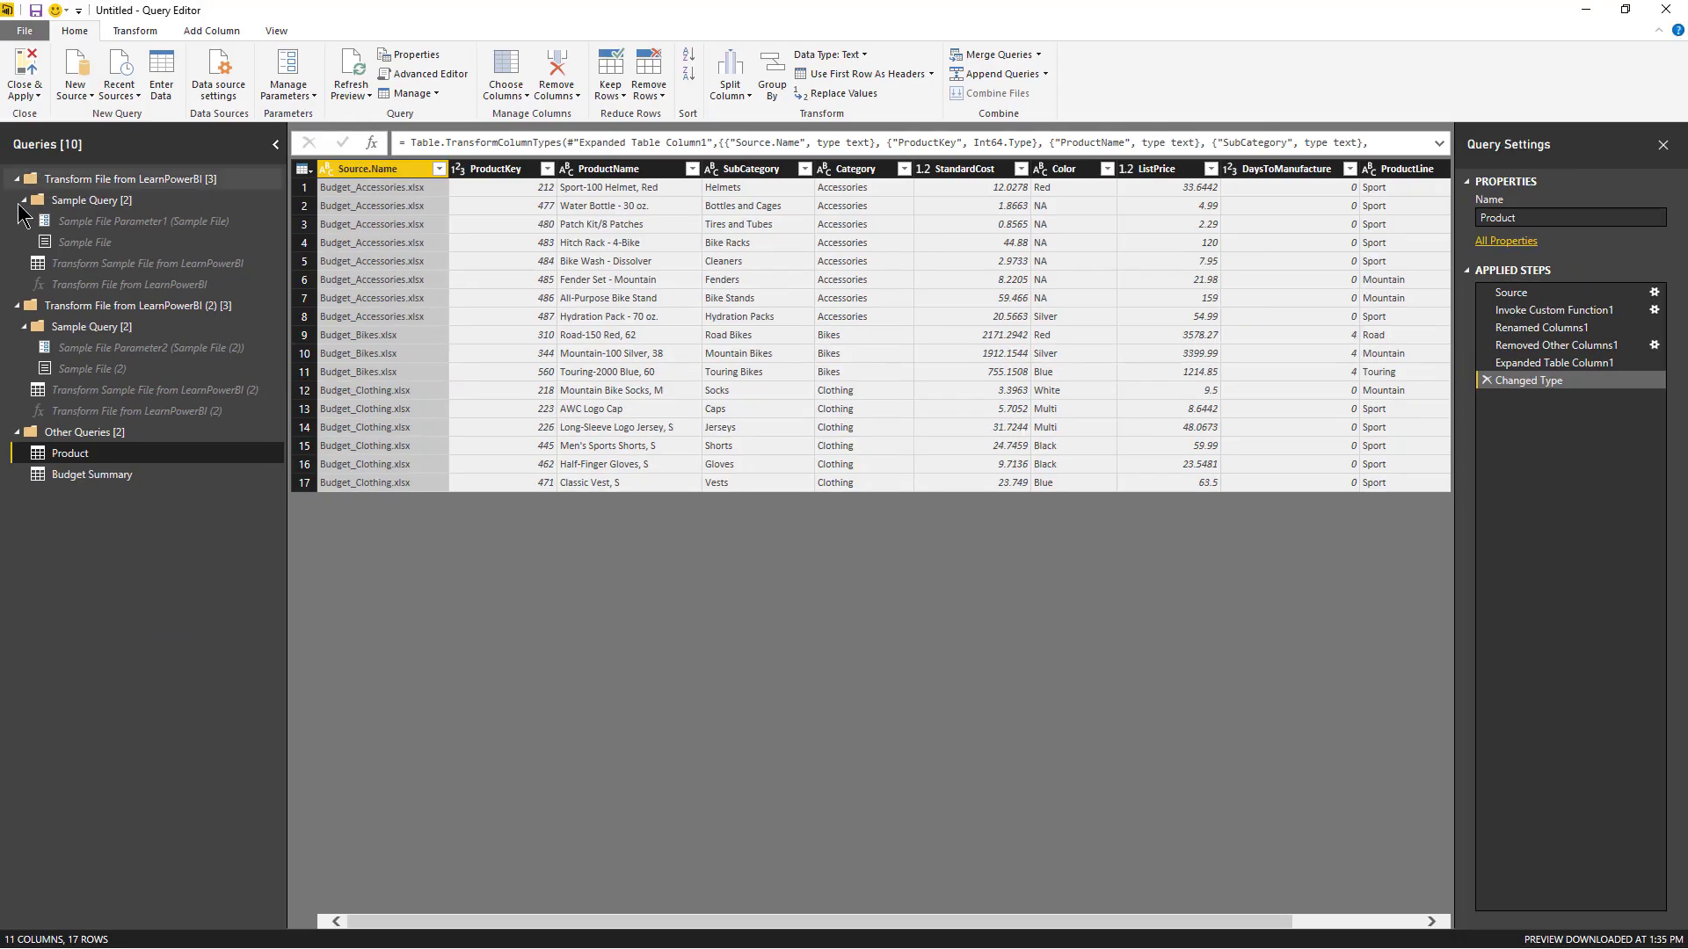
# - Toggle Budget Summary, Product, then back to the 204-row Budget Summary table
pyautogui.click(92, 473)
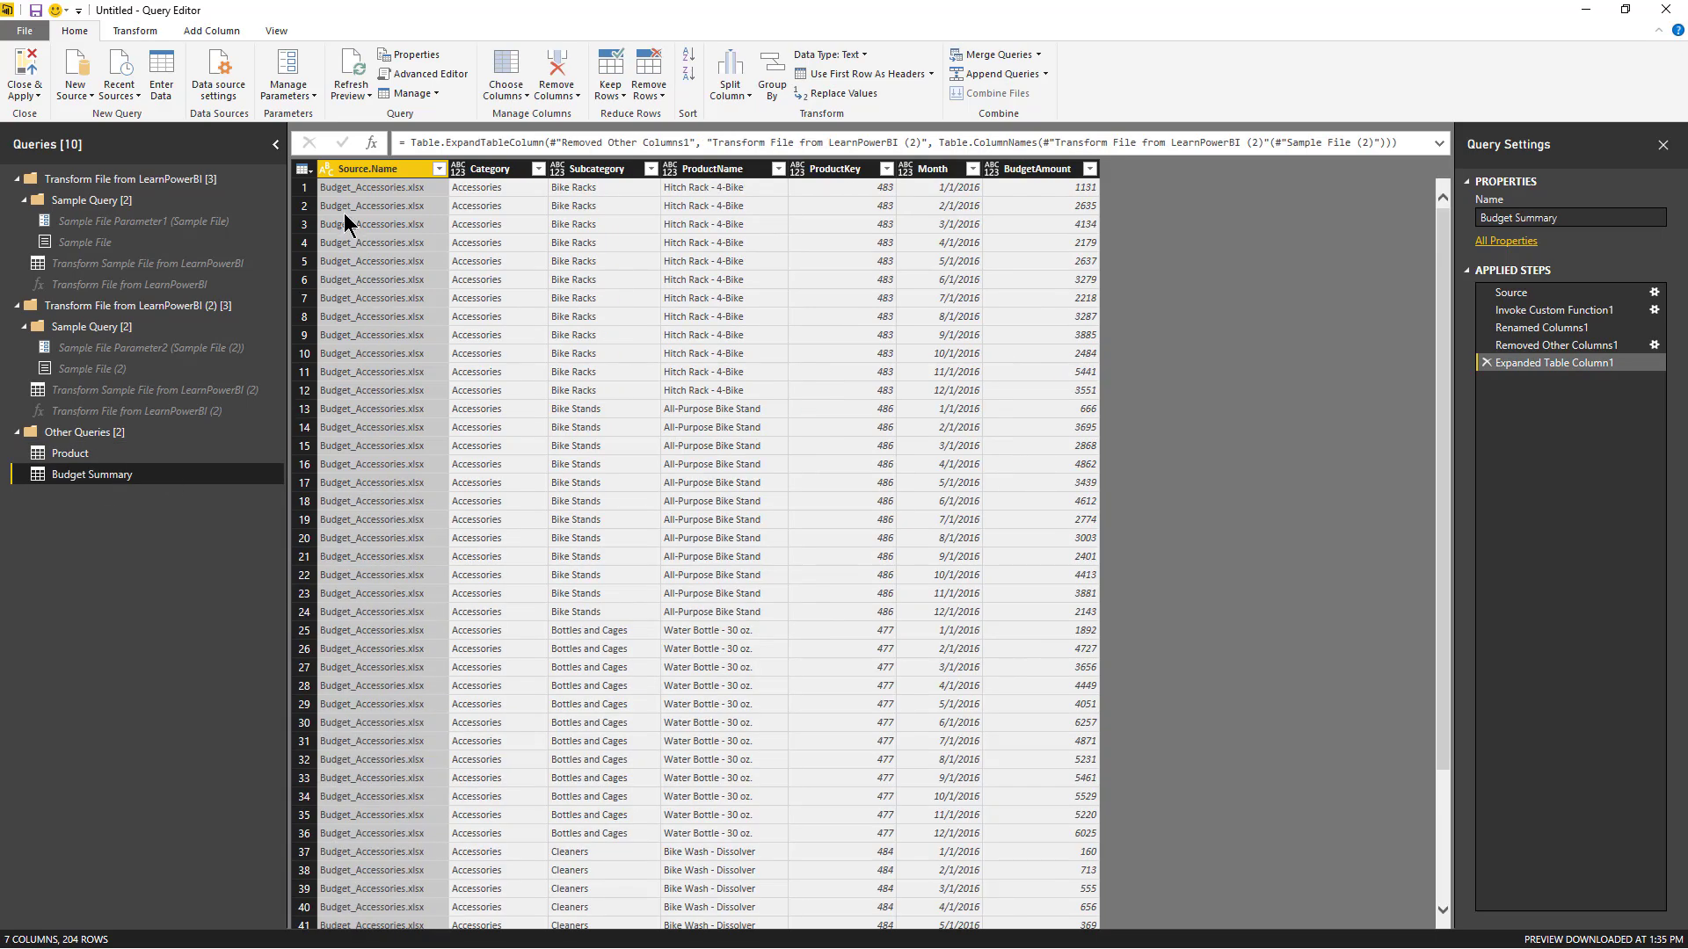
pyautogui.moveTo(409, 276)
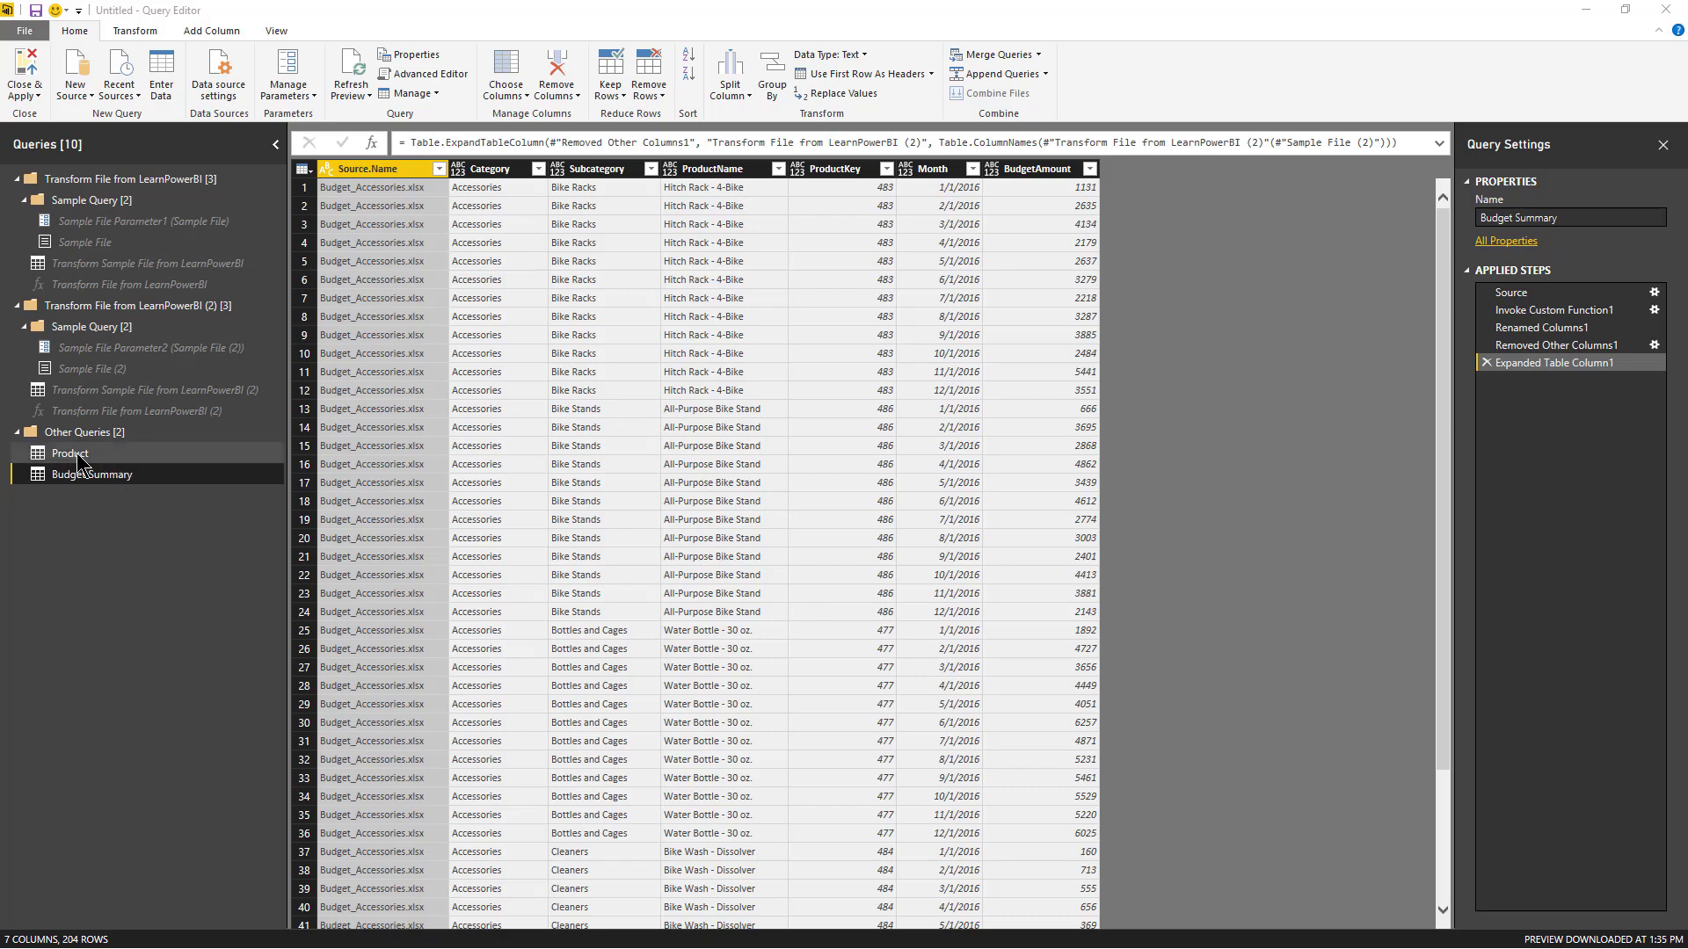
pyautogui.click(70, 451)
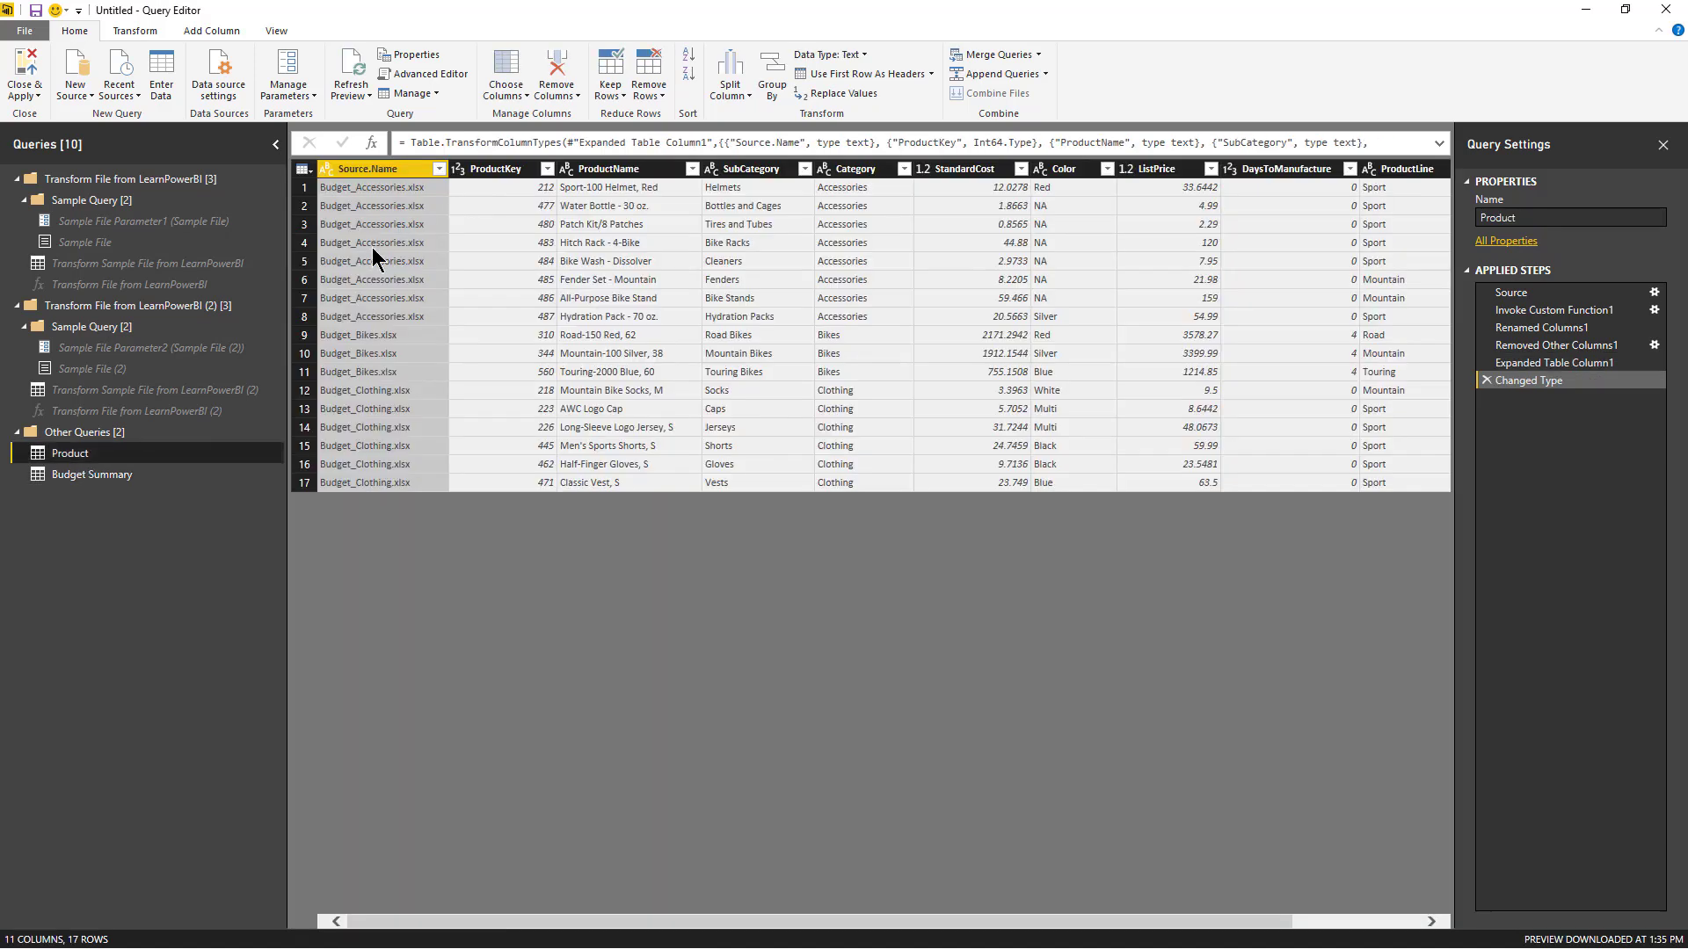
pyautogui.moveTo(380, 224)
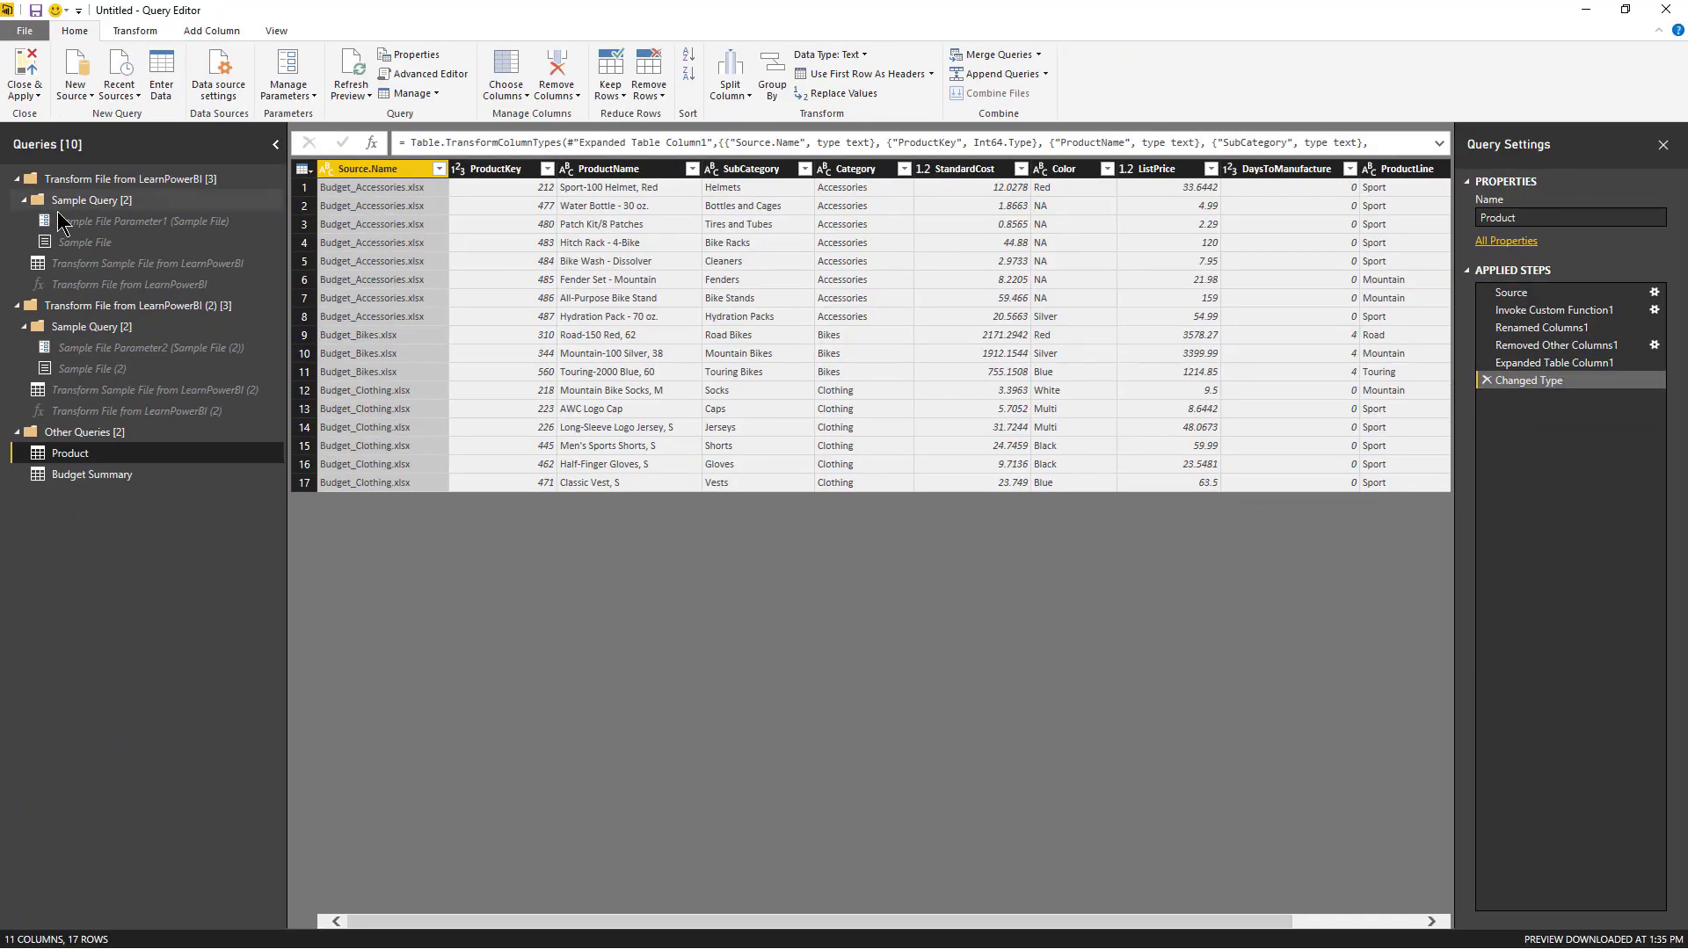
pyautogui.click(92, 475)
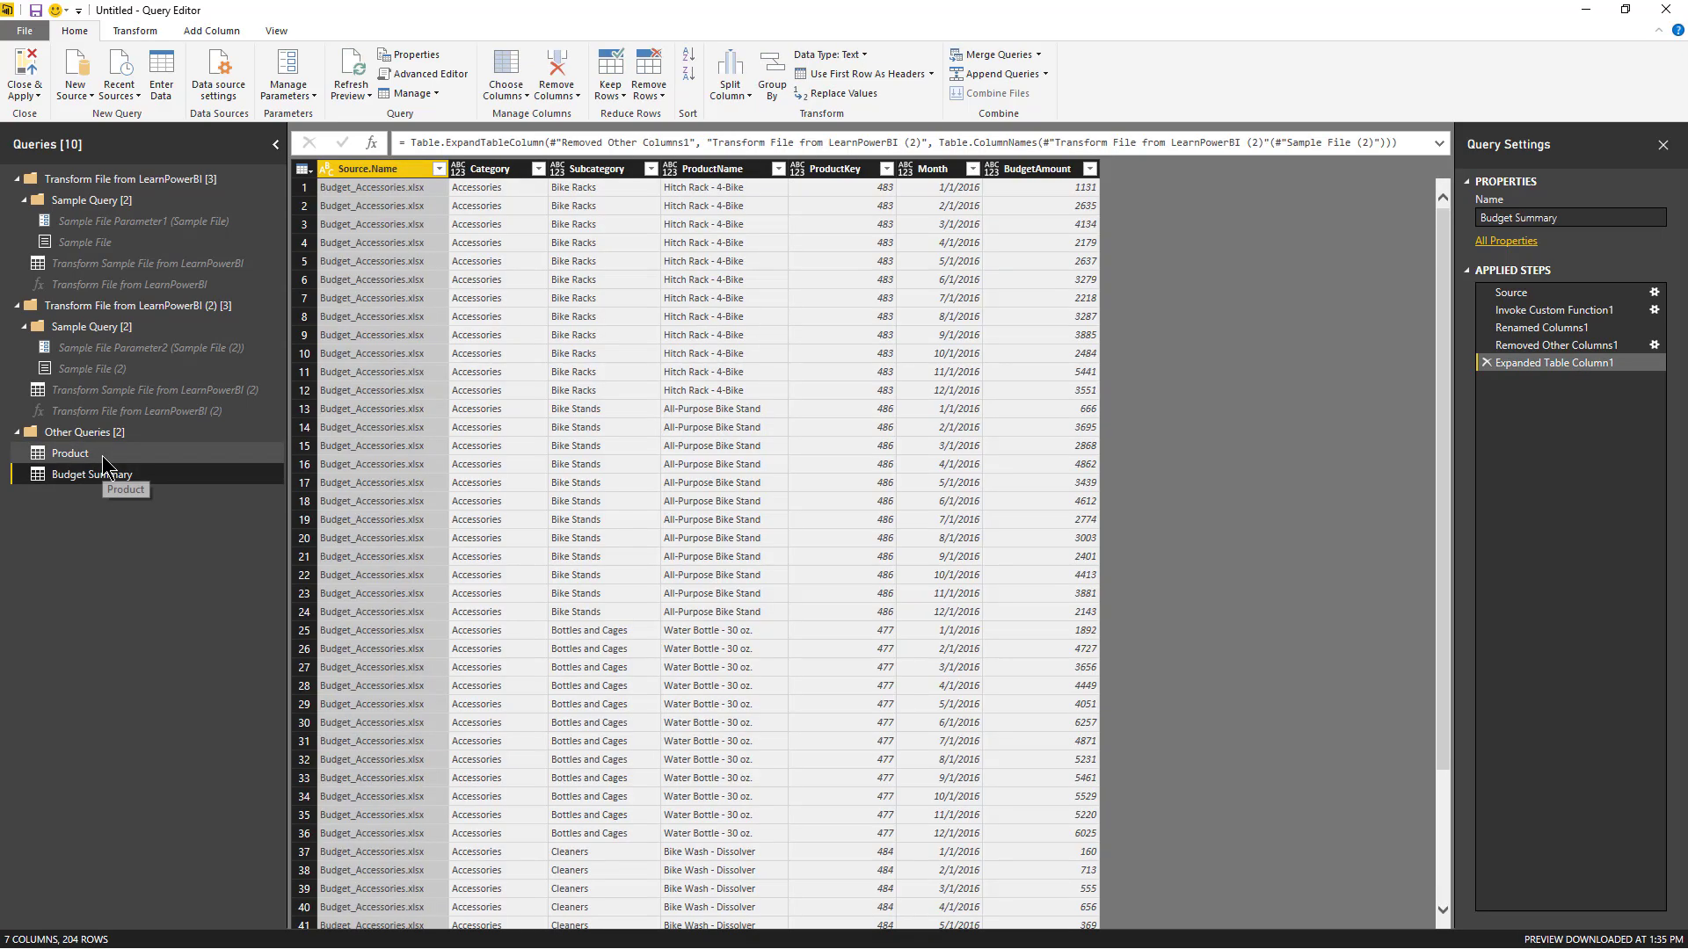